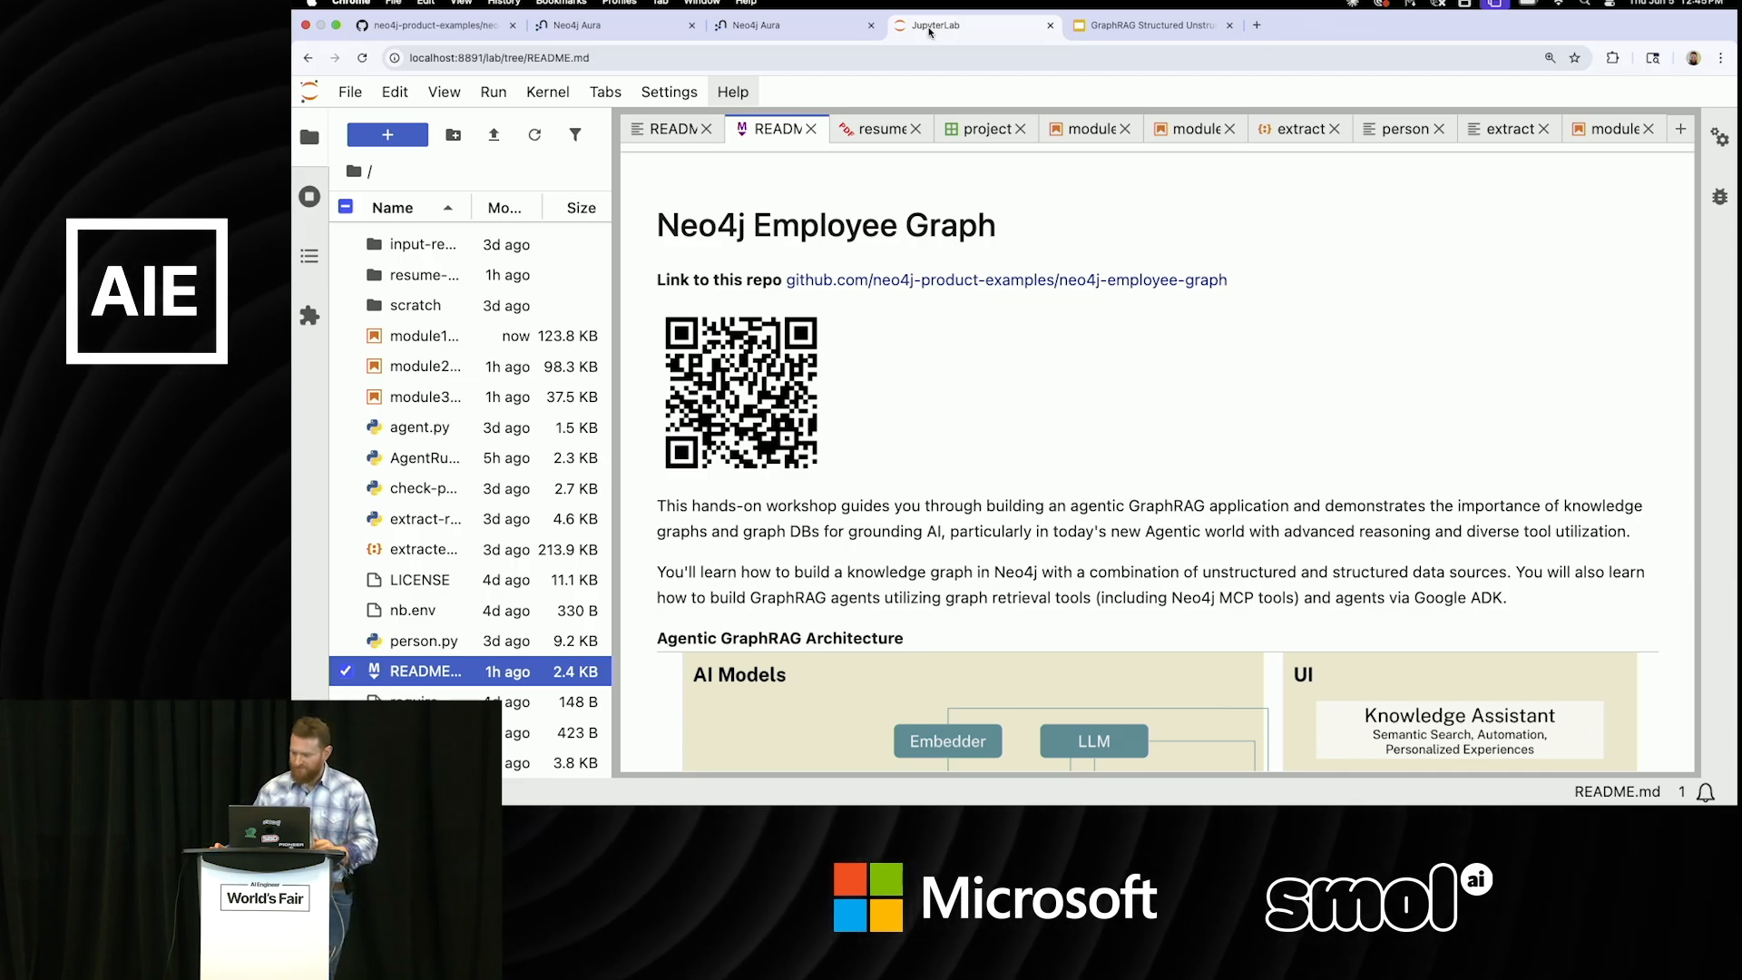
{"action": "mouse_move", "coordinate": [945, 154]}
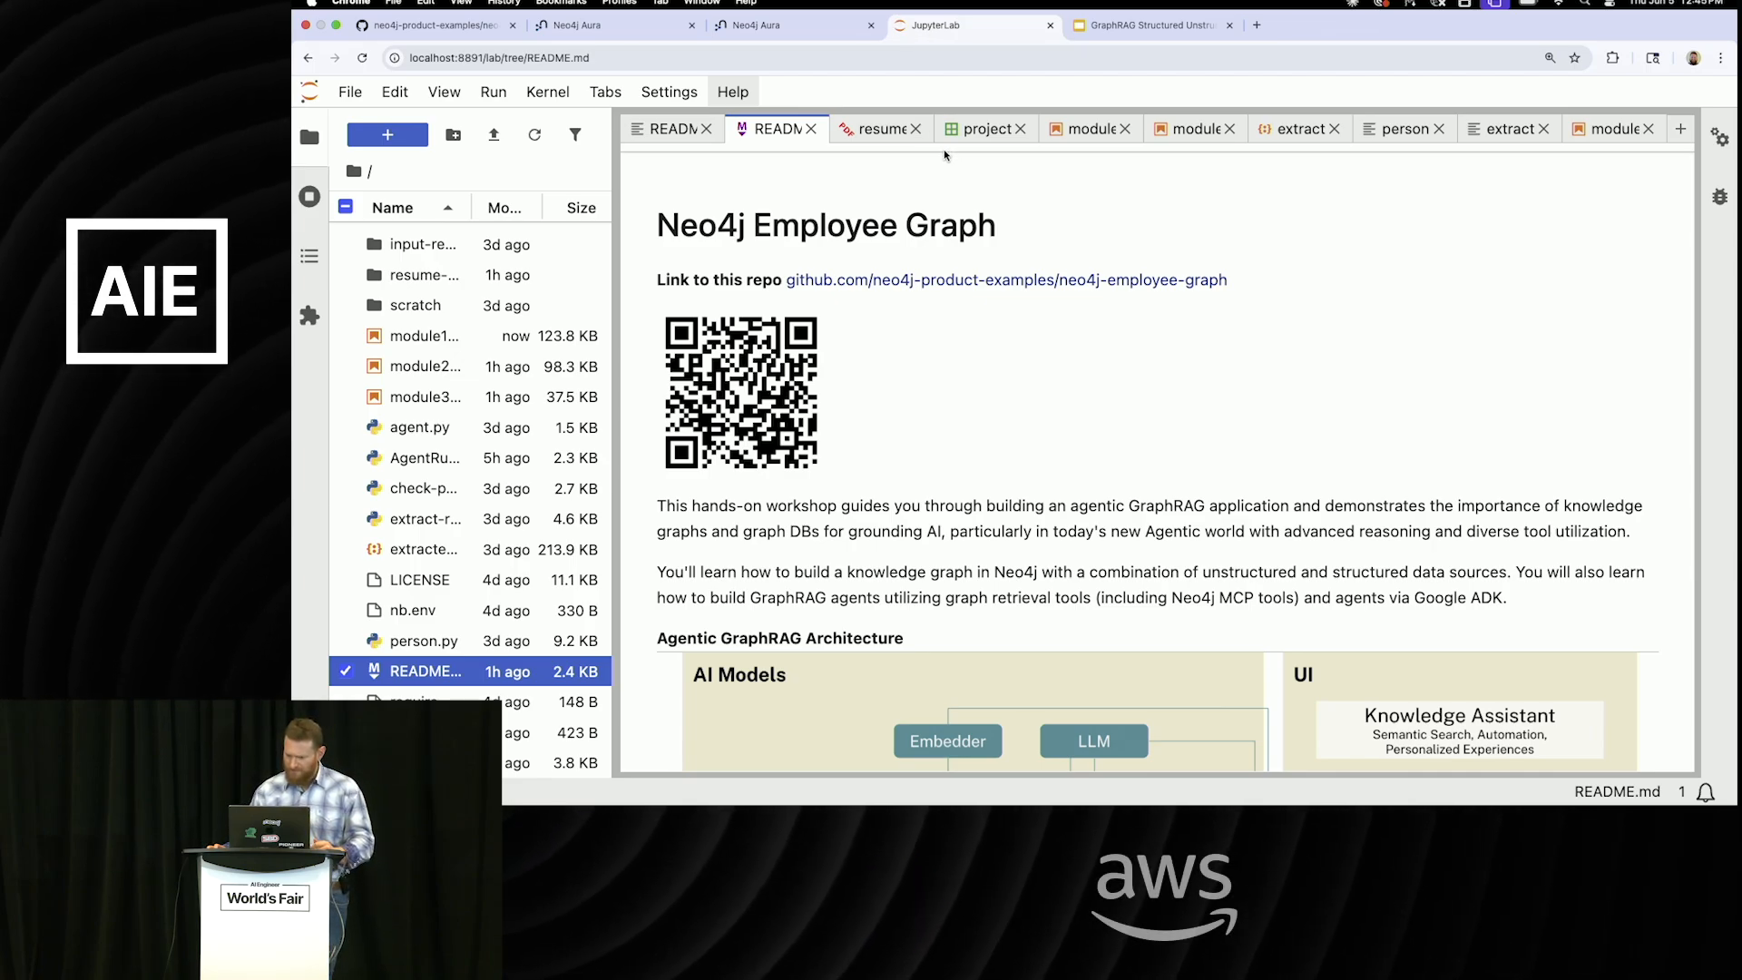
Look through the first sample resume PDF, then go back to the workshop README.
{"action": "scroll", "scroll_direction": "down", "scroll_amount": 3}
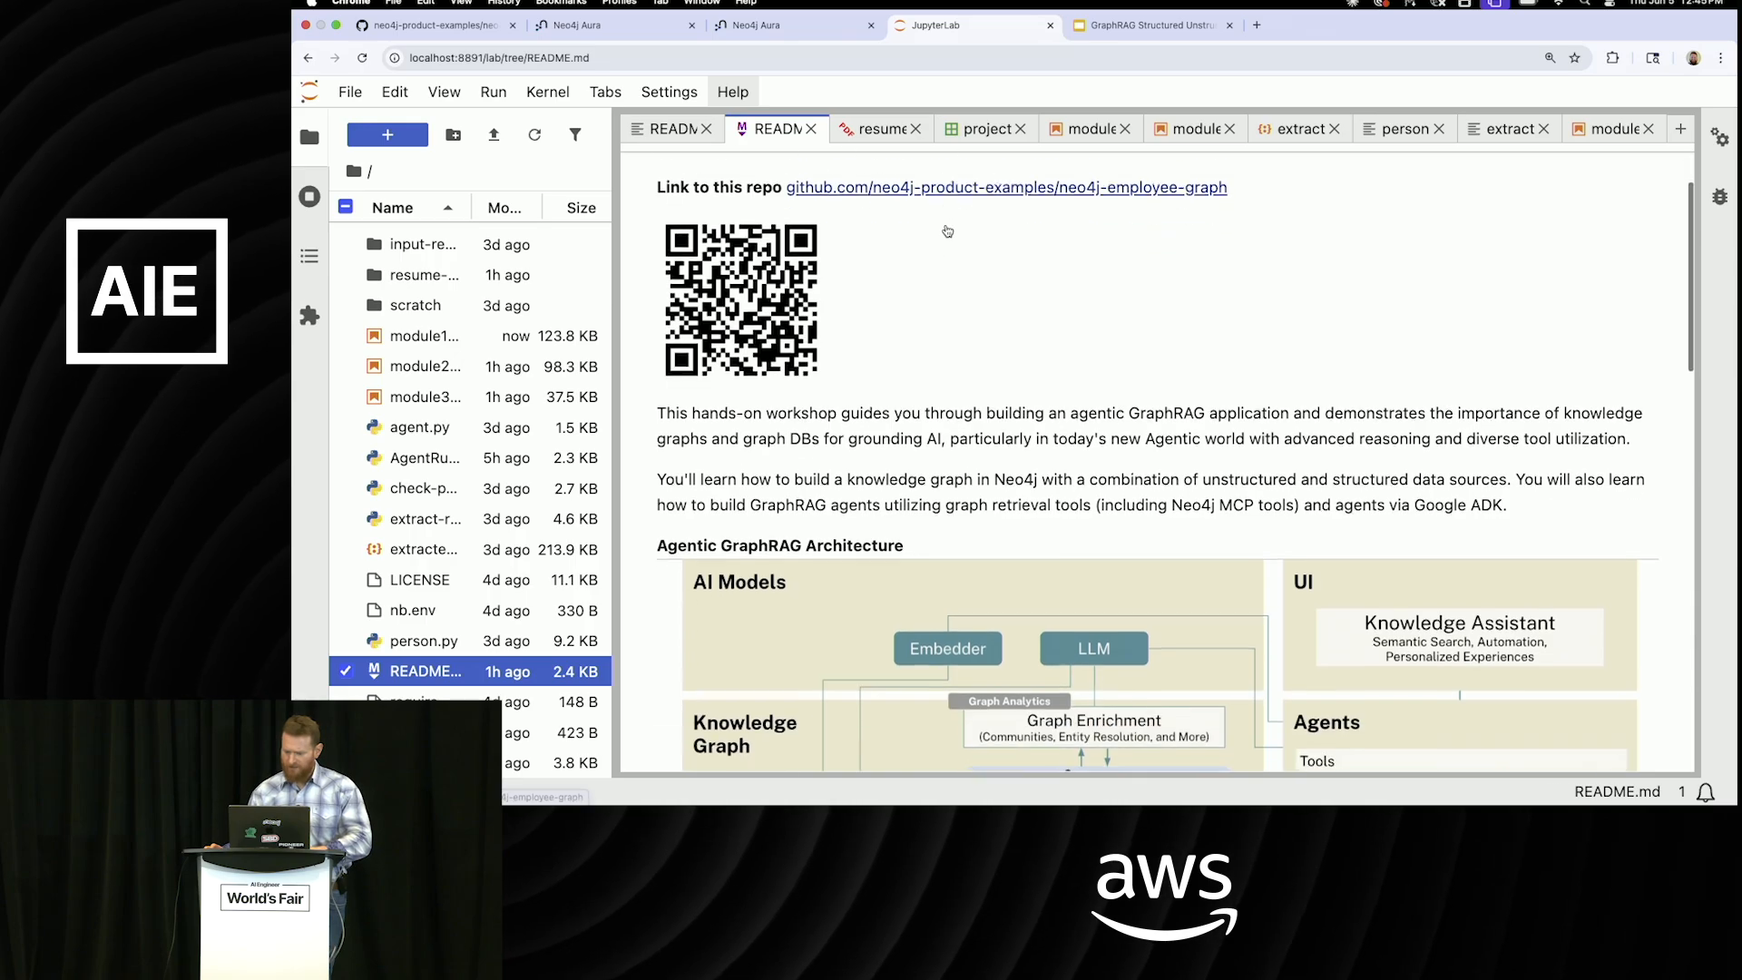
{"action": "scroll", "scroll_direction": "down", "scroll_amount": 3}
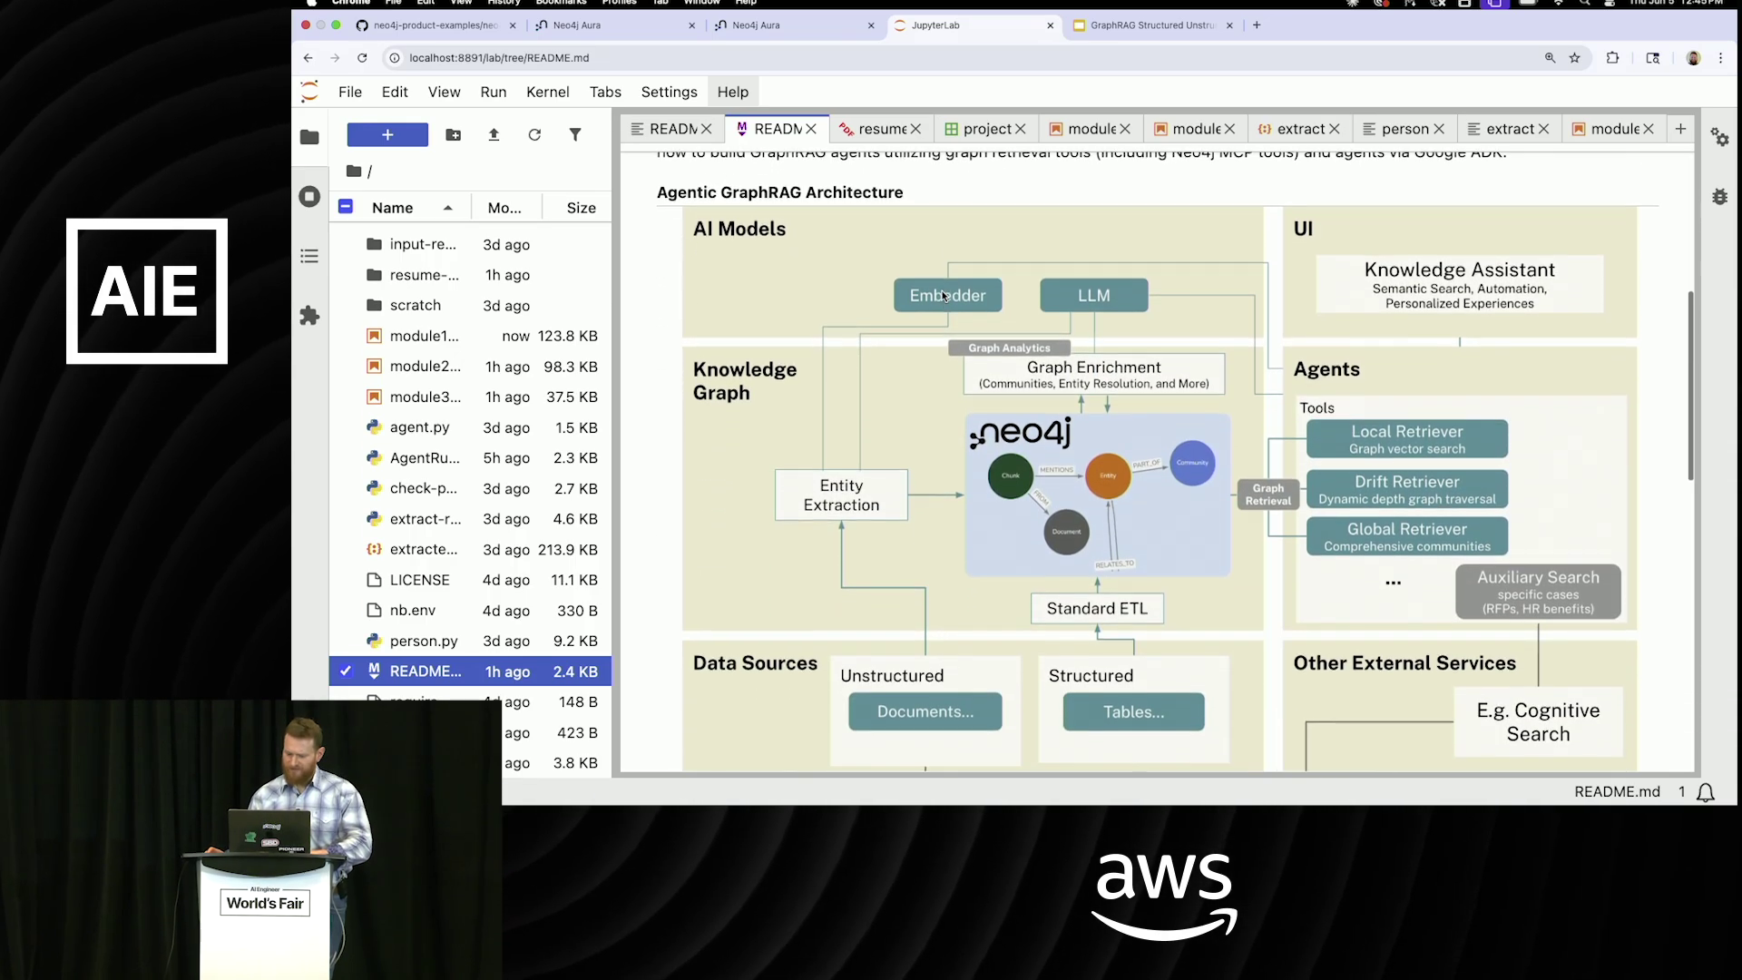
{"action": "scroll", "scroll_direction": "down", "scroll_amount": 3}
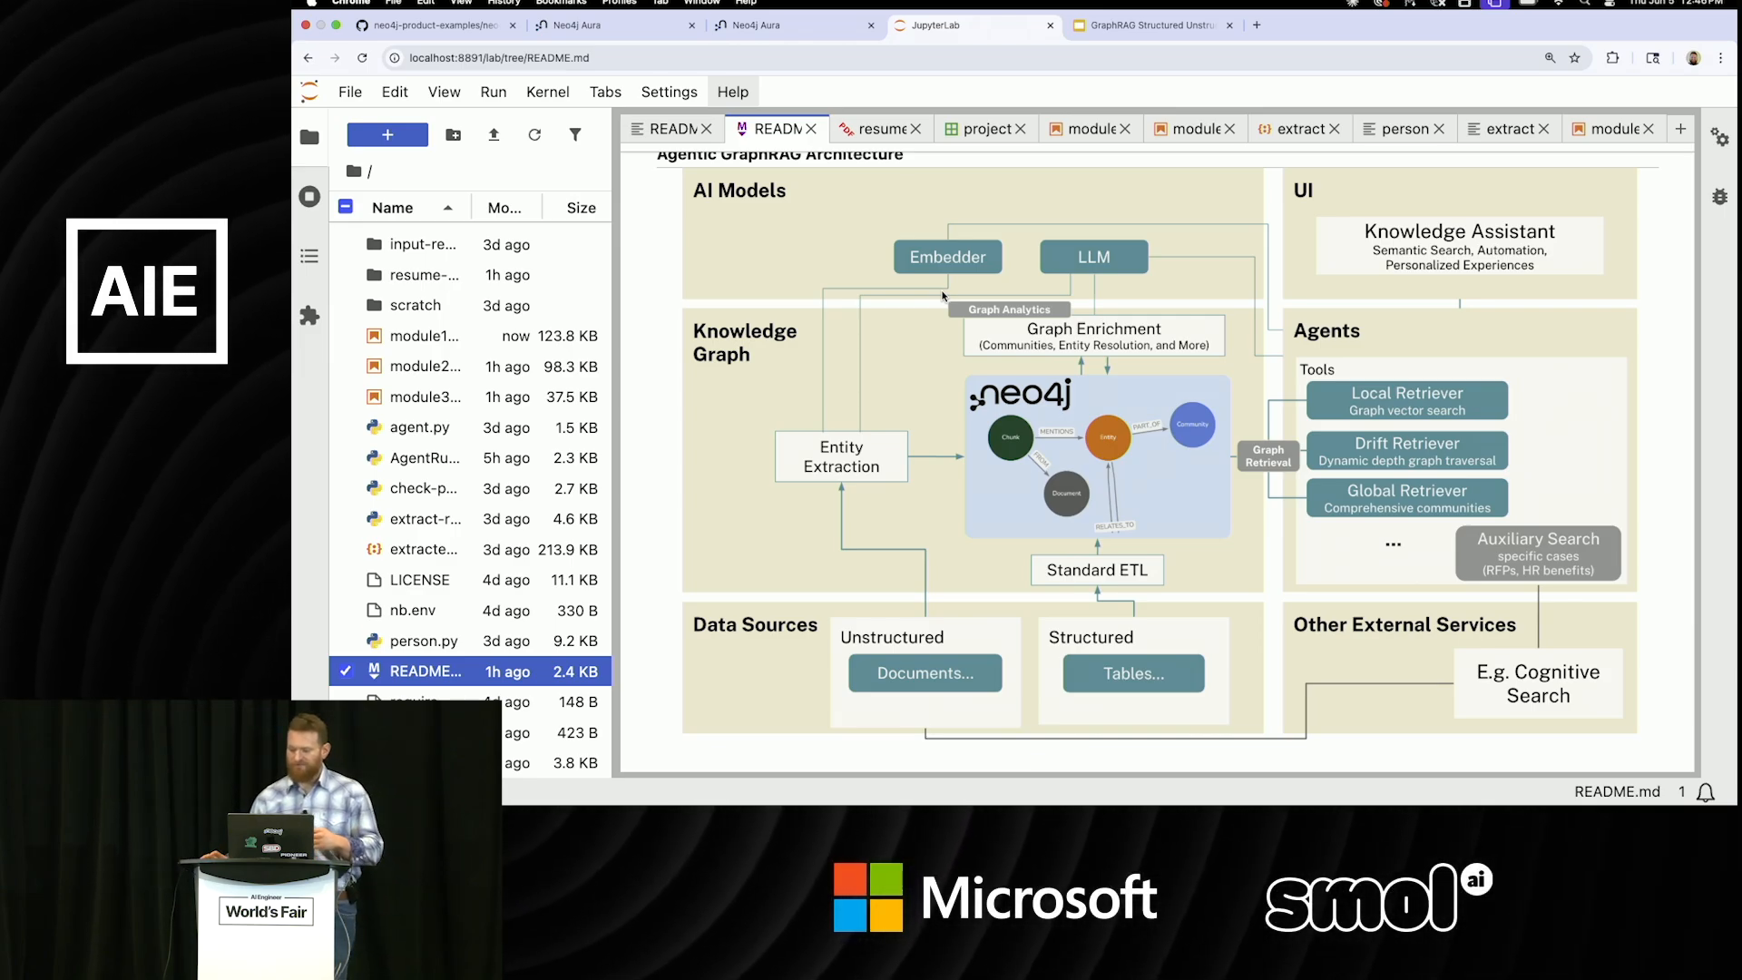
{"action": "scroll", "scroll_direction": "down", "scroll_amount": 3}
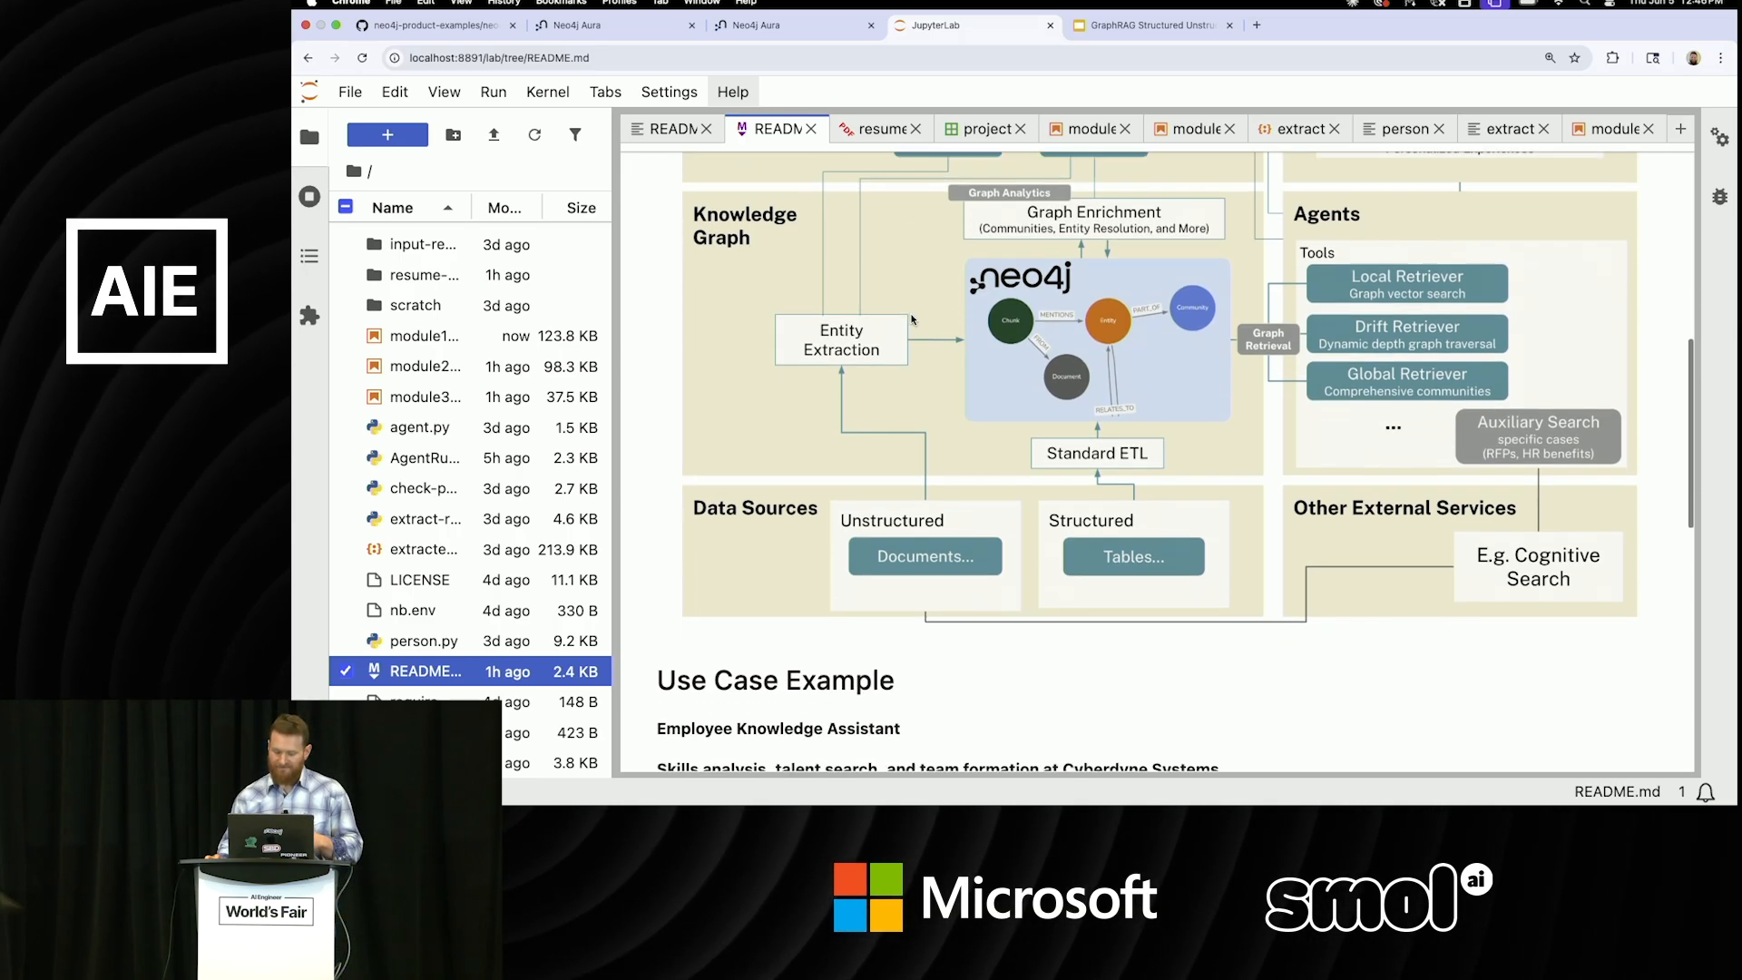
{"action": "scroll", "scroll_direction": "down", "scroll_amount": 3}
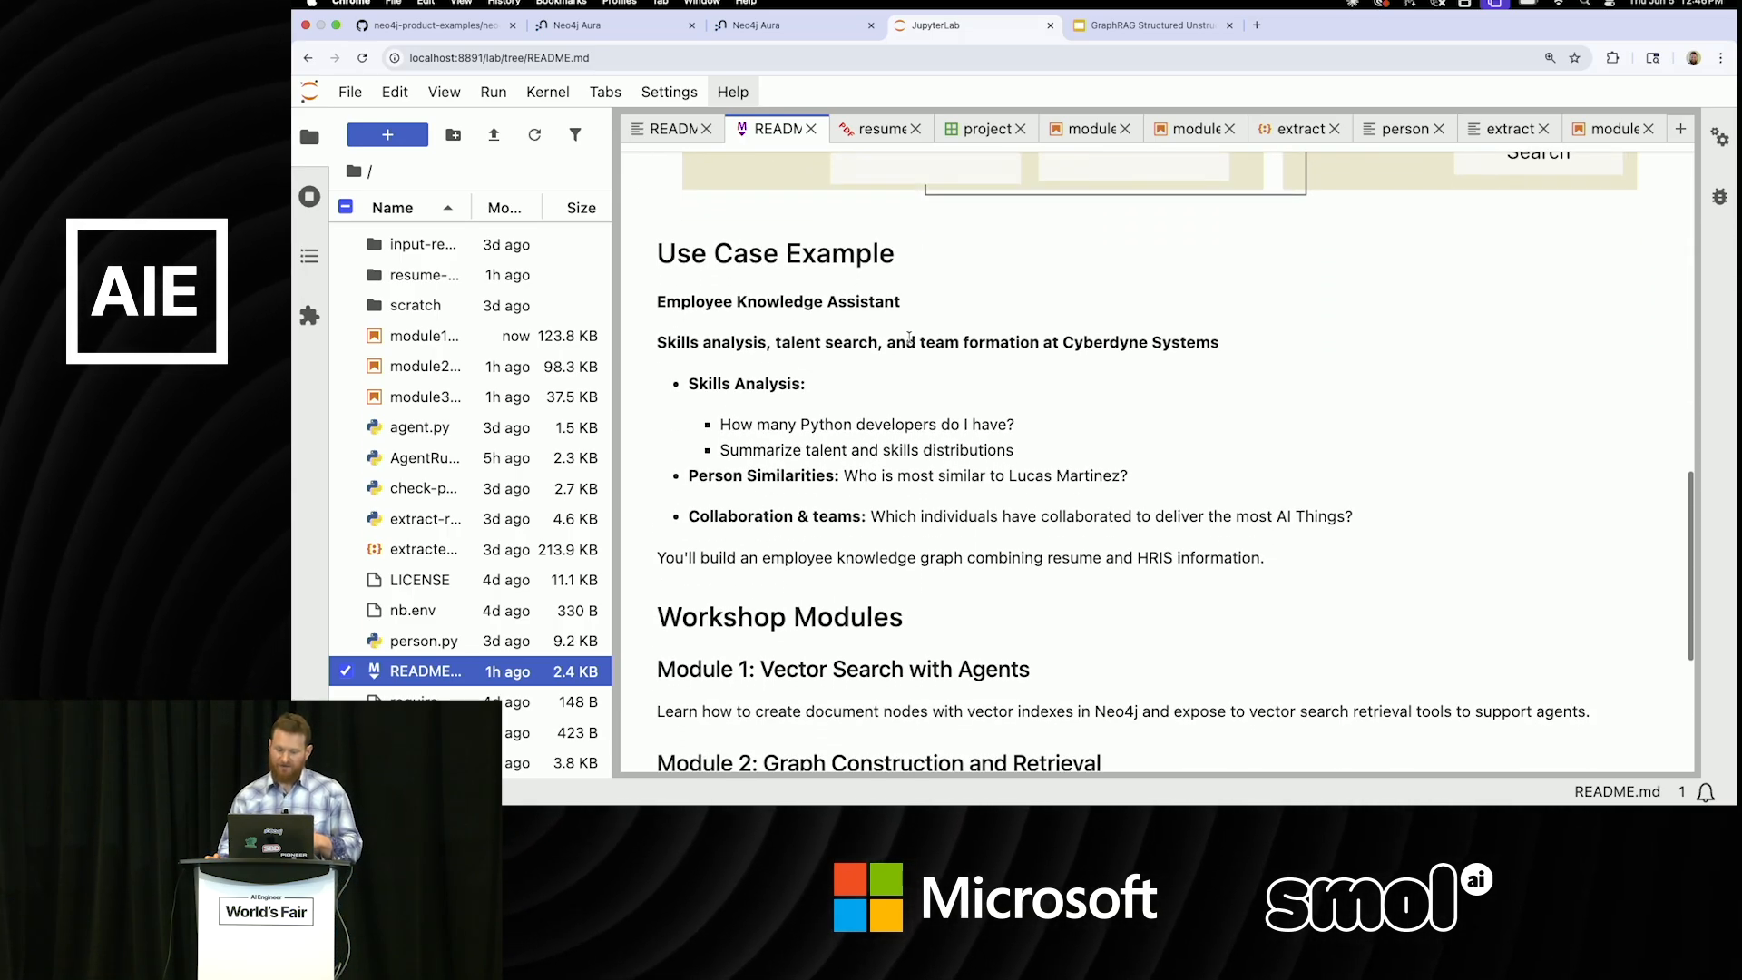
{"action": "mouse_move", "coordinate": [901, 390]}
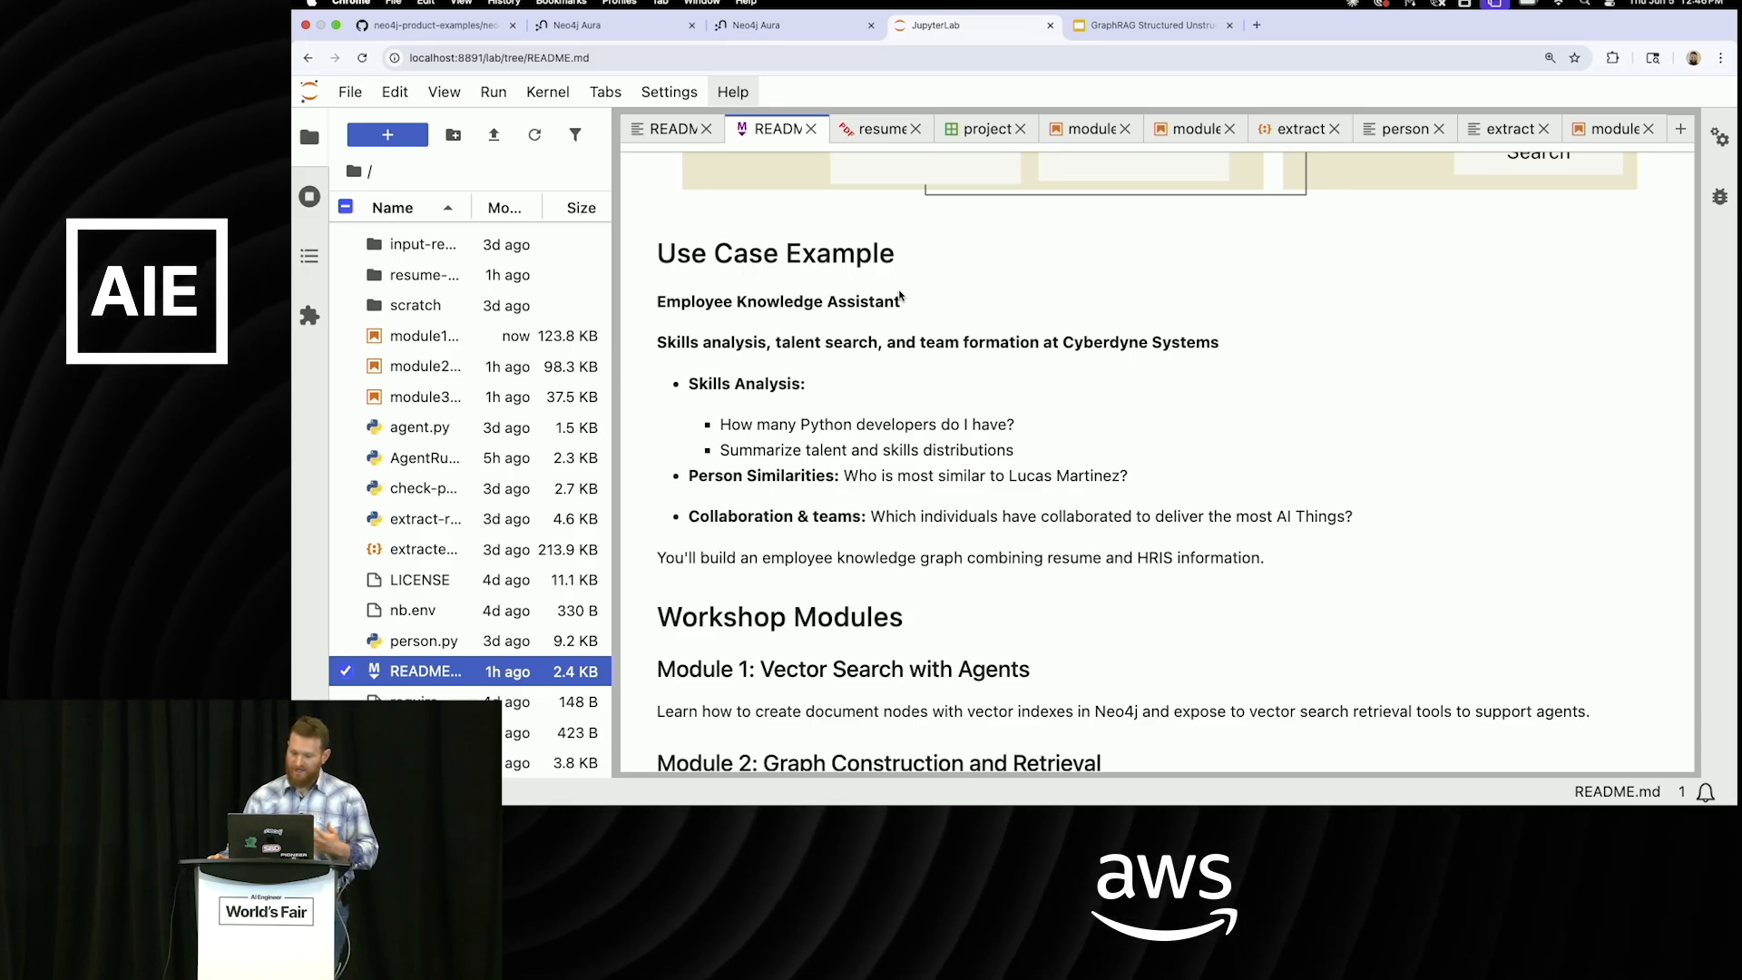
{"action": "left_click", "coordinate": [877, 129]}
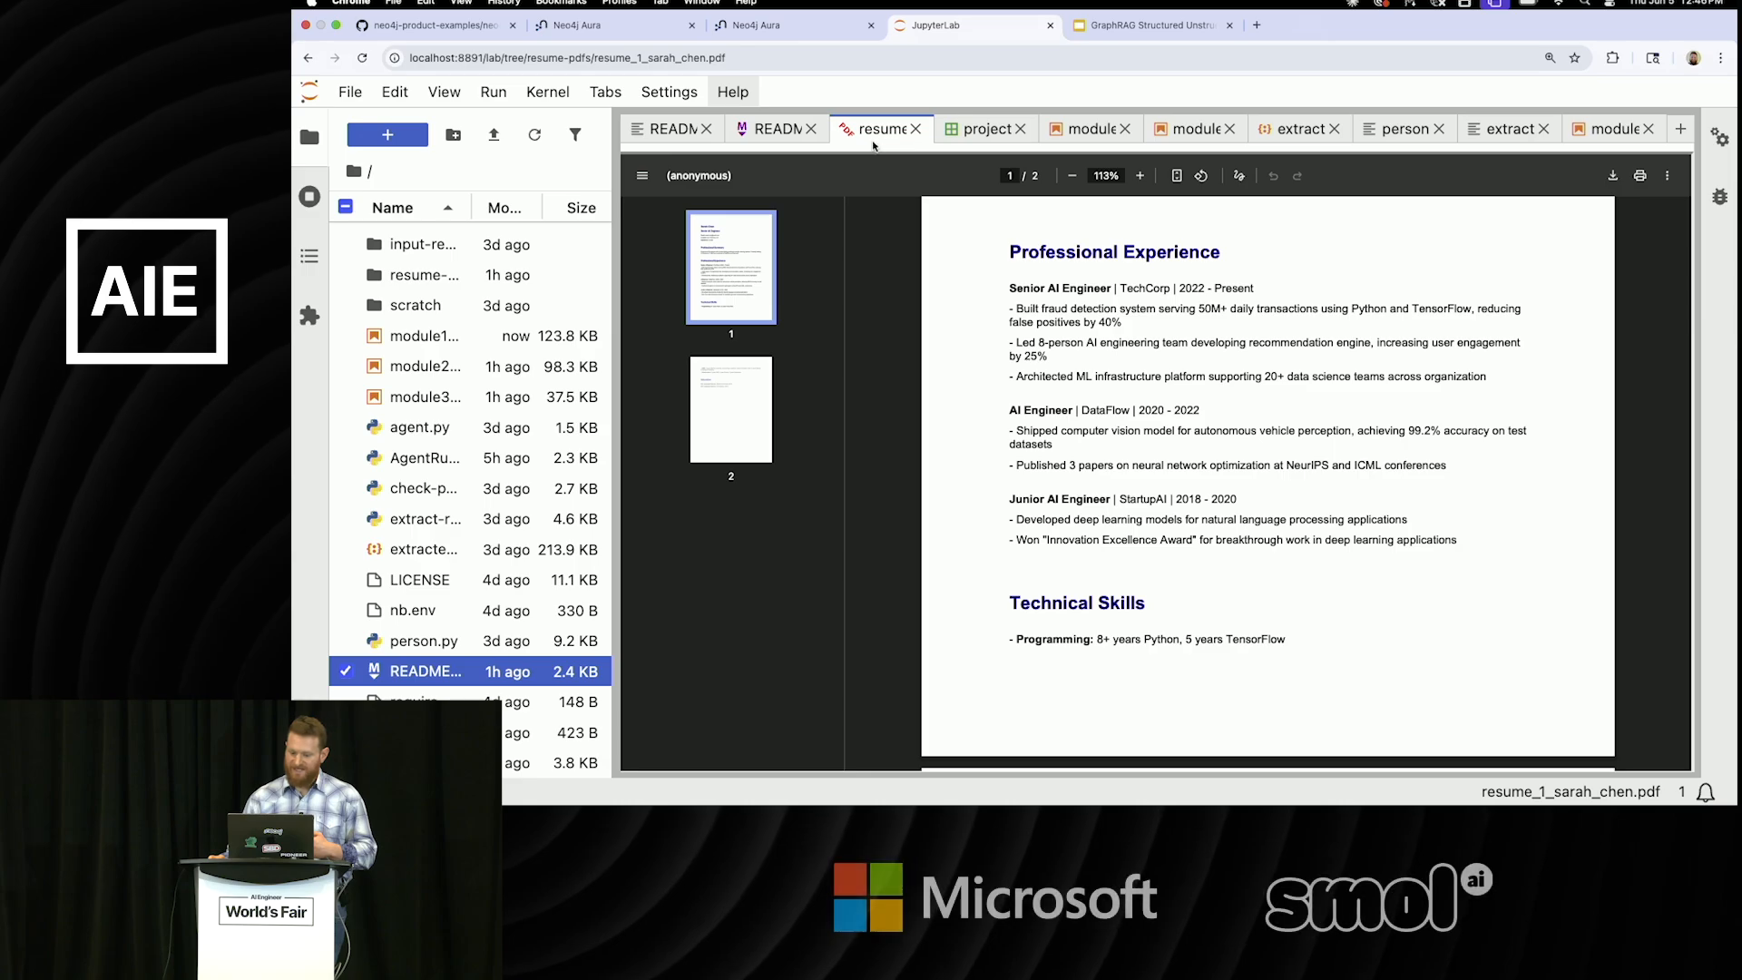
{"action": "mouse_move", "coordinate": [873, 323]}
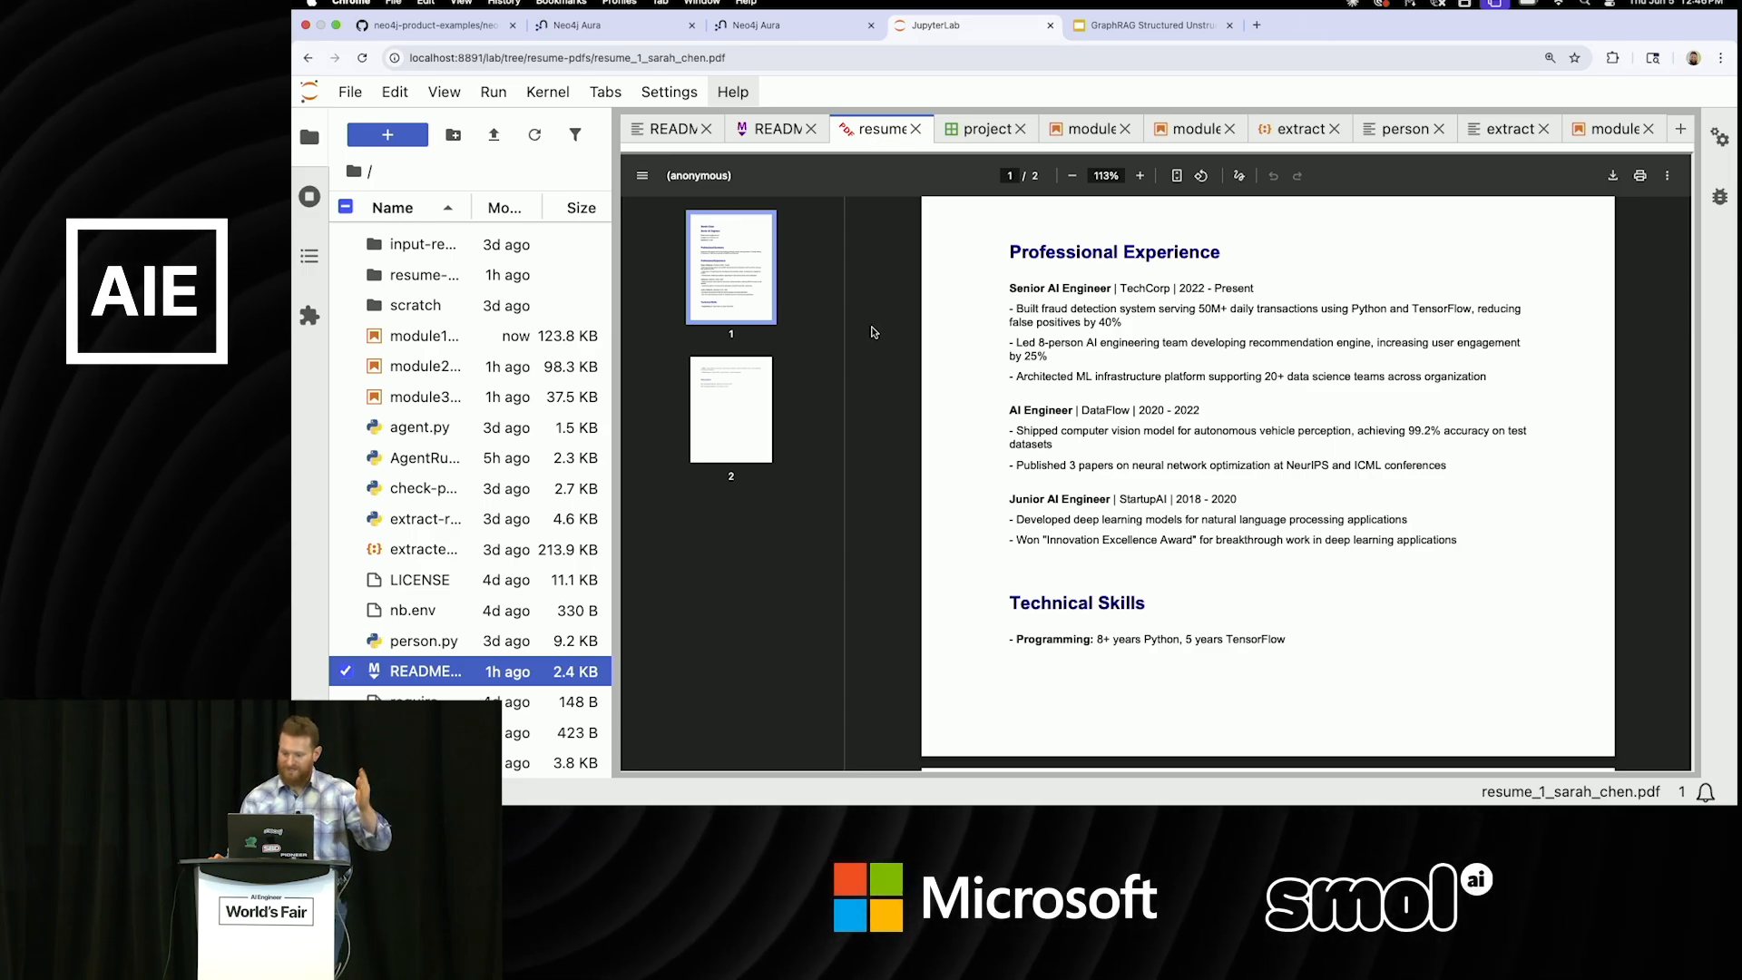
{"action": "scroll", "scroll_direction": "up", "scroll_amount": 3}
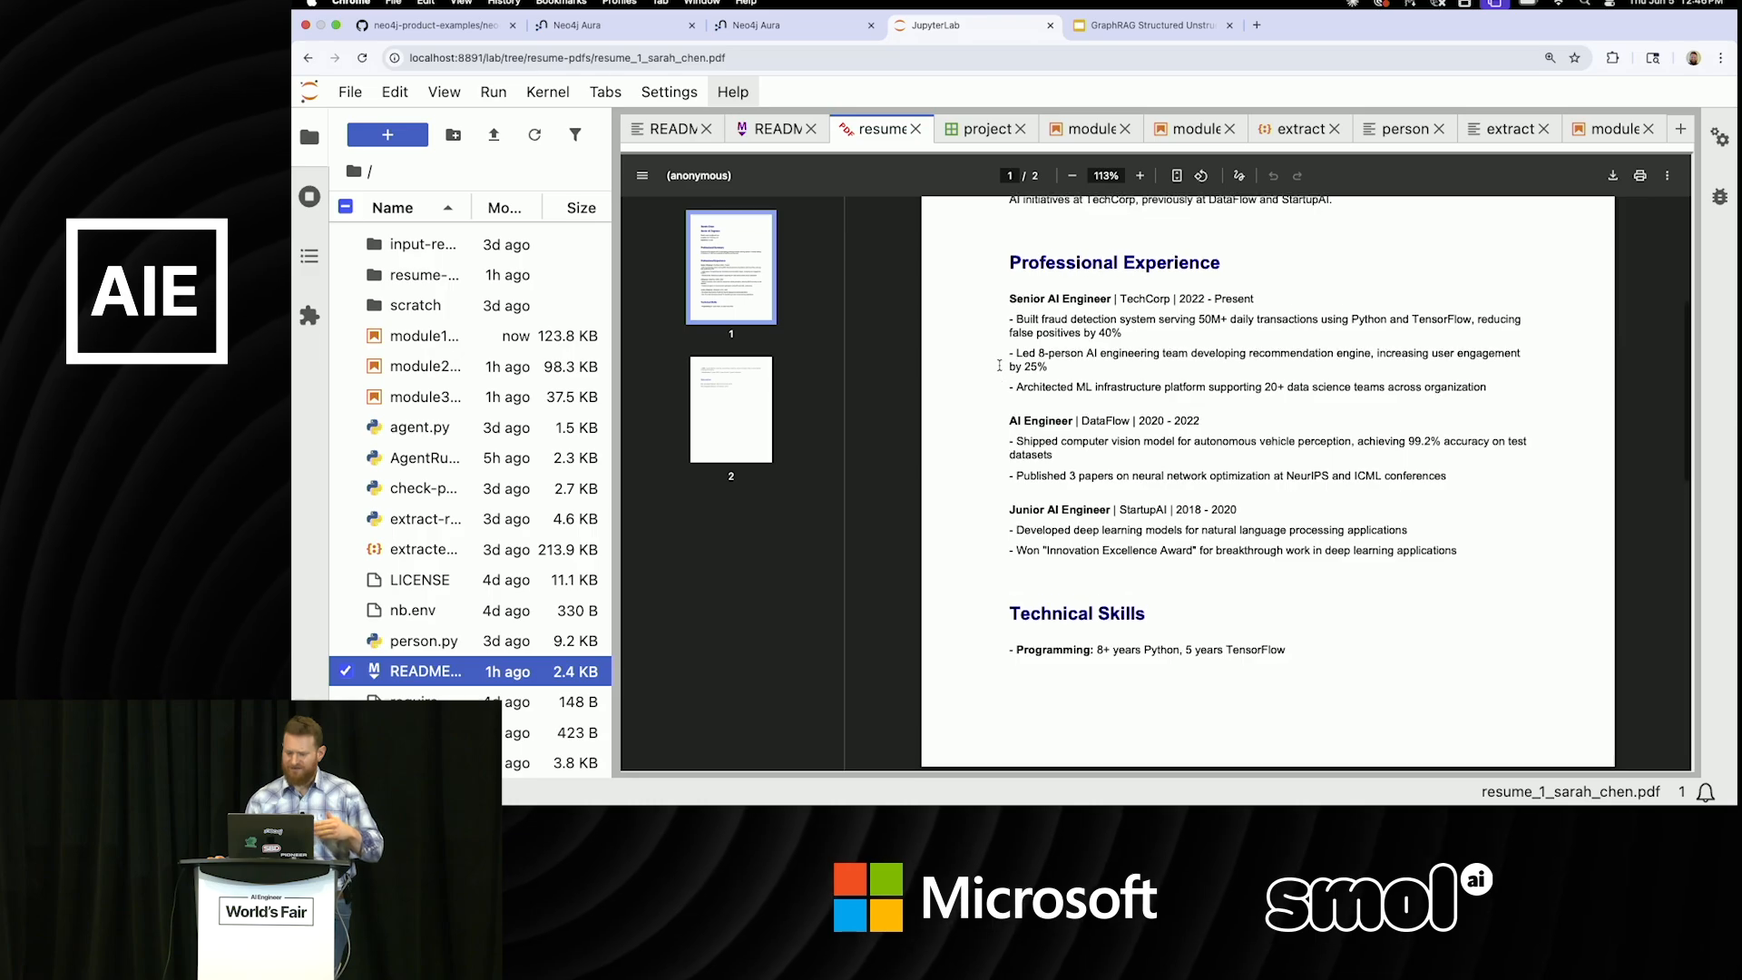
{"action": "scroll", "scroll_direction": "up", "scroll_amount": 3}
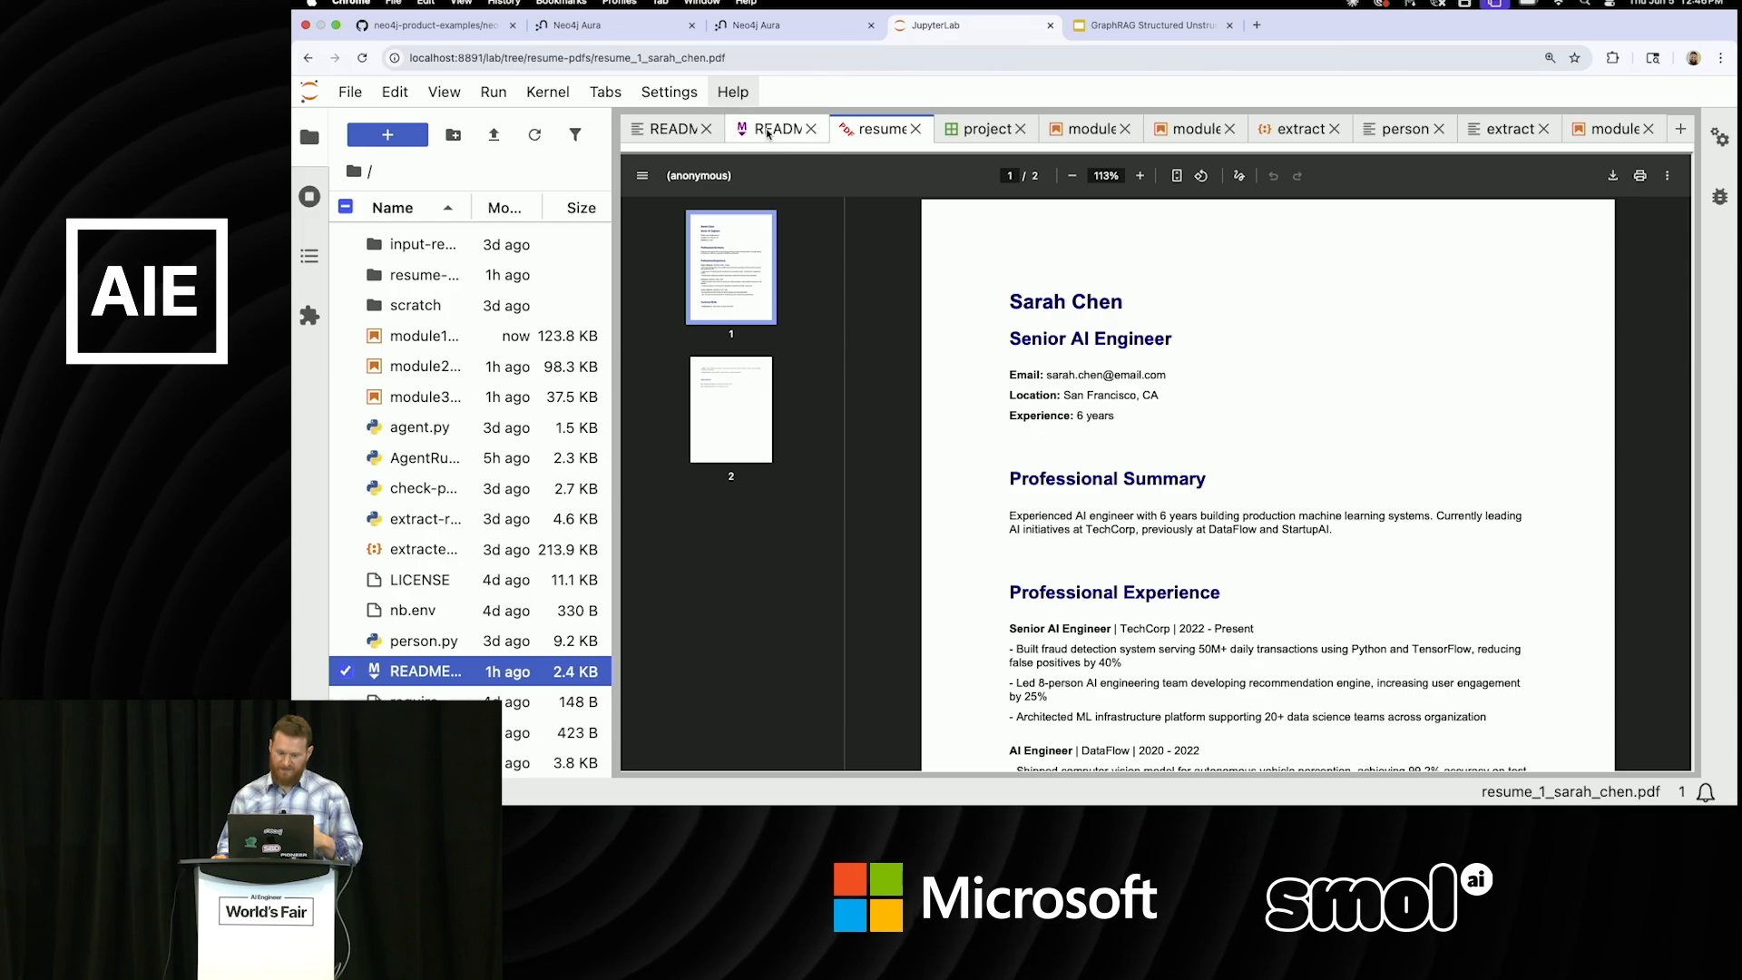
{"action": "left_click", "coordinate": [774, 129]}
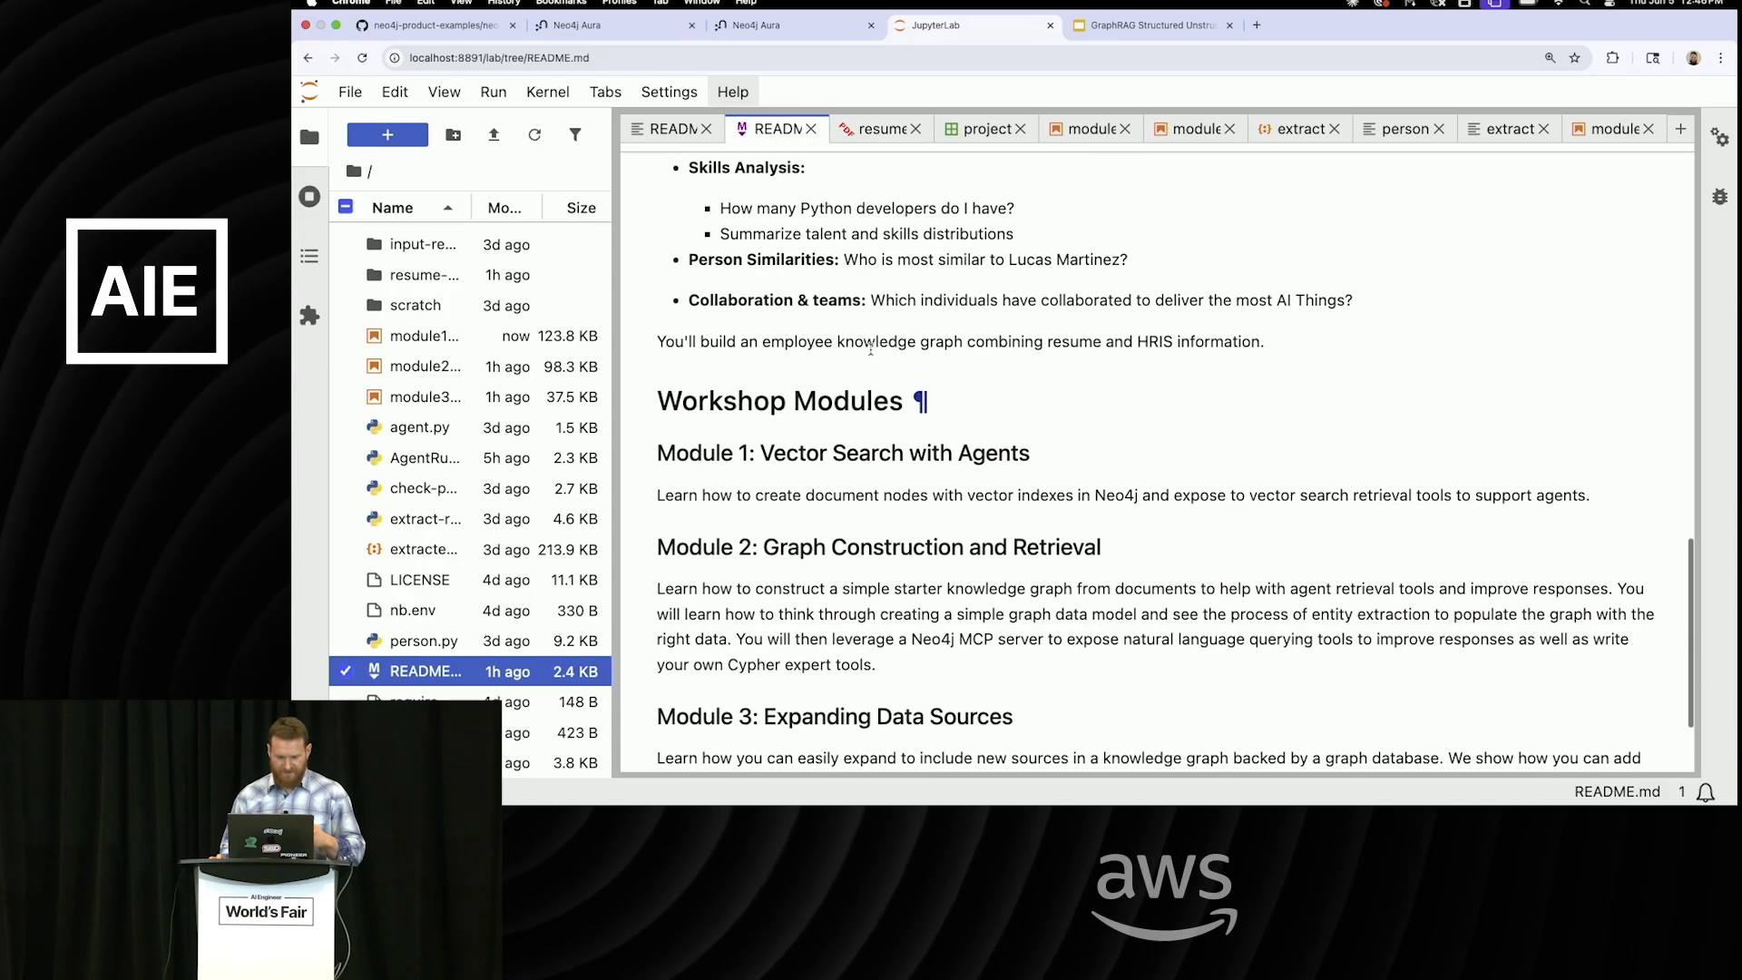
{"action": "scroll", "scroll_direction": "up", "scroll_amount": 3}
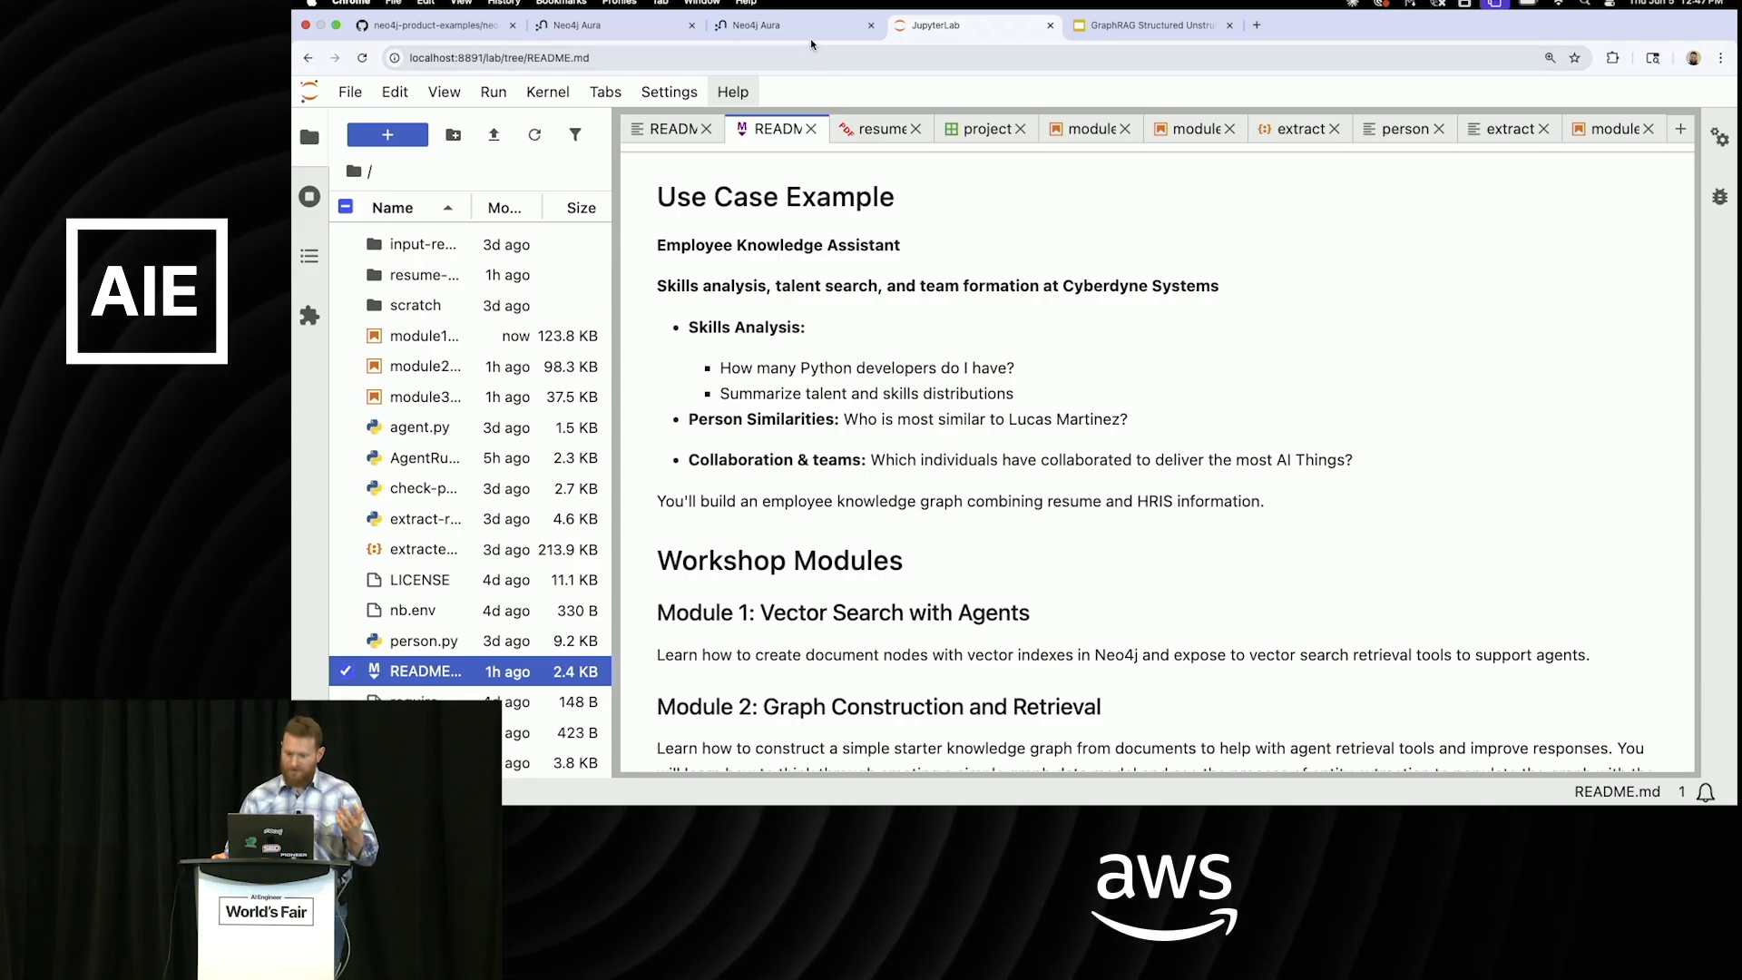
Inspect Person node details in the graph database, then return to the workshop notebooks.
{"action": "left_click", "coordinate": [793, 25]}
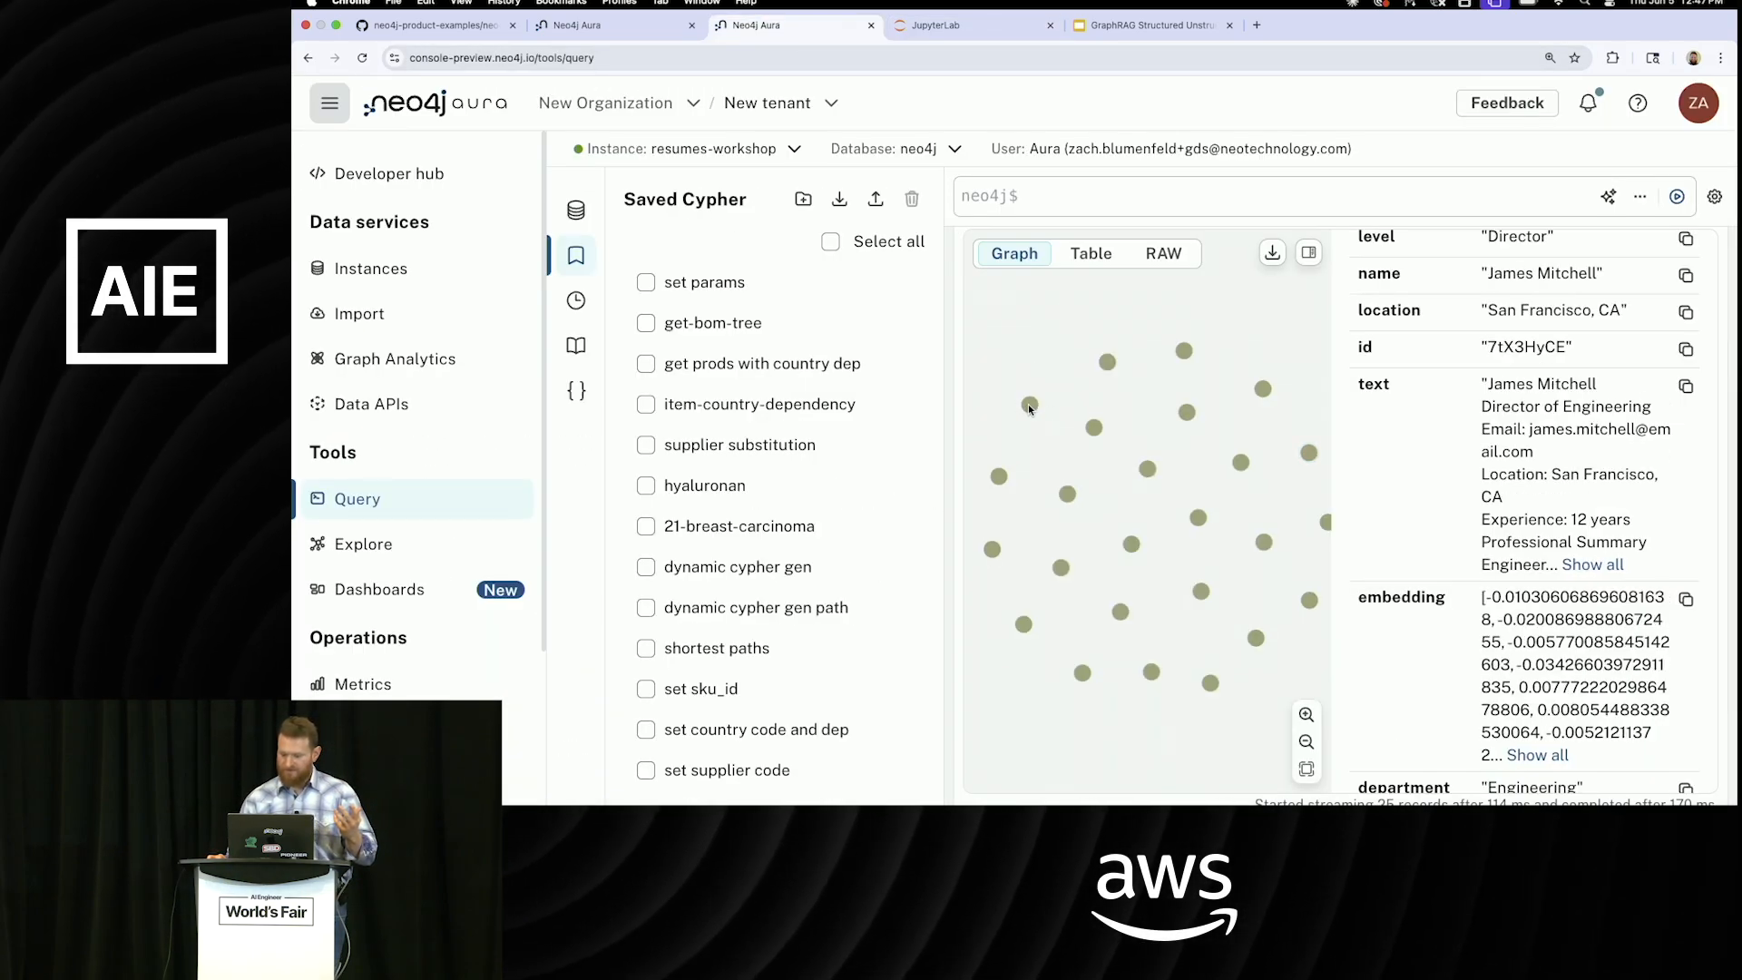
{"action": "scroll", "scroll_direction": "up", "scroll_amount": 3}
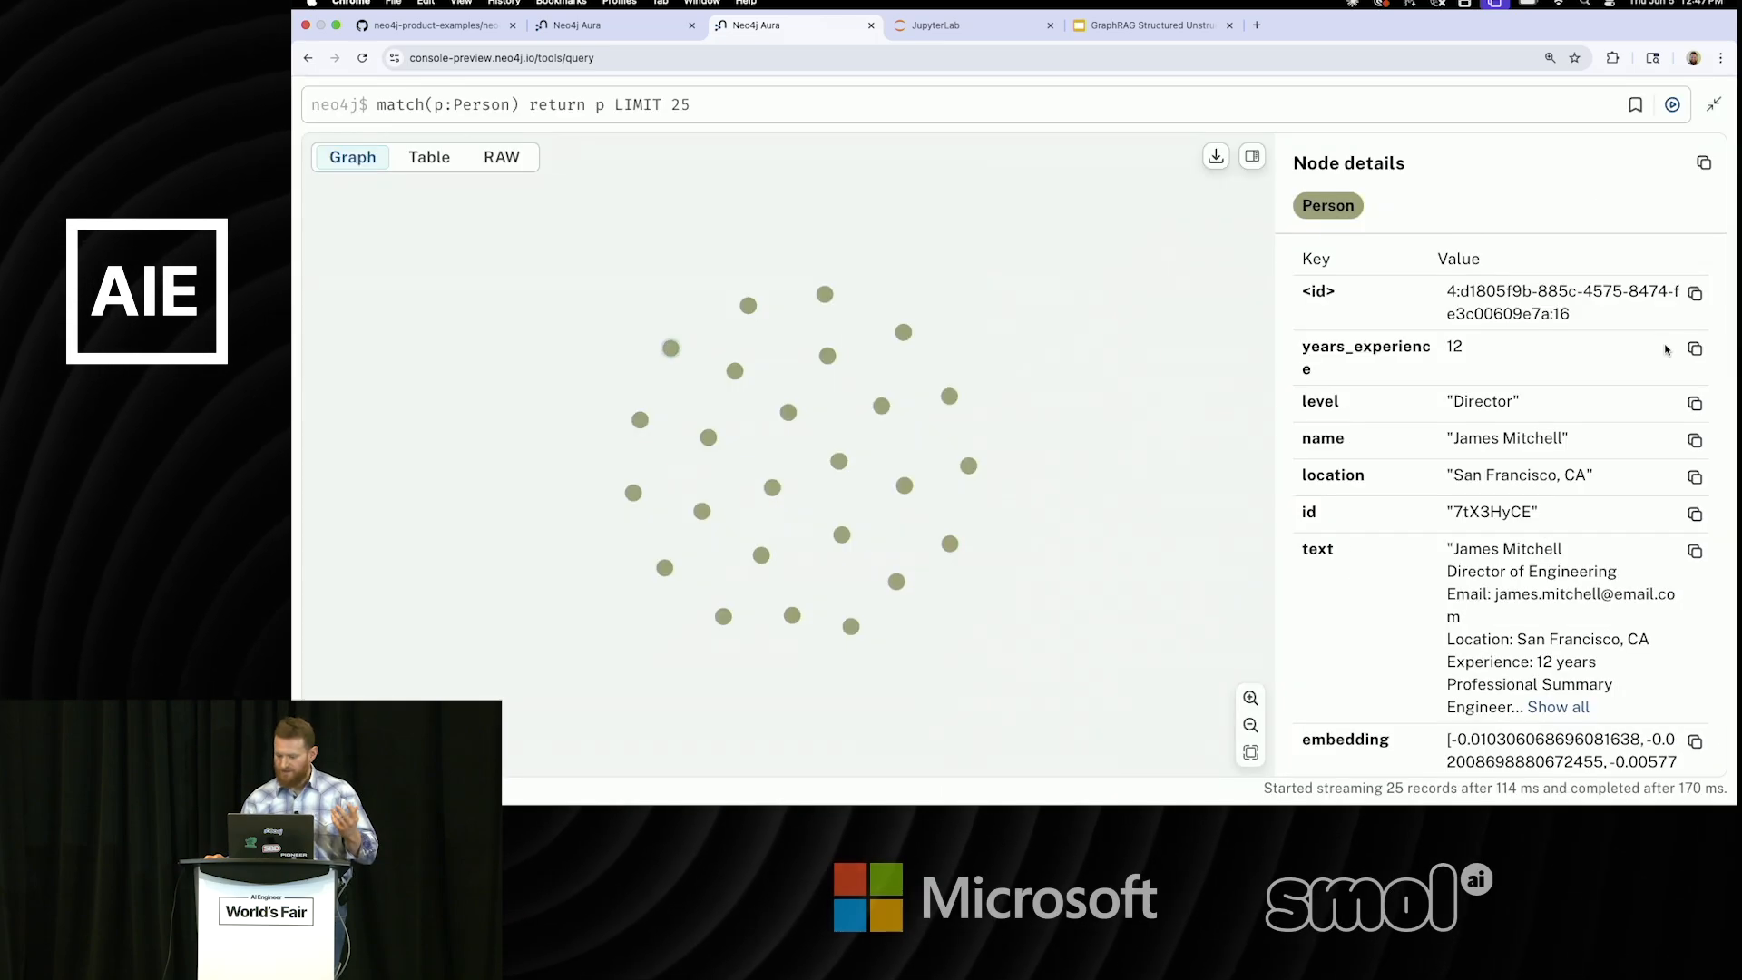
{"action": "mouse_move", "coordinate": [956, 401]}
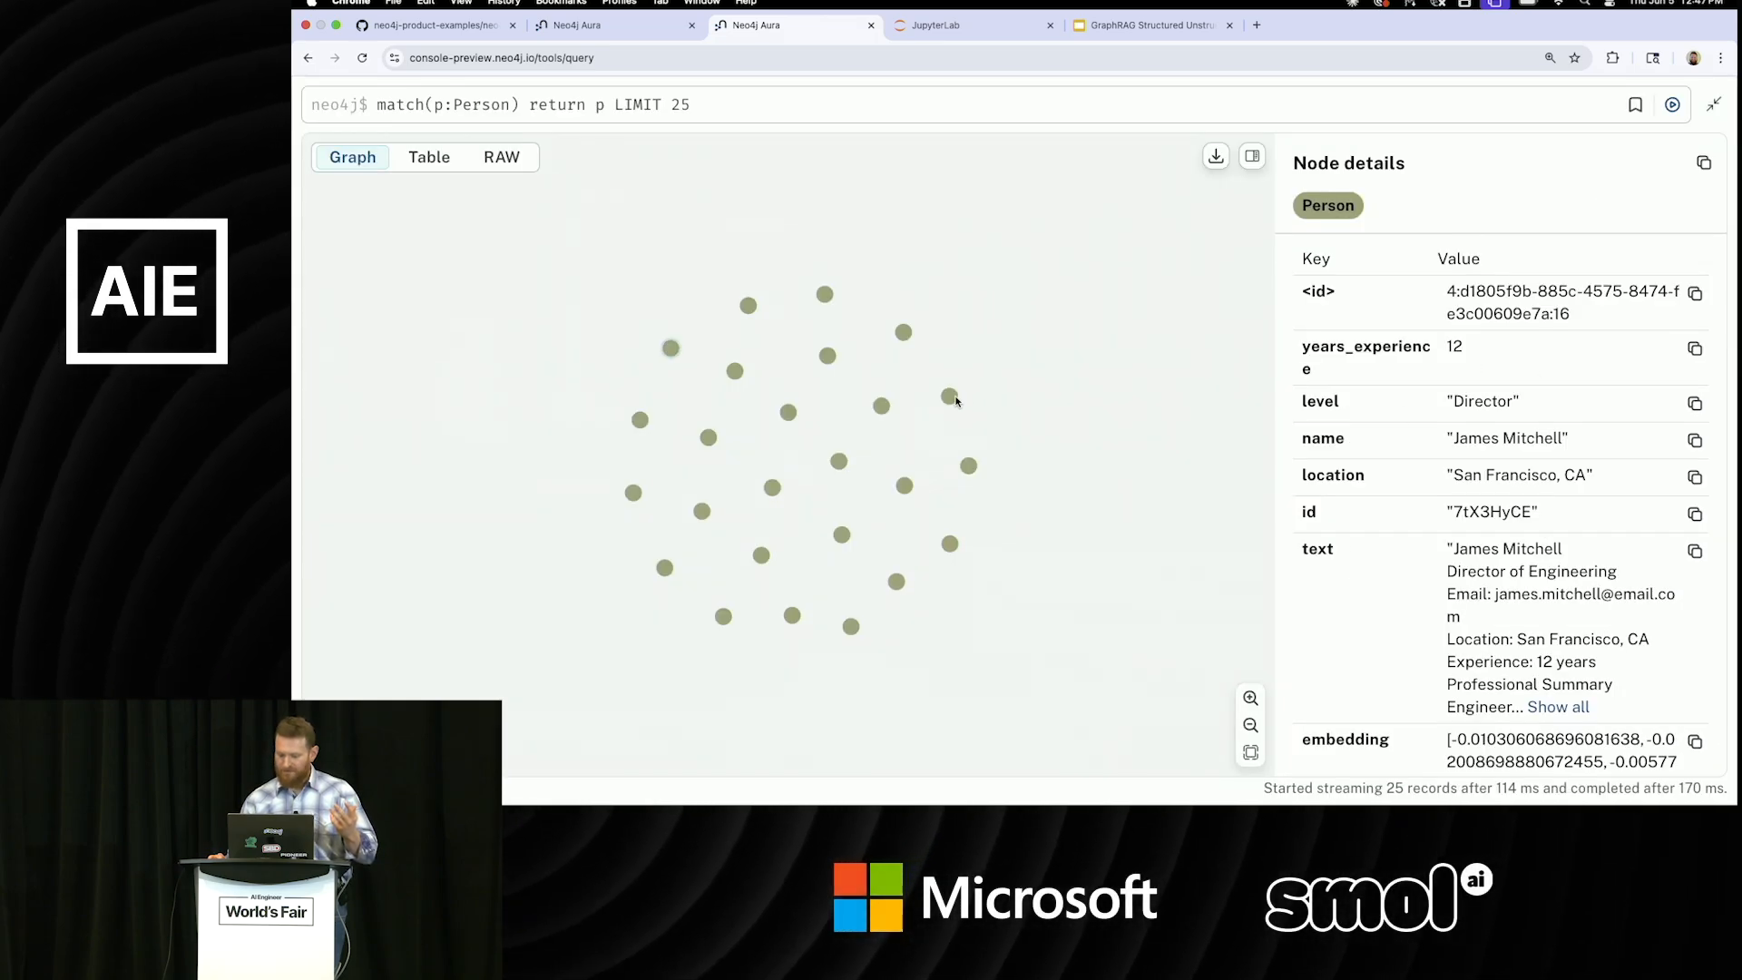
{"action": "left_click", "coordinate": [948, 397]}
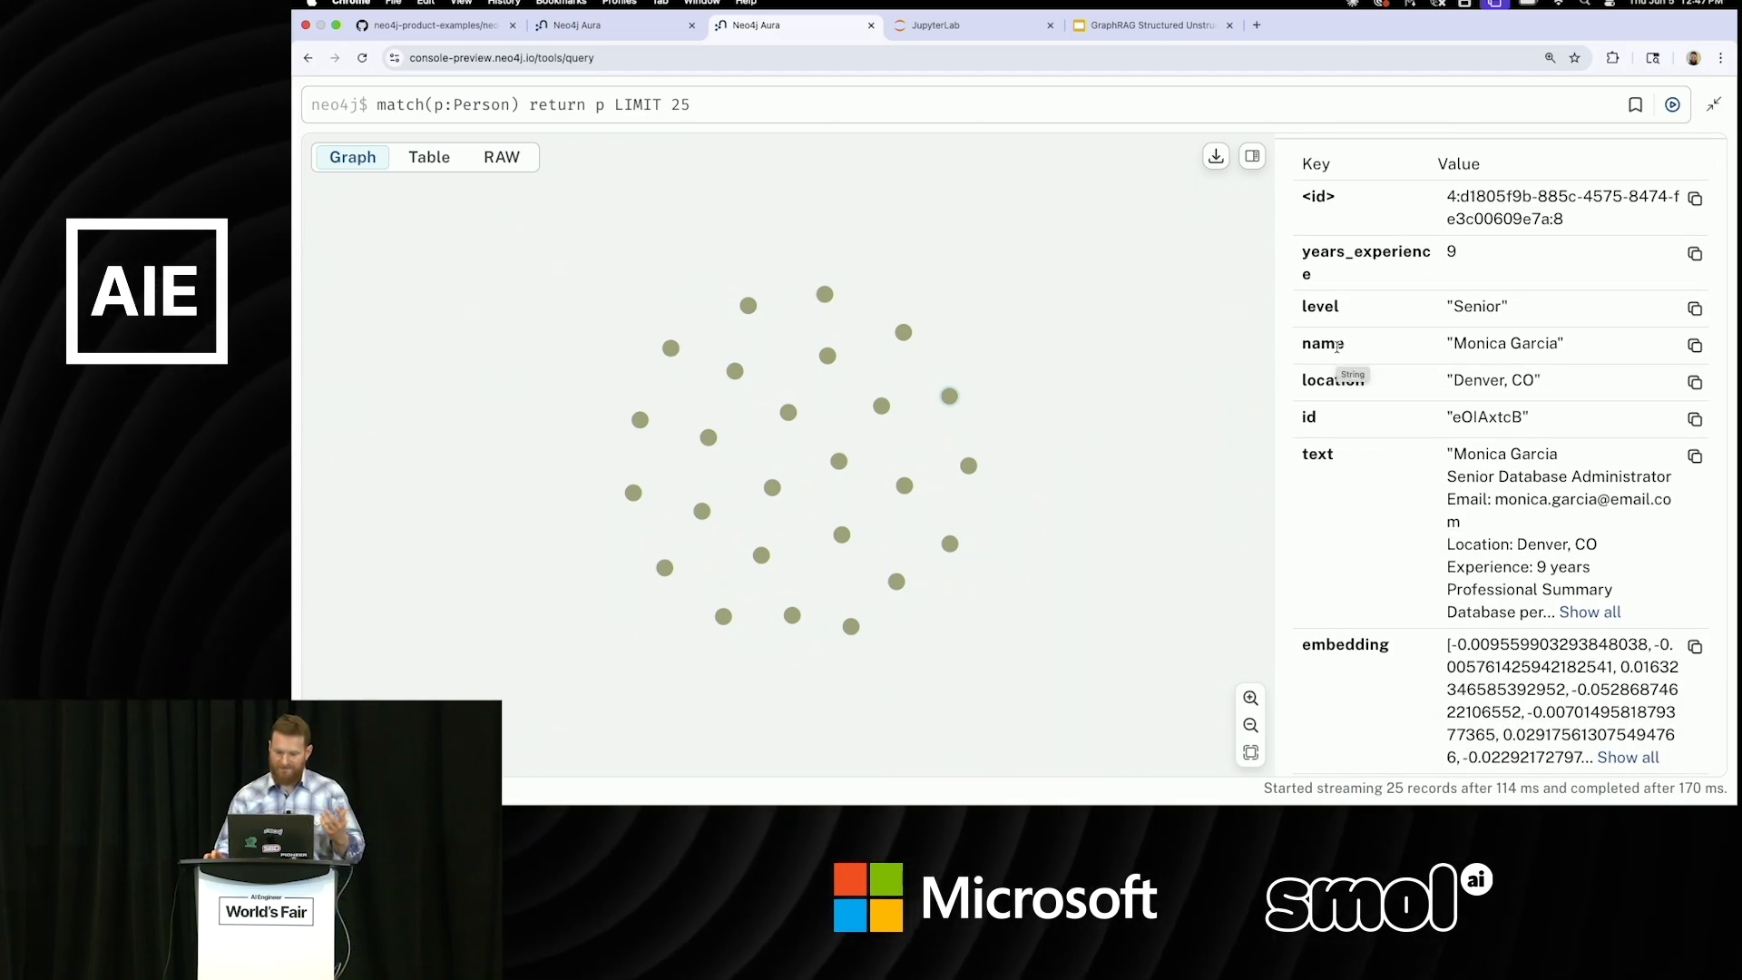
{"action": "left_click", "coordinate": [972, 25]}
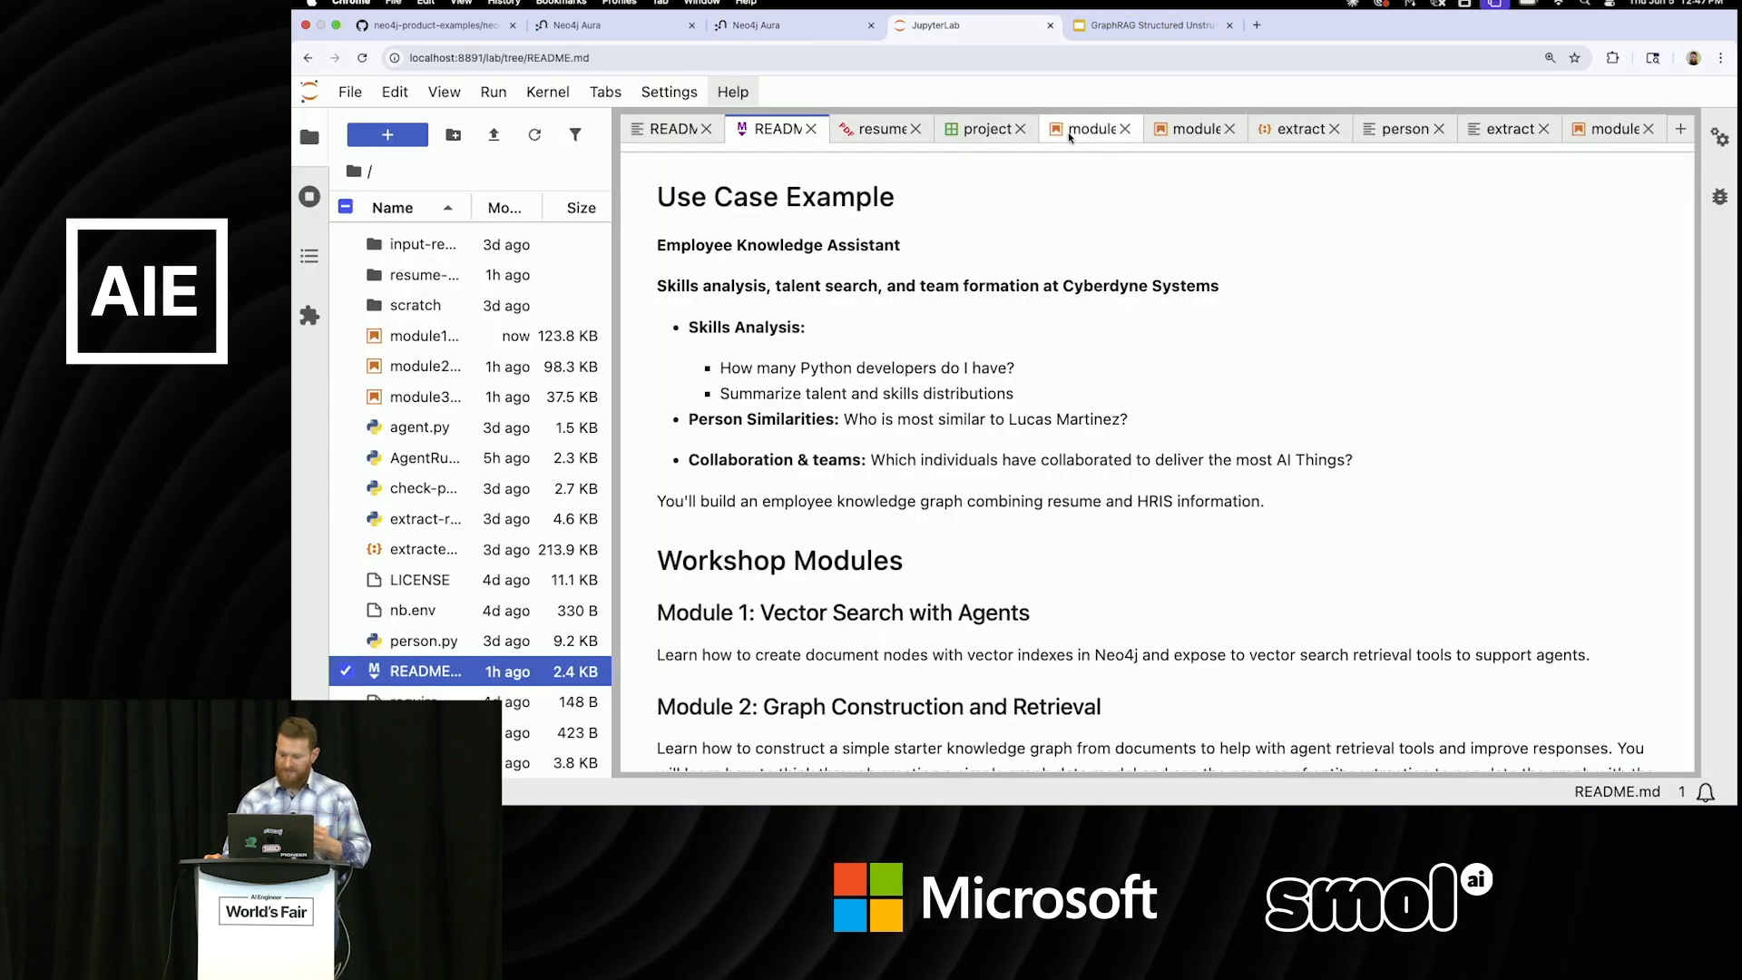
Browse module1-vector-search-w-agents.ipynb to the agent definition and its Python developers answer.
{"action": "left_click", "coordinate": [1090, 128]}
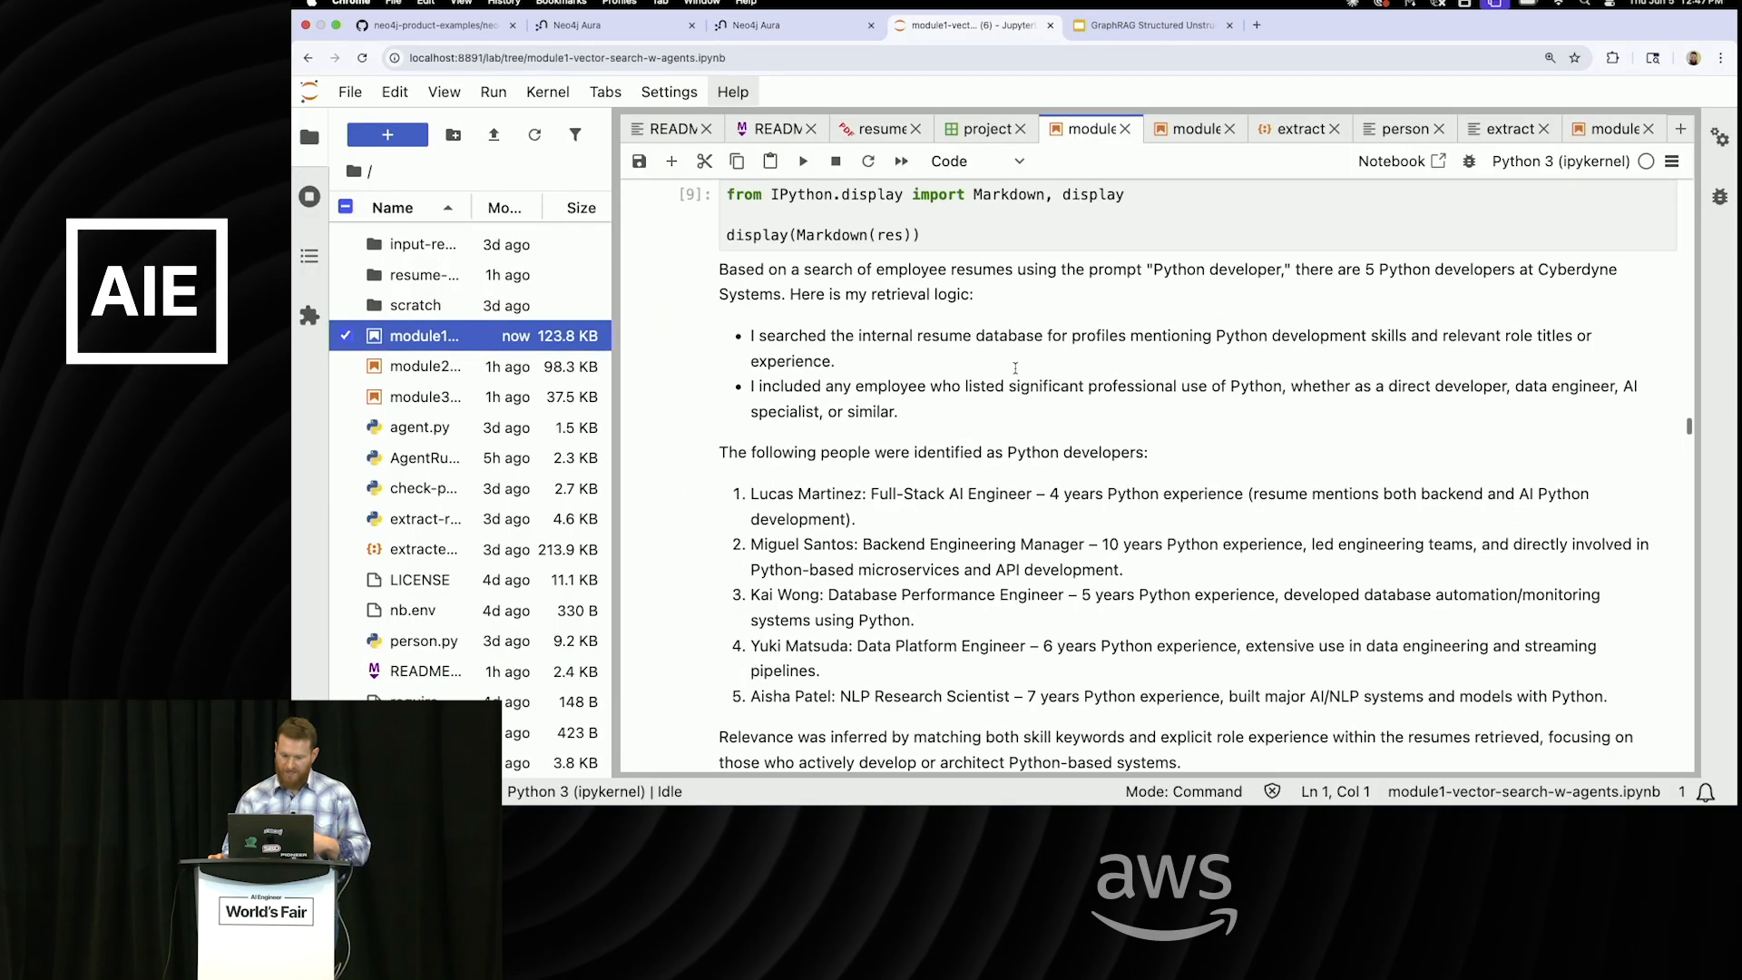
{"action": "scroll", "scroll_direction": "up", "scroll_amount": 3}
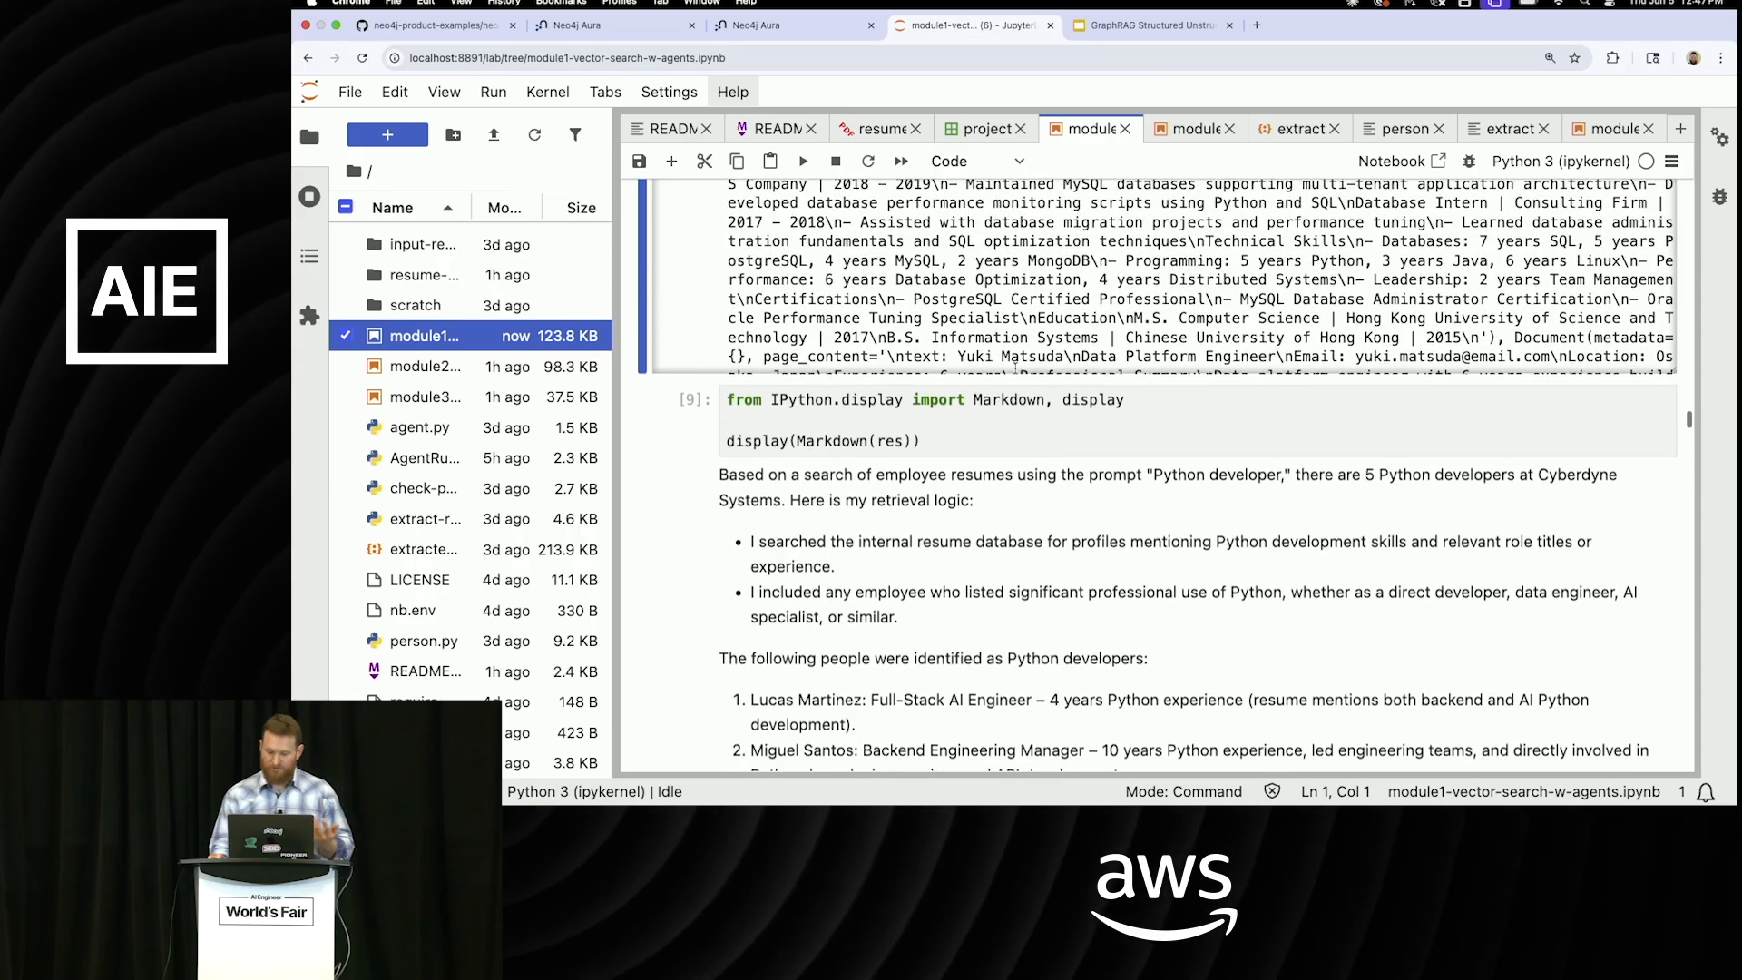
{"action": "scroll", "scroll_direction": "up", "scroll_amount": 3}
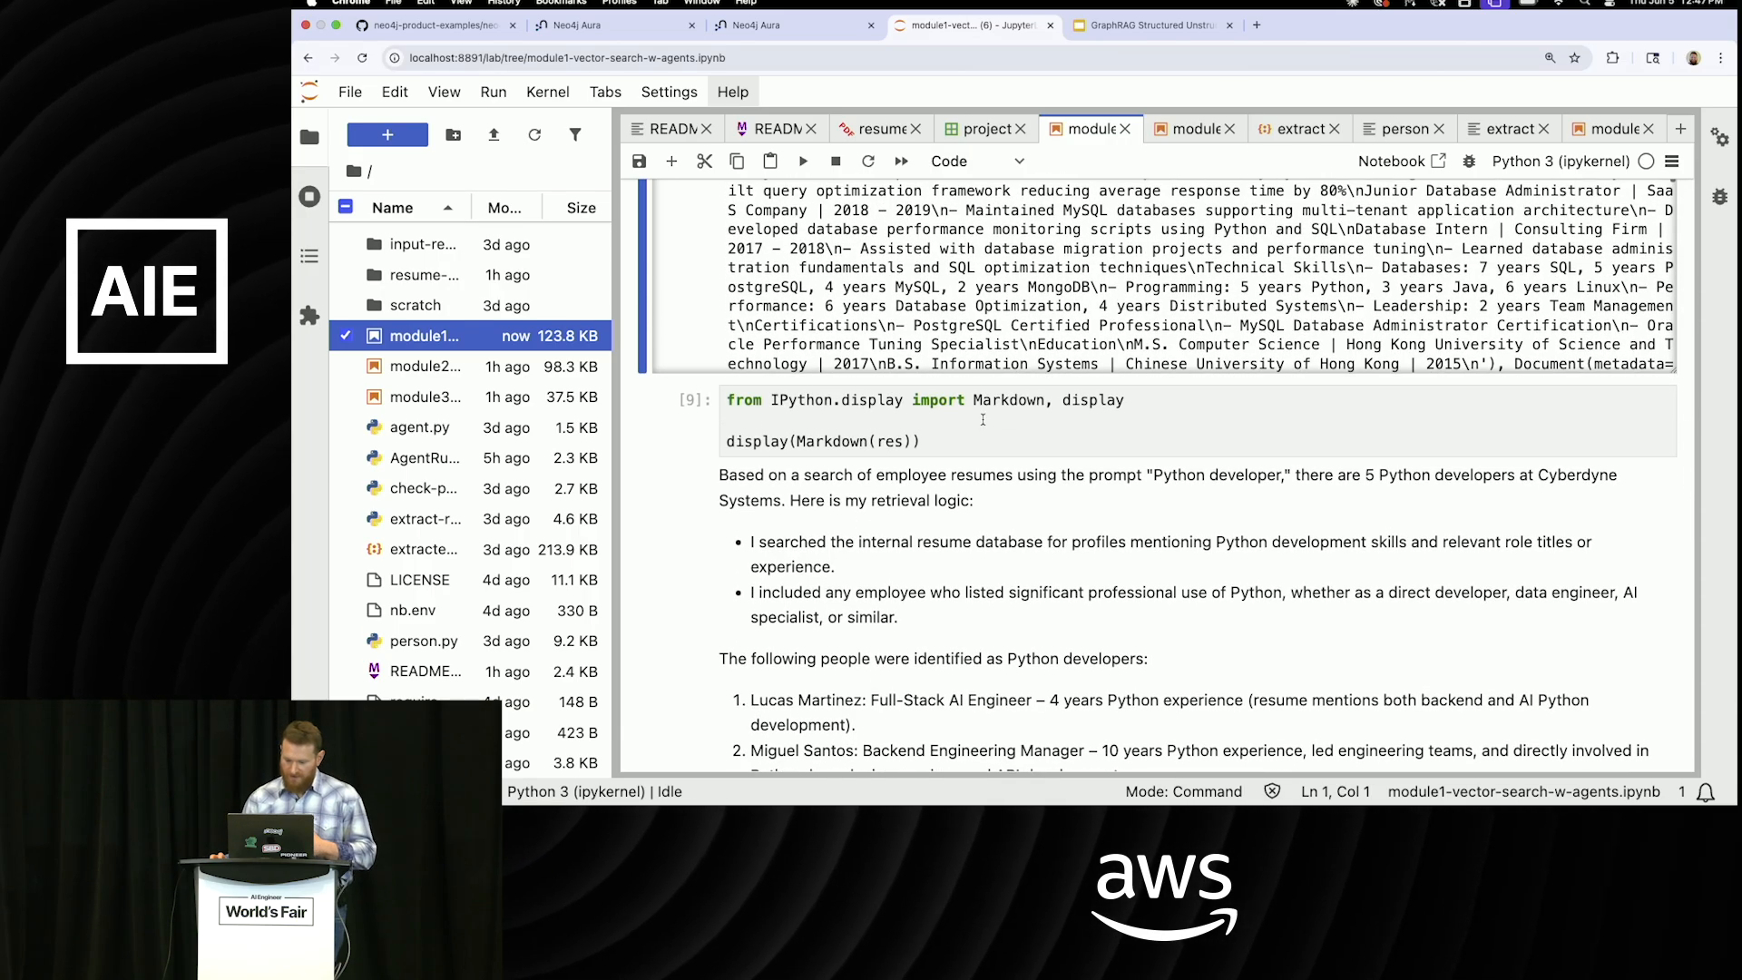
{"action": "scroll", "scroll_direction": "up", "scroll_amount": 3}
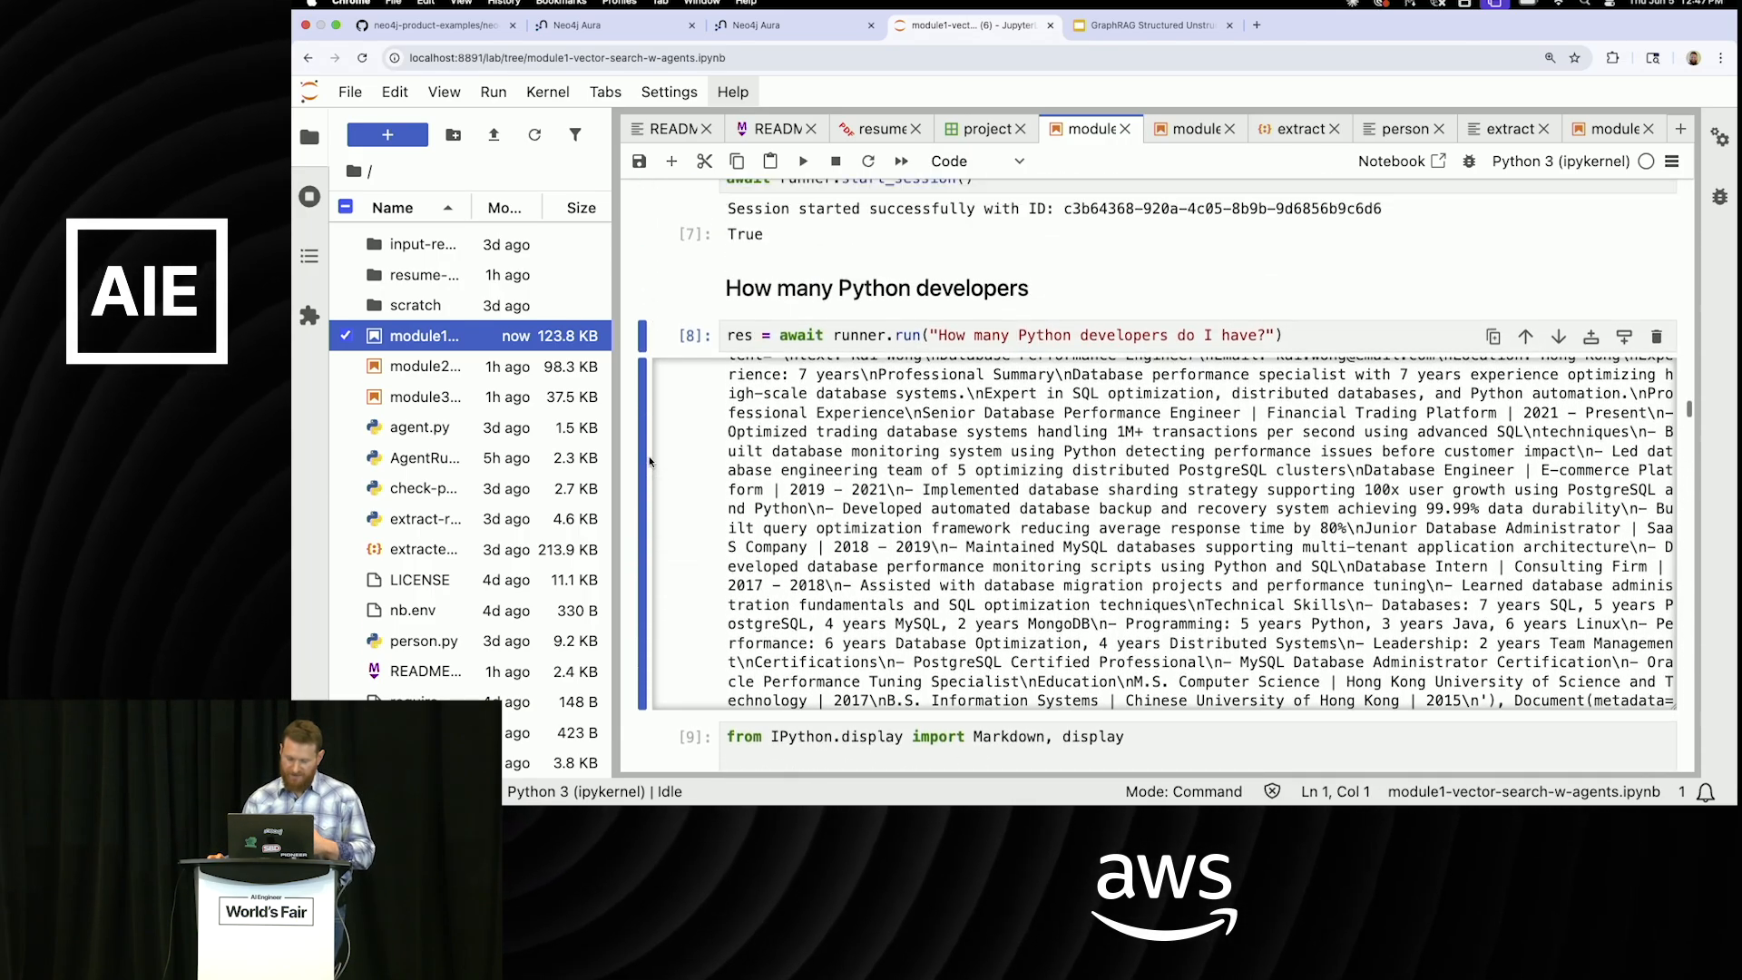
{"action": "scroll", "scroll_direction": "up", "scroll_amount": 3}
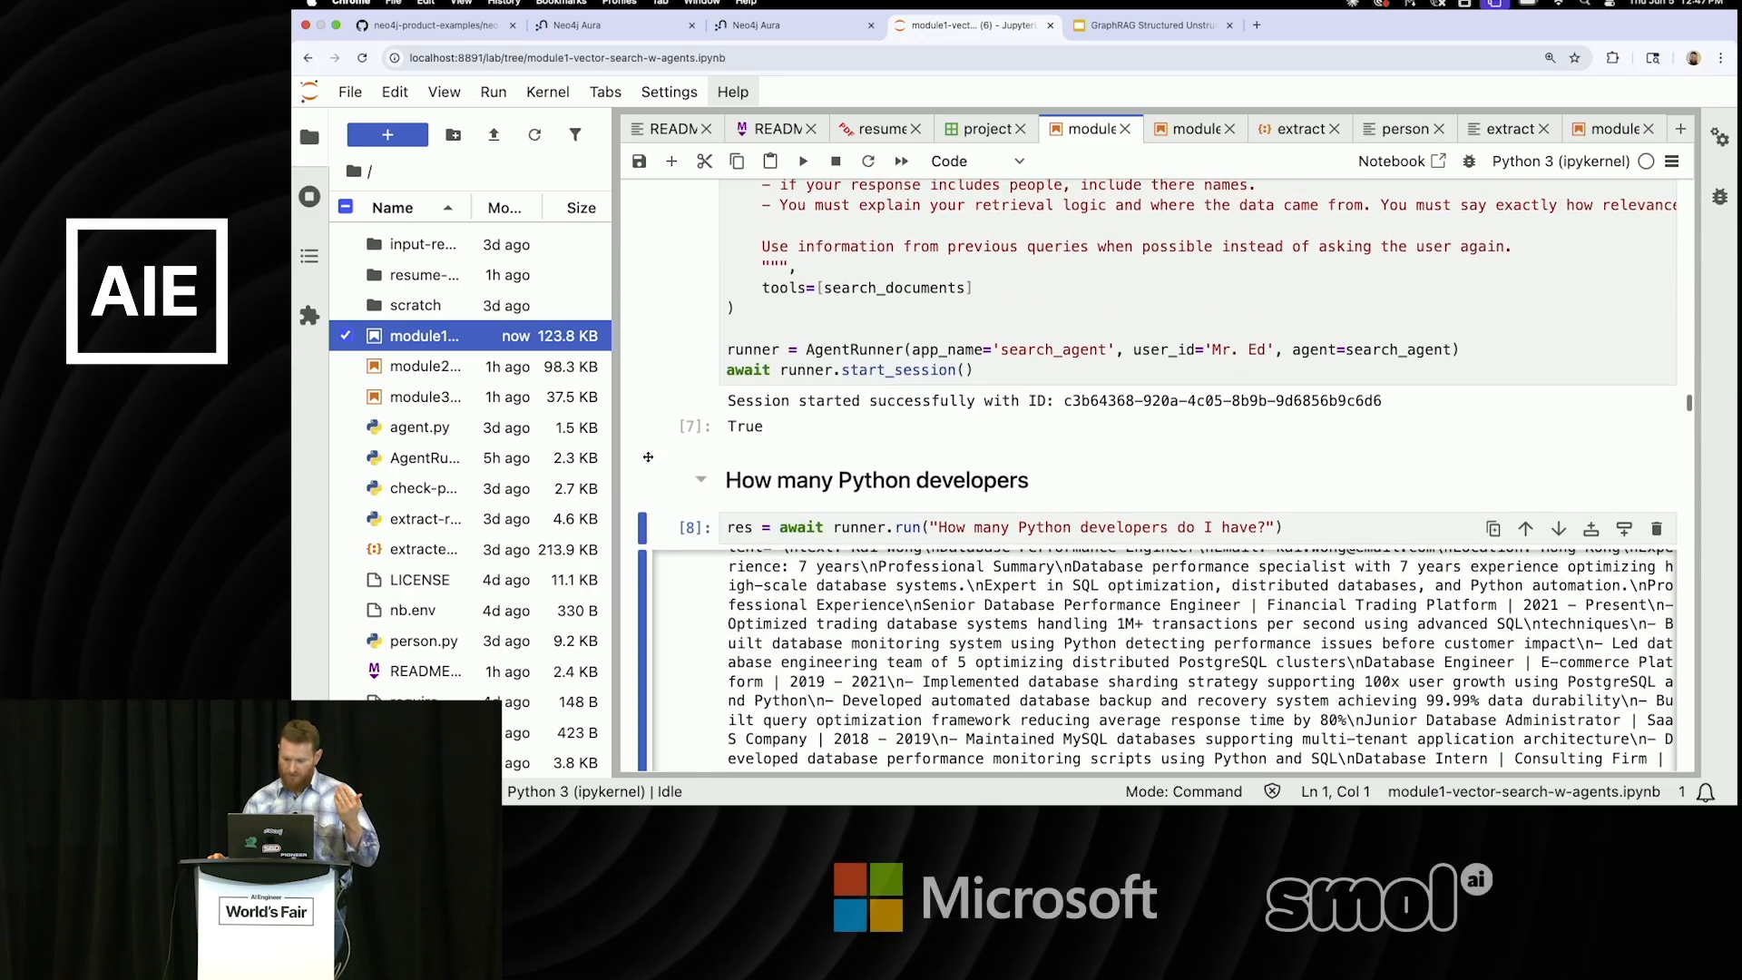
{"action": "scroll", "scroll_direction": "up", "scroll_amount": 3}
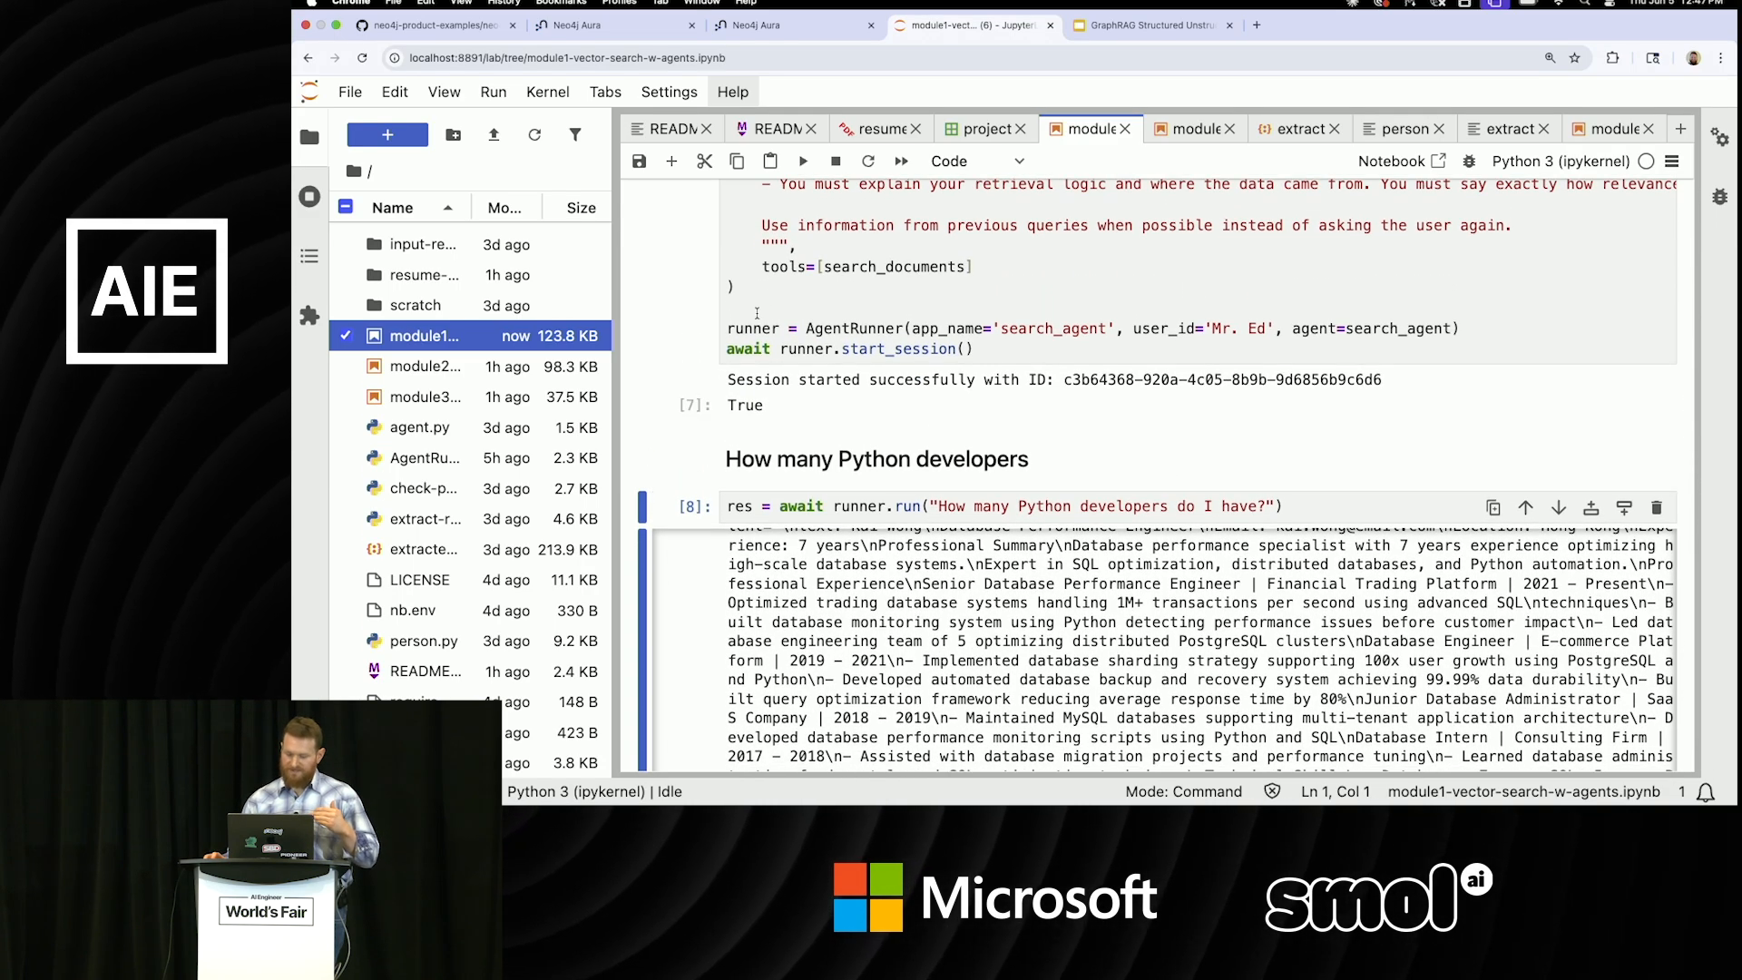
{"action": "scroll", "scroll_direction": "up", "scroll_amount": 3}
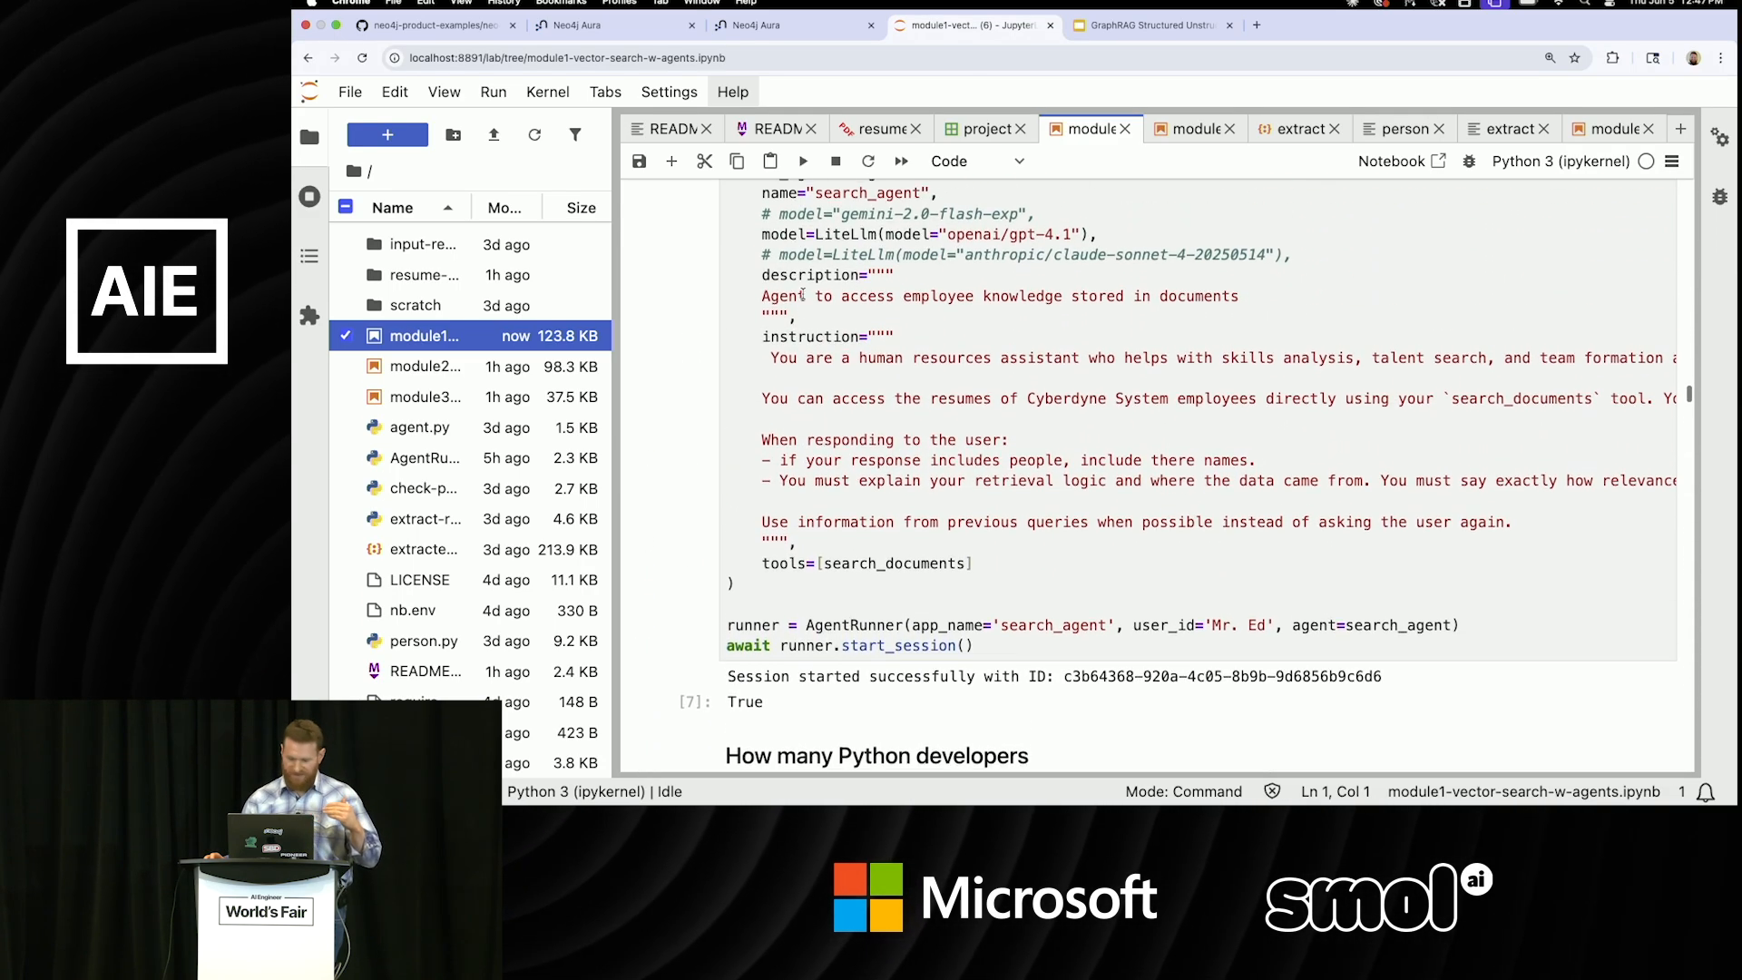
{"action": "scroll", "scroll_direction": "up", "scroll_amount": 3}
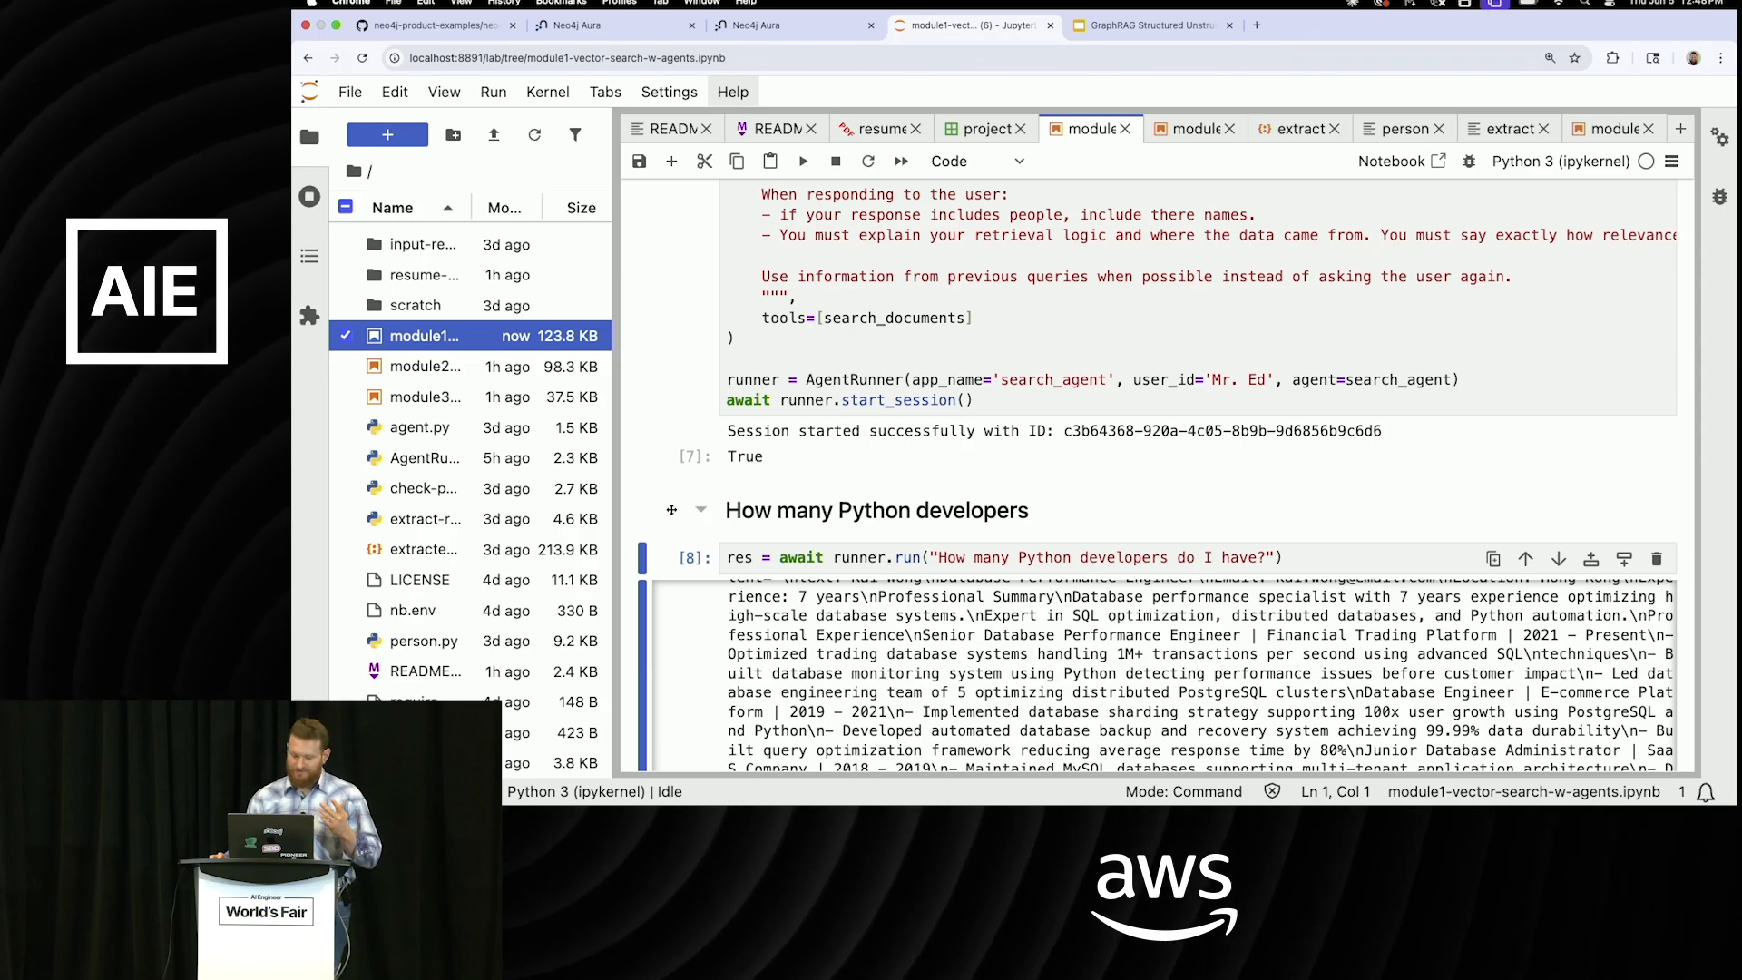
{"action": "scroll", "scroll_direction": "down", "scroll_amount": 3}
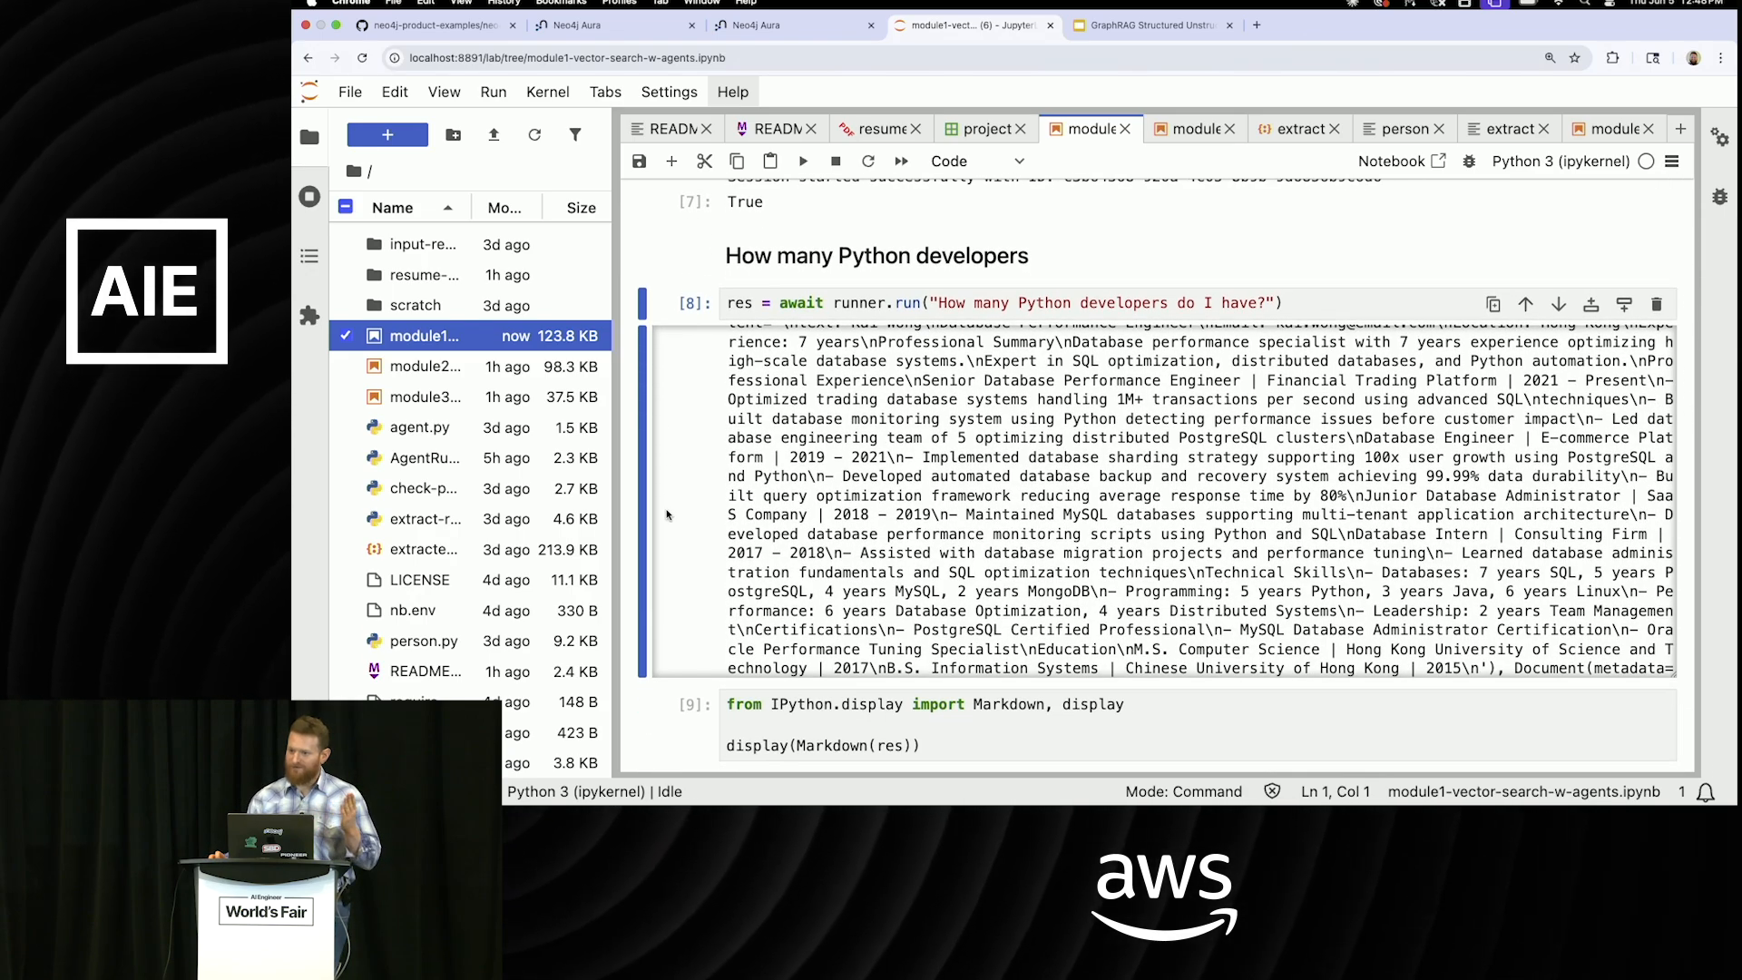
{"action": "scroll", "scroll_direction": "down", "scroll_amount": 3}
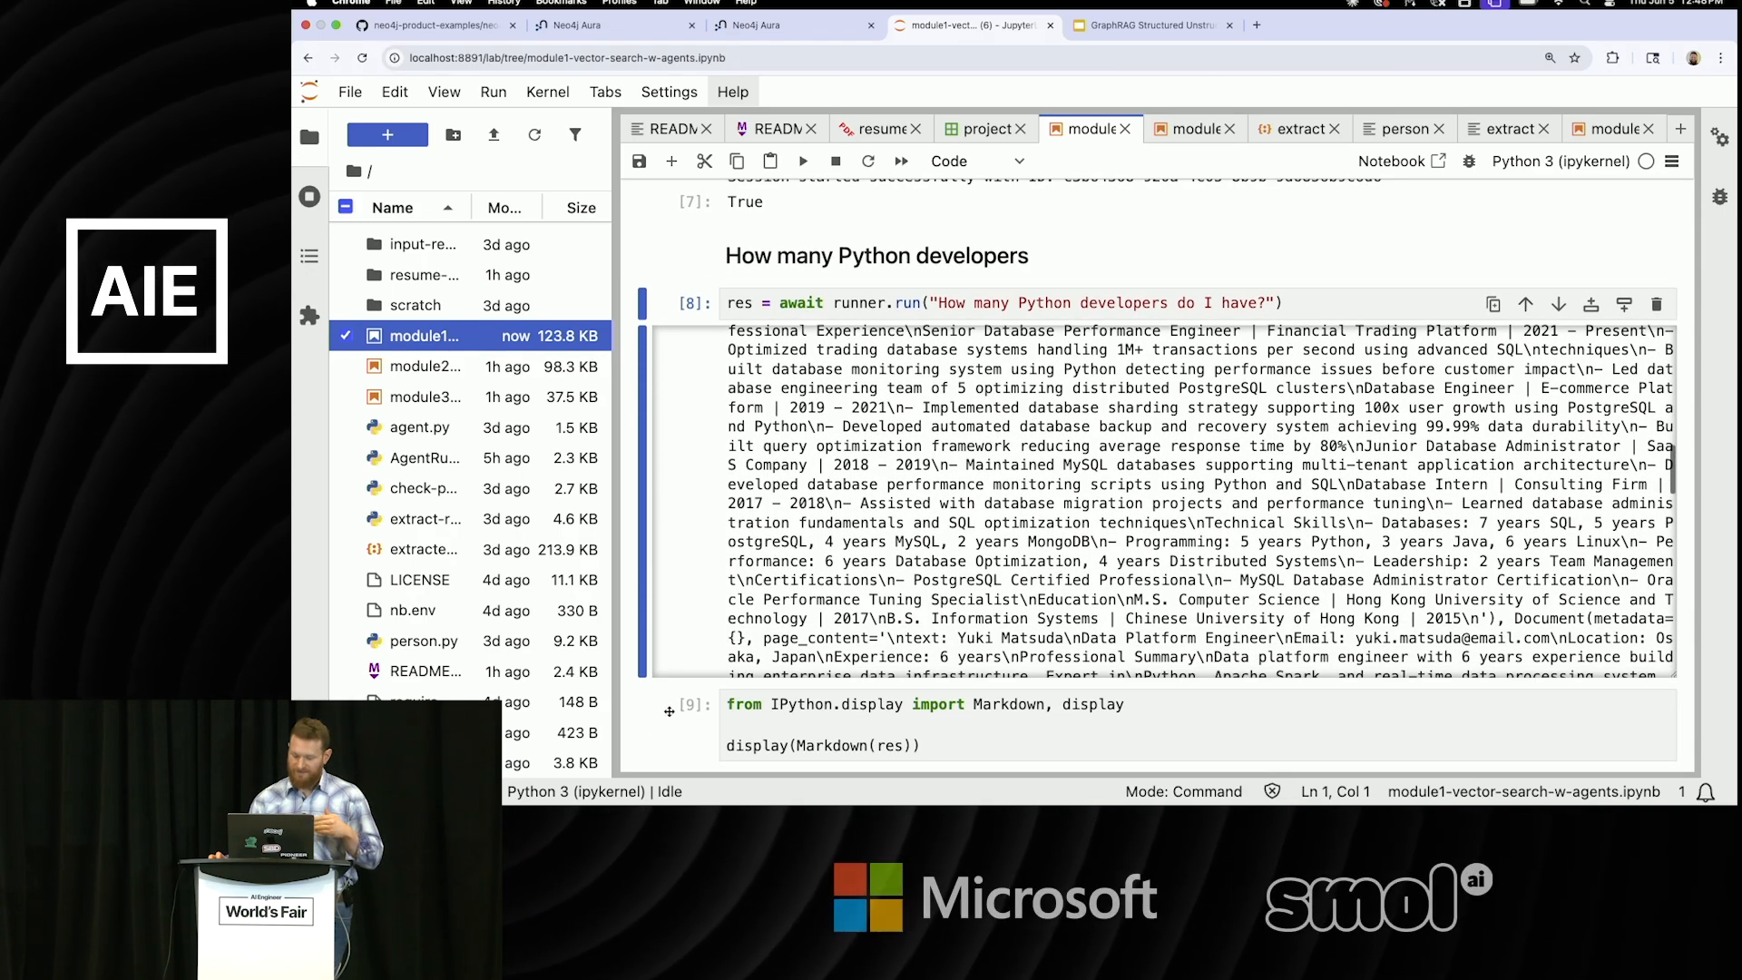
{"action": "scroll", "scroll_direction": "down", "scroll_amount": 3}
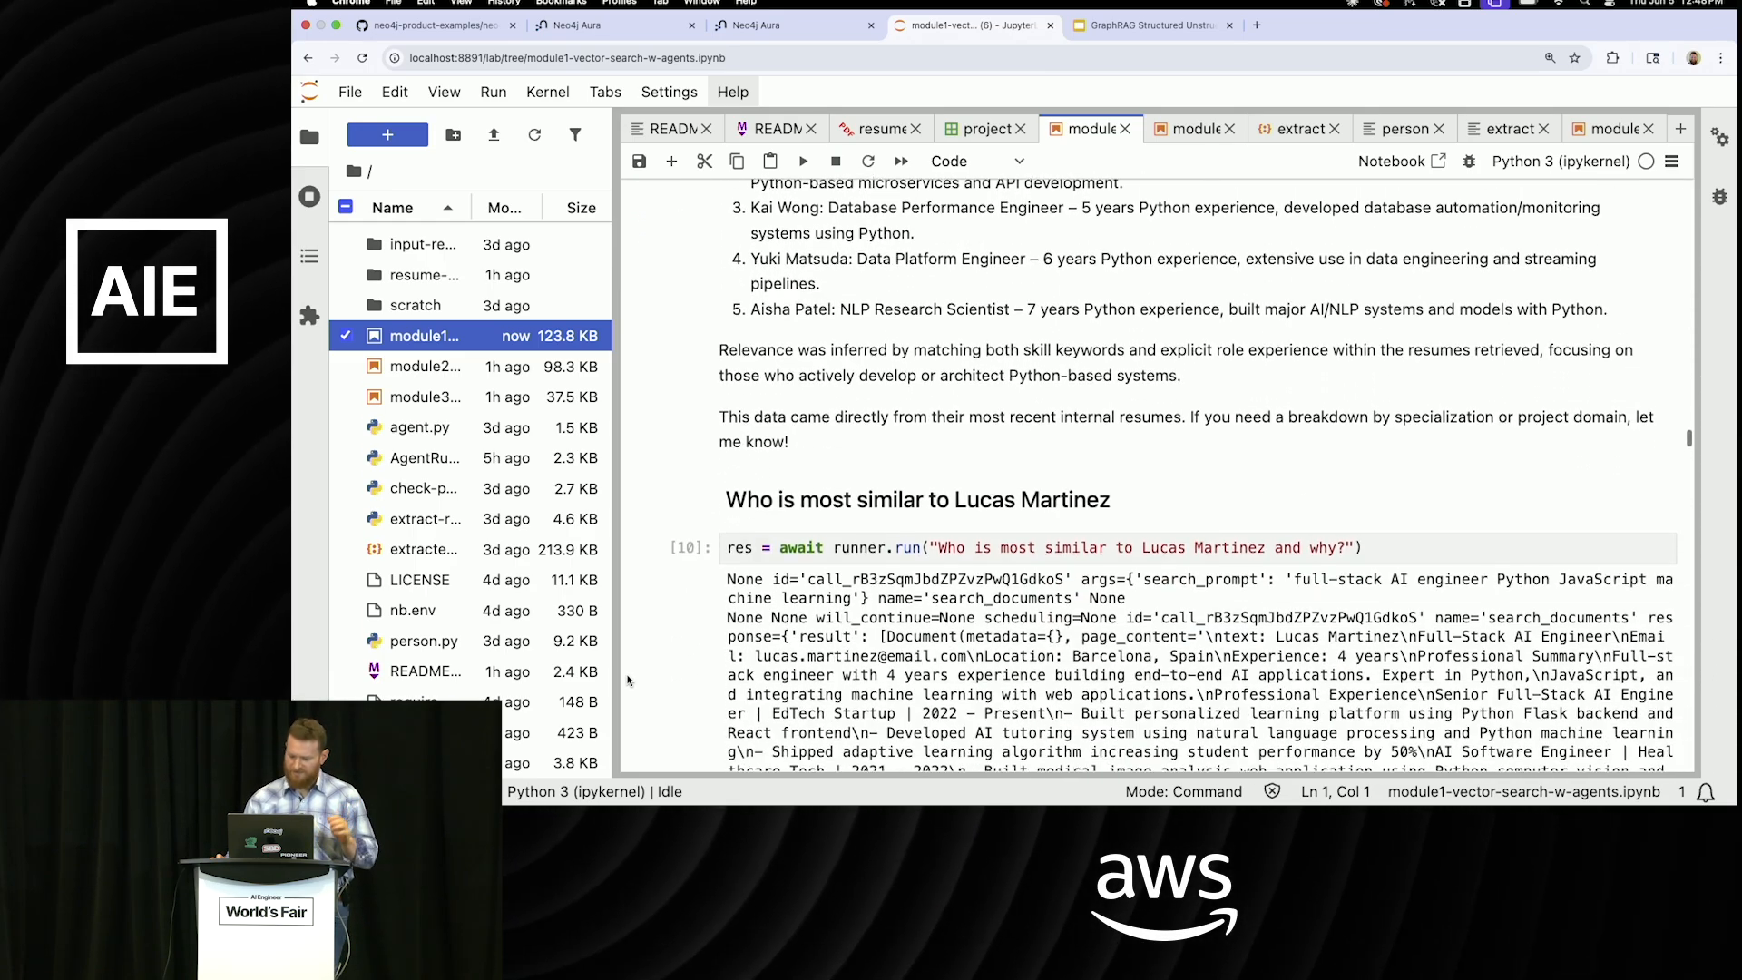
{"action": "scroll", "scroll_direction": "down", "scroll_amount": 3}
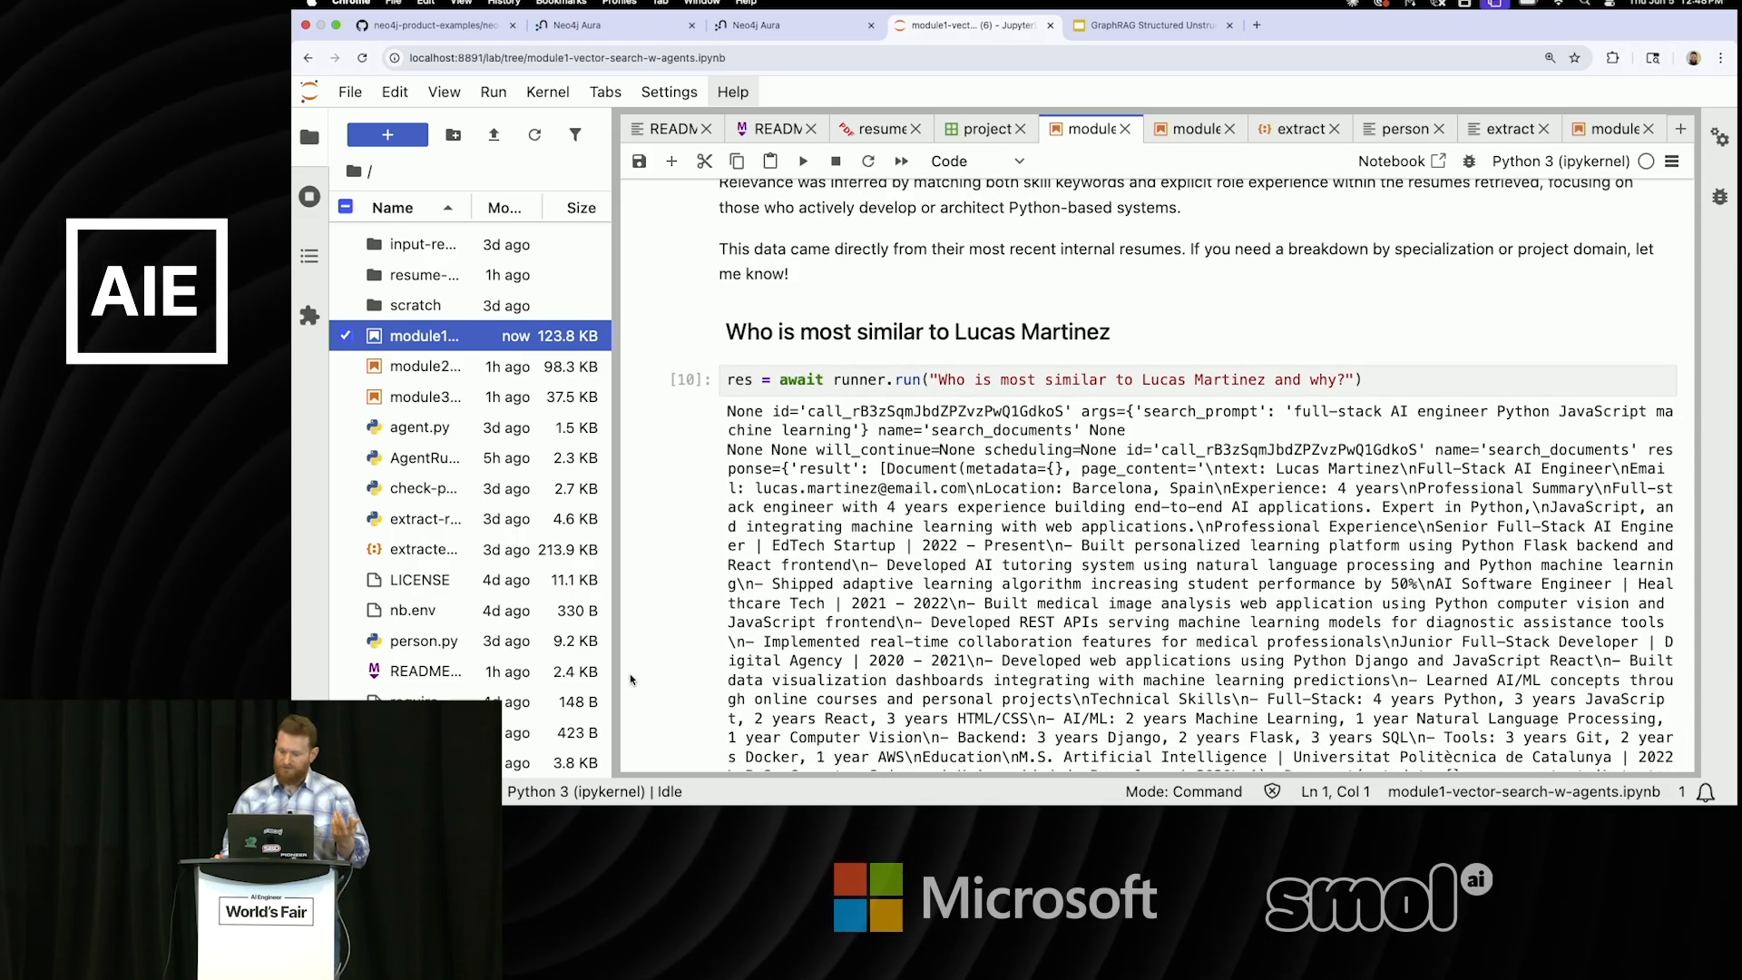
{"action": "scroll", "scroll_direction": "down", "scroll_amount": 3}
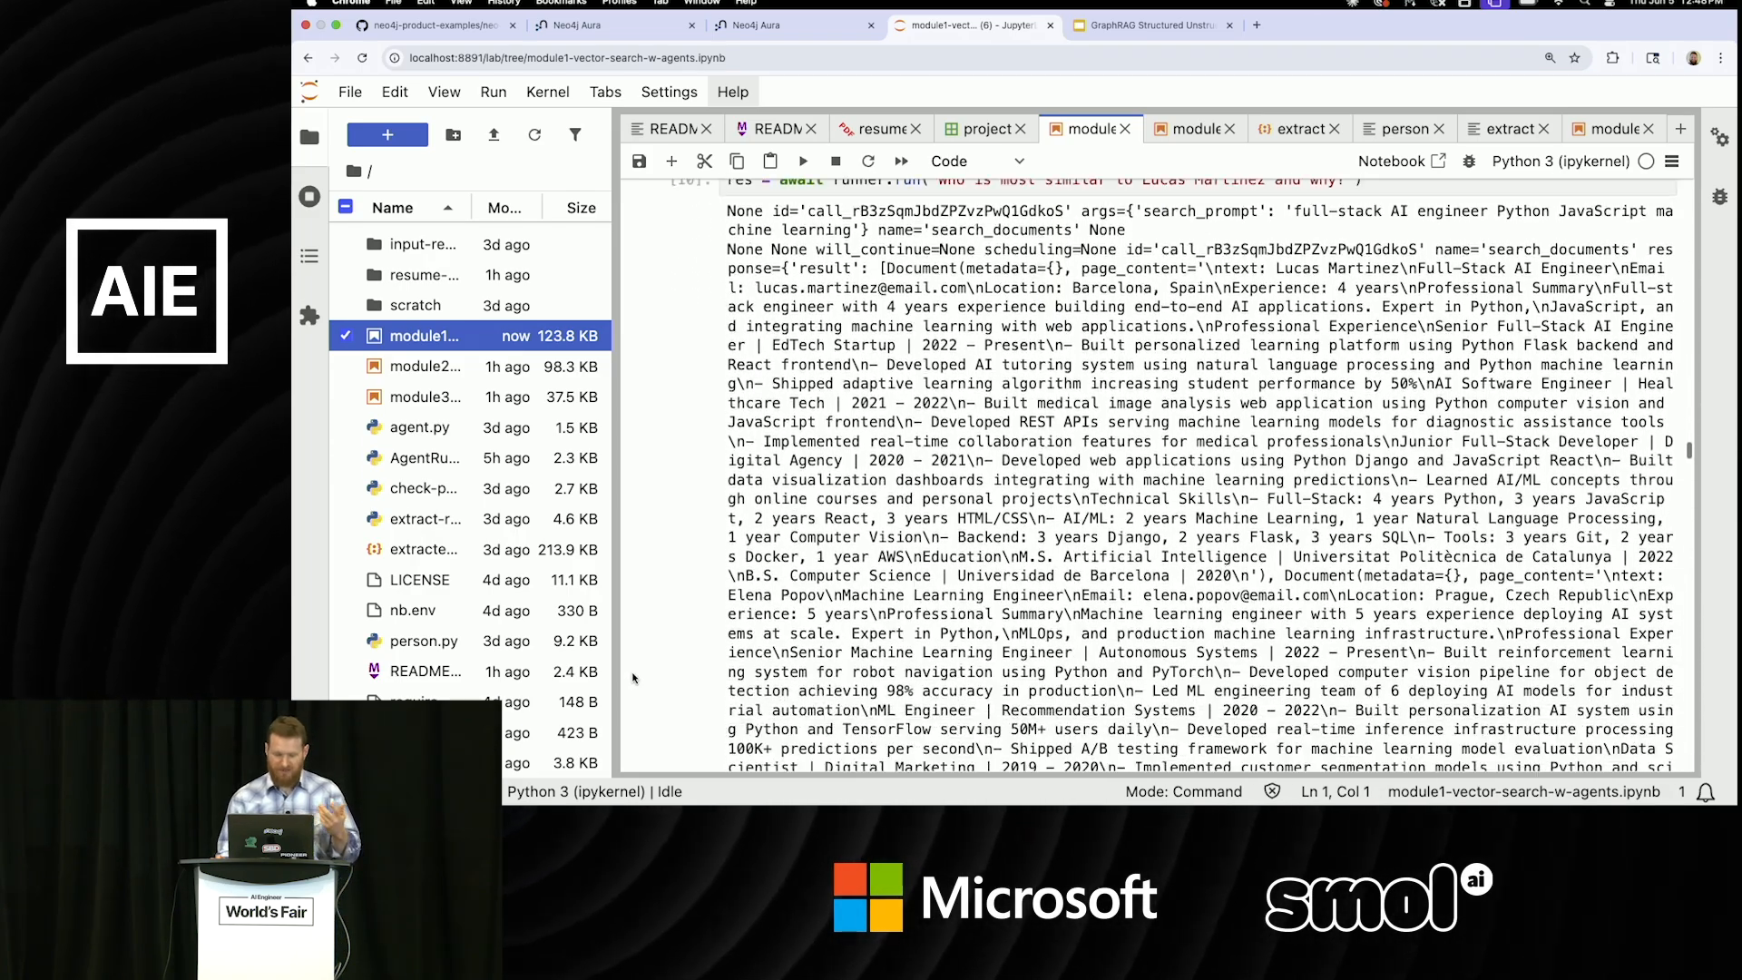
{"action": "scroll", "scroll_direction": "down", "scroll_amount": 3}
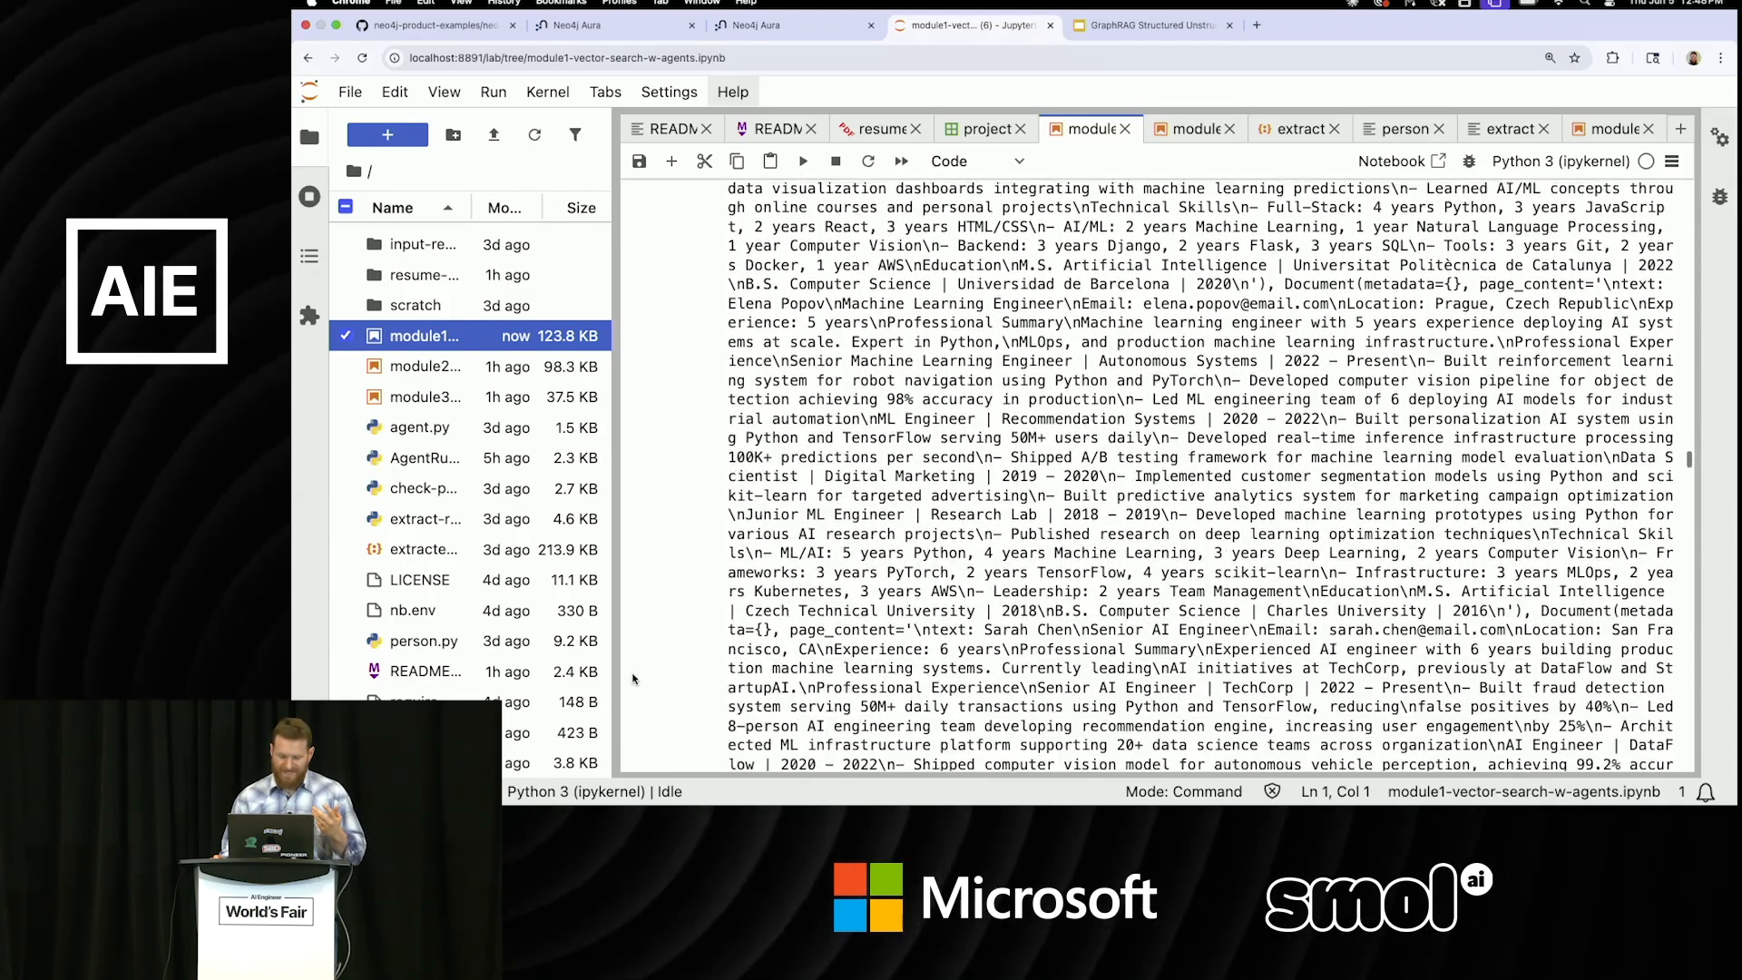
{"action": "scroll", "scroll_direction": "down", "scroll_amount": 3}
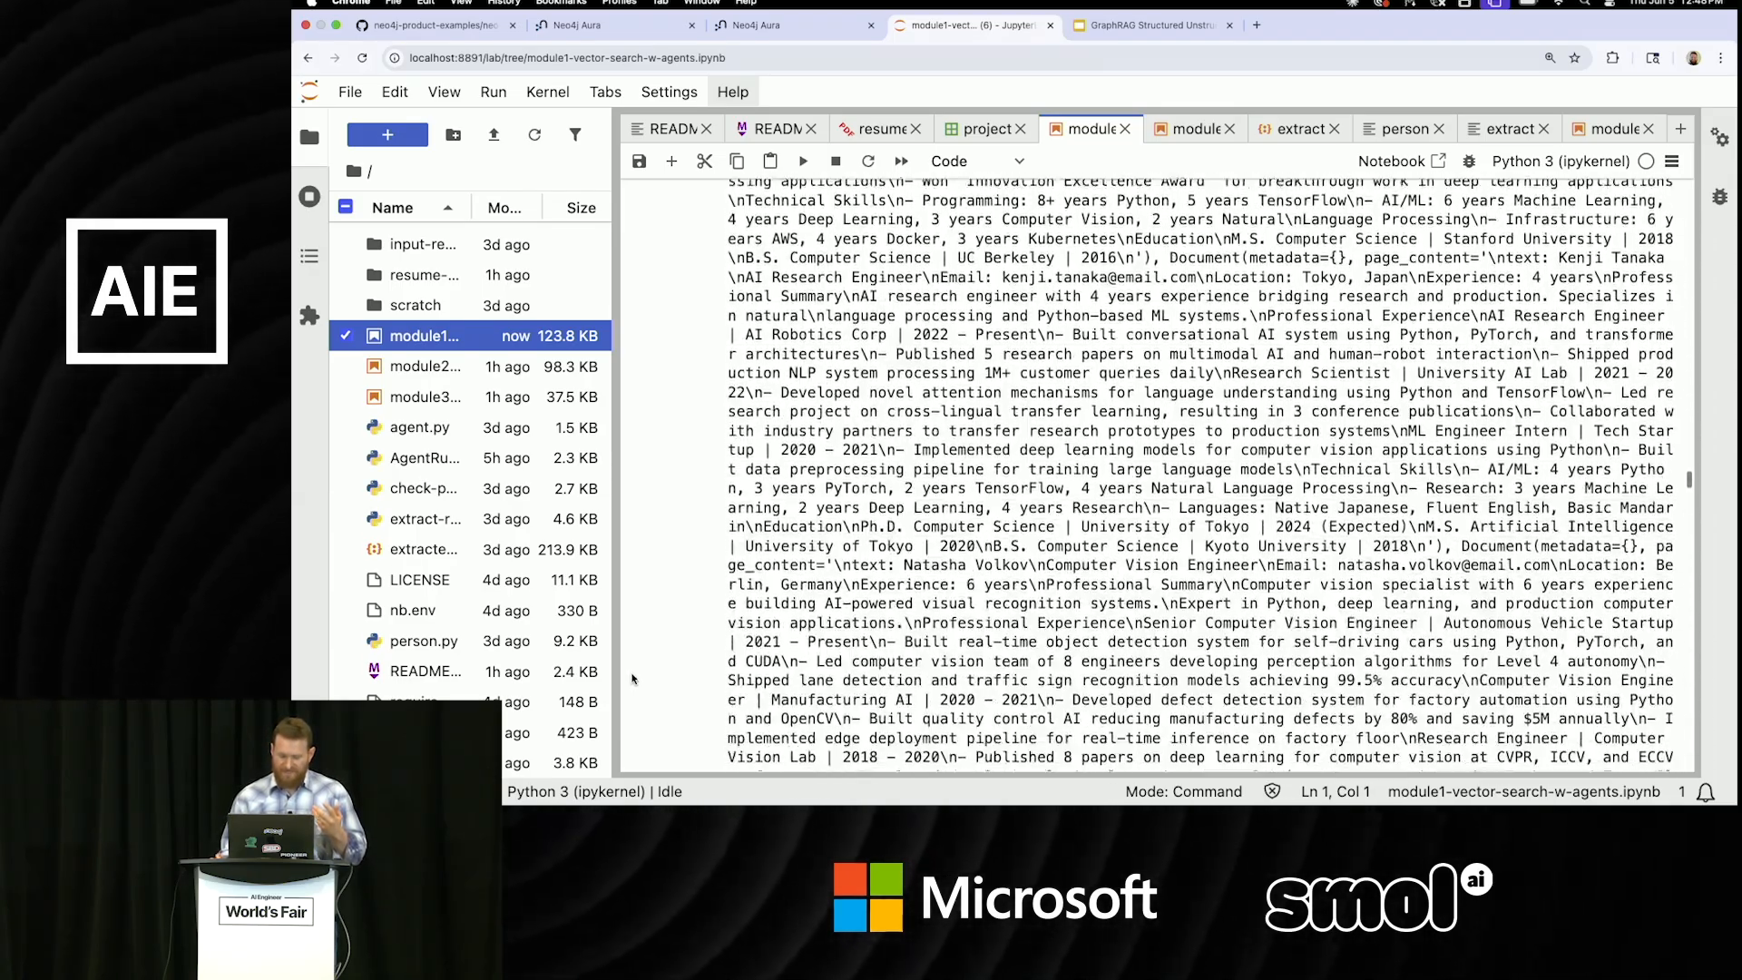
{"action": "scroll", "scroll_direction": "down", "scroll_amount": 3}
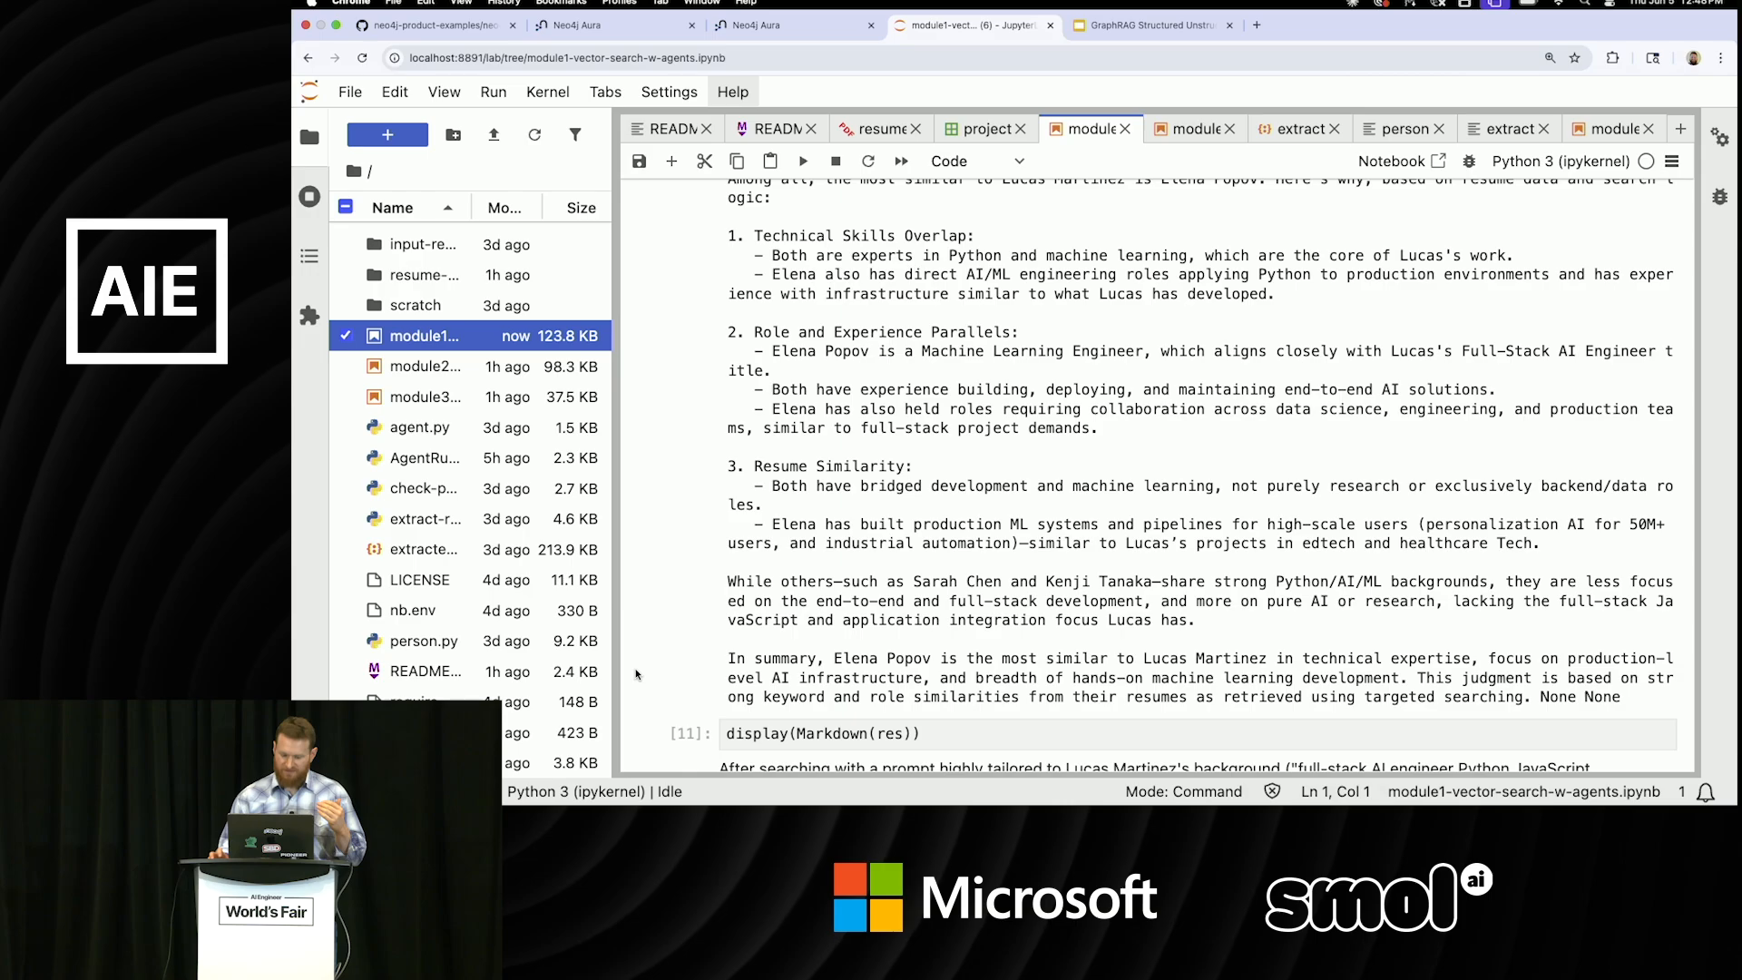
{"action": "mouse_move", "coordinate": [690, 589]}
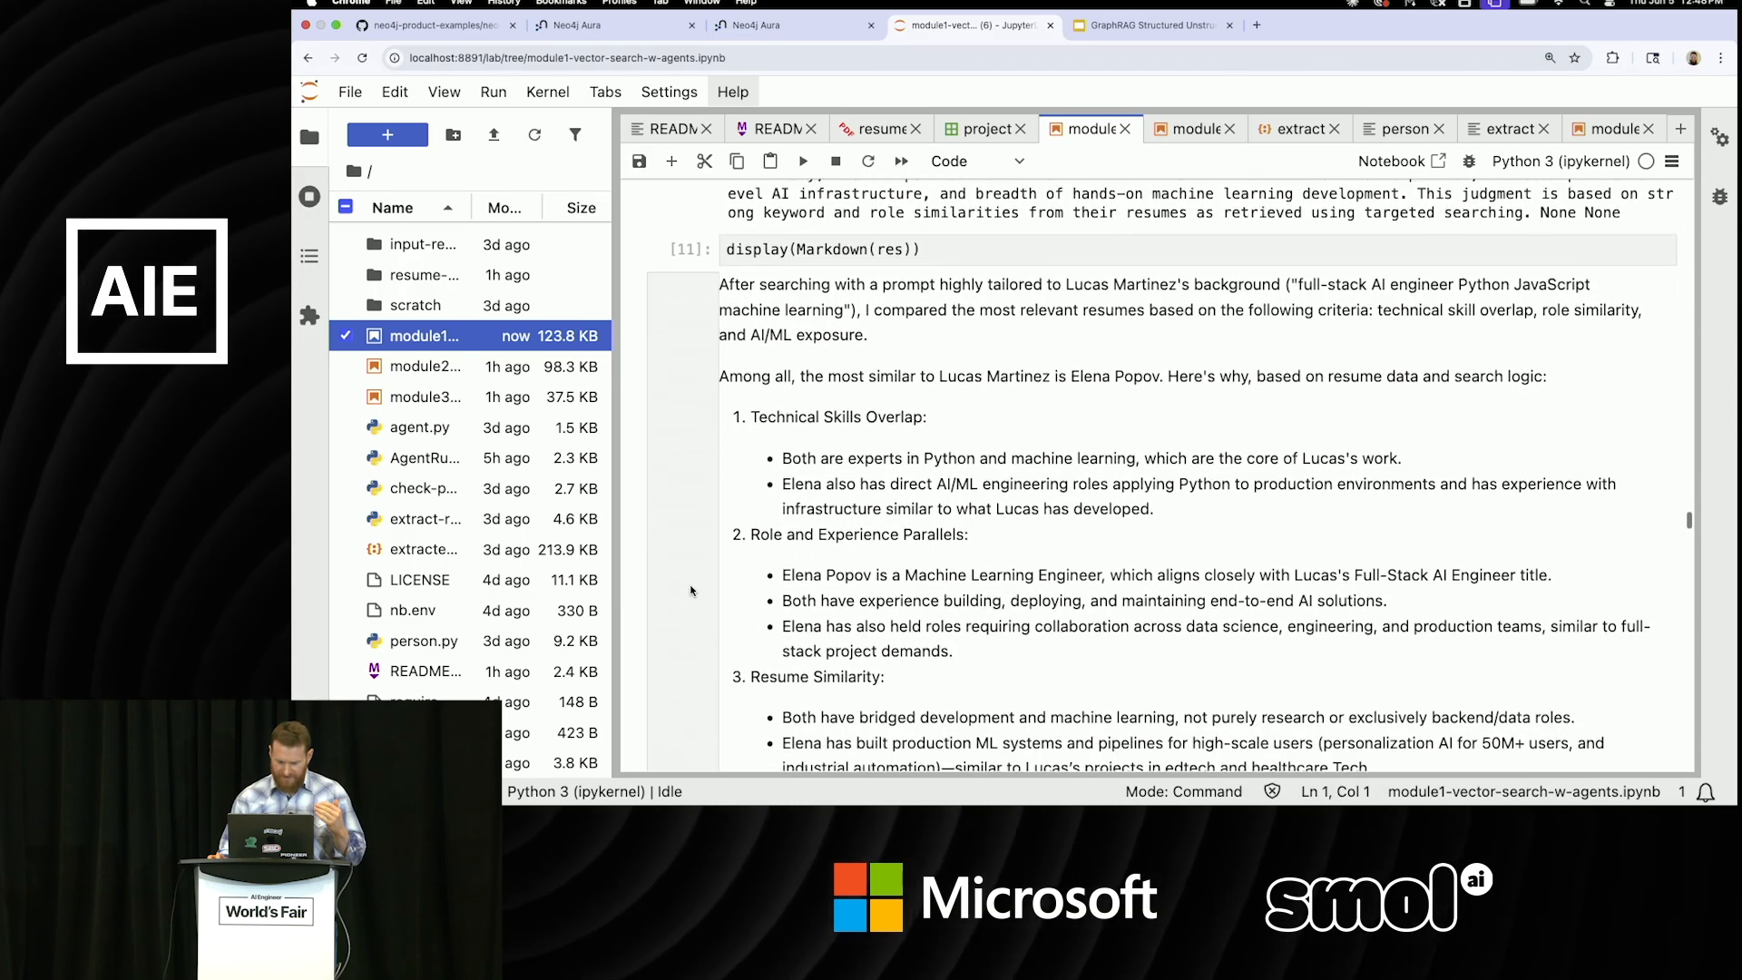
{"action": "scroll", "scroll_direction": "down", "scroll_amount": 3}
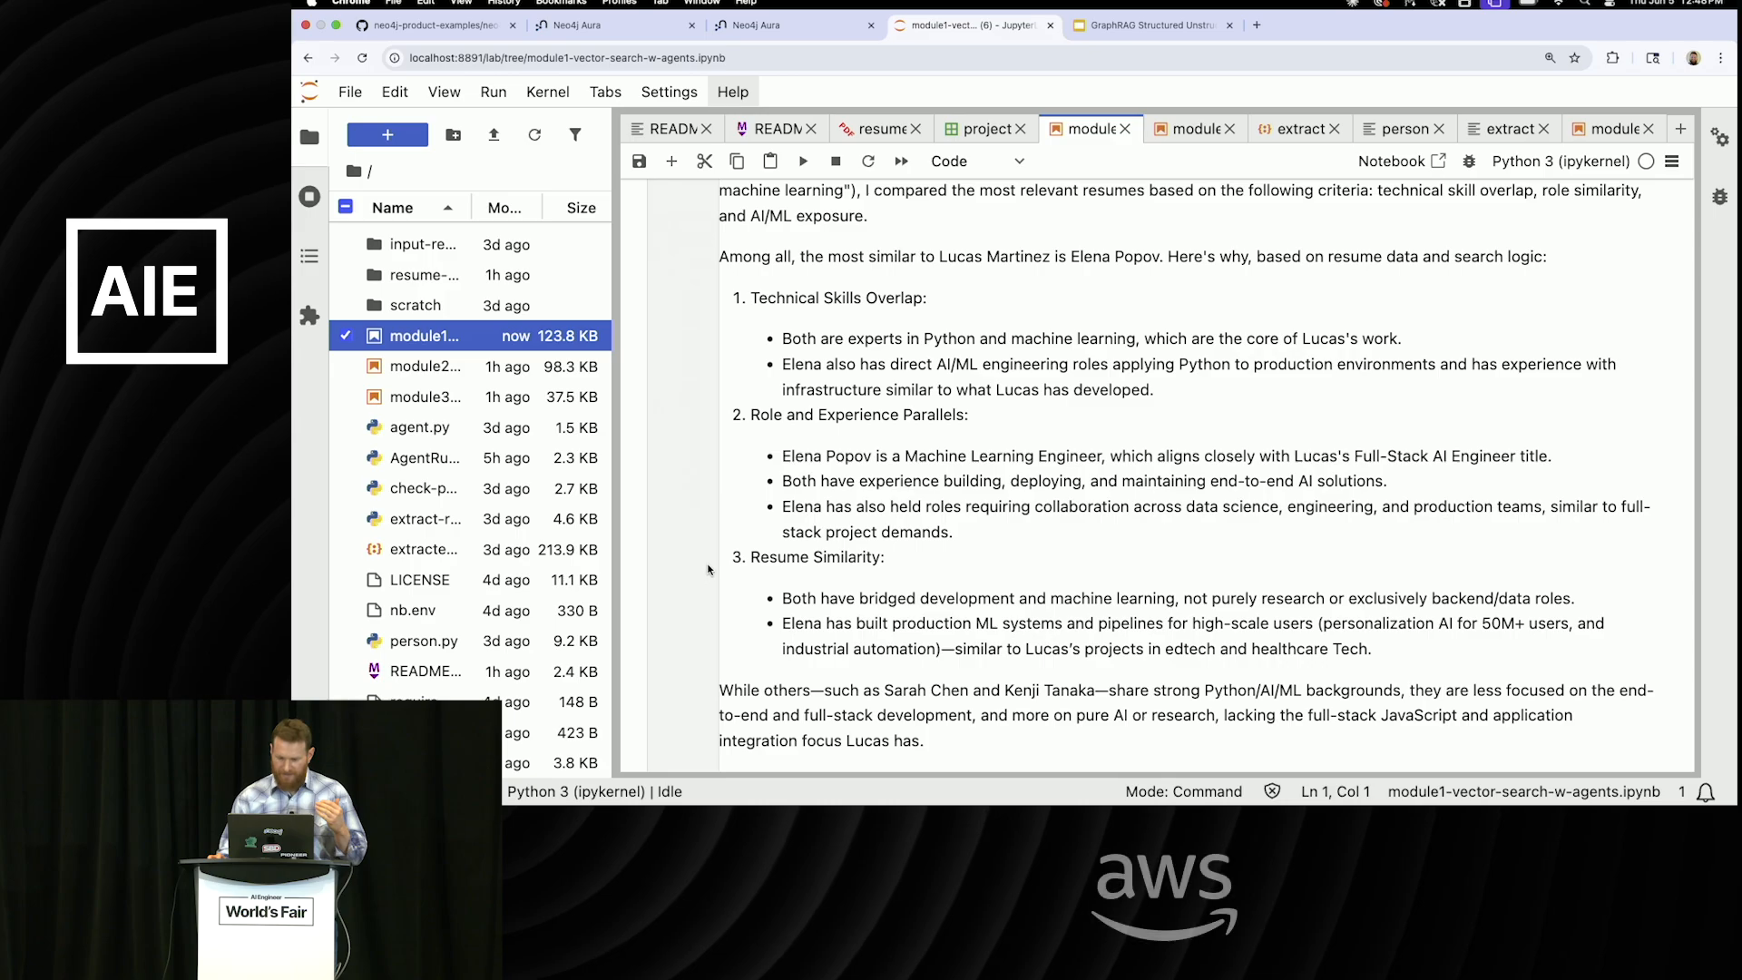
{"action": "scroll", "scroll_direction": "up", "scroll_amount": 3}
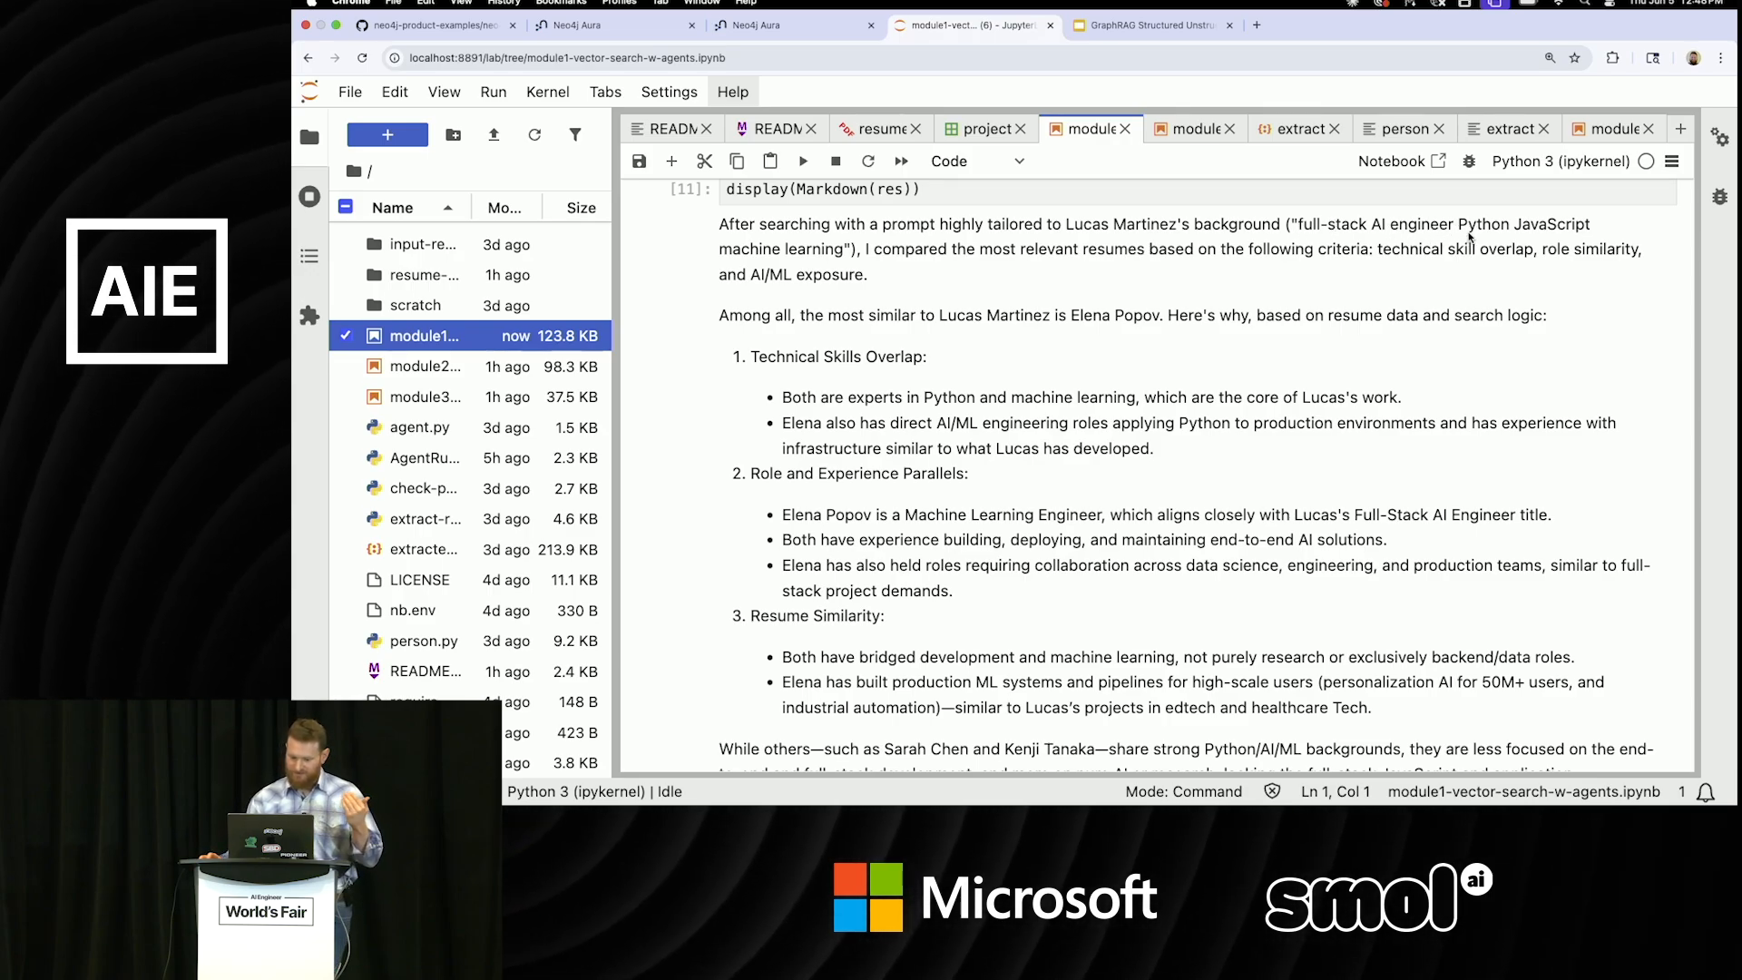
{"action": "mouse_move", "coordinate": [1327, 288]}
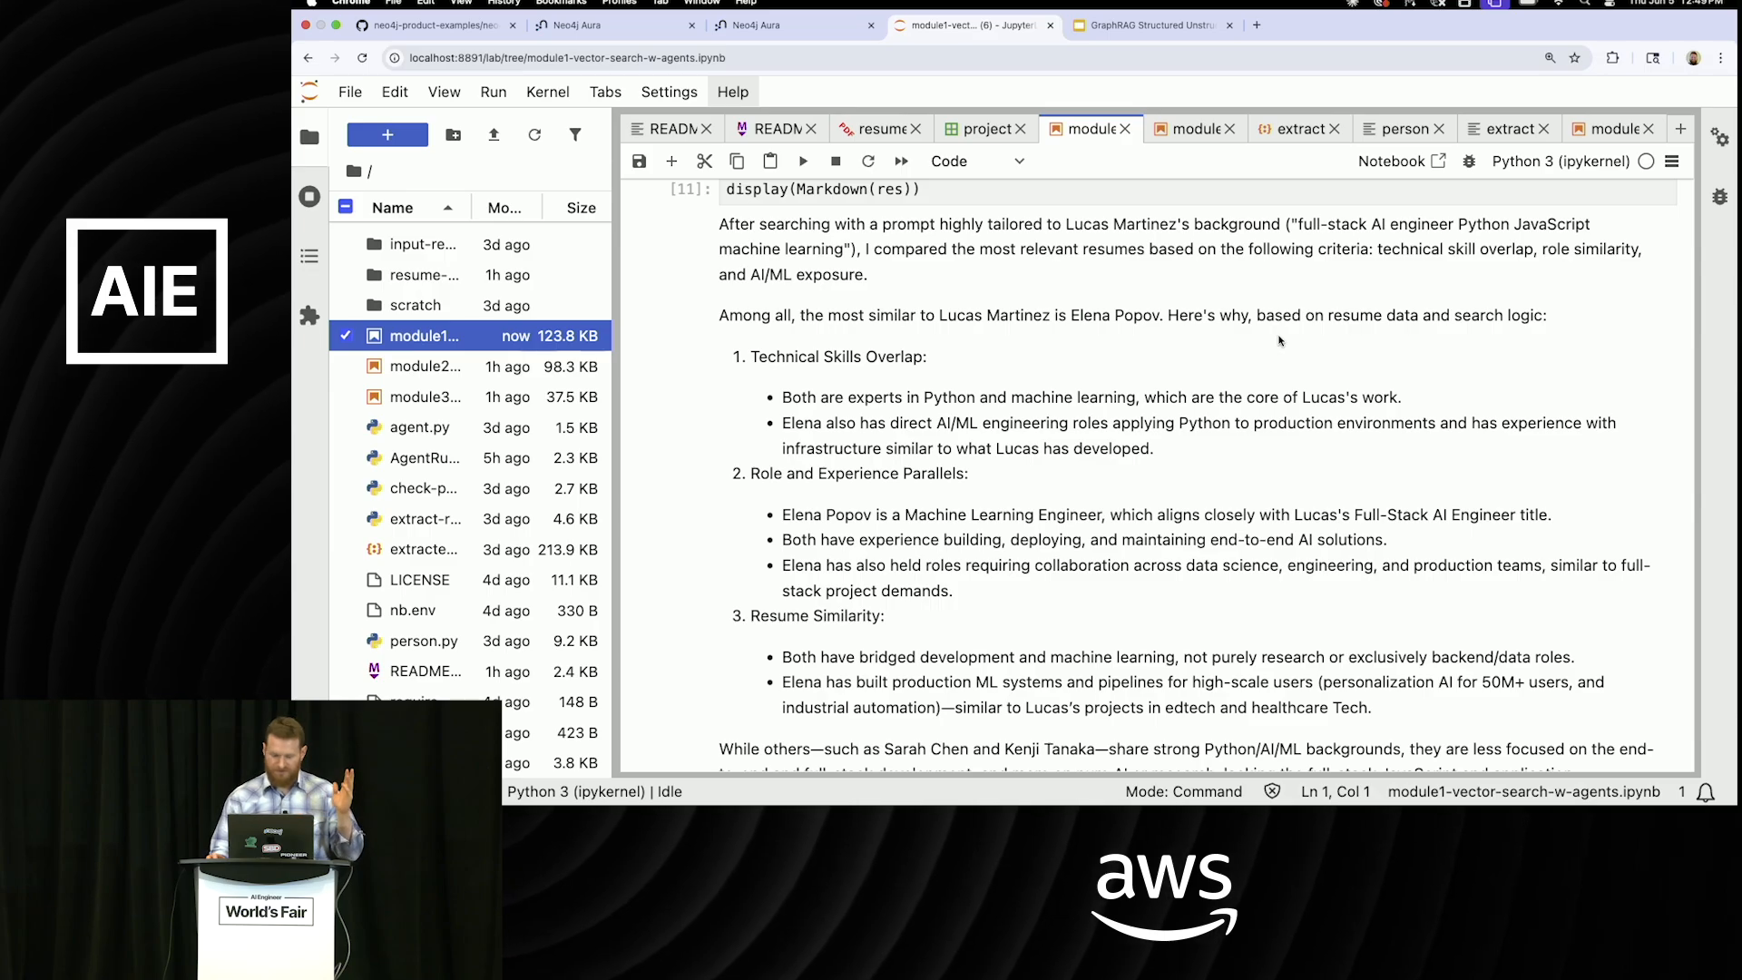
{"action": "scroll", "scroll_direction": "down", "scroll_amount": 3}
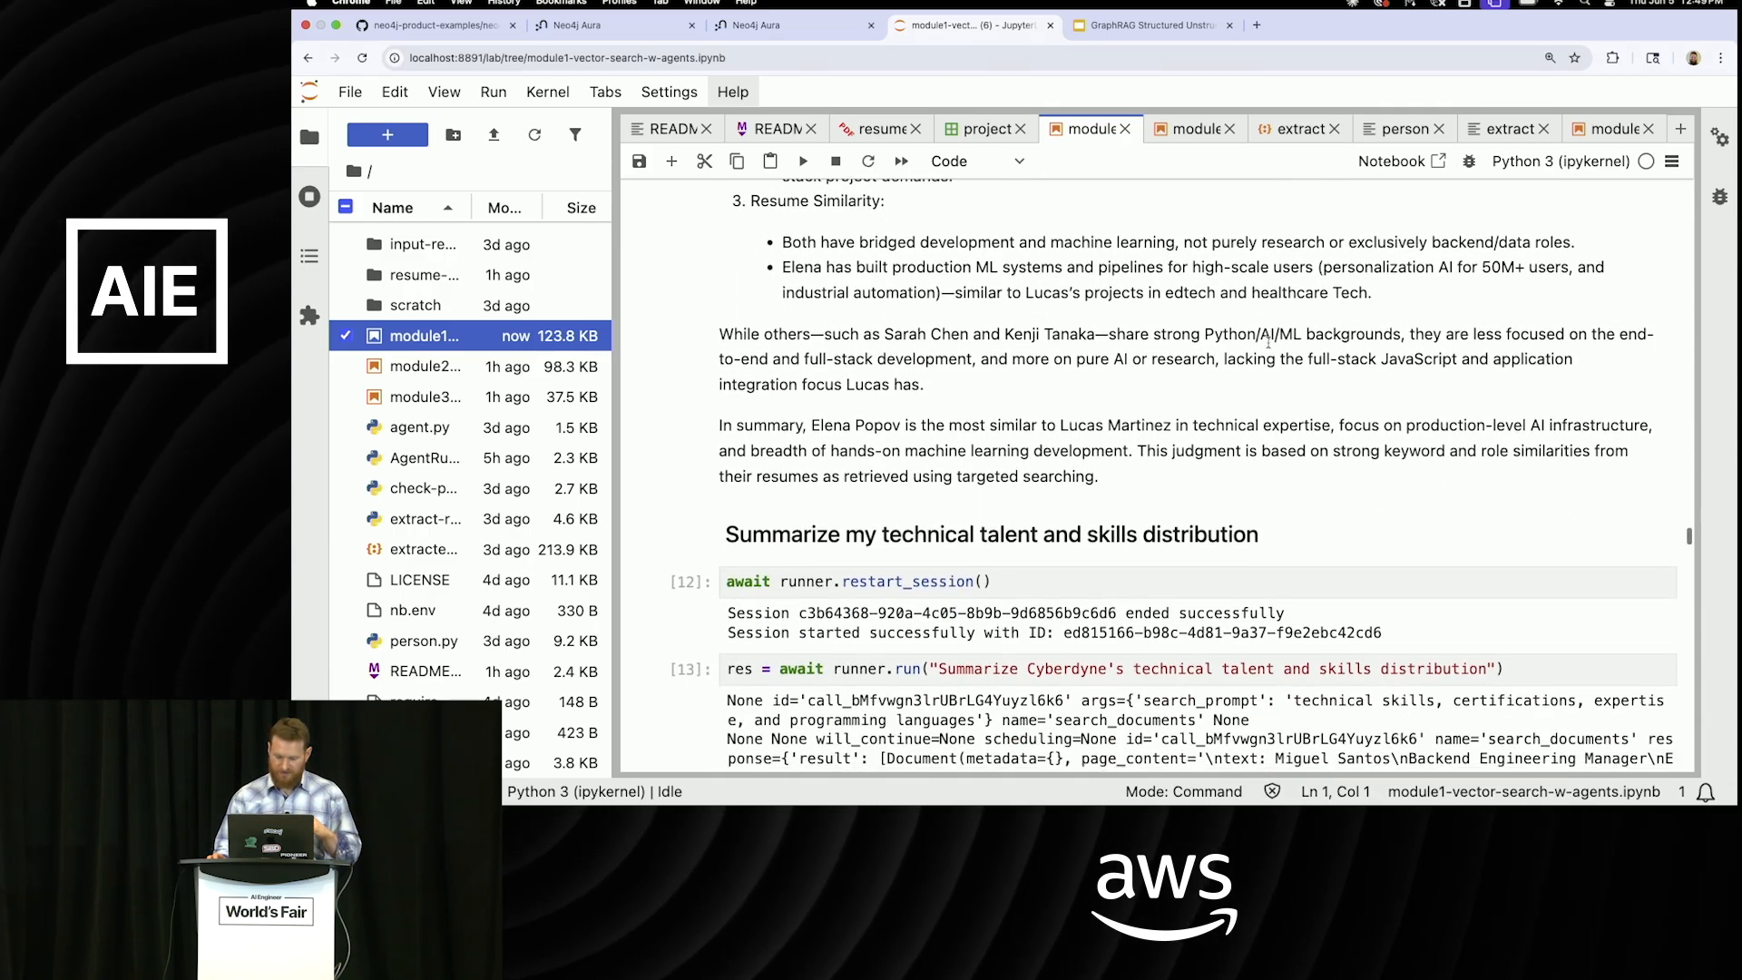
{"action": "scroll", "scroll_direction": "down", "scroll_amount": 3}
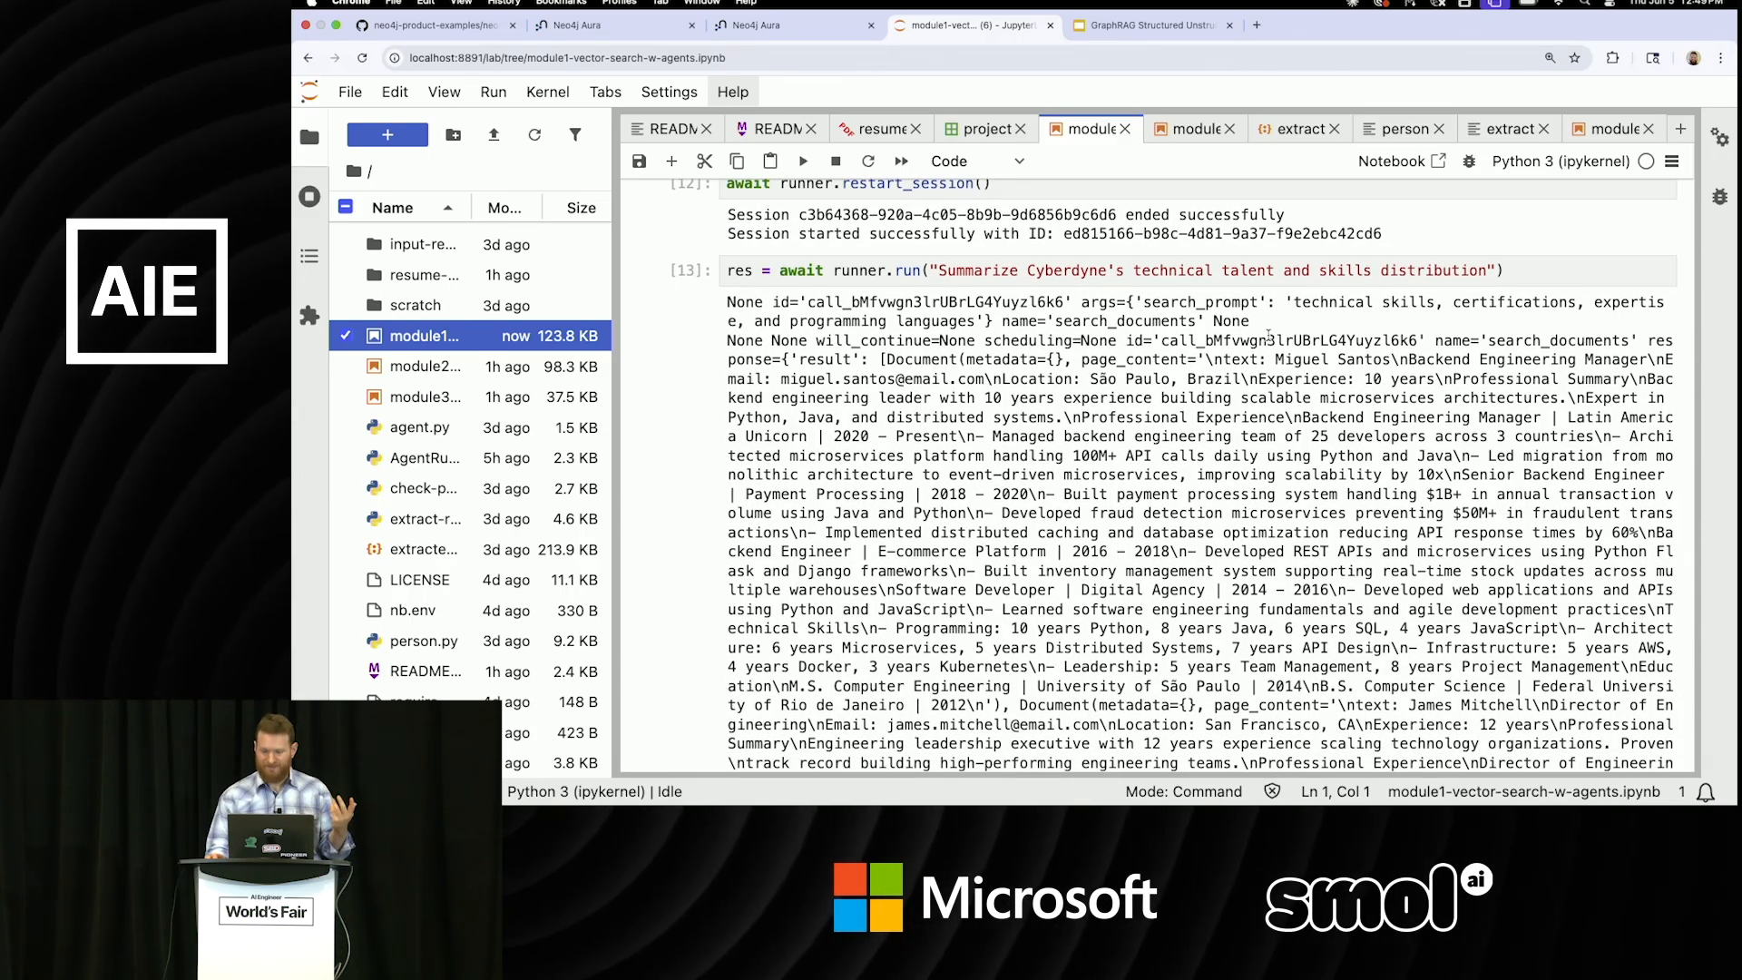
{"action": "scroll", "scroll_direction": "down", "scroll_amount": 3}
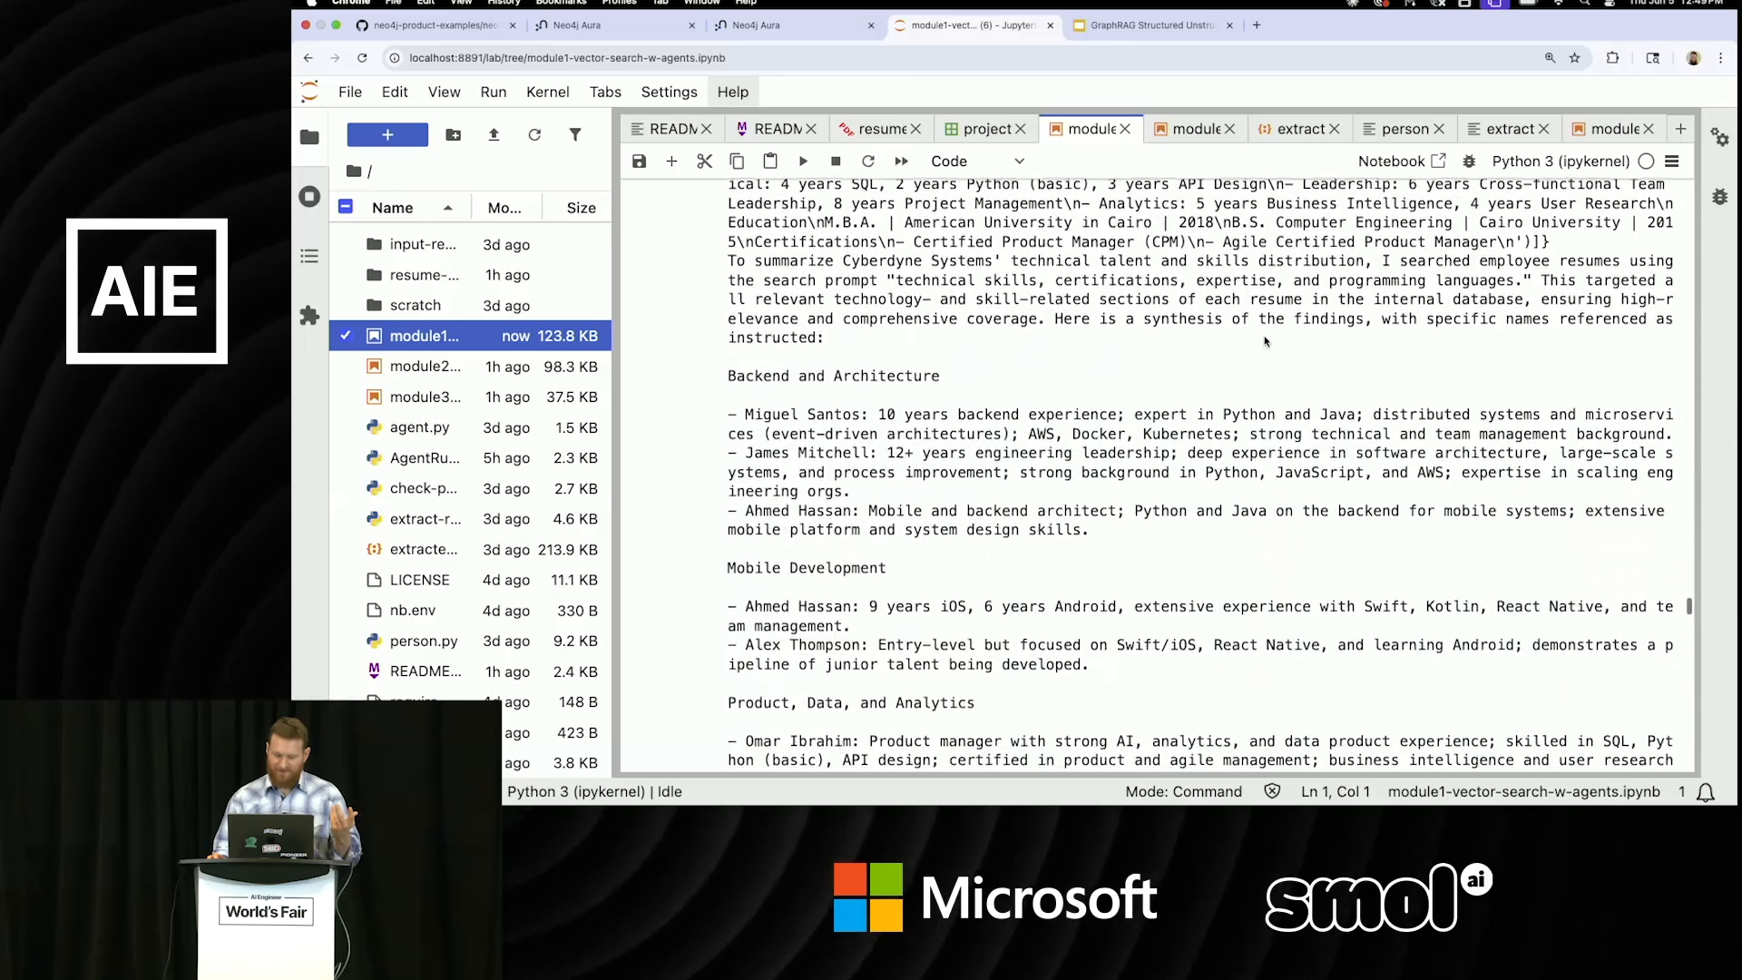
{"action": "scroll", "scroll_direction": "up", "scroll_amount": 3}
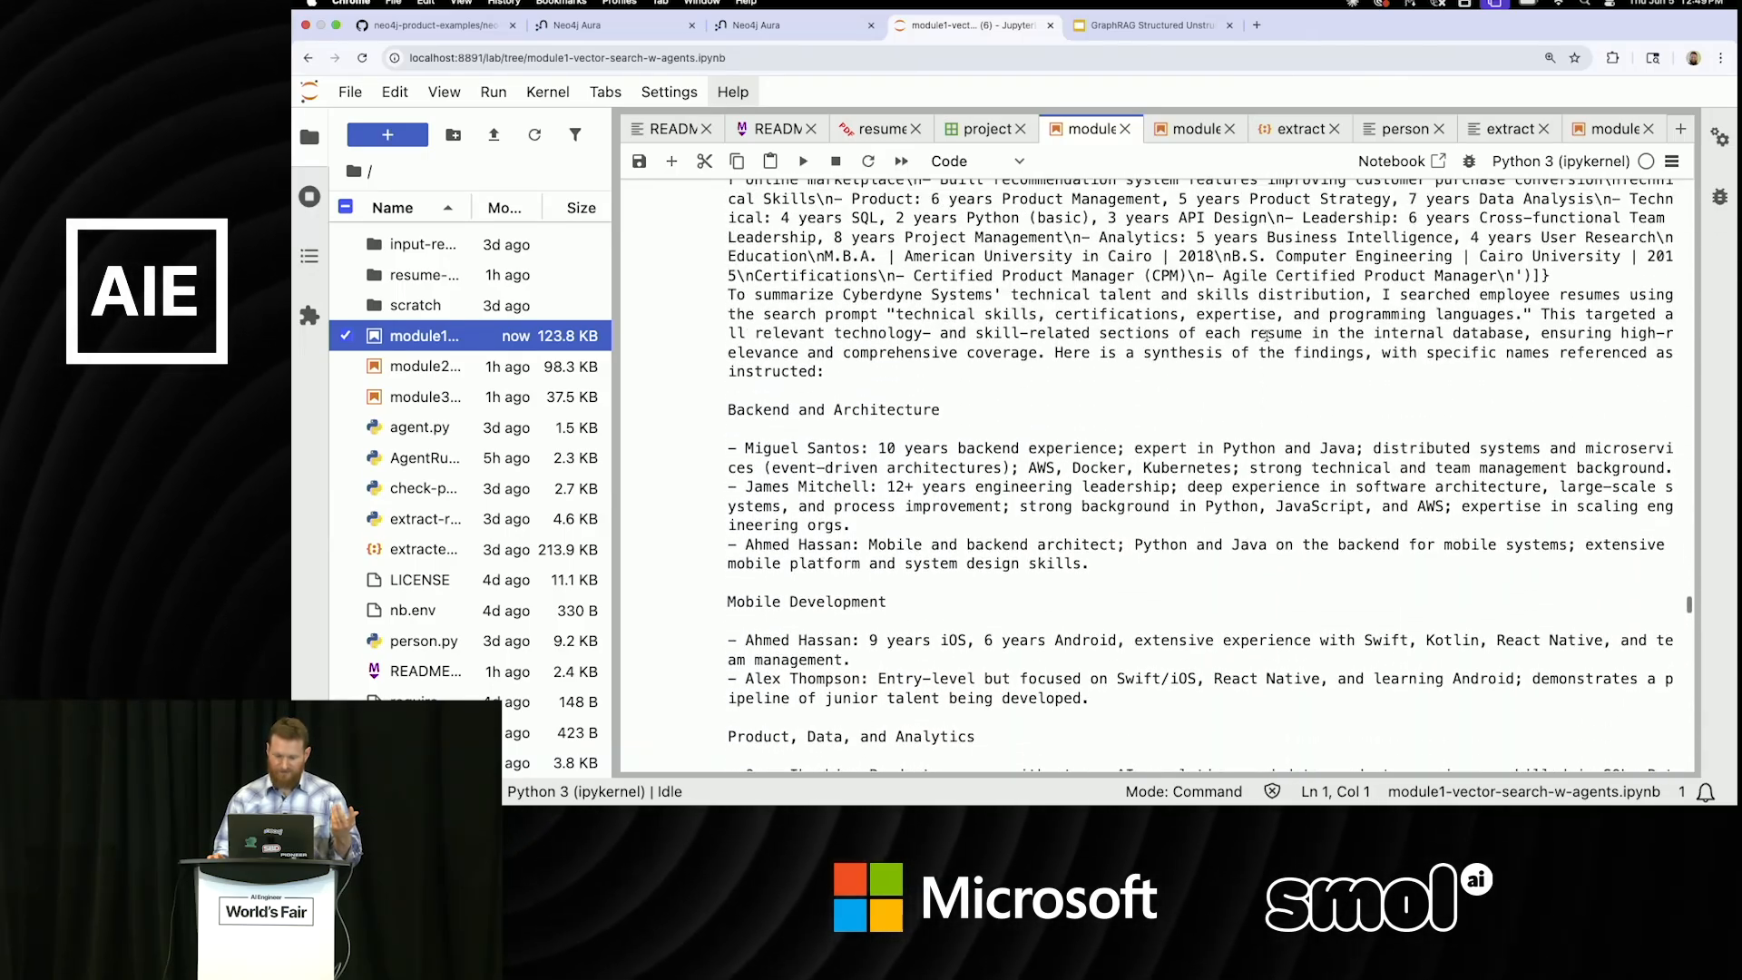
{"action": "scroll", "scroll_direction": "down", "scroll_amount": 3}
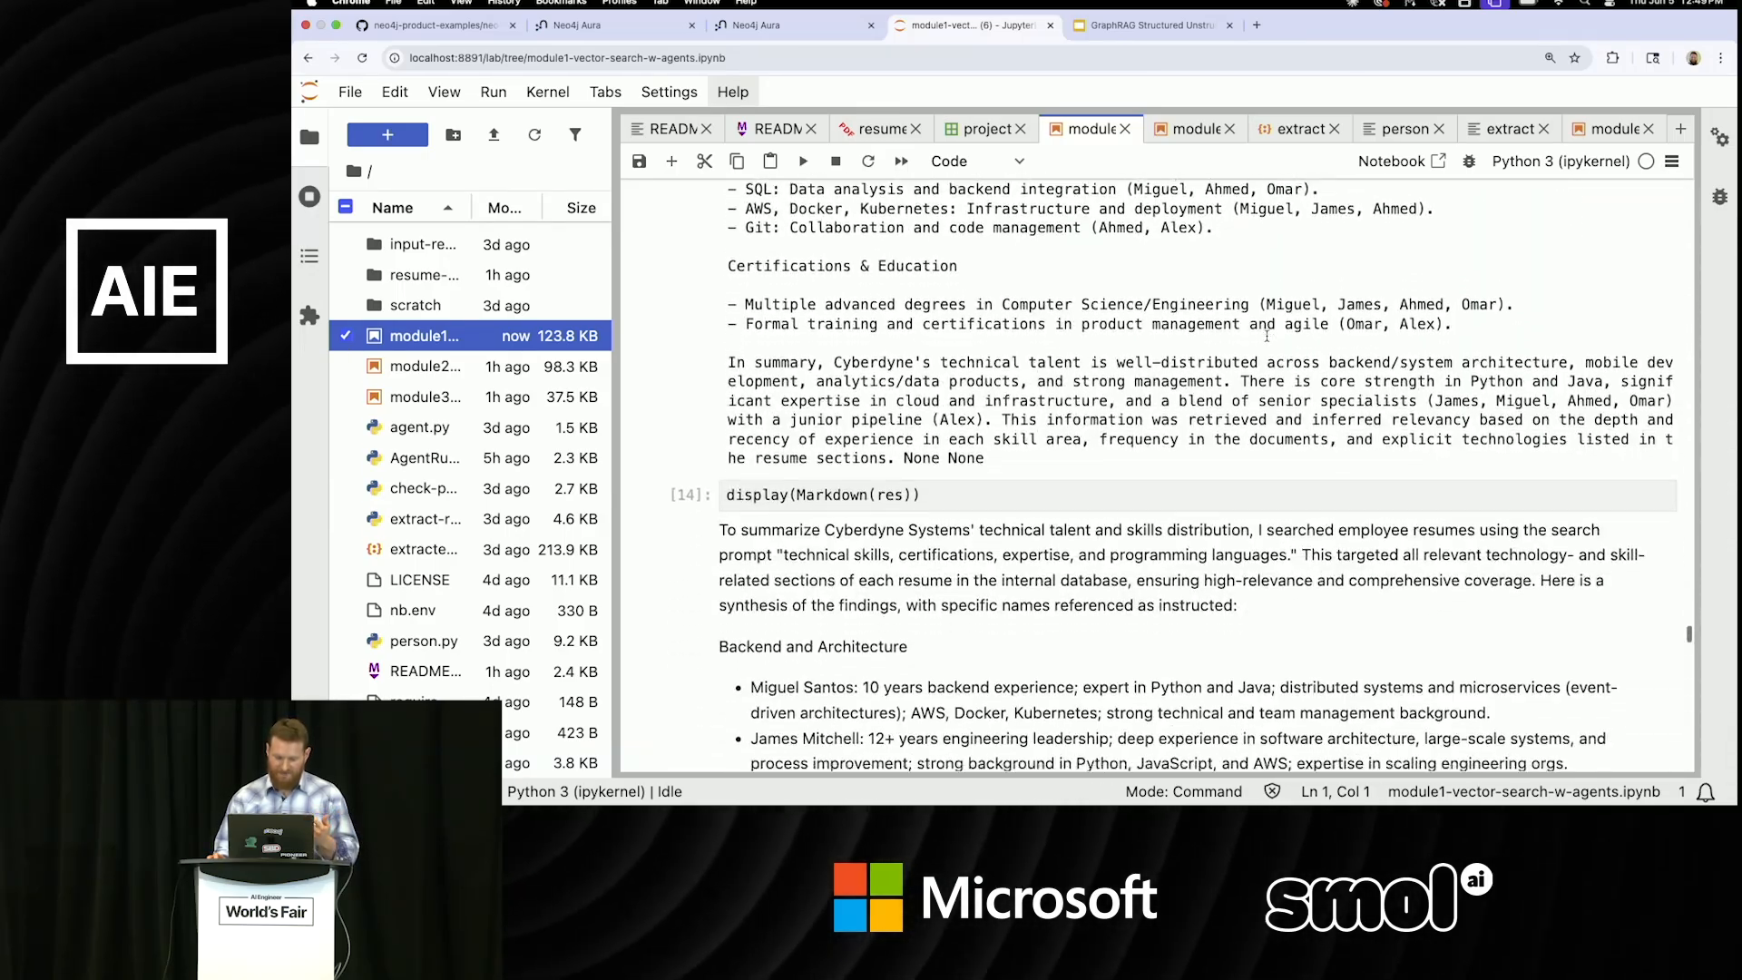
{"action": "scroll", "scroll_direction": "down", "scroll_amount": 3}
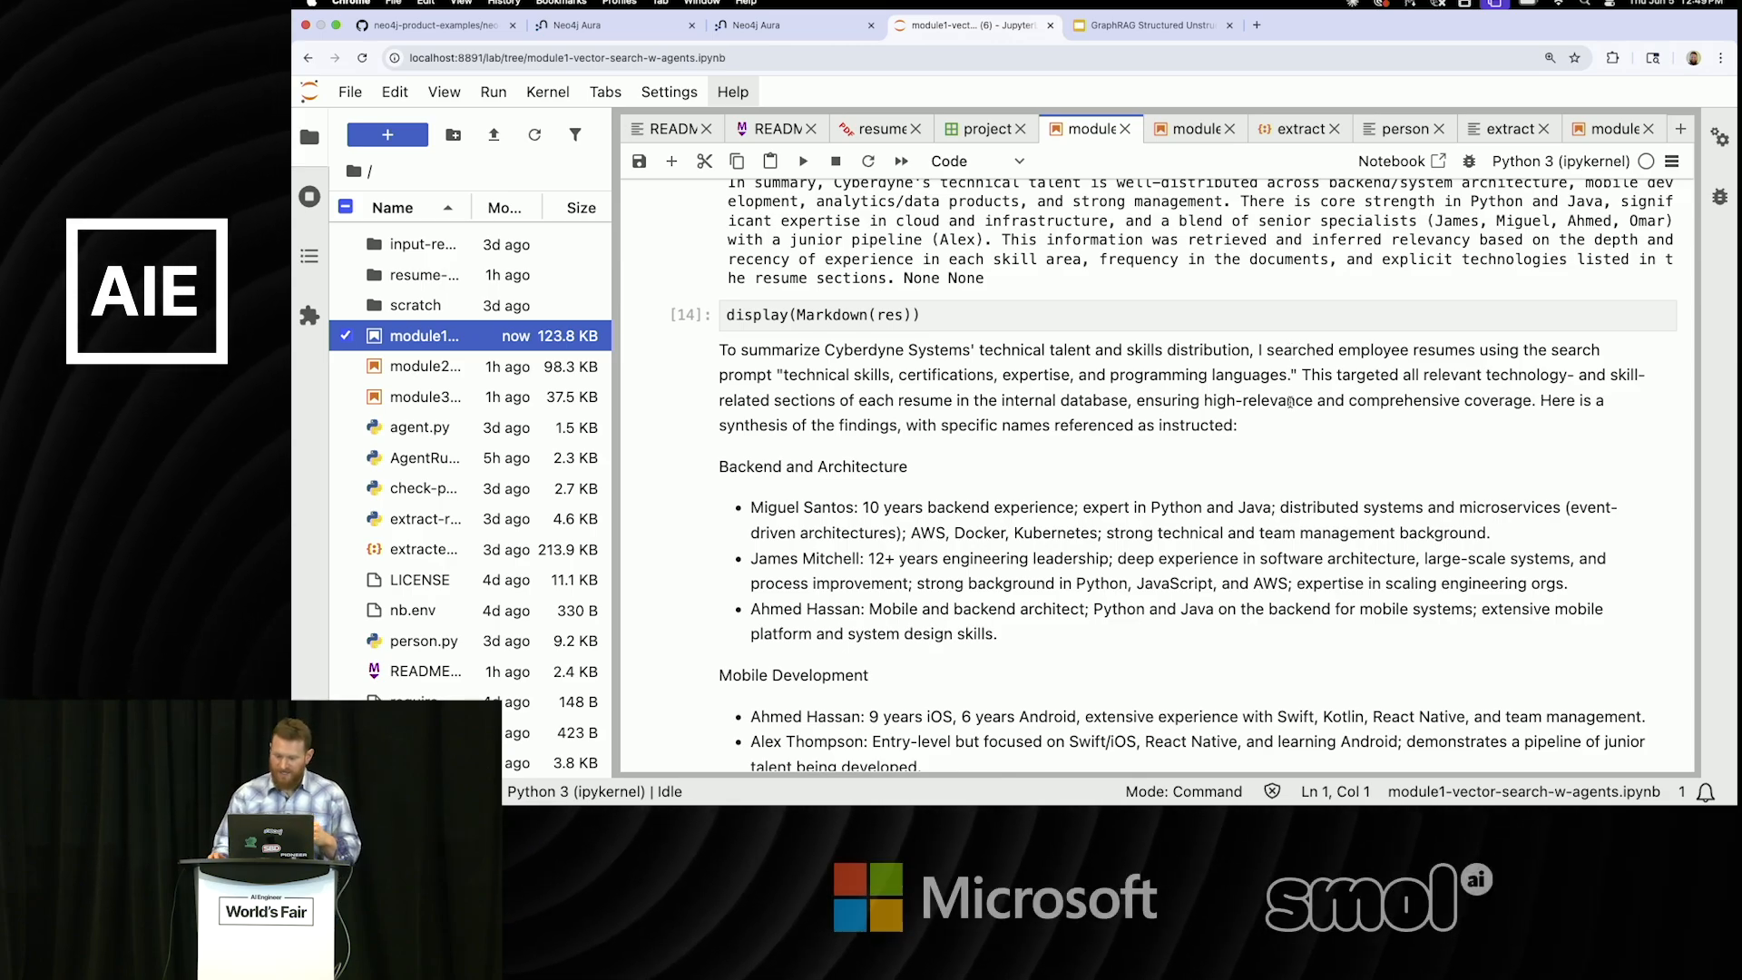
{"action": "scroll", "scroll_direction": "down", "scroll_amount": 3}
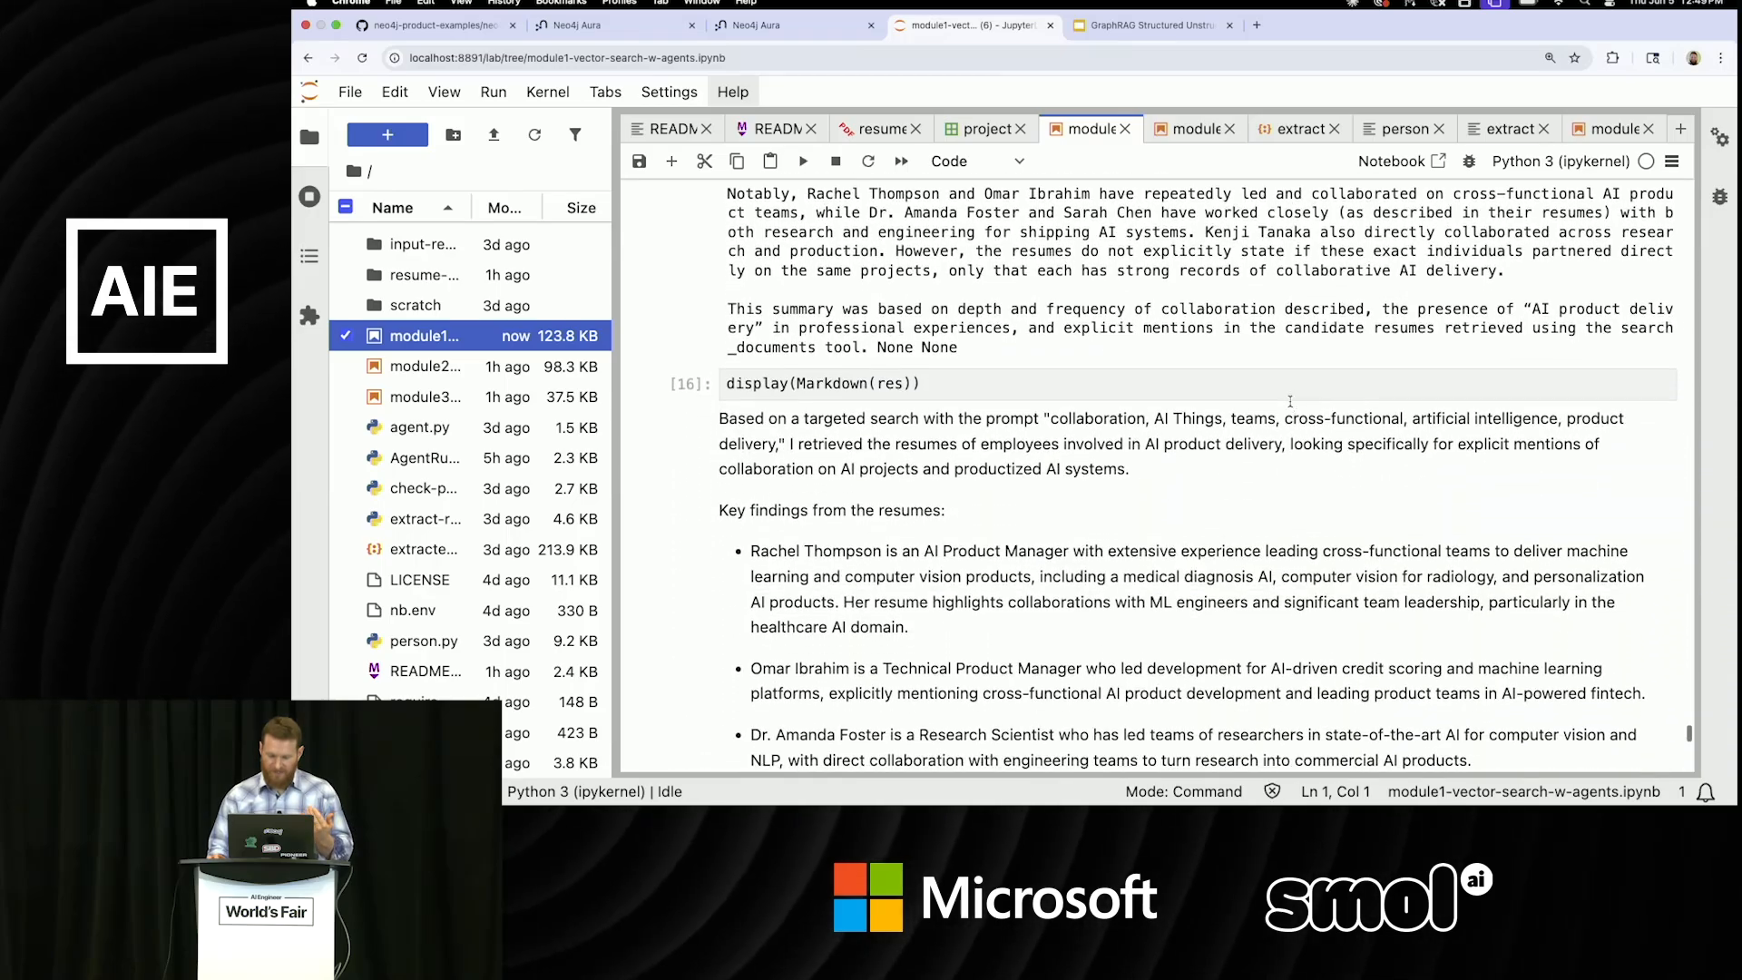
{"action": "scroll", "scroll_direction": "down", "scroll_amount": 3}
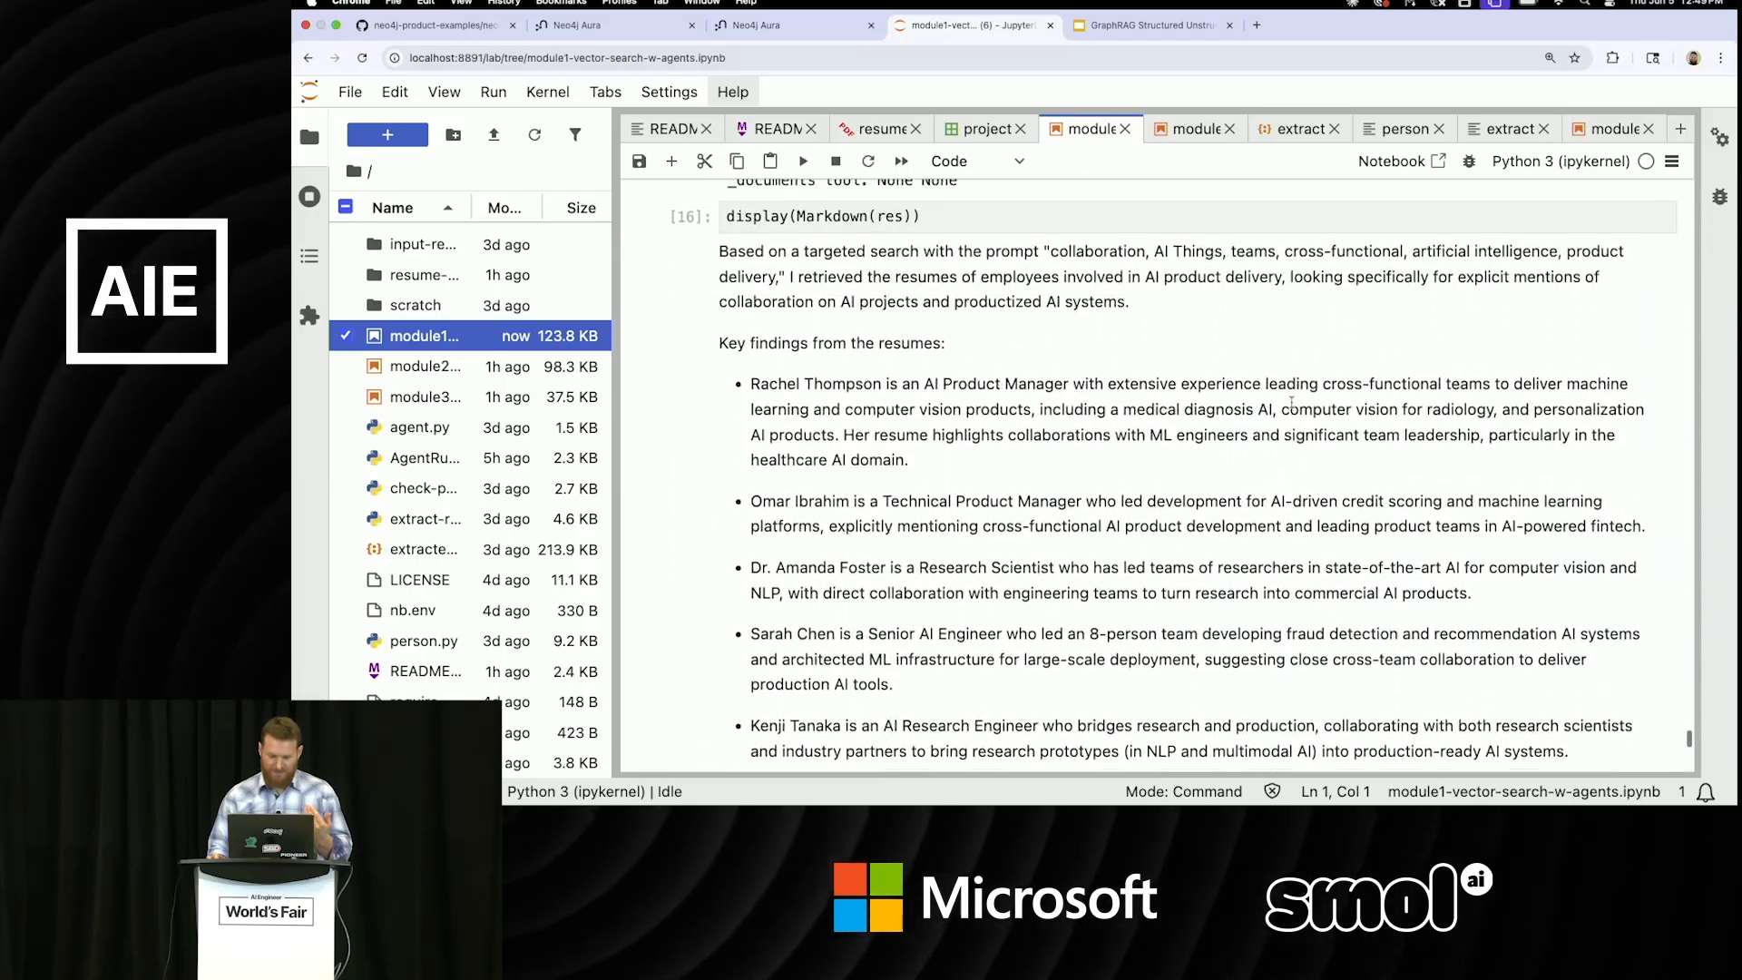
{"action": "scroll", "scroll_direction": "up", "scroll_amount": 3}
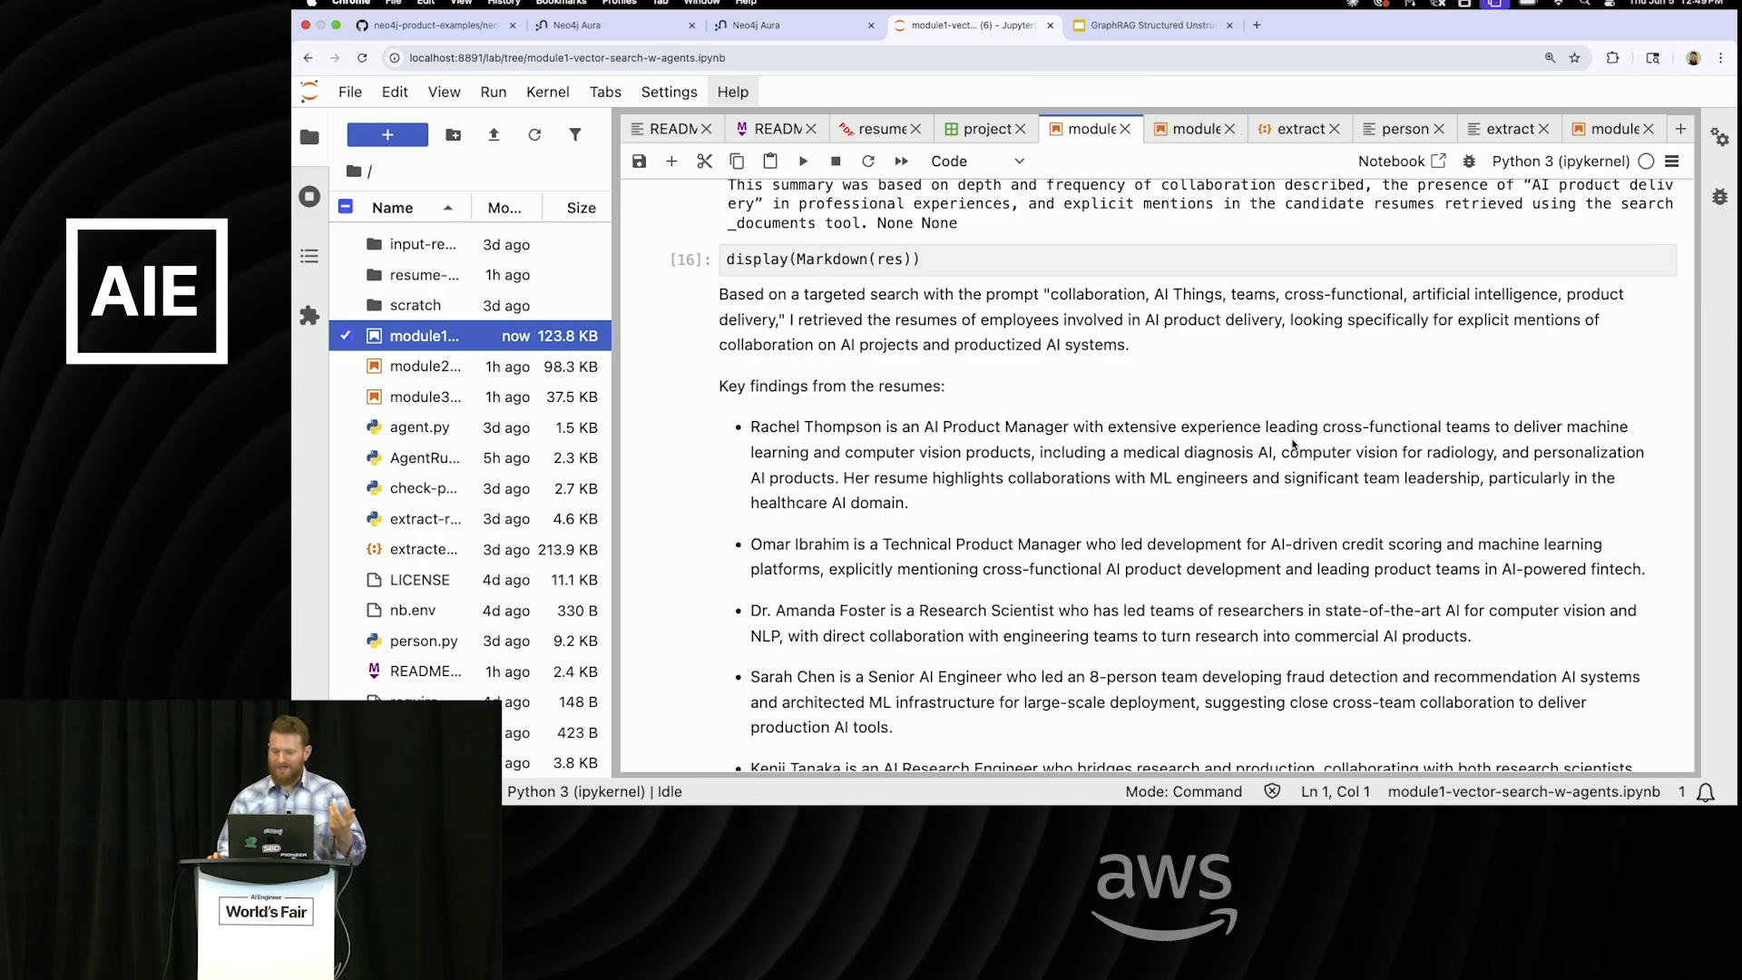
{"action": "mouse_move", "coordinate": [1167, 300]}
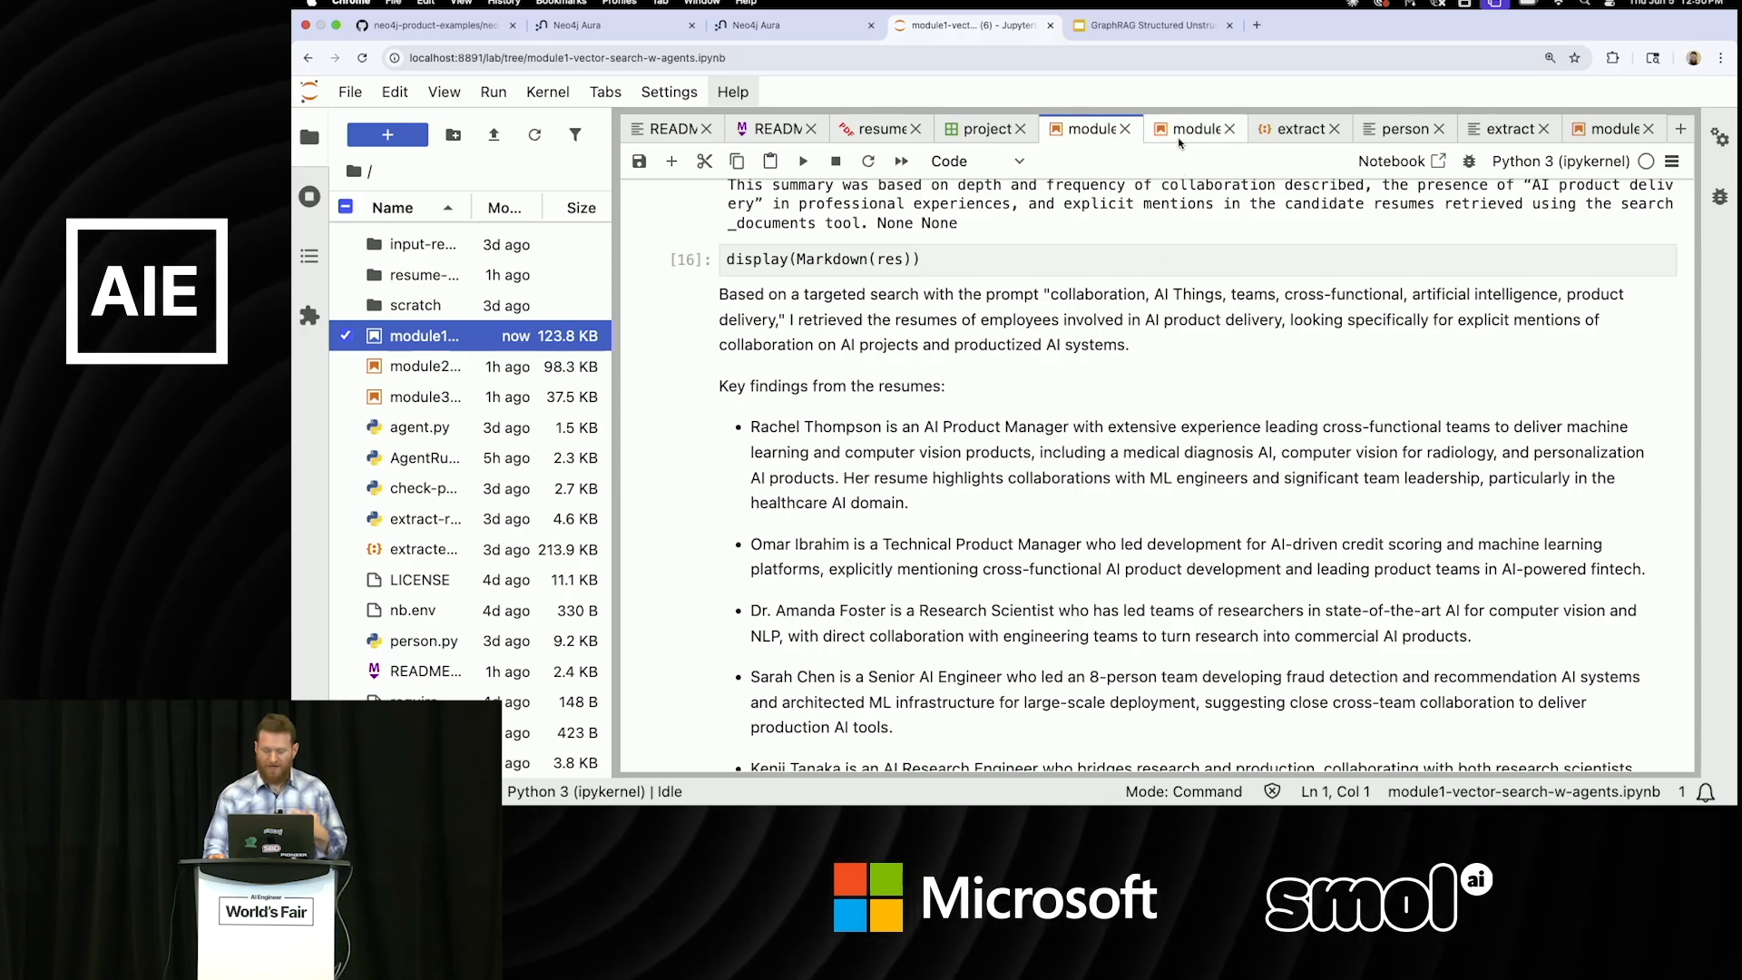
{"action": "mouse_move", "coordinate": [1194, 128]}
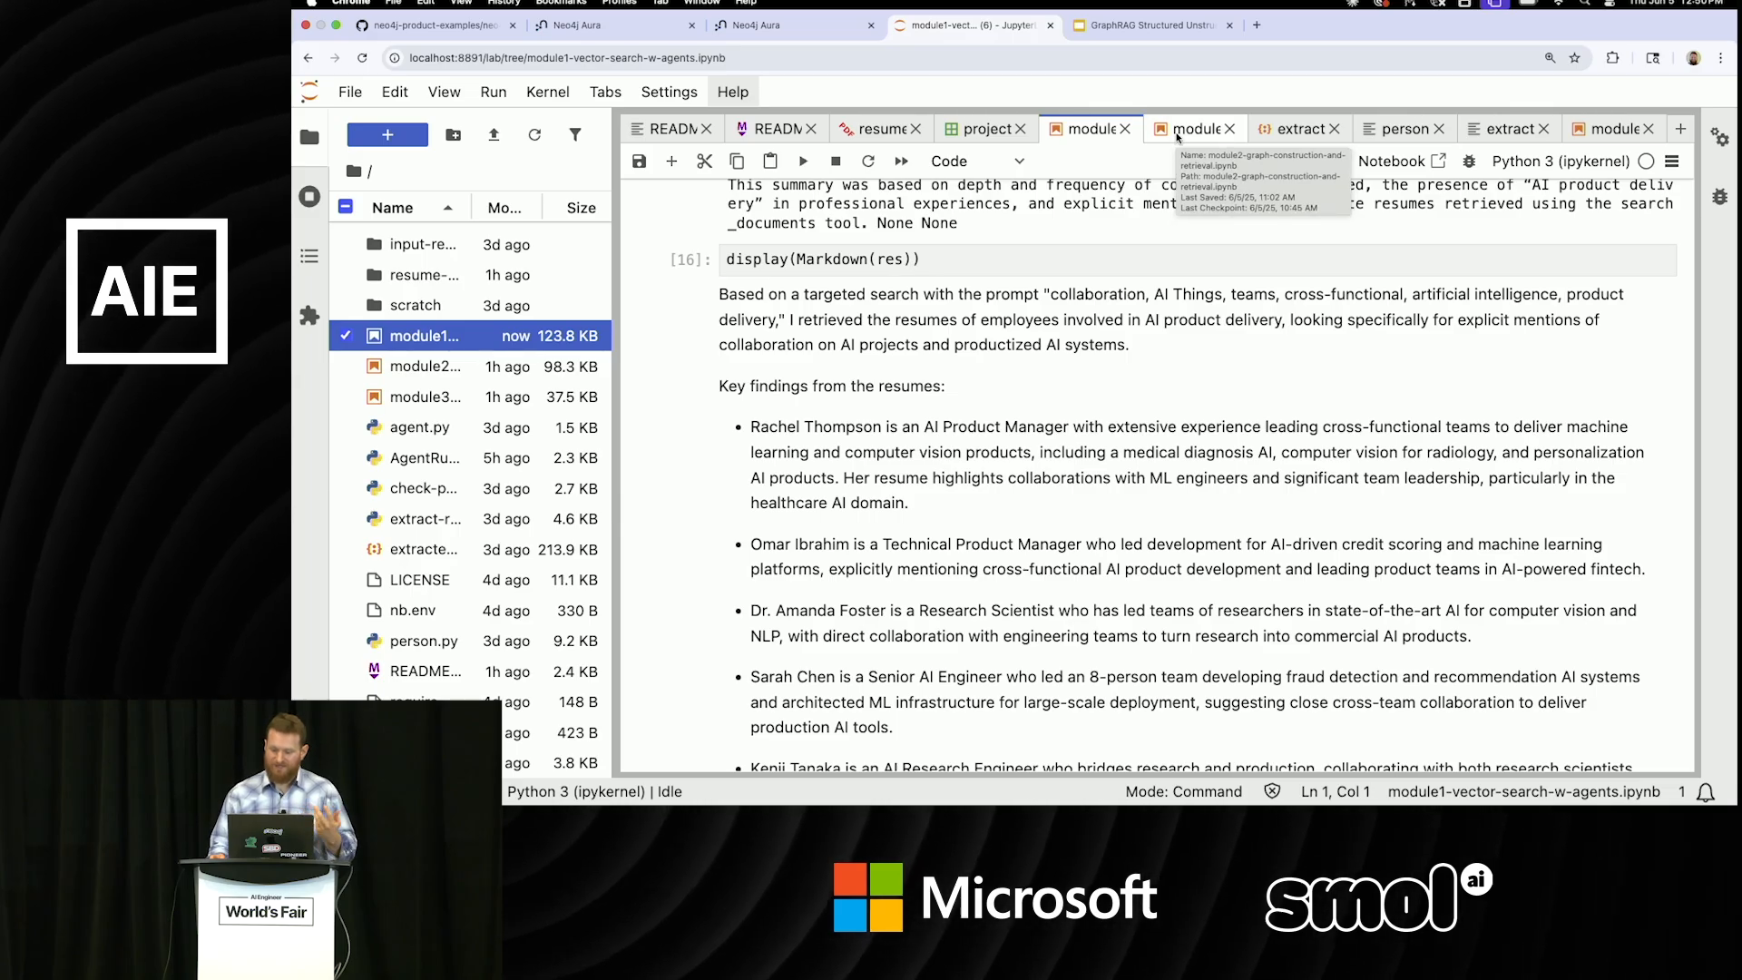
Scroll module2-graph-construction-and-retrieval.ipynb to the Person–Skill–Thing–Domain–WorkType schema diagram.
{"action": "left_click", "coordinate": [1190, 129]}
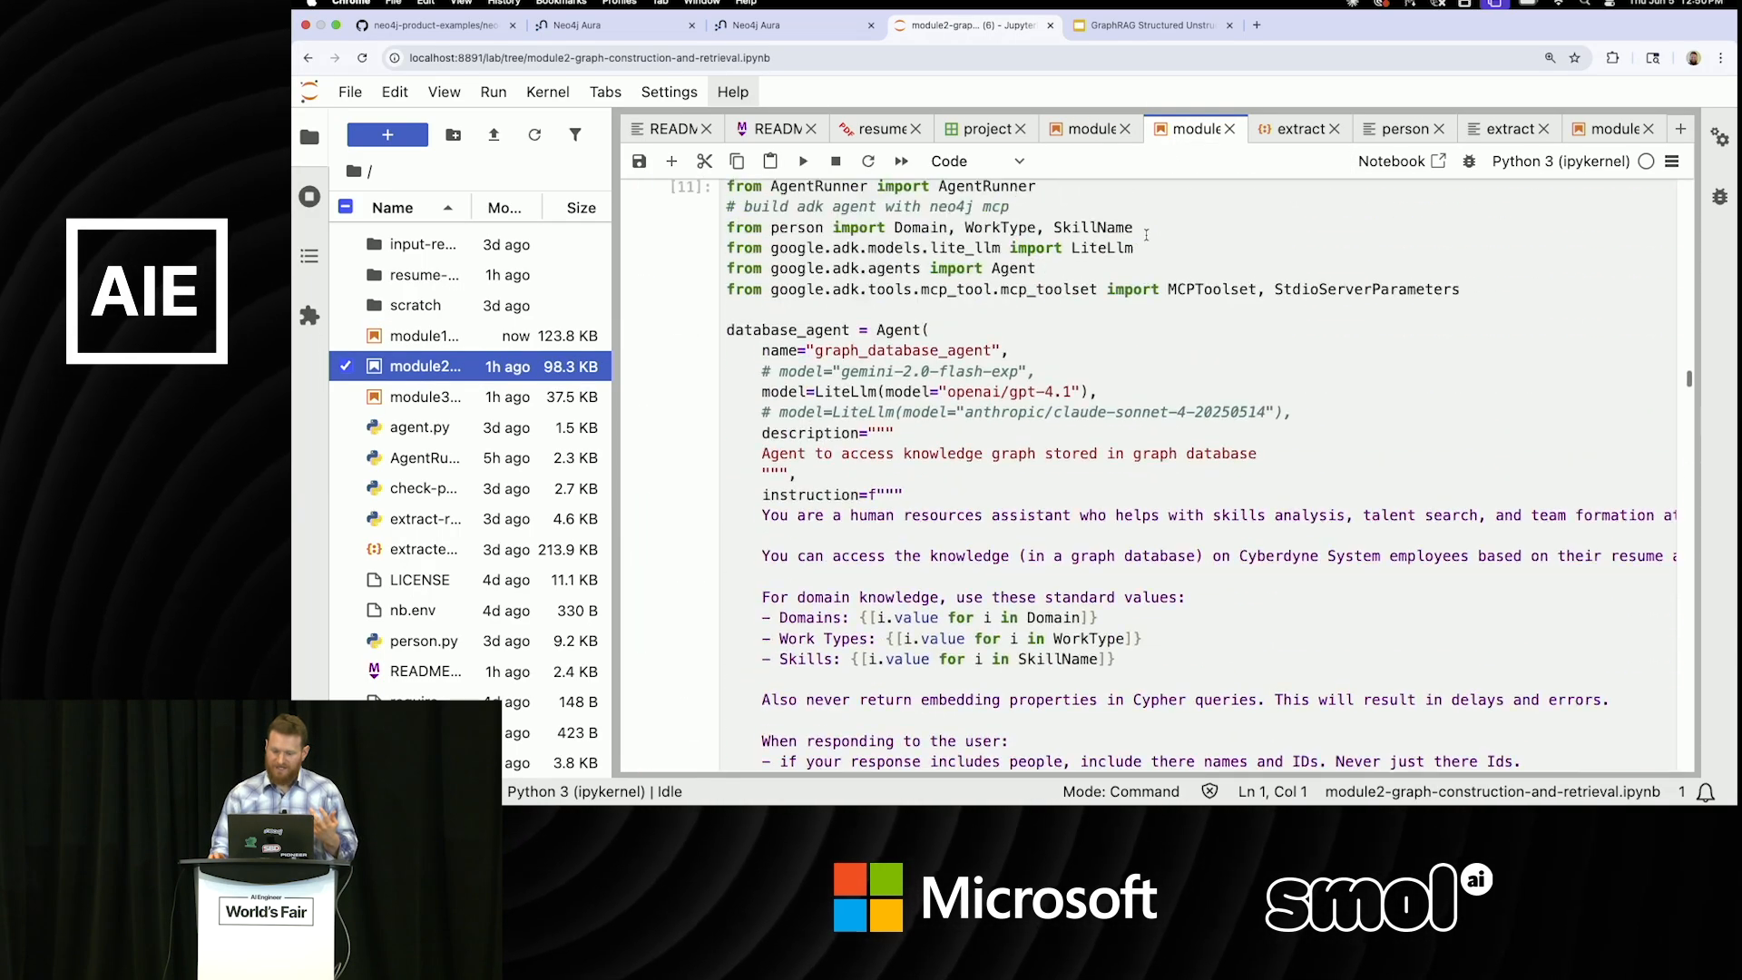
{"action": "scroll", "scroll_direction": "down", "scroll_amount": 3}
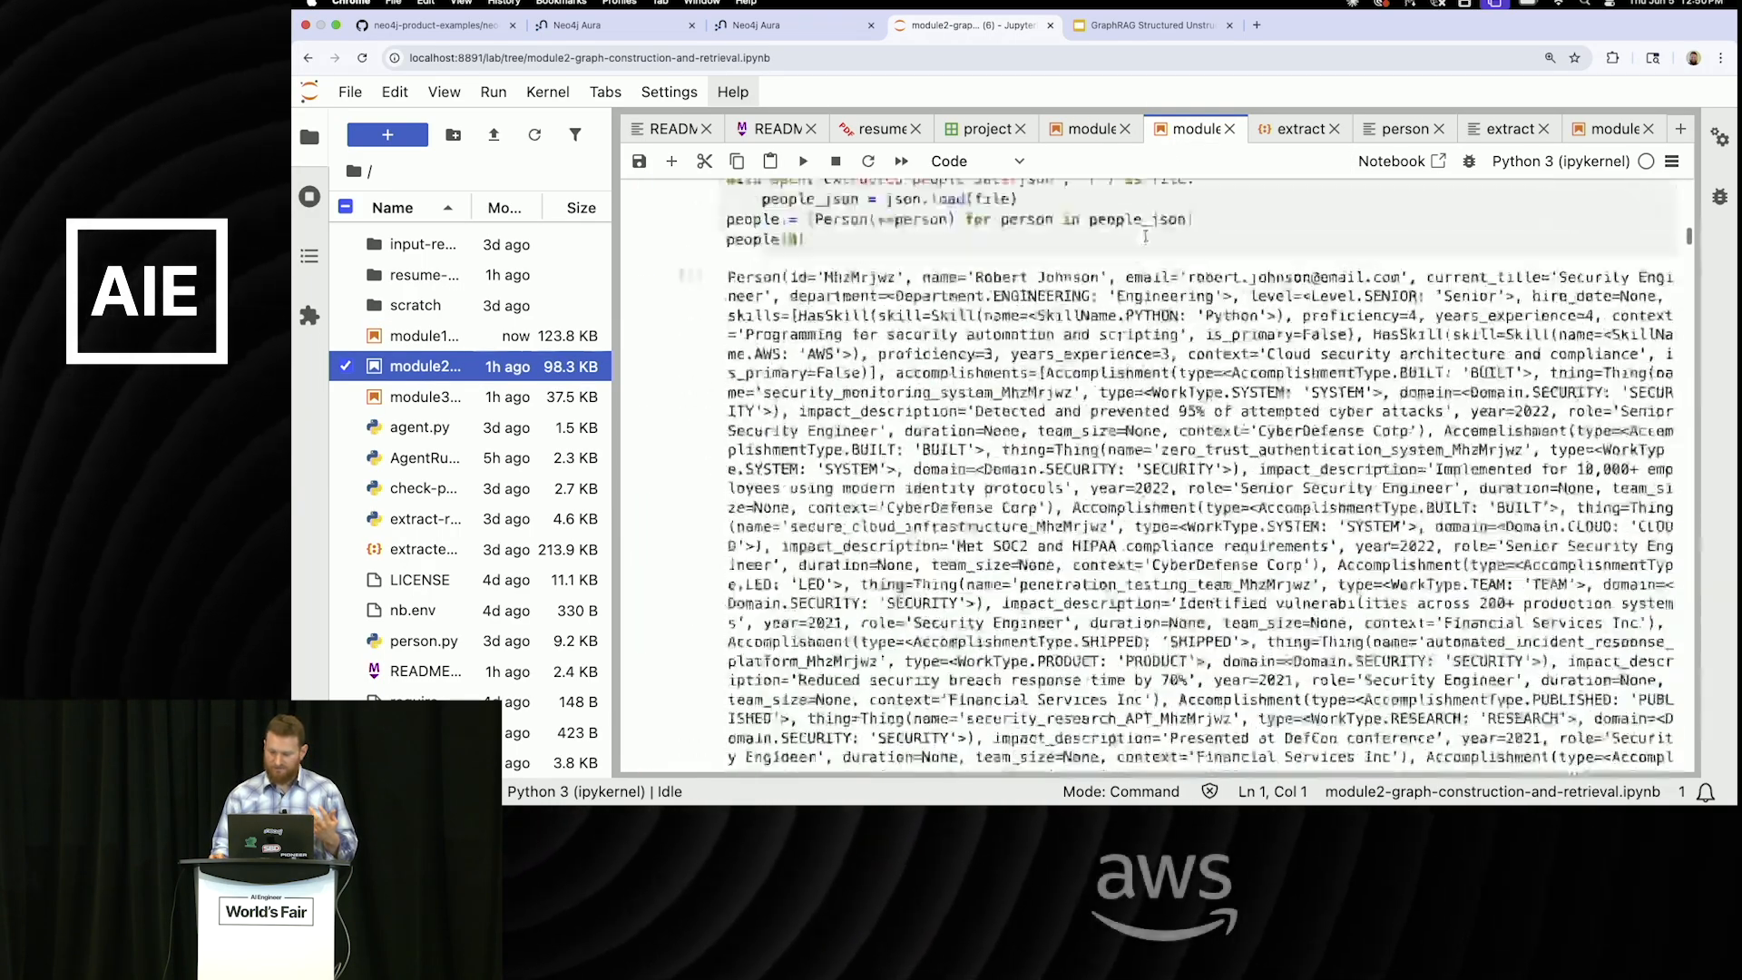
{"action": "scroll", "scroll_direction": "up", "scroll_amount": 3}
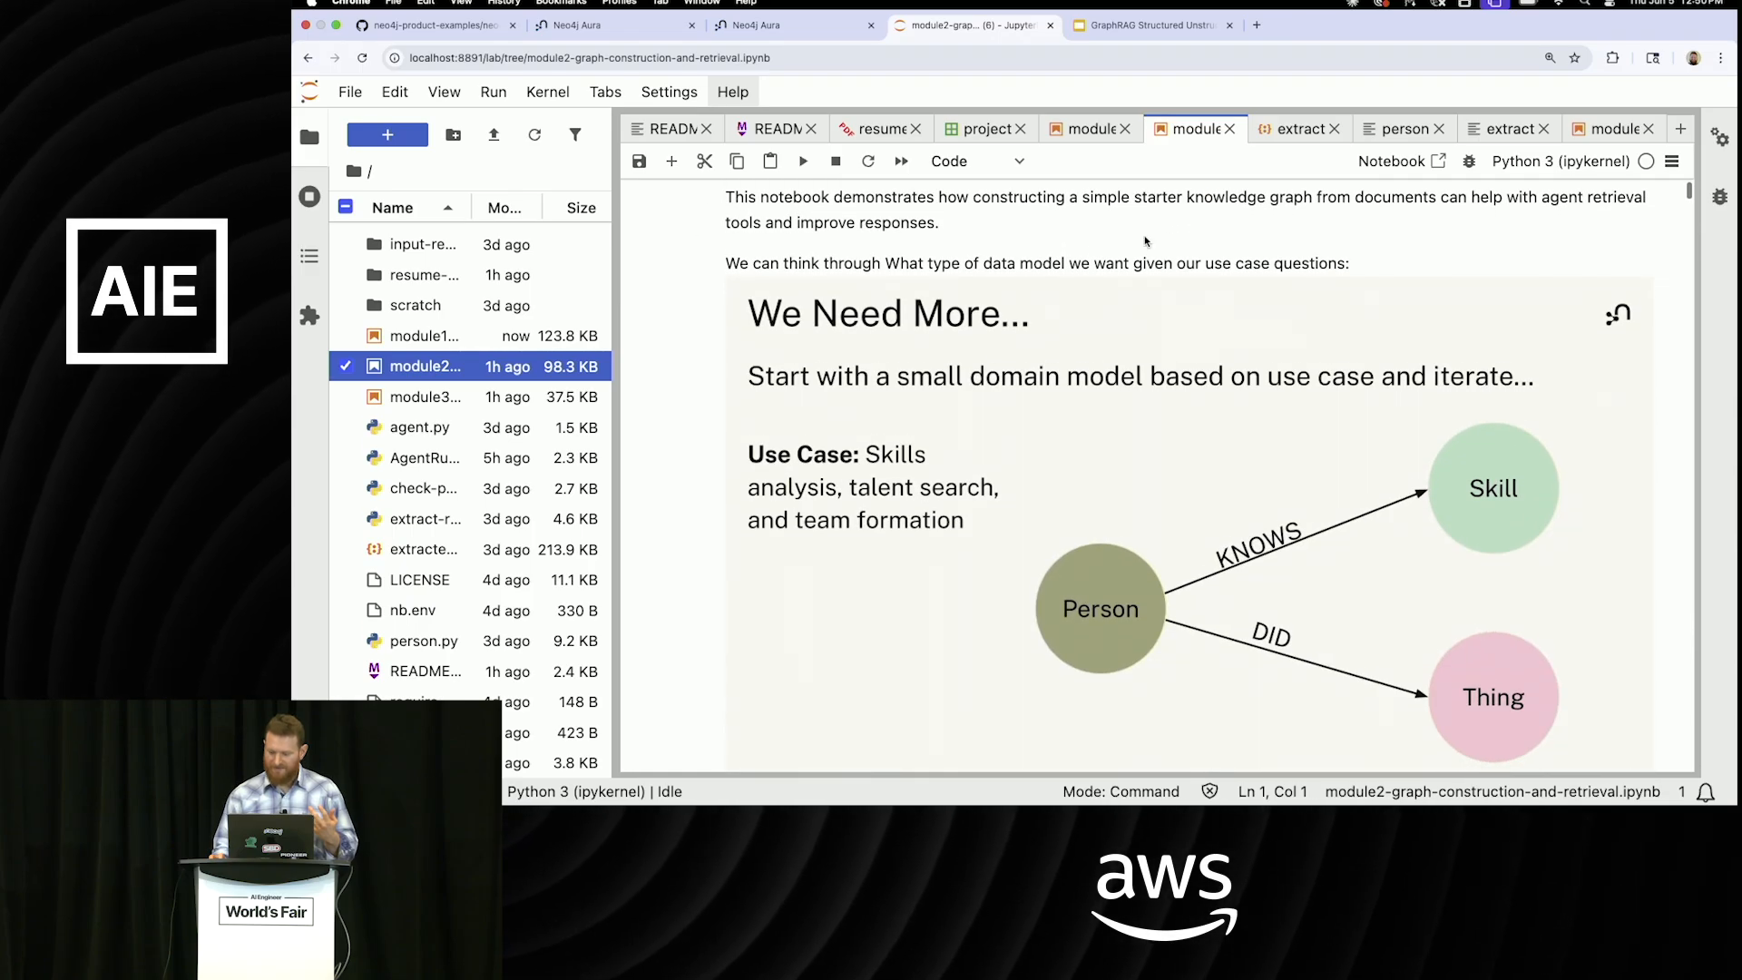
{"action": "scroll", "scroll_direction": "down", "scroll_amount": 3}
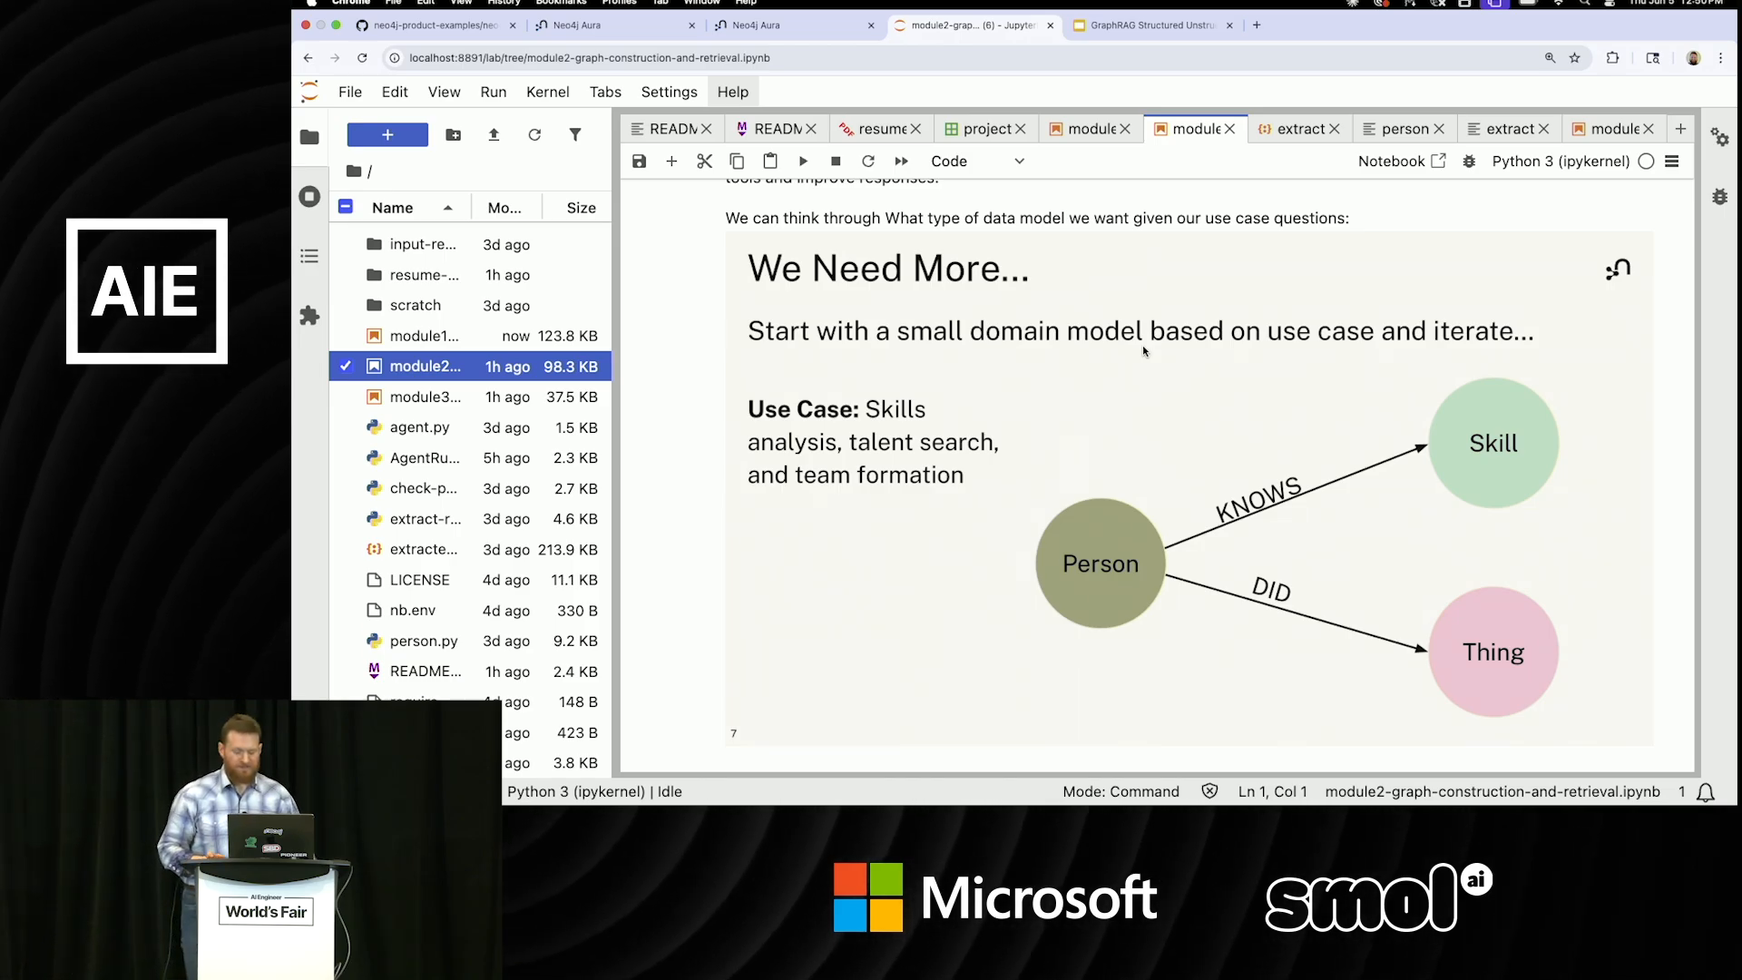
{"action": "scroll", "scroll_direction": "down", "scroll_amount": 3}
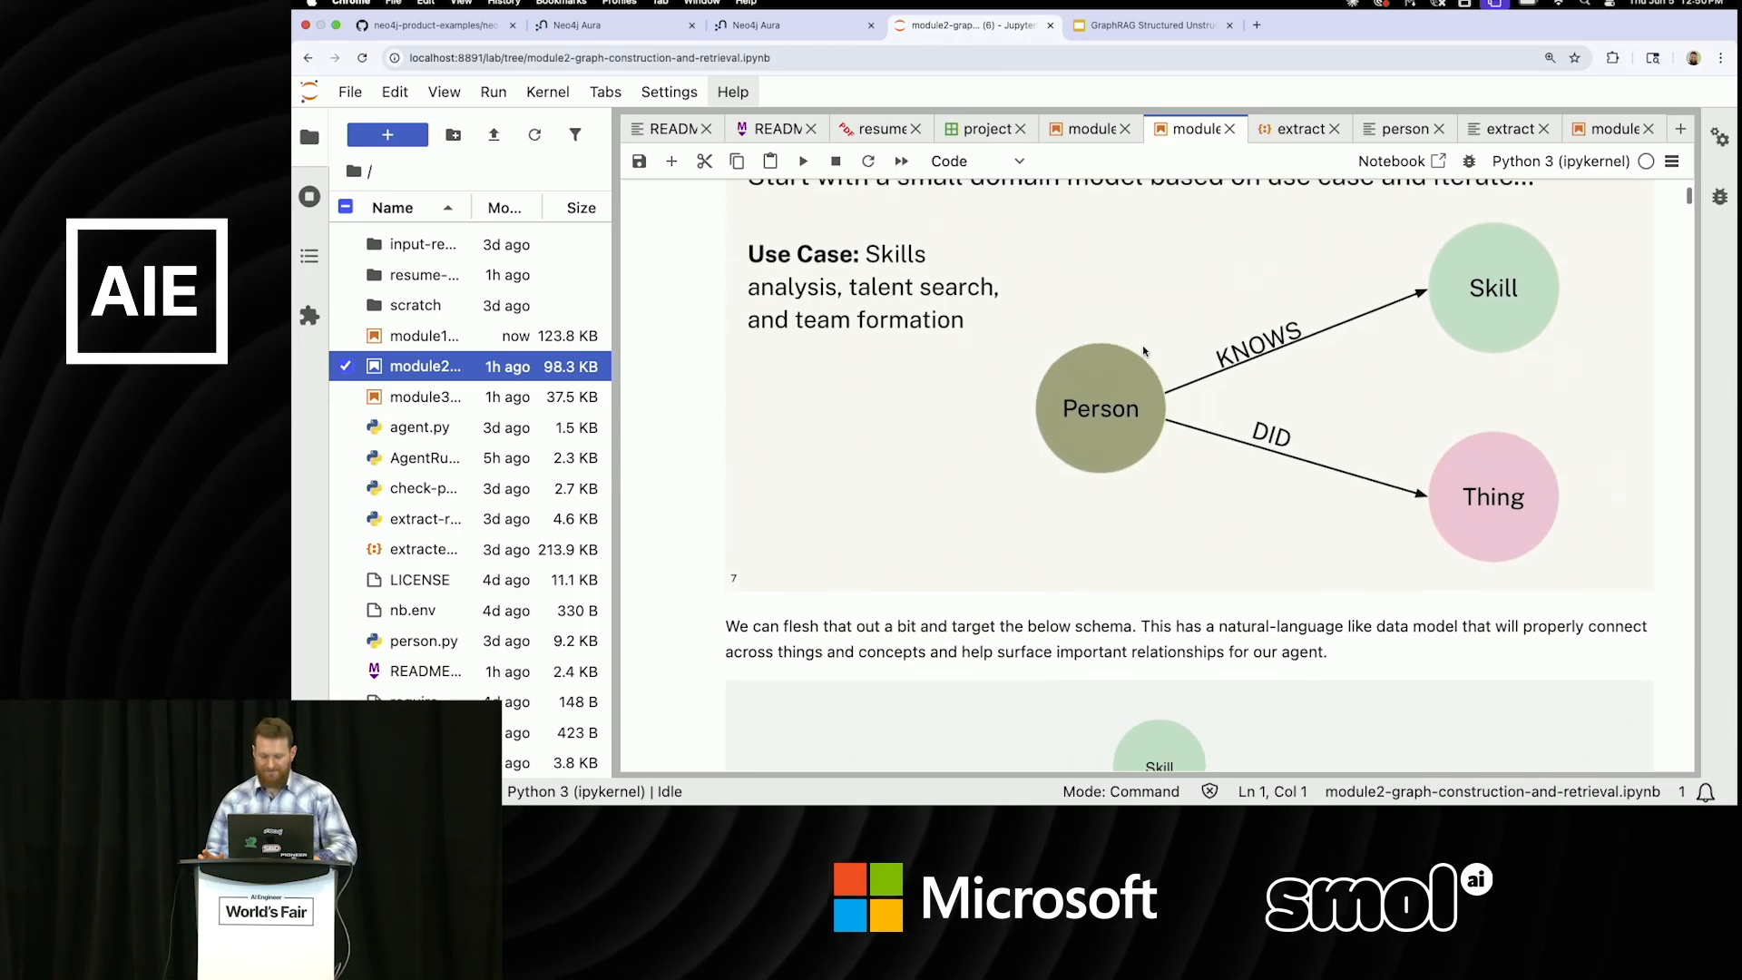
{"action": "scroll", "scroll_direction": "down", "scroll_amount": 3}
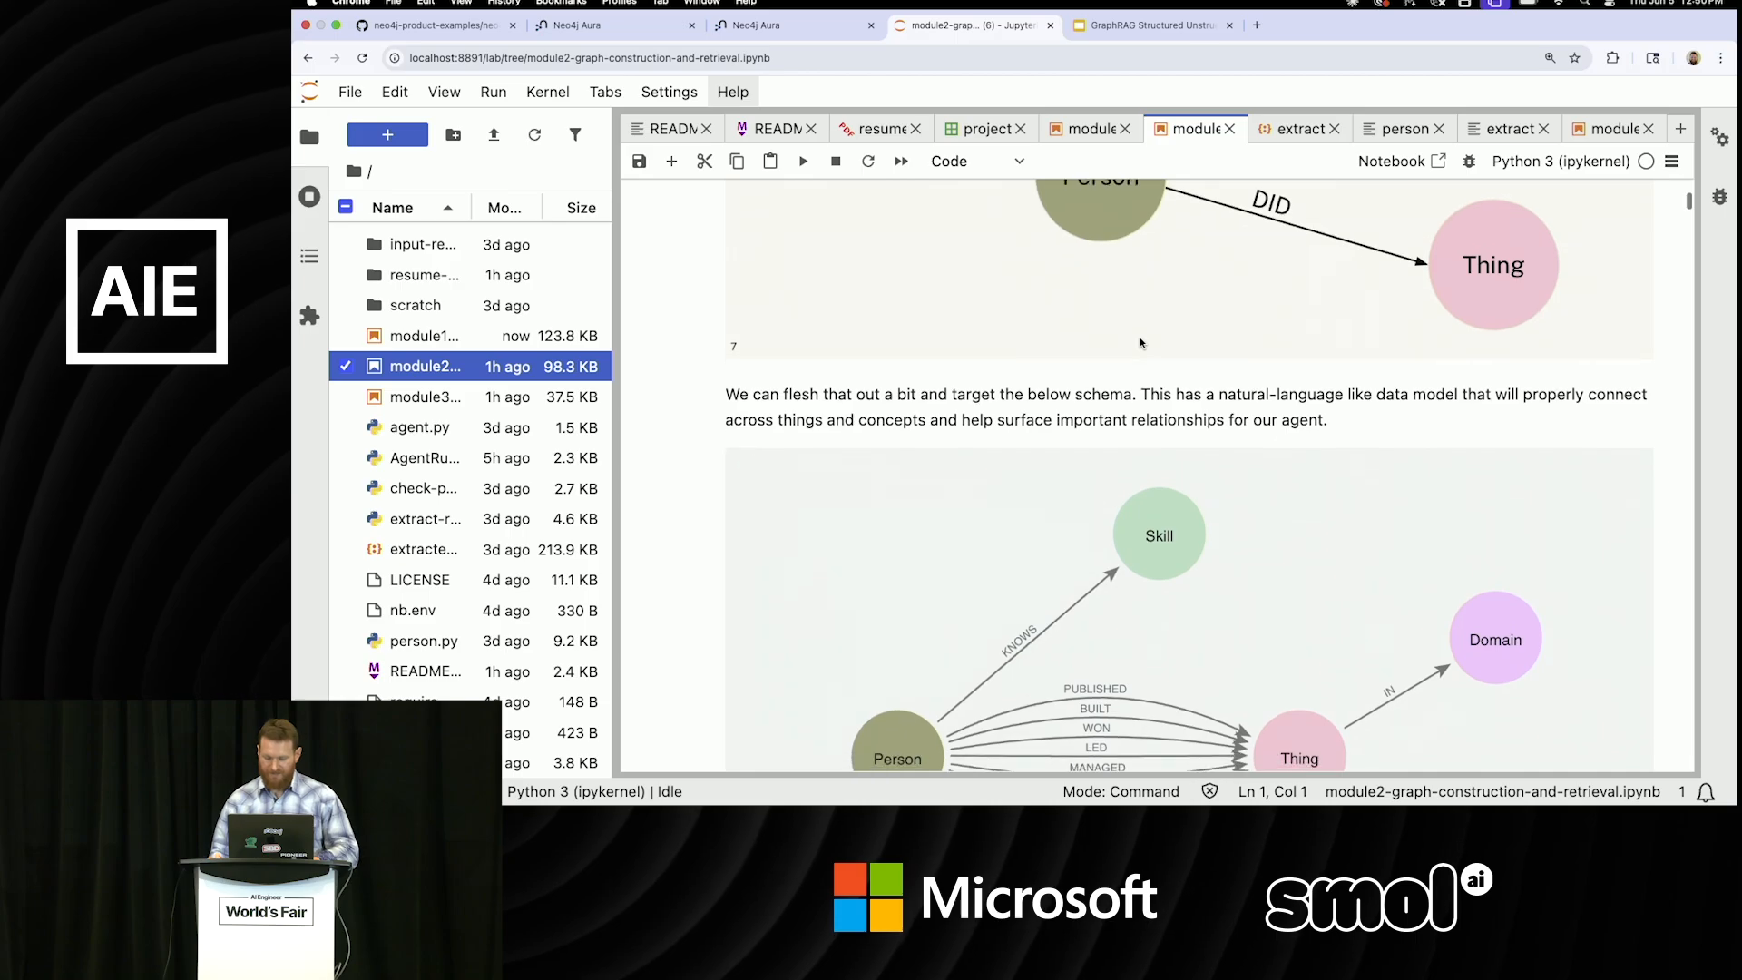
{"action": "scroll", "scroll_direction": "down", "scroll_amount": 3}
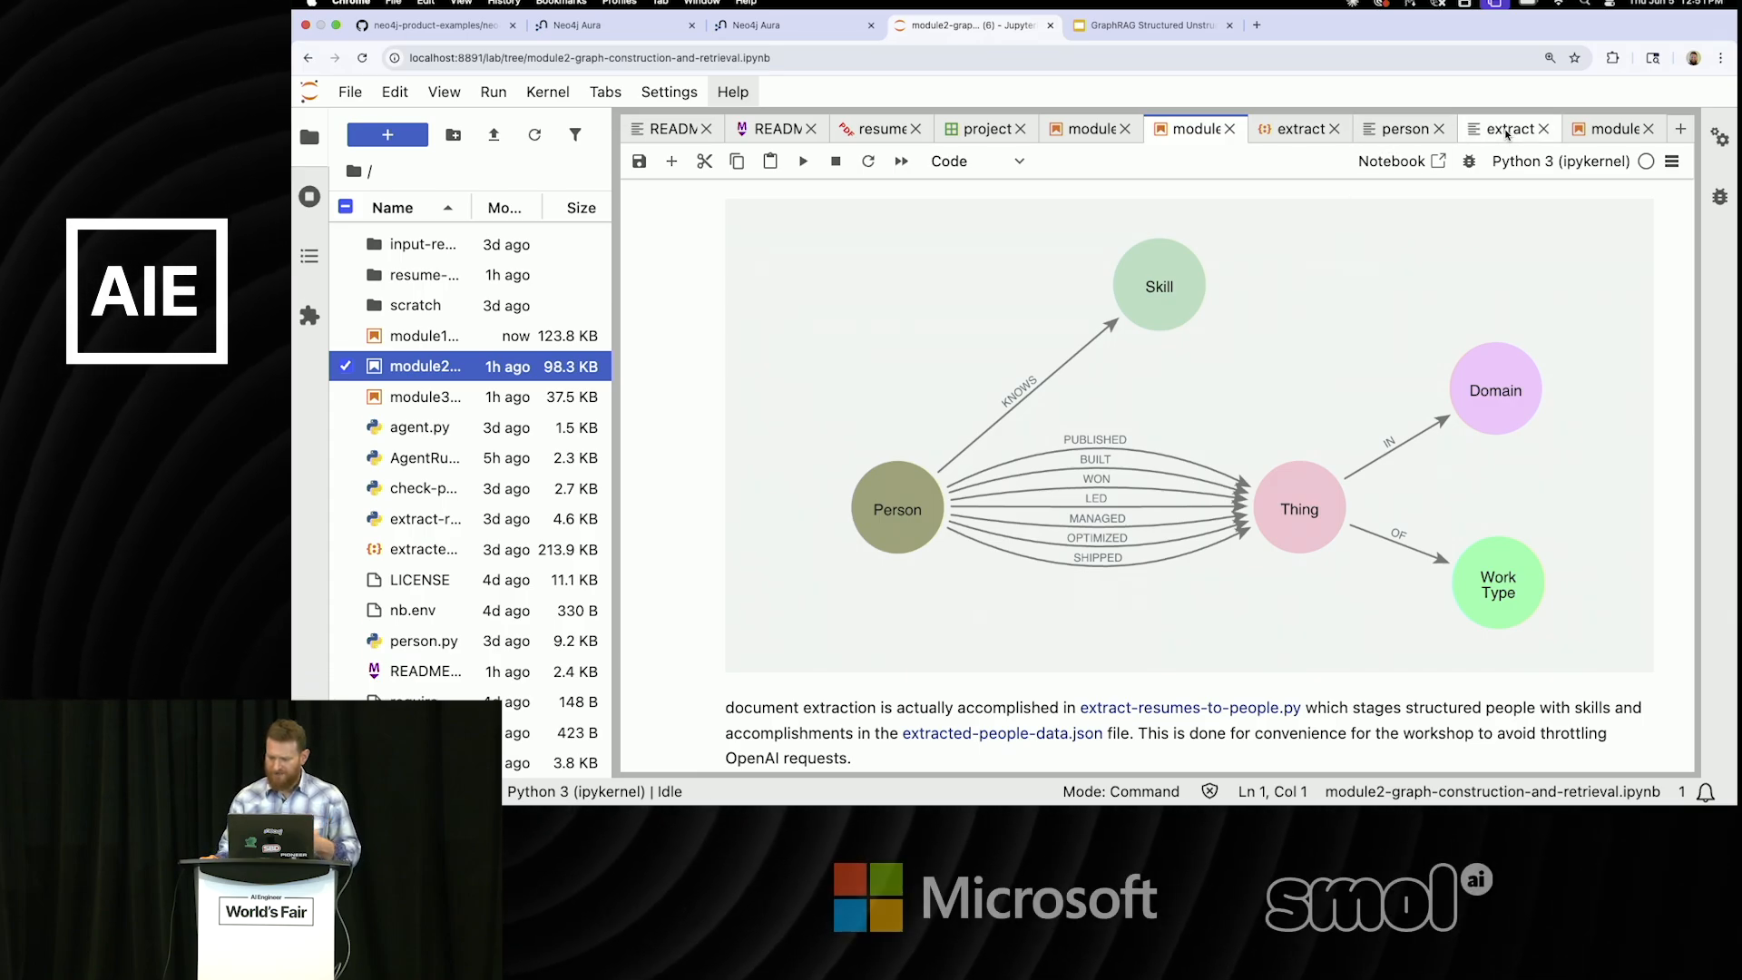
{"action": "mouse_move", "coordinate": [1445, 128]}
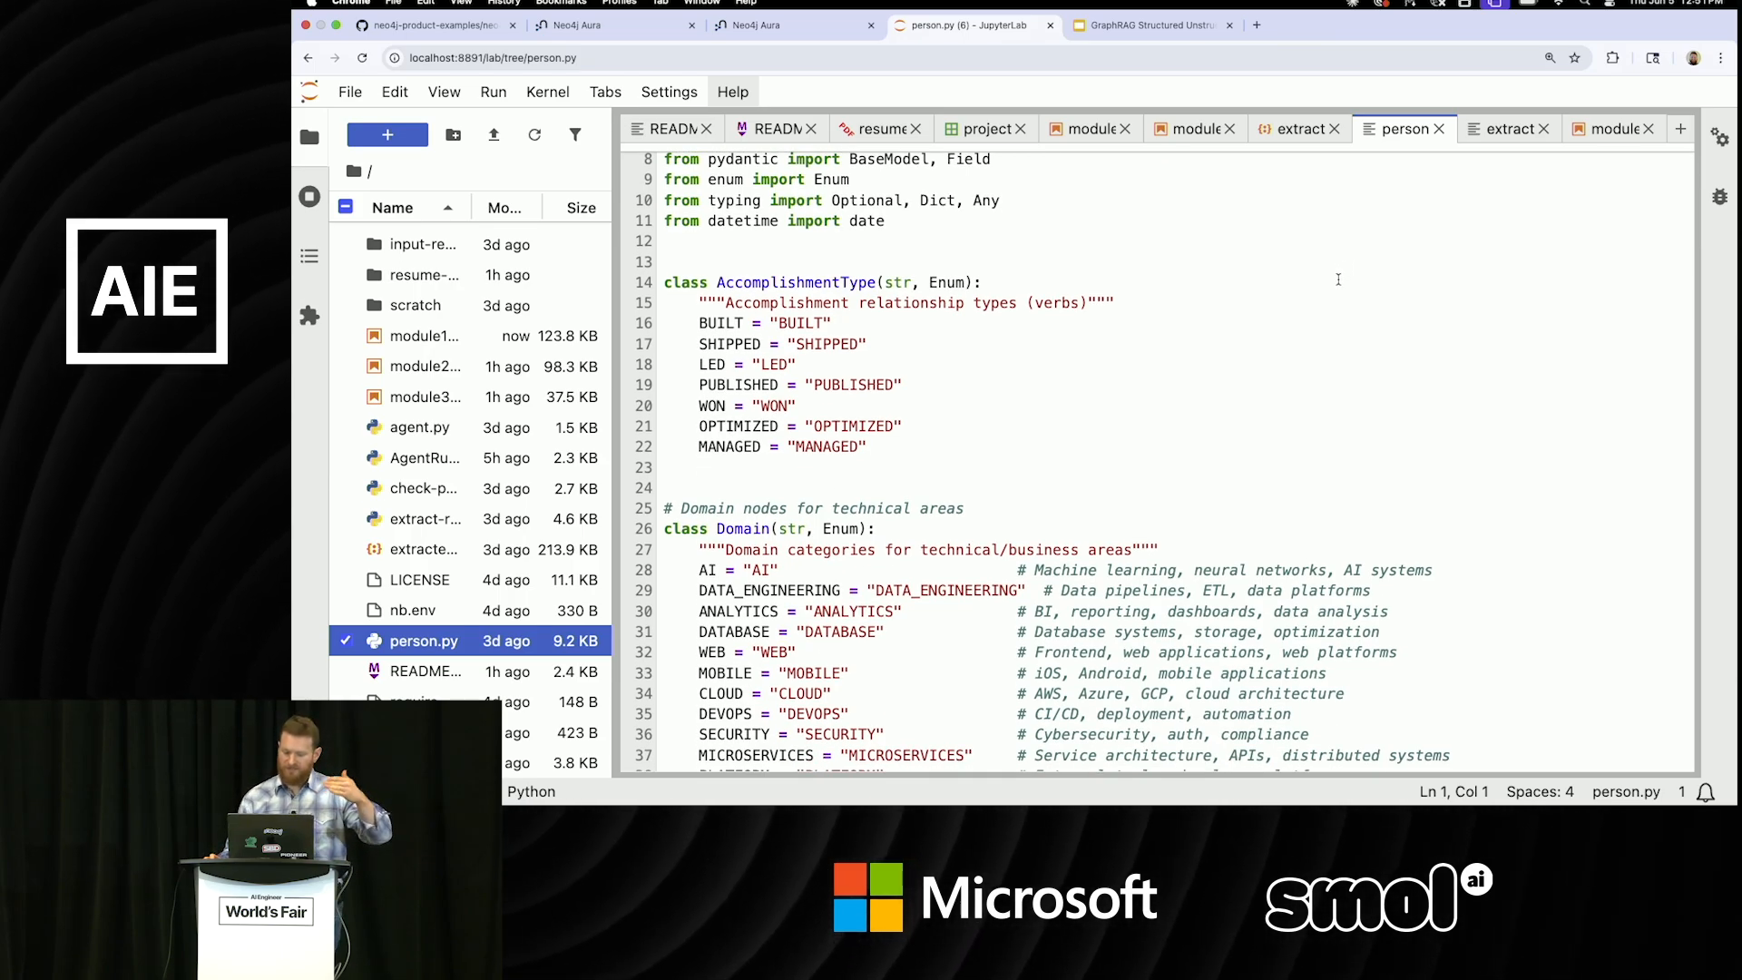
Scroll person.py through the AccomplishmentType, Domain, WorkType, Thing and Accomplishment classes.
{"action": "scroll", "scroll_direction": "down", "scroll_amount": 3}
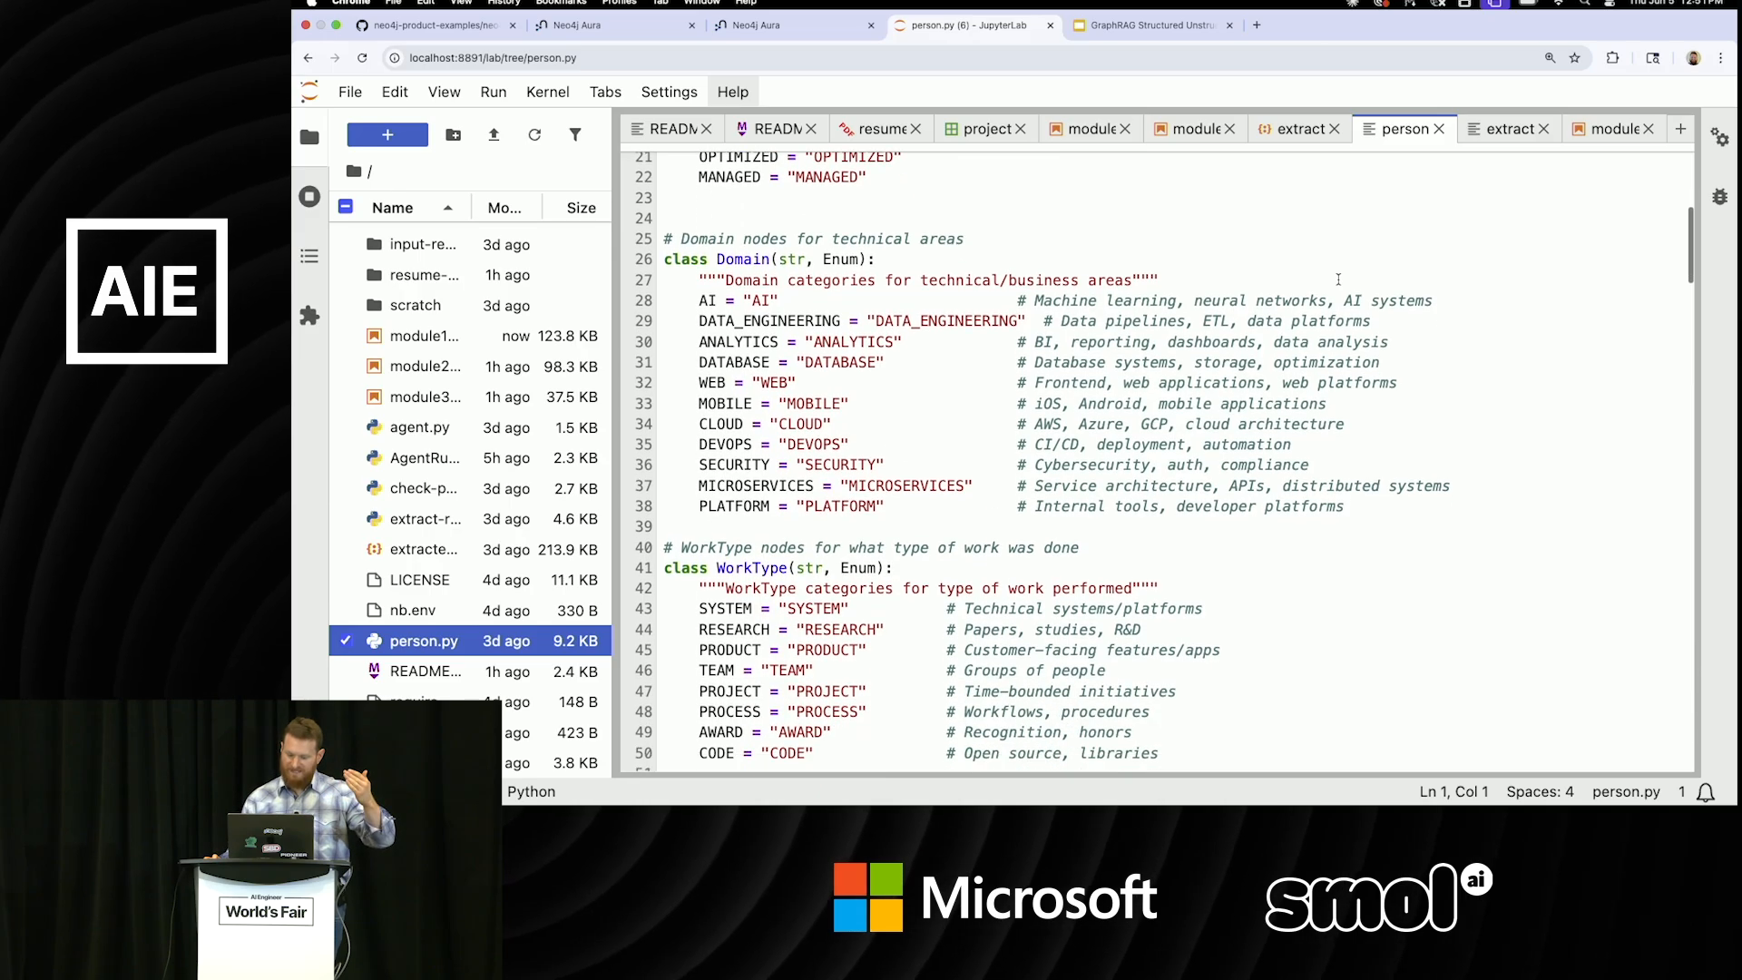
{"action": "scroll", "scroll_direction": "down", "scroll_amount": 3}
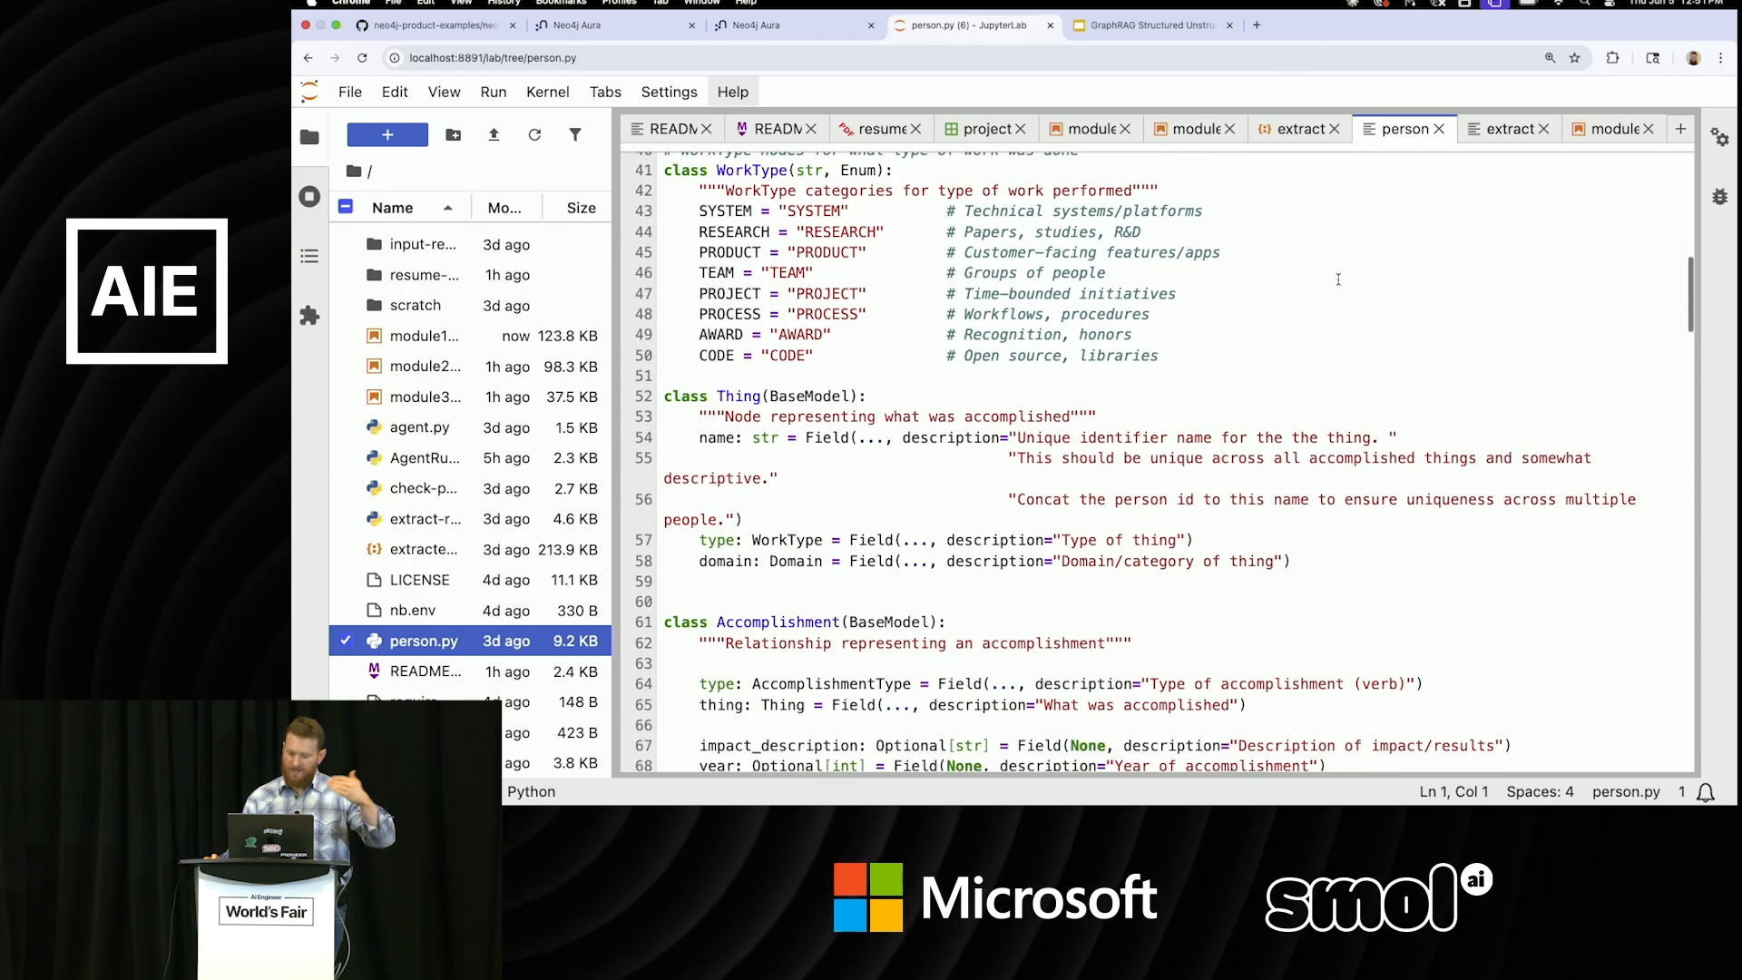
{"action": "scroll", "scroll_direction": "down", "scroll_amount": 3}
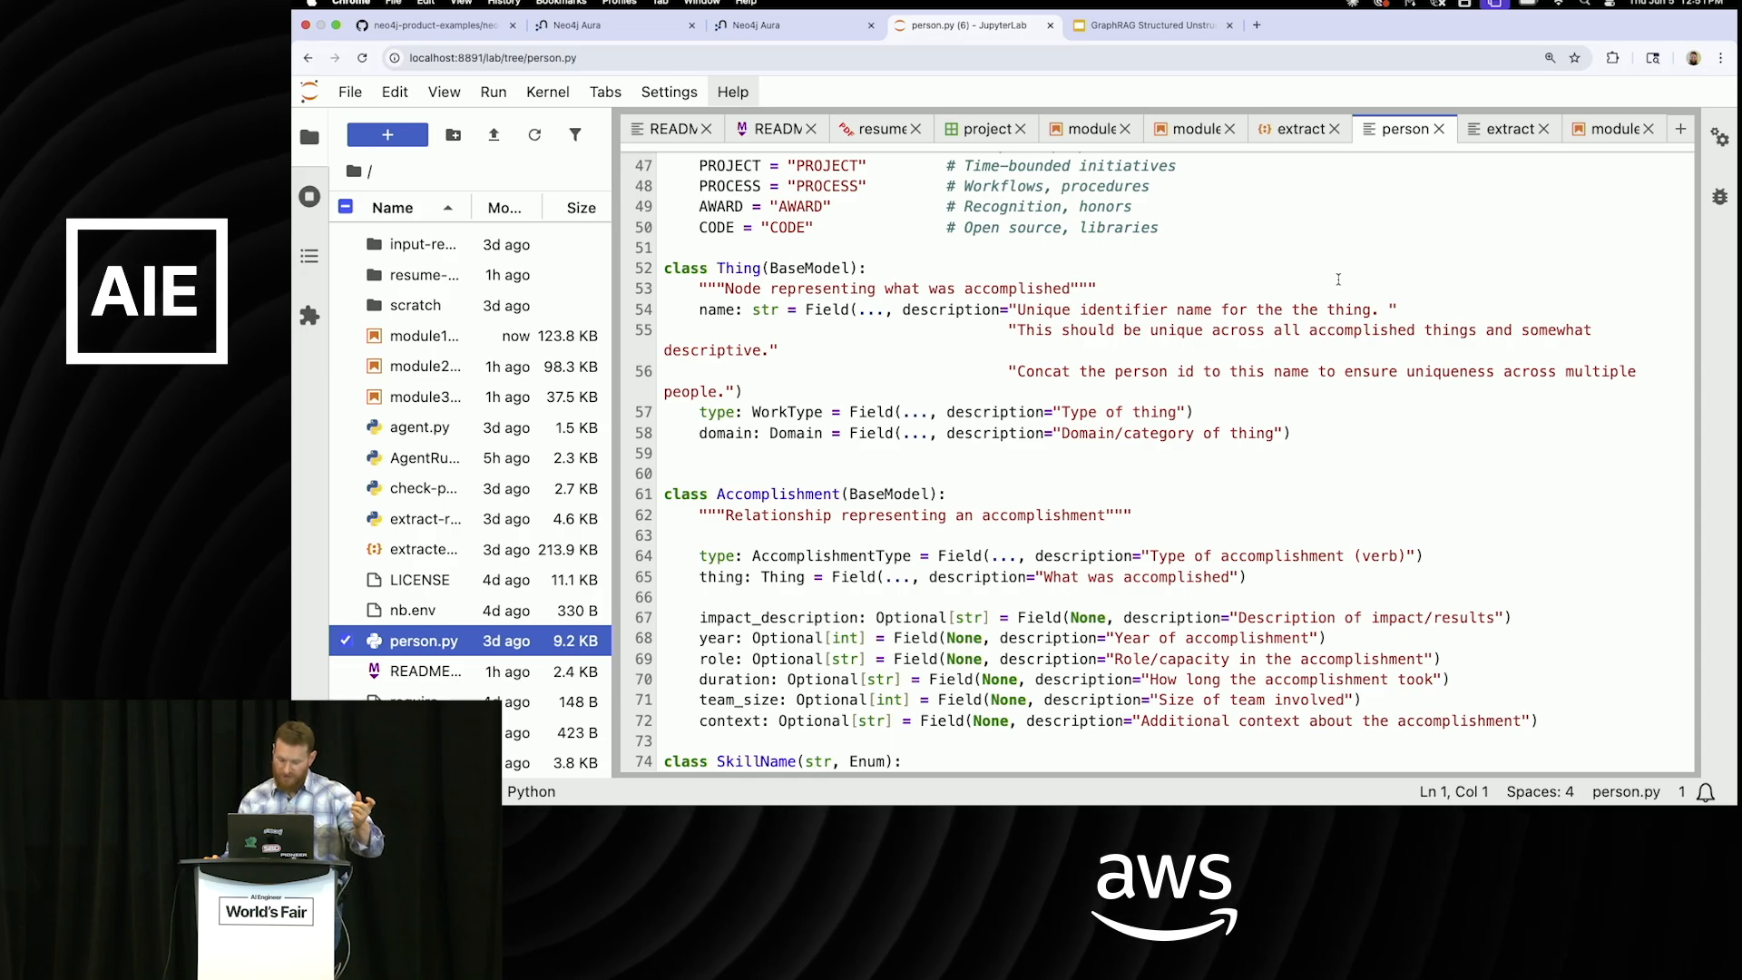
{"action": "scroll", "scroll_direction": "up", "scroll_amount": 3}
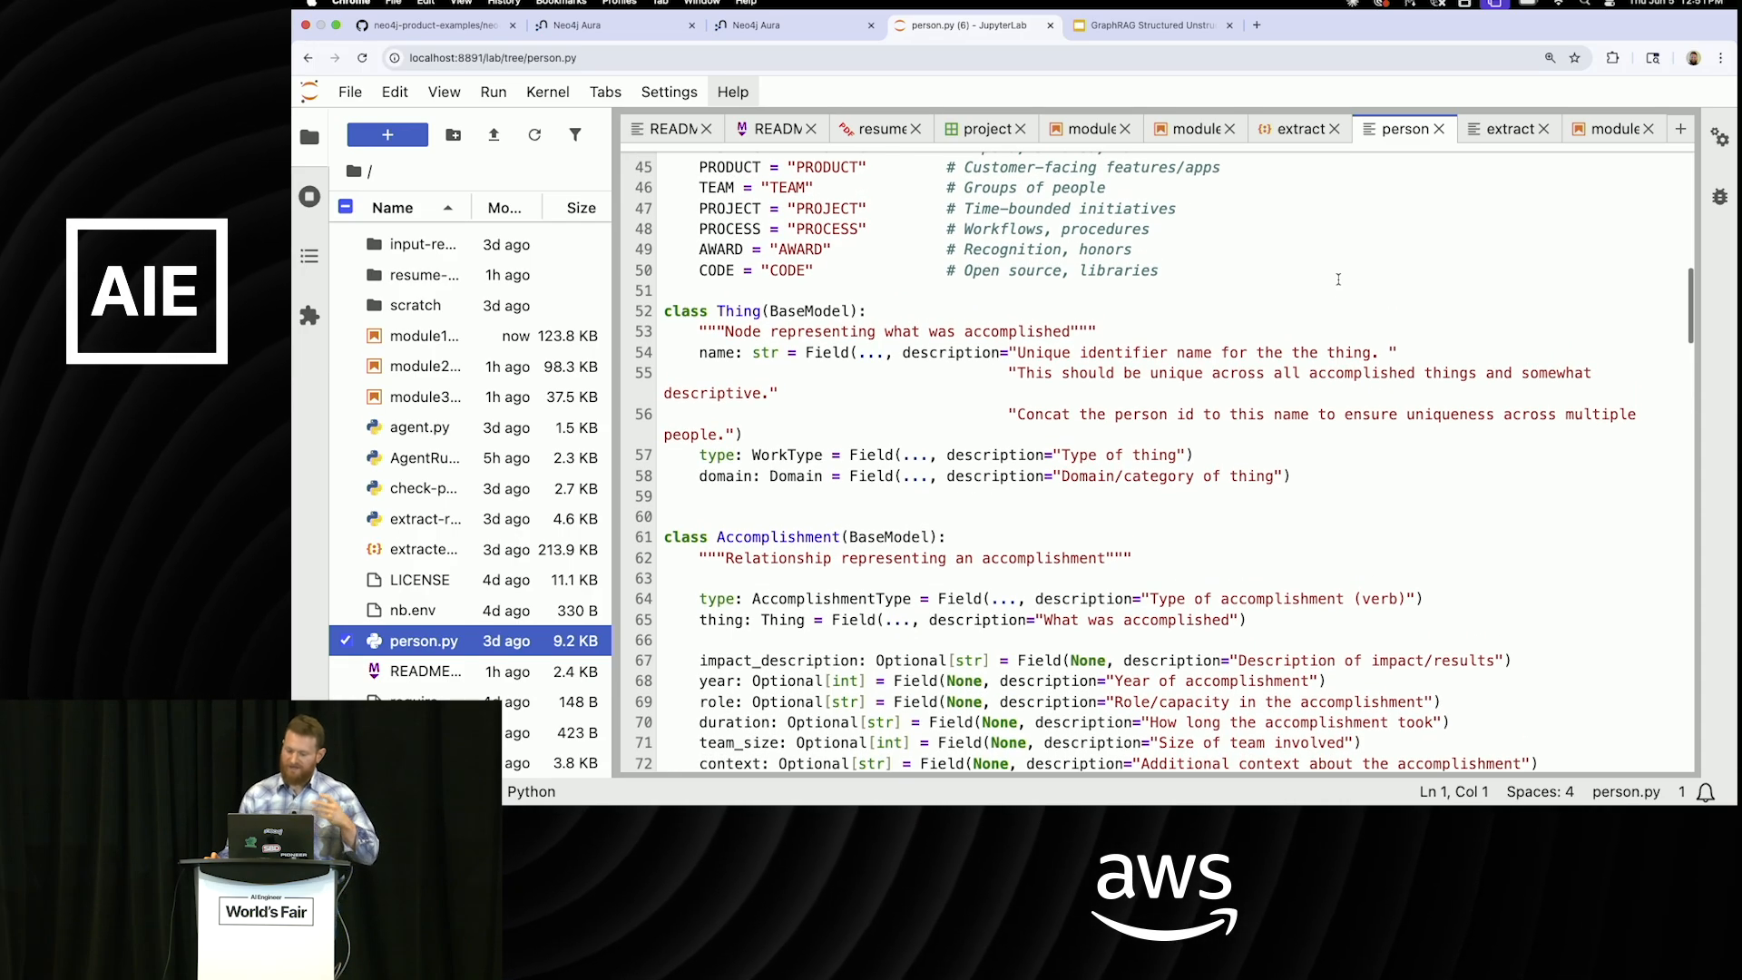
{"action": "mouse_move", "coordinate": [1320, 258]}
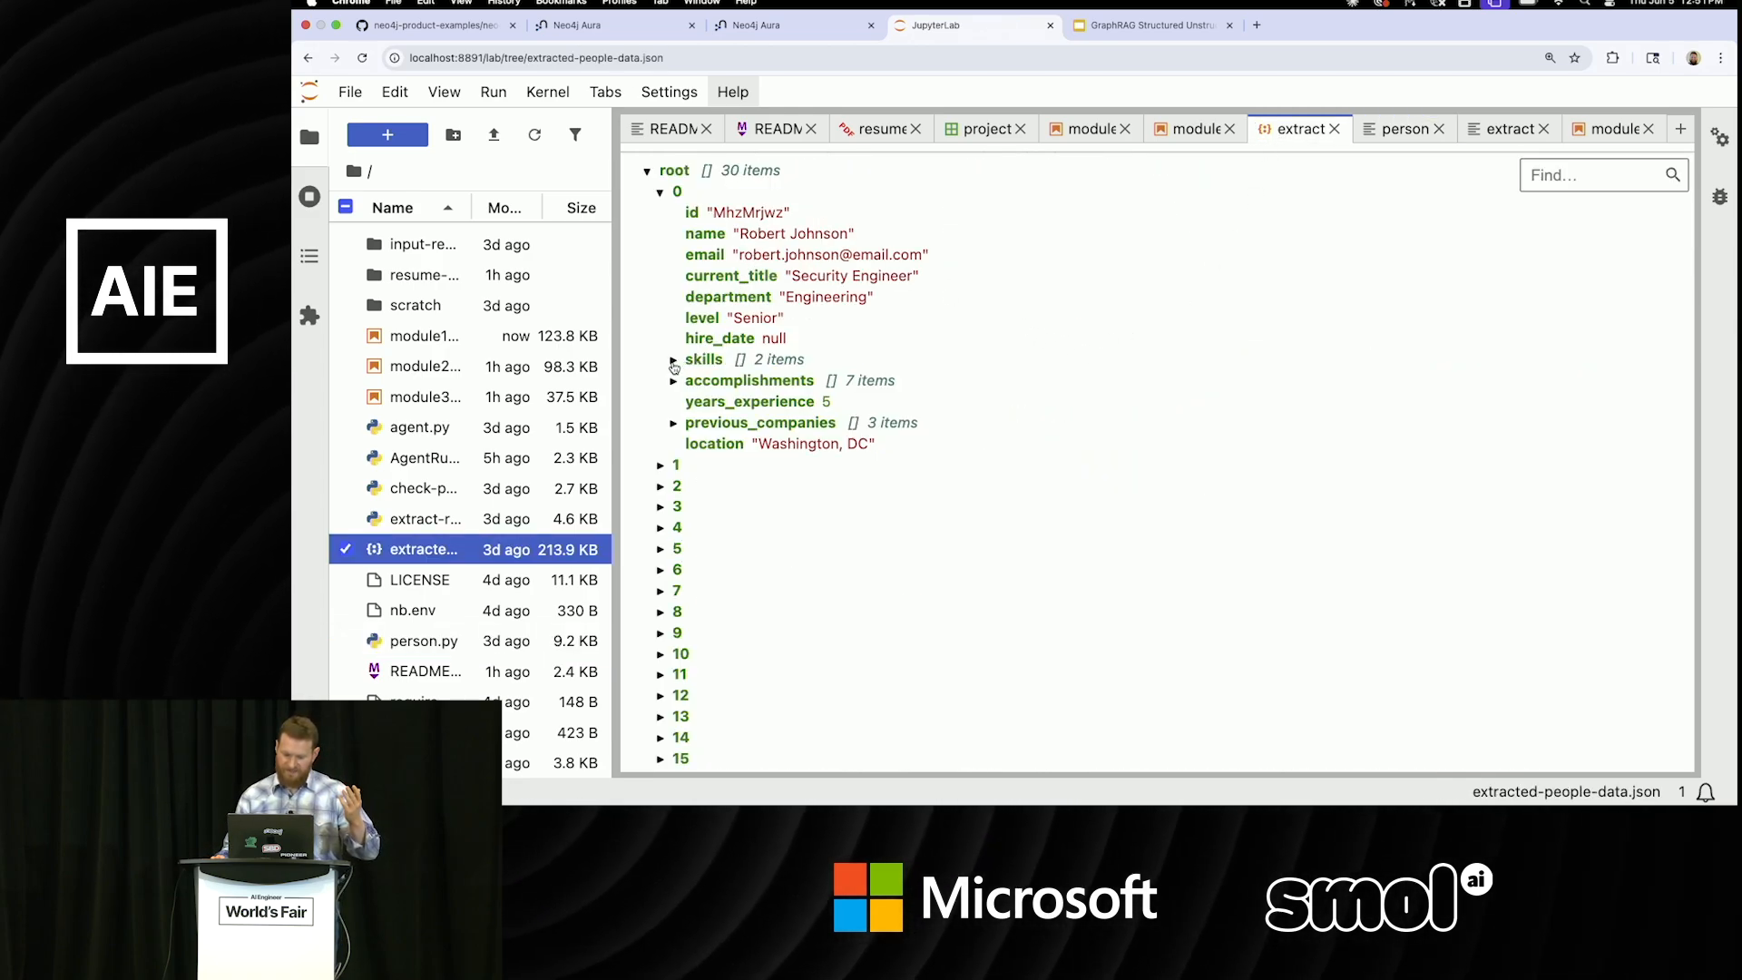
{"action": "left_click", "coordinate": [673, 359]}
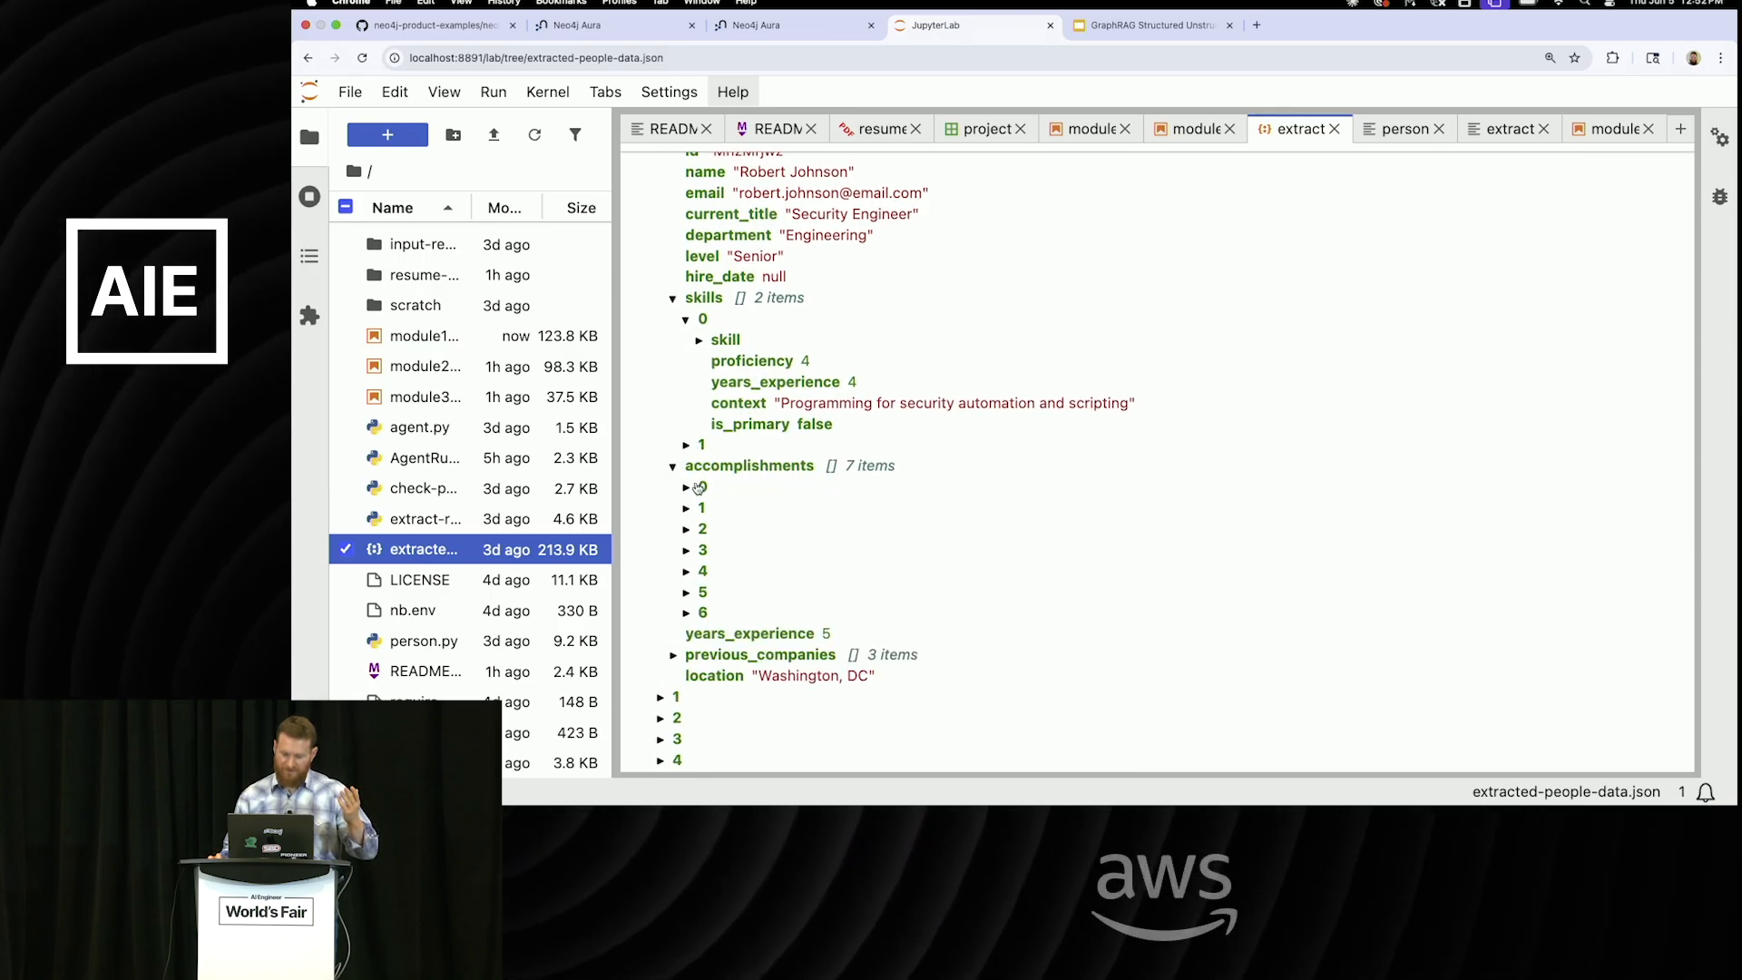
{"action": "left_click", "coordinate": [687, 486]}
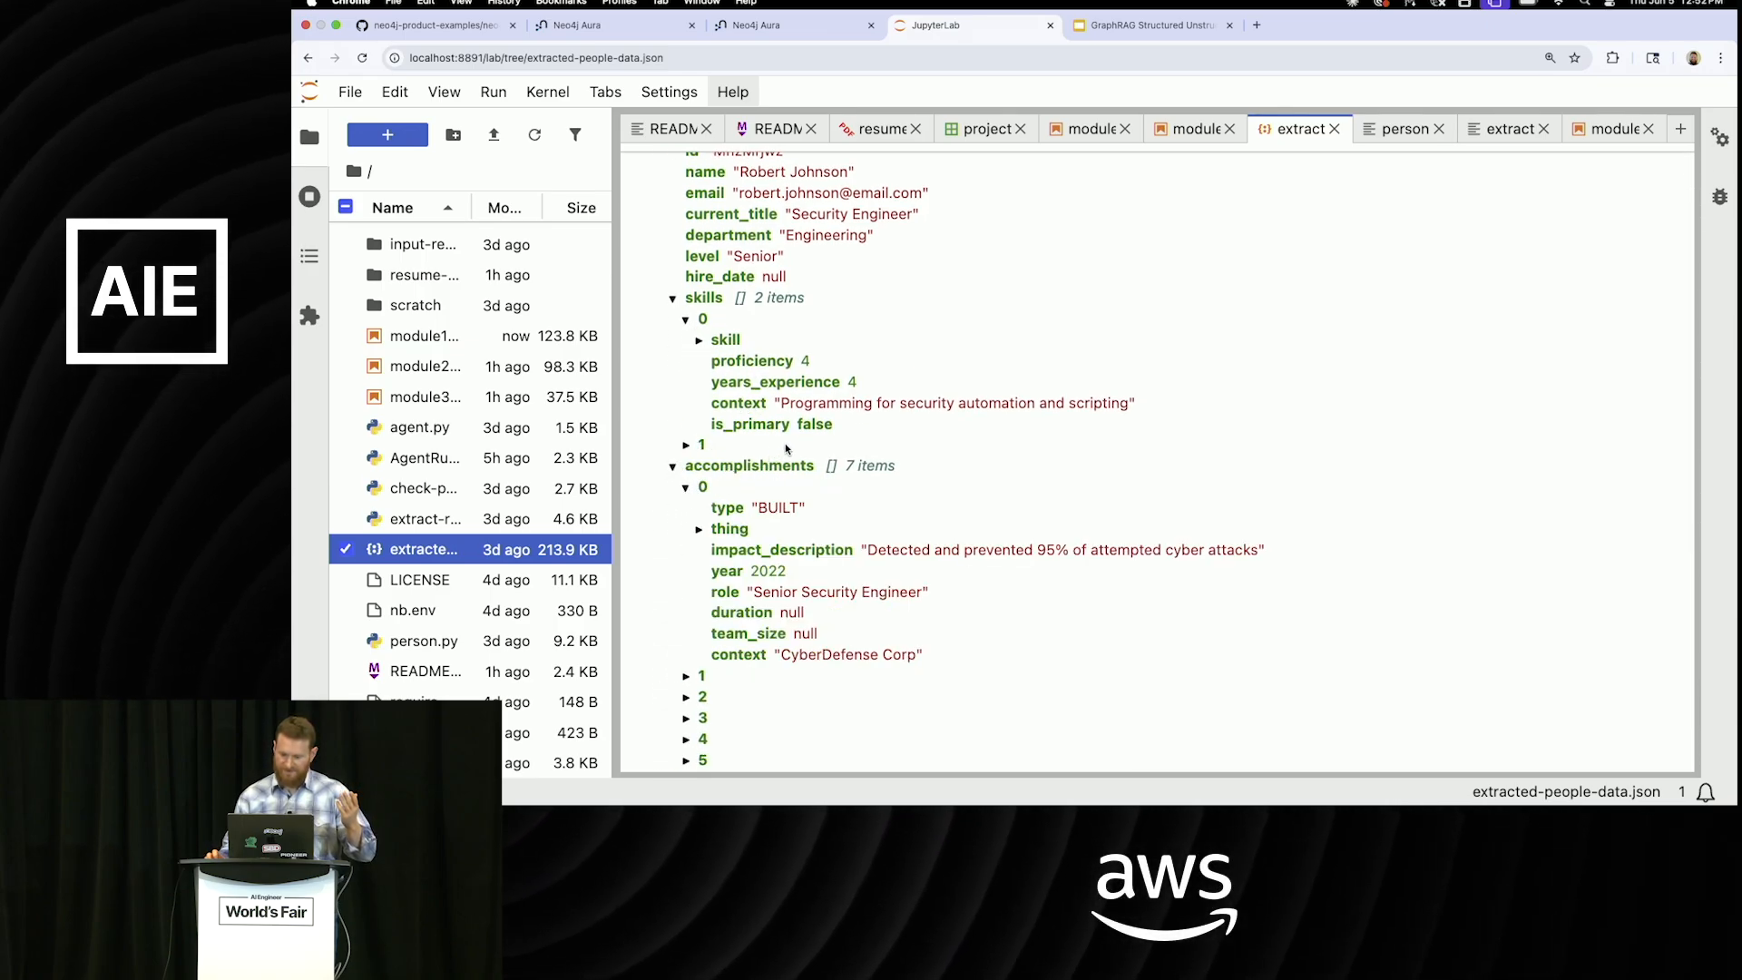
{"action": "mouse_move", "coordinate": [979, 264]}
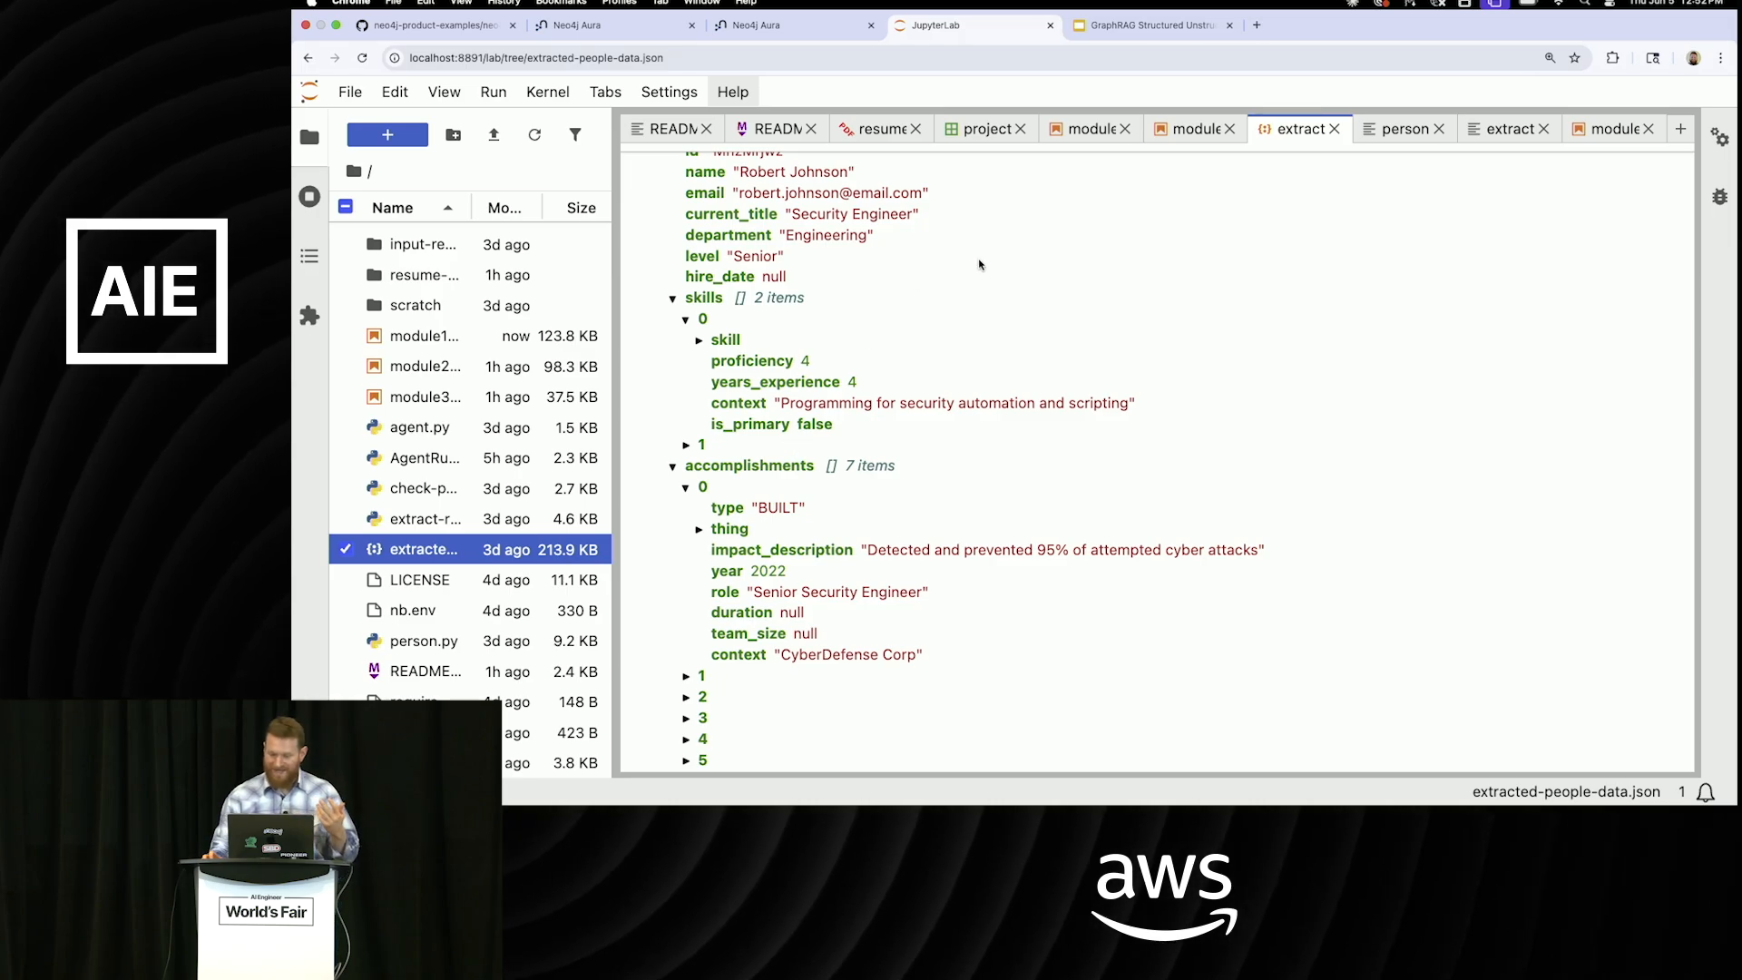
{"action": "mouse_move", "coordinate": [1009, 257]}
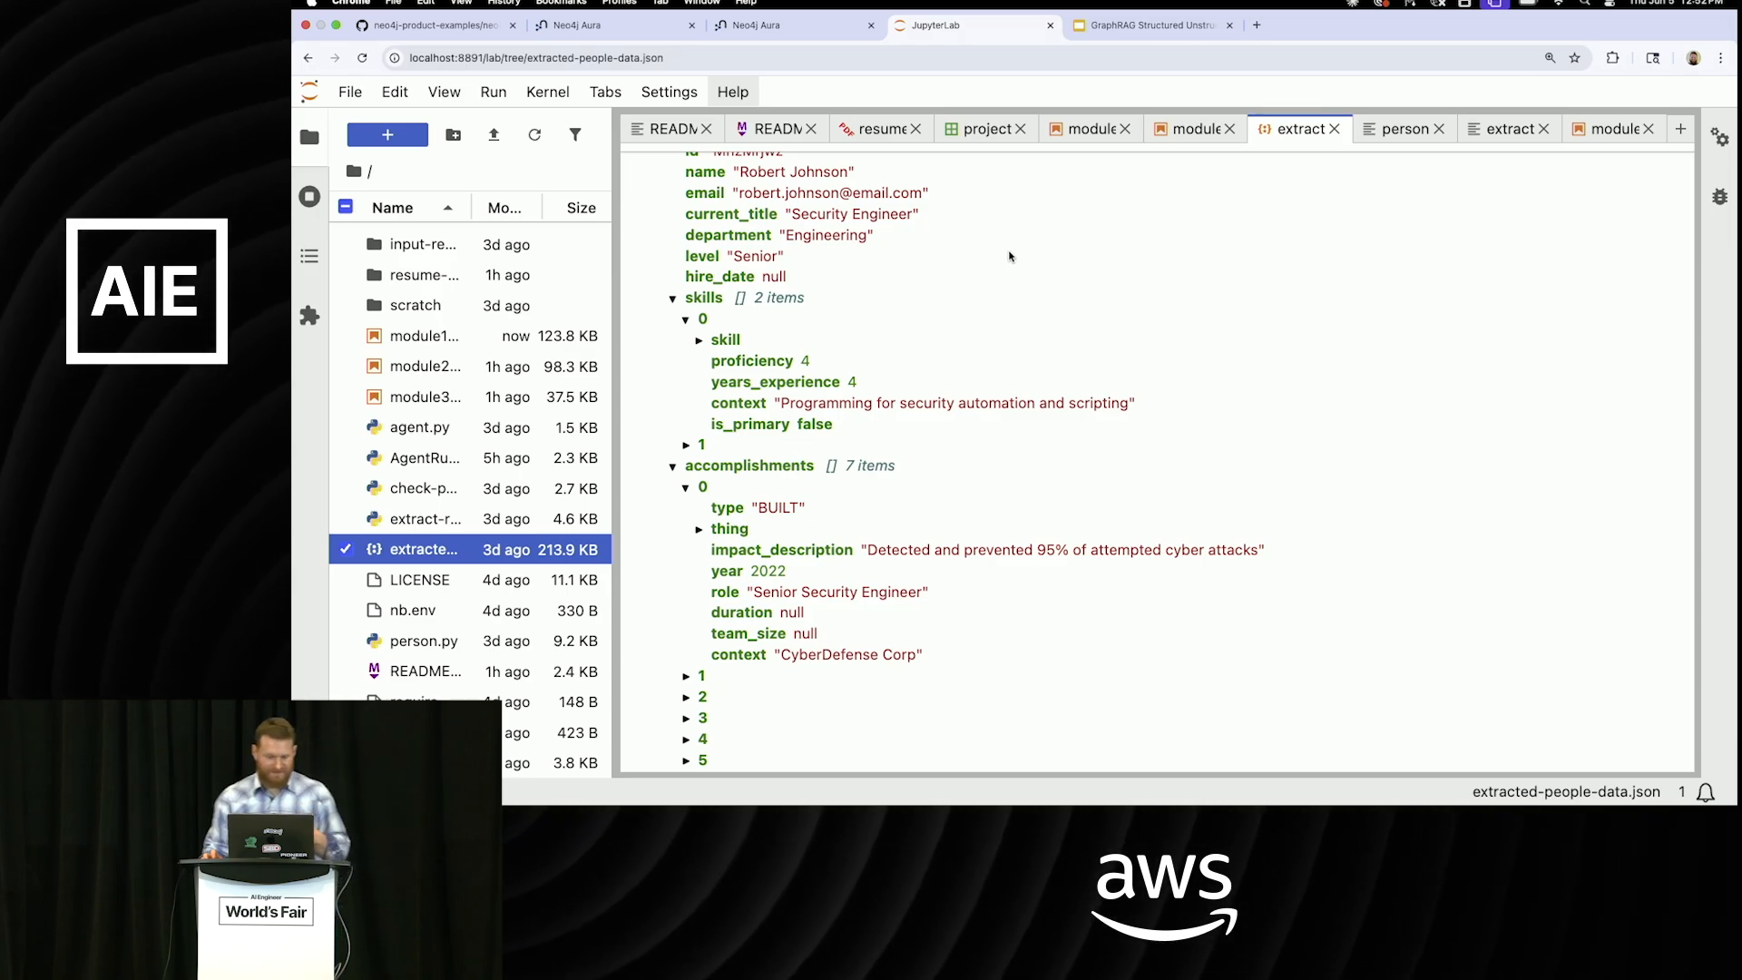
{"action": "left_click", "coordinate": [795, 25]}
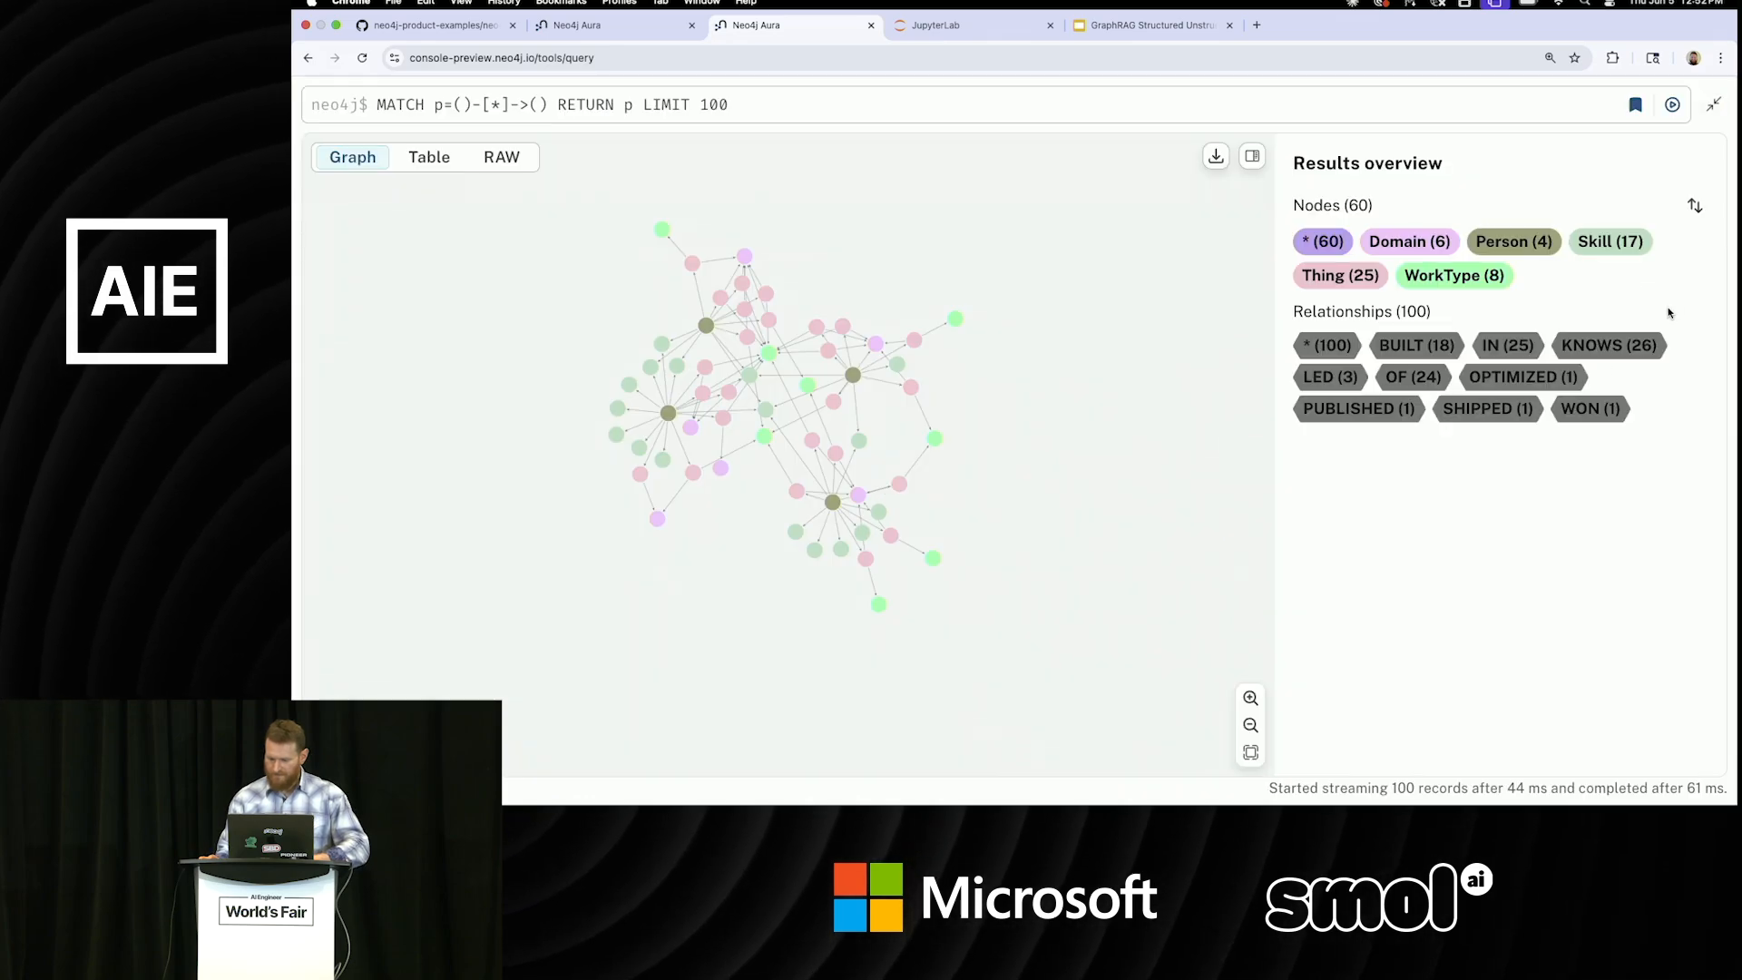
{"action": "mouse_move", "coordinate": [1251, 698]}
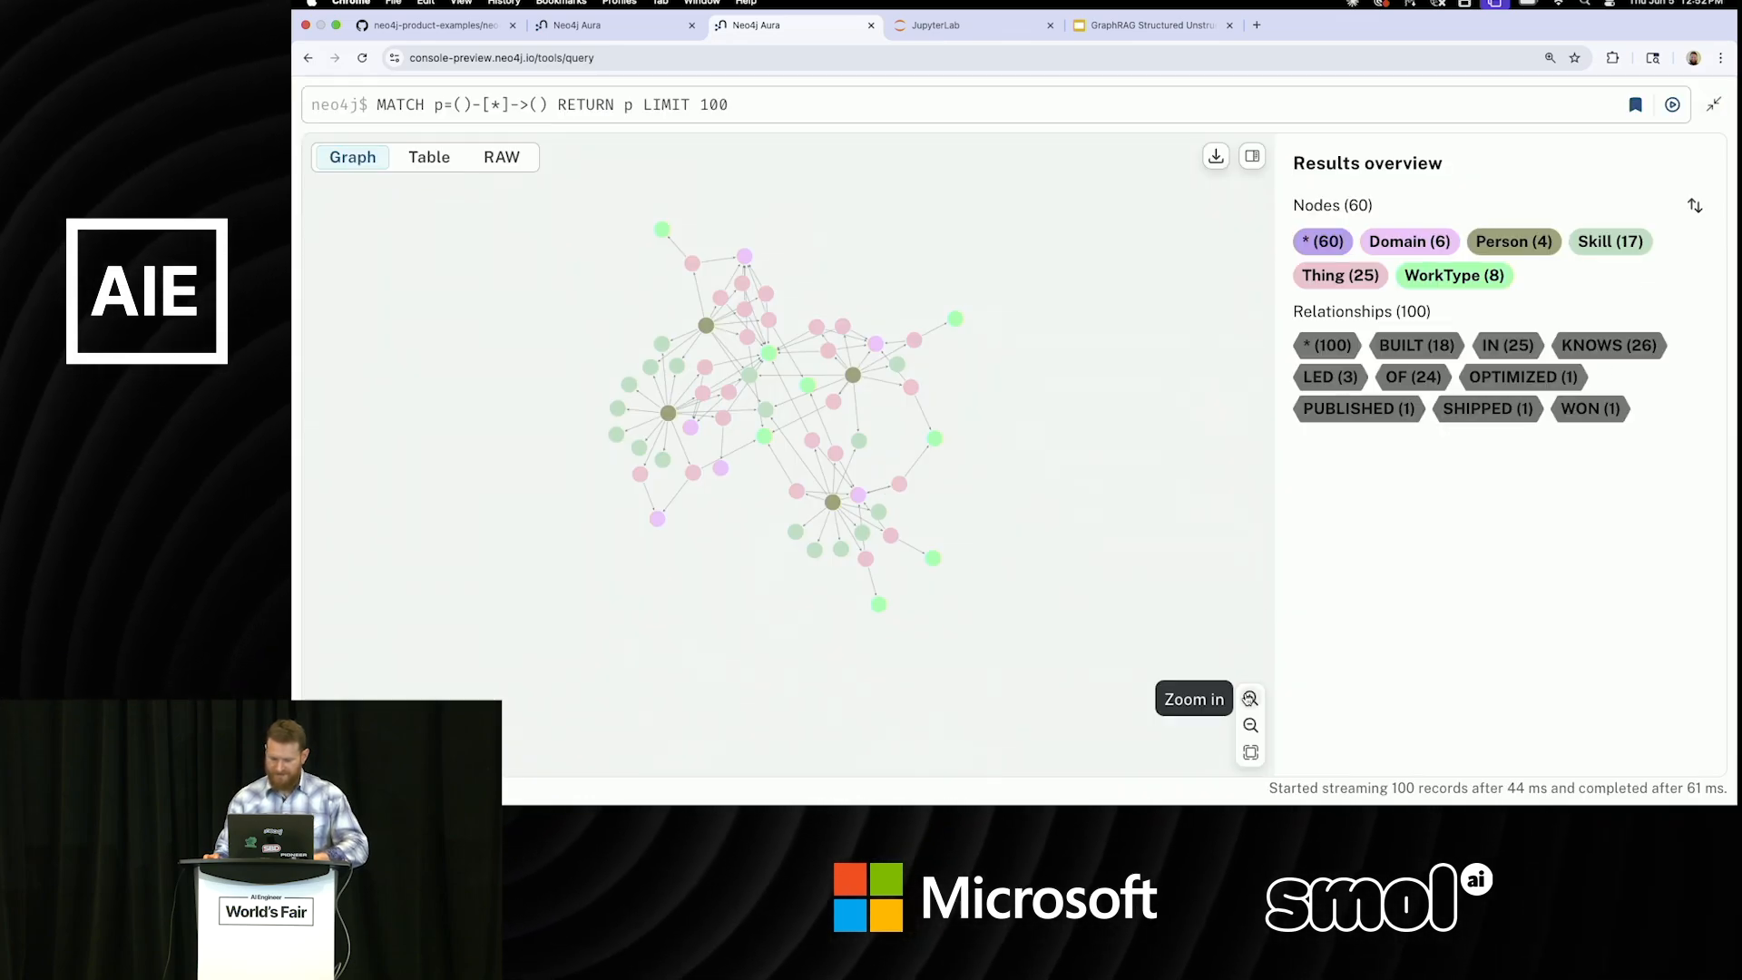
Zoom in twice and view details of the incident_response_system and SYSTEM nodes.
{"action": "left_click", "coordinate": [1248, 698]}
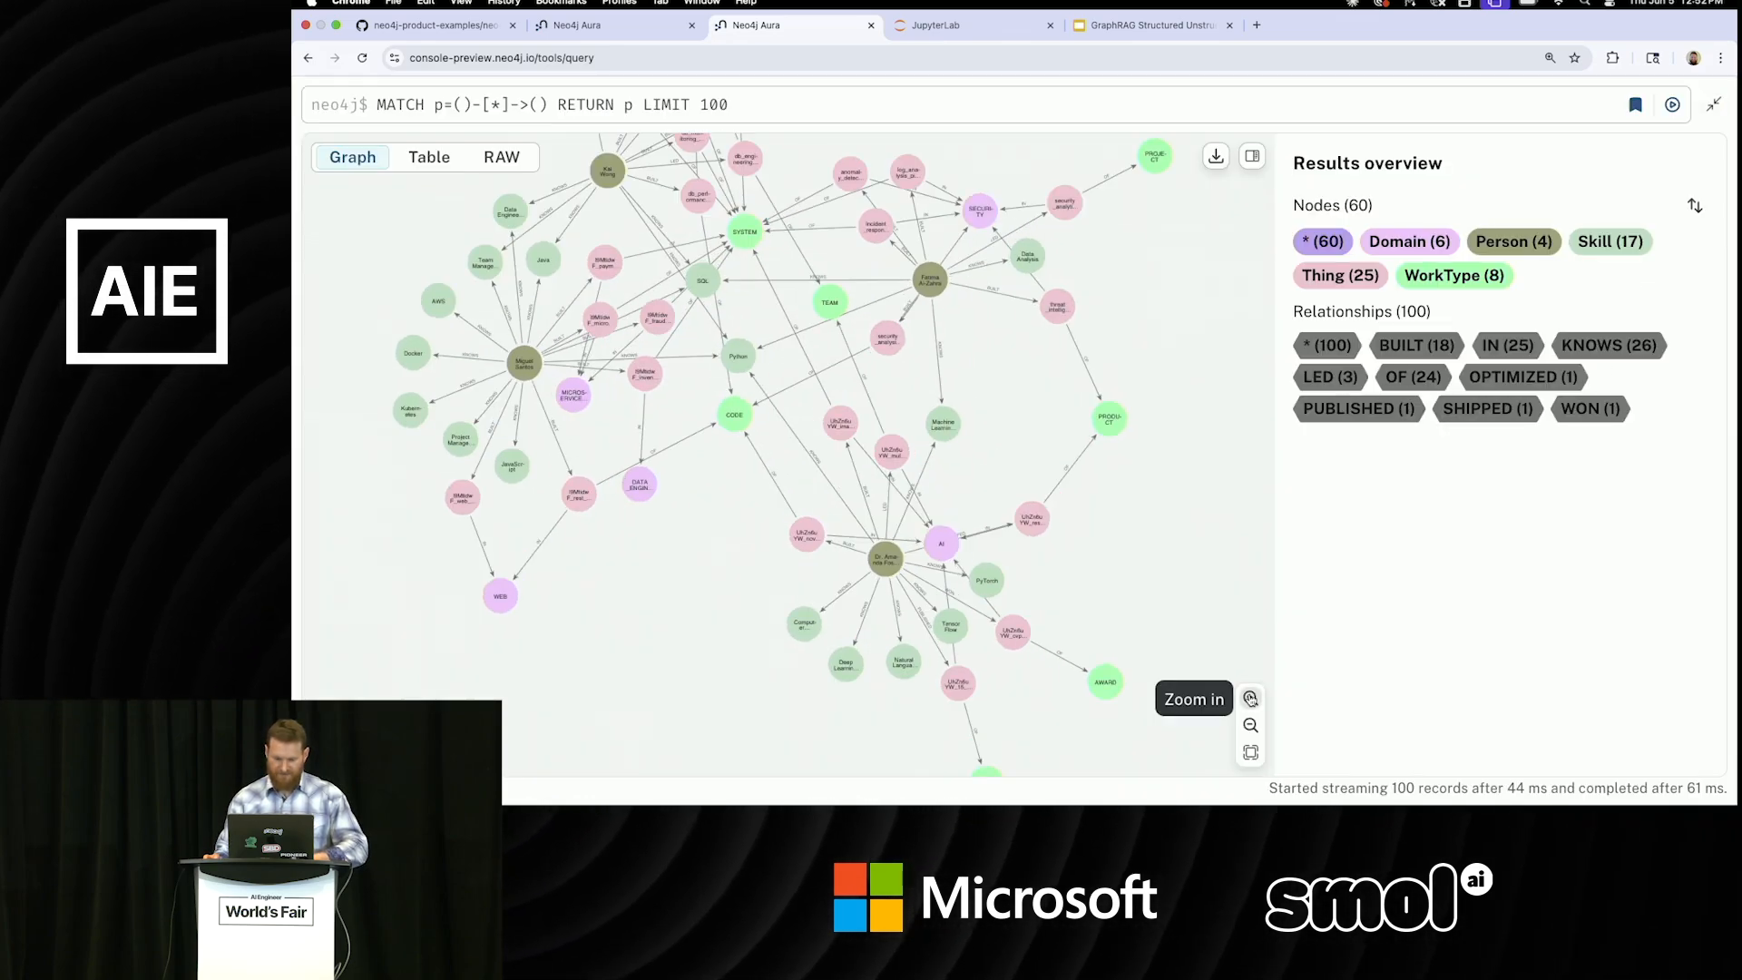
{"action": "left_click", "coordinate": [1251, 698]}
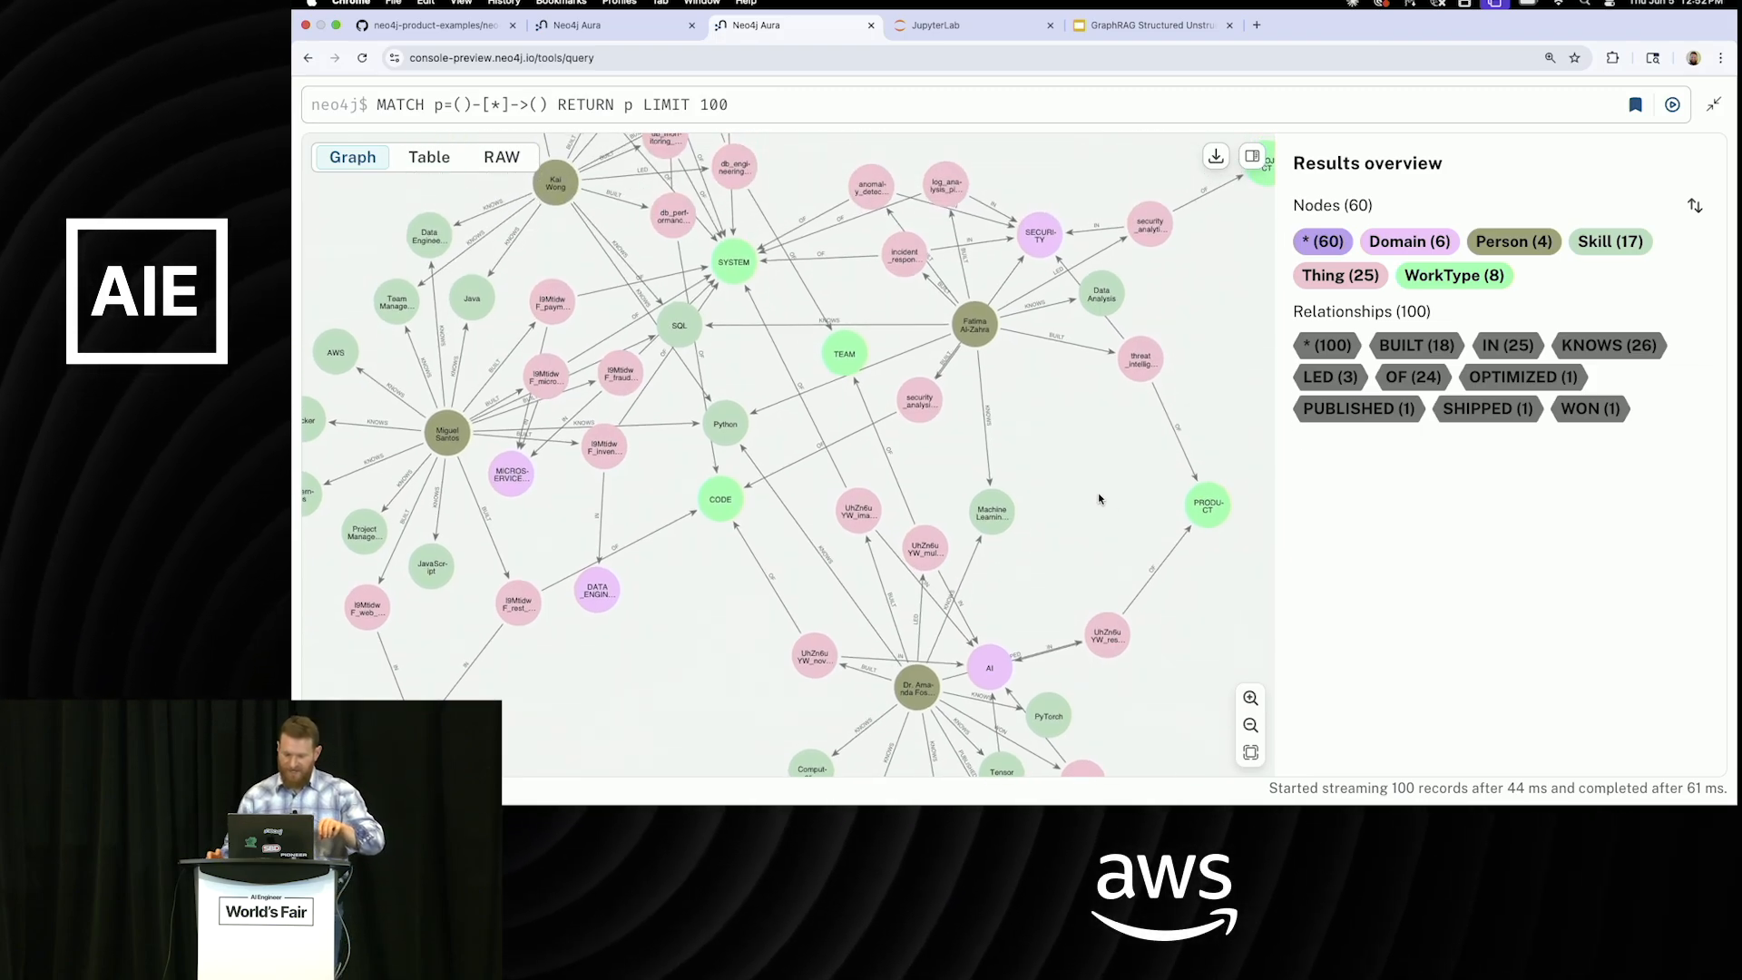
{"action": "left_click", "coordinate": [902, 256]}
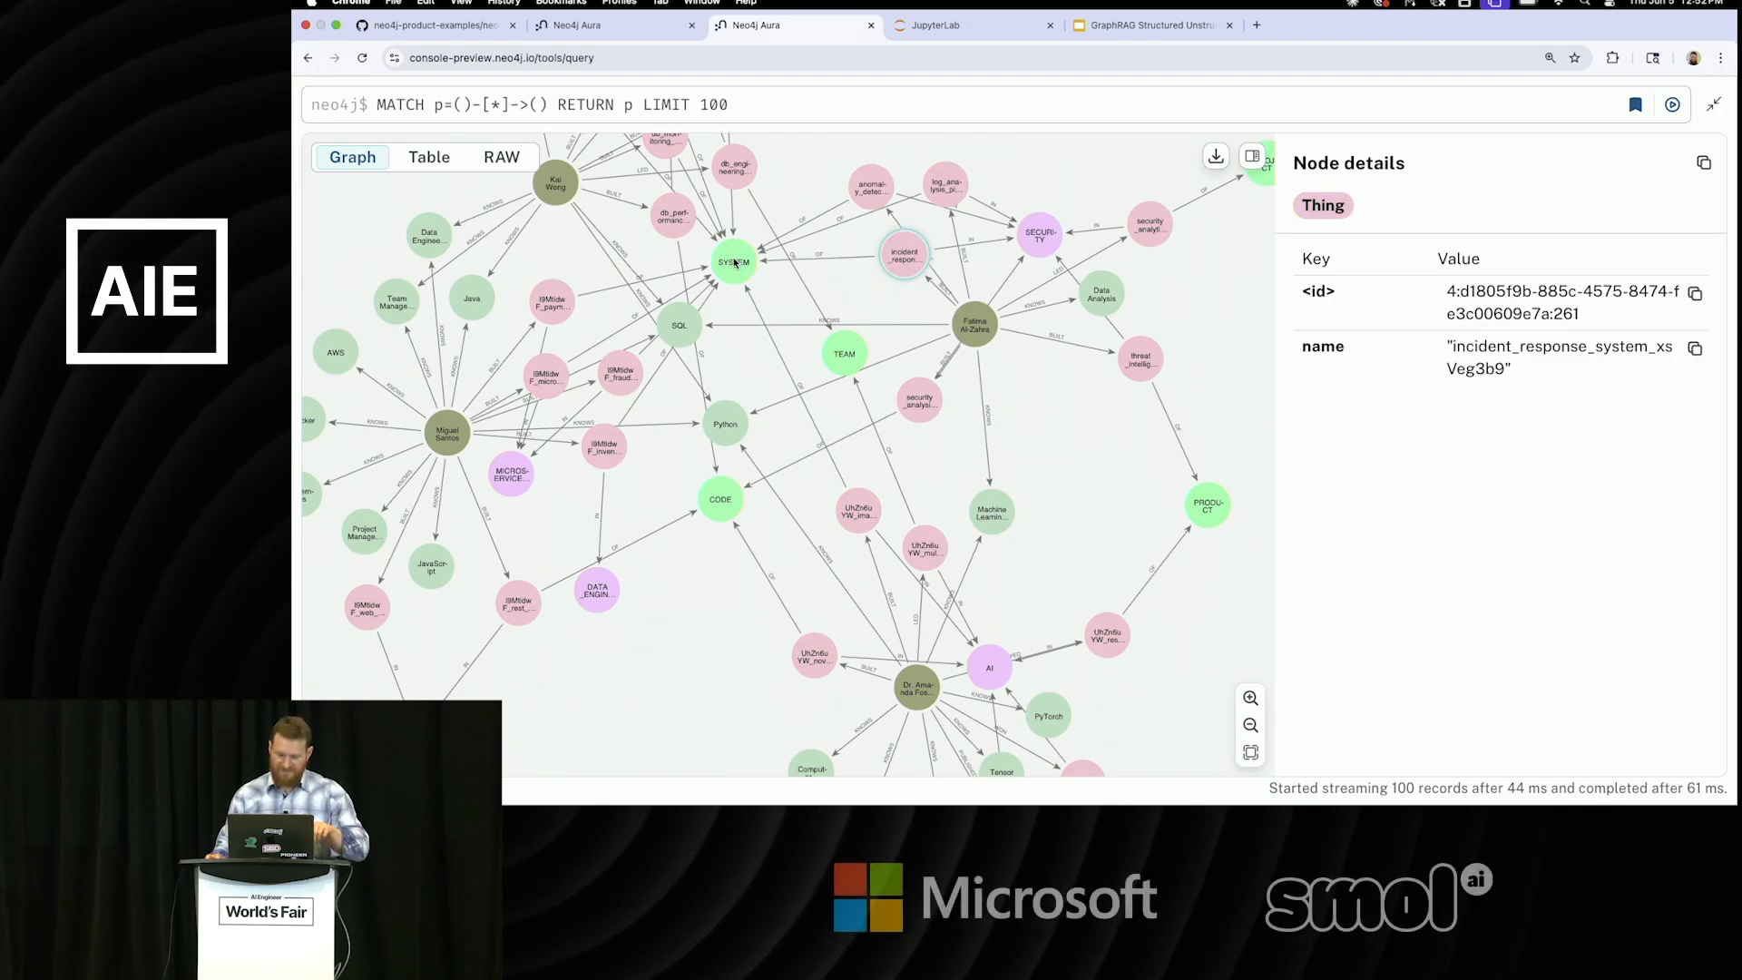
{"action": "left_click", "coordinate": [733, 262]}
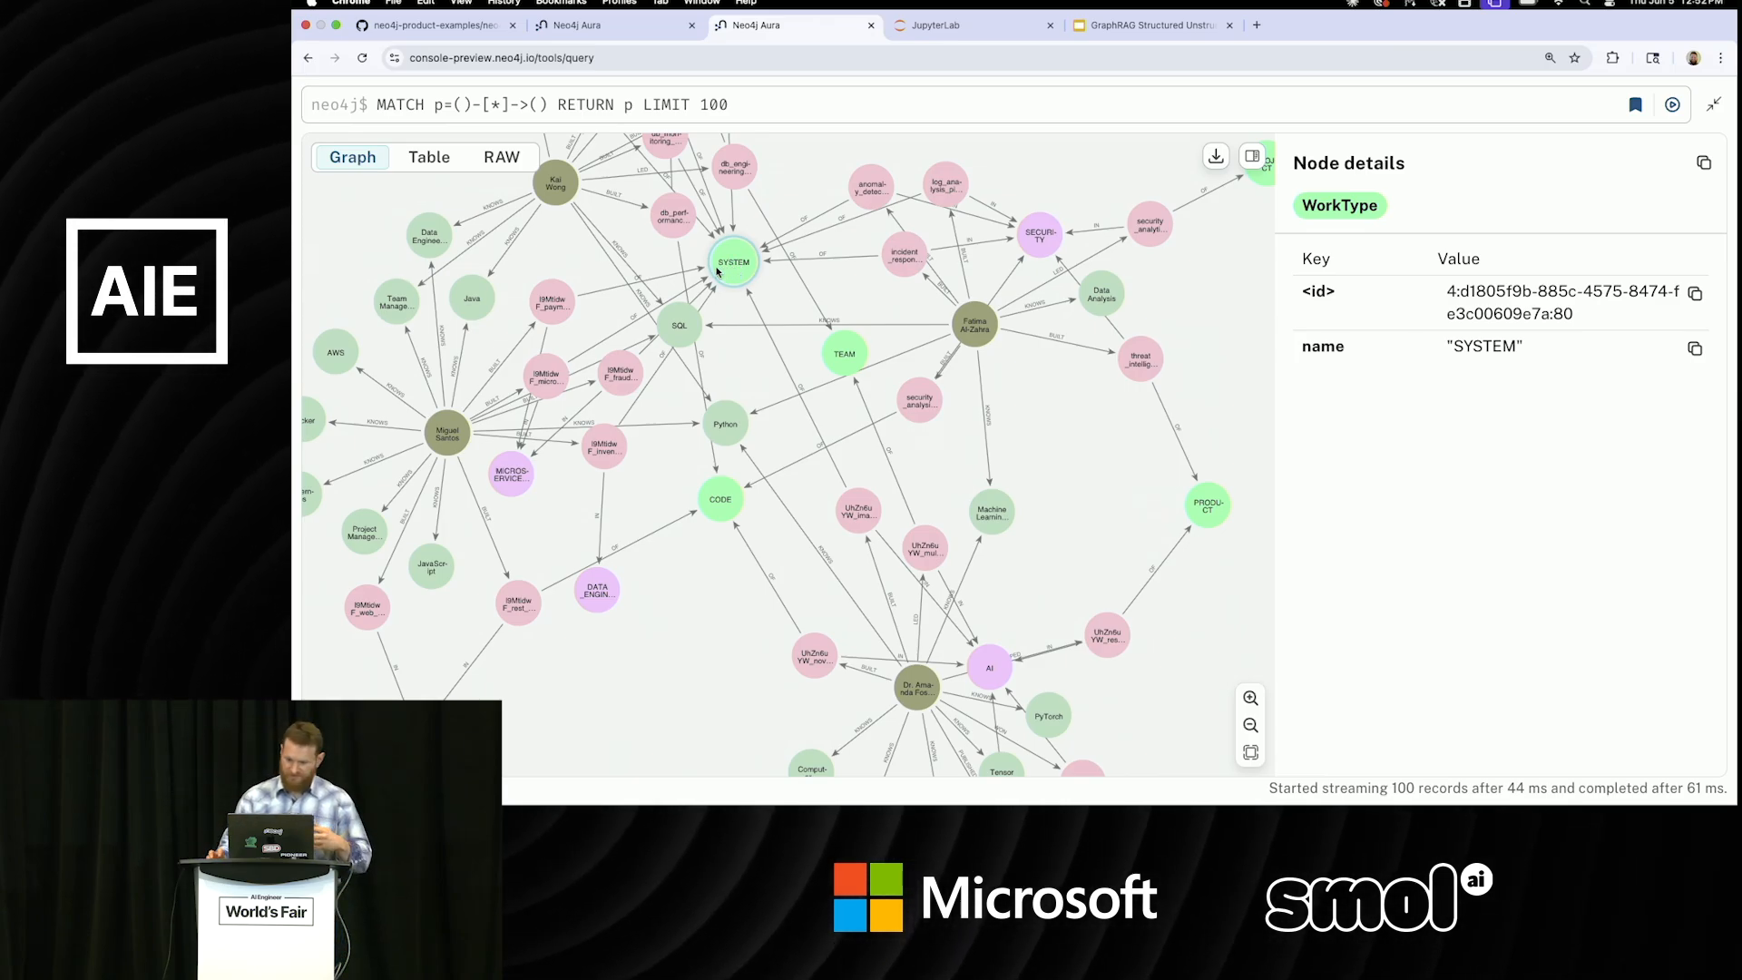
{"action": "mouse_move", "coordinate": [944, 123]}
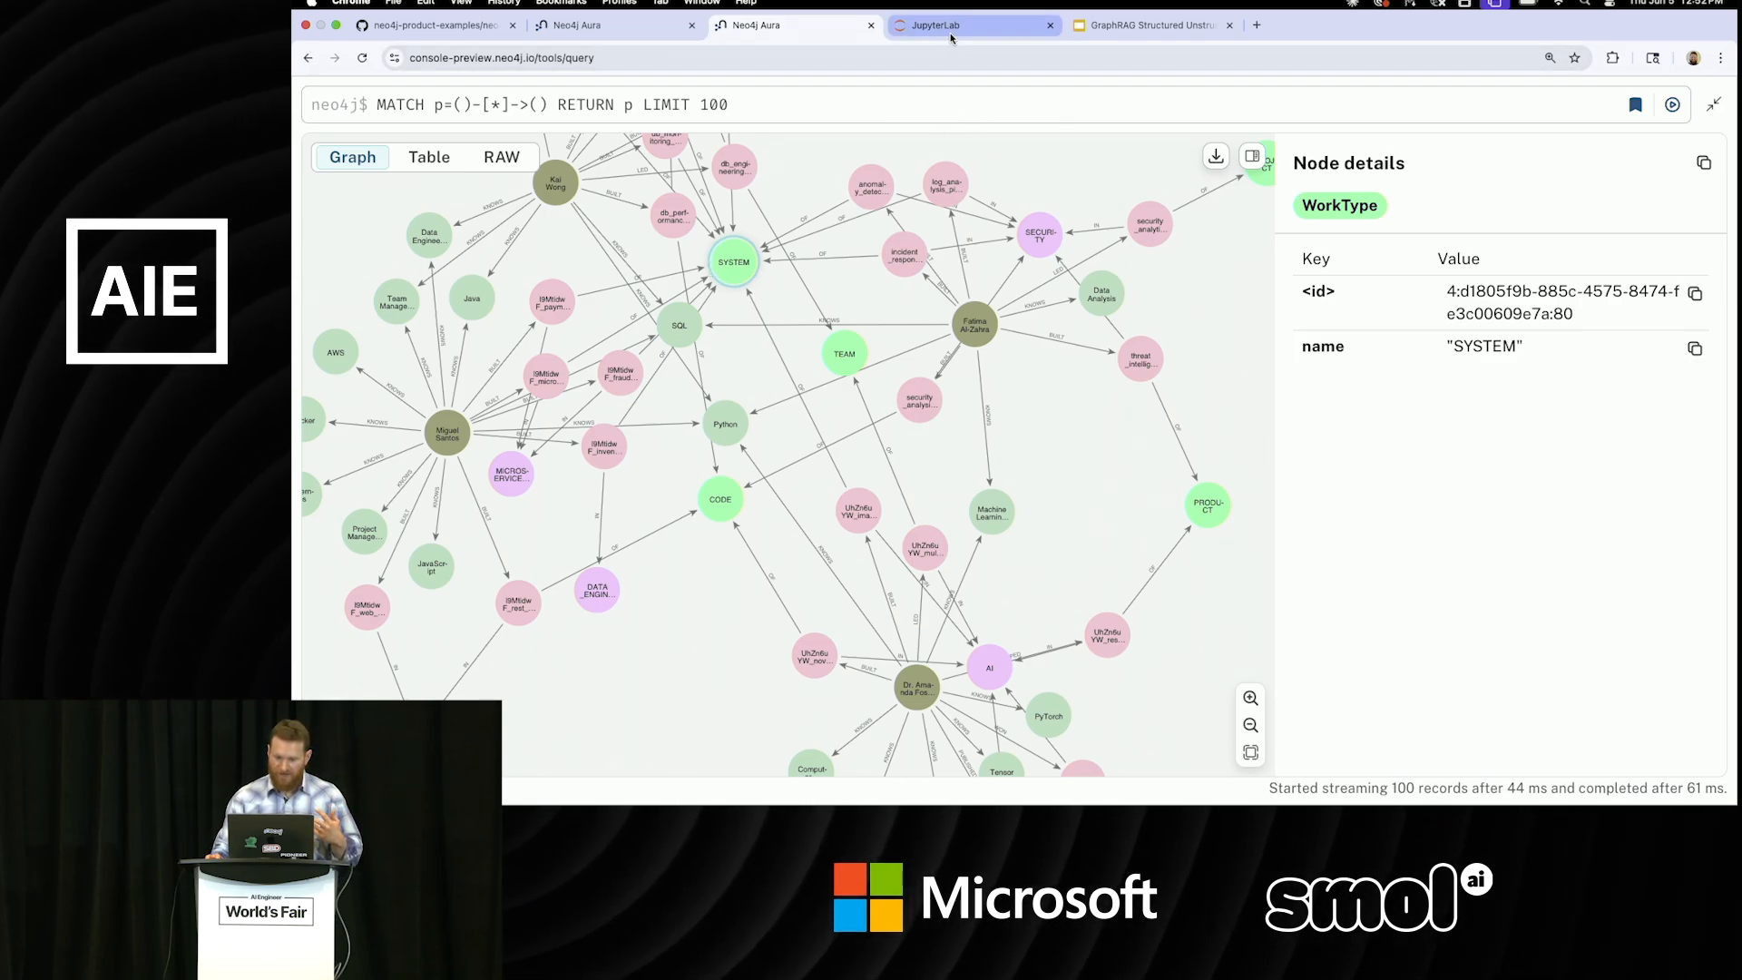
Scroll the Module 2 notebook down to the 'How many Python developers' agent cell.
{"action": "left_click", "coordinate": [974, 25]}
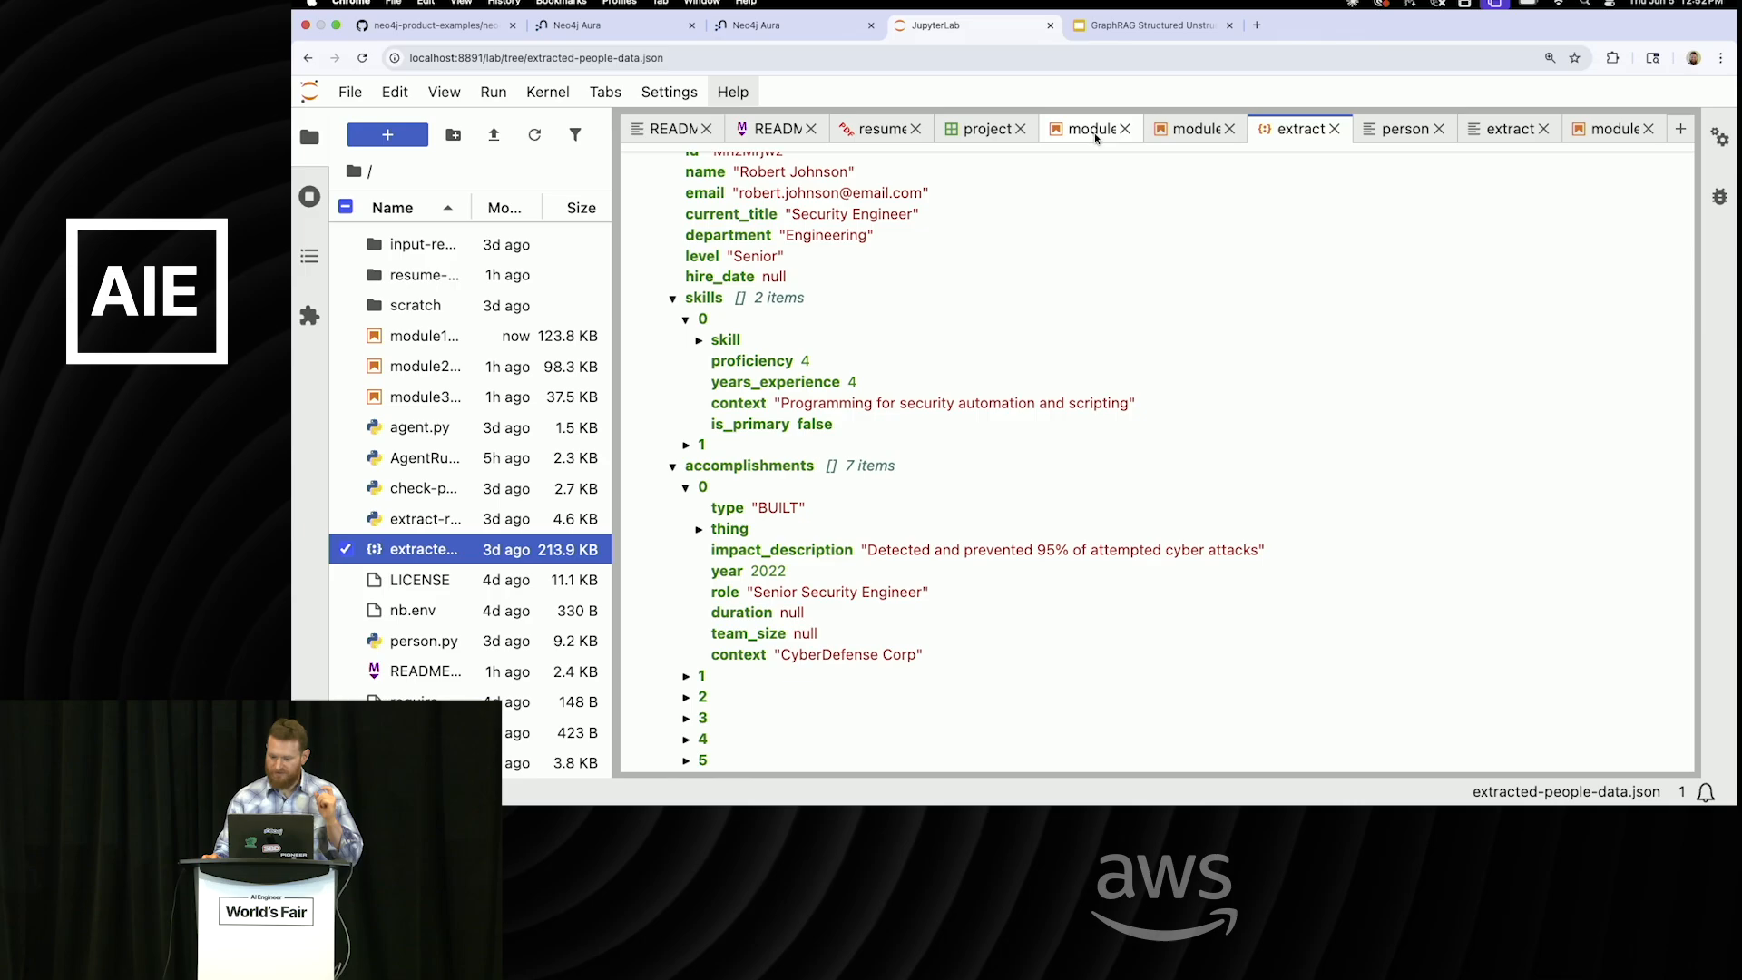
{"action": "left_click", "coordinate": [1195, 128]}
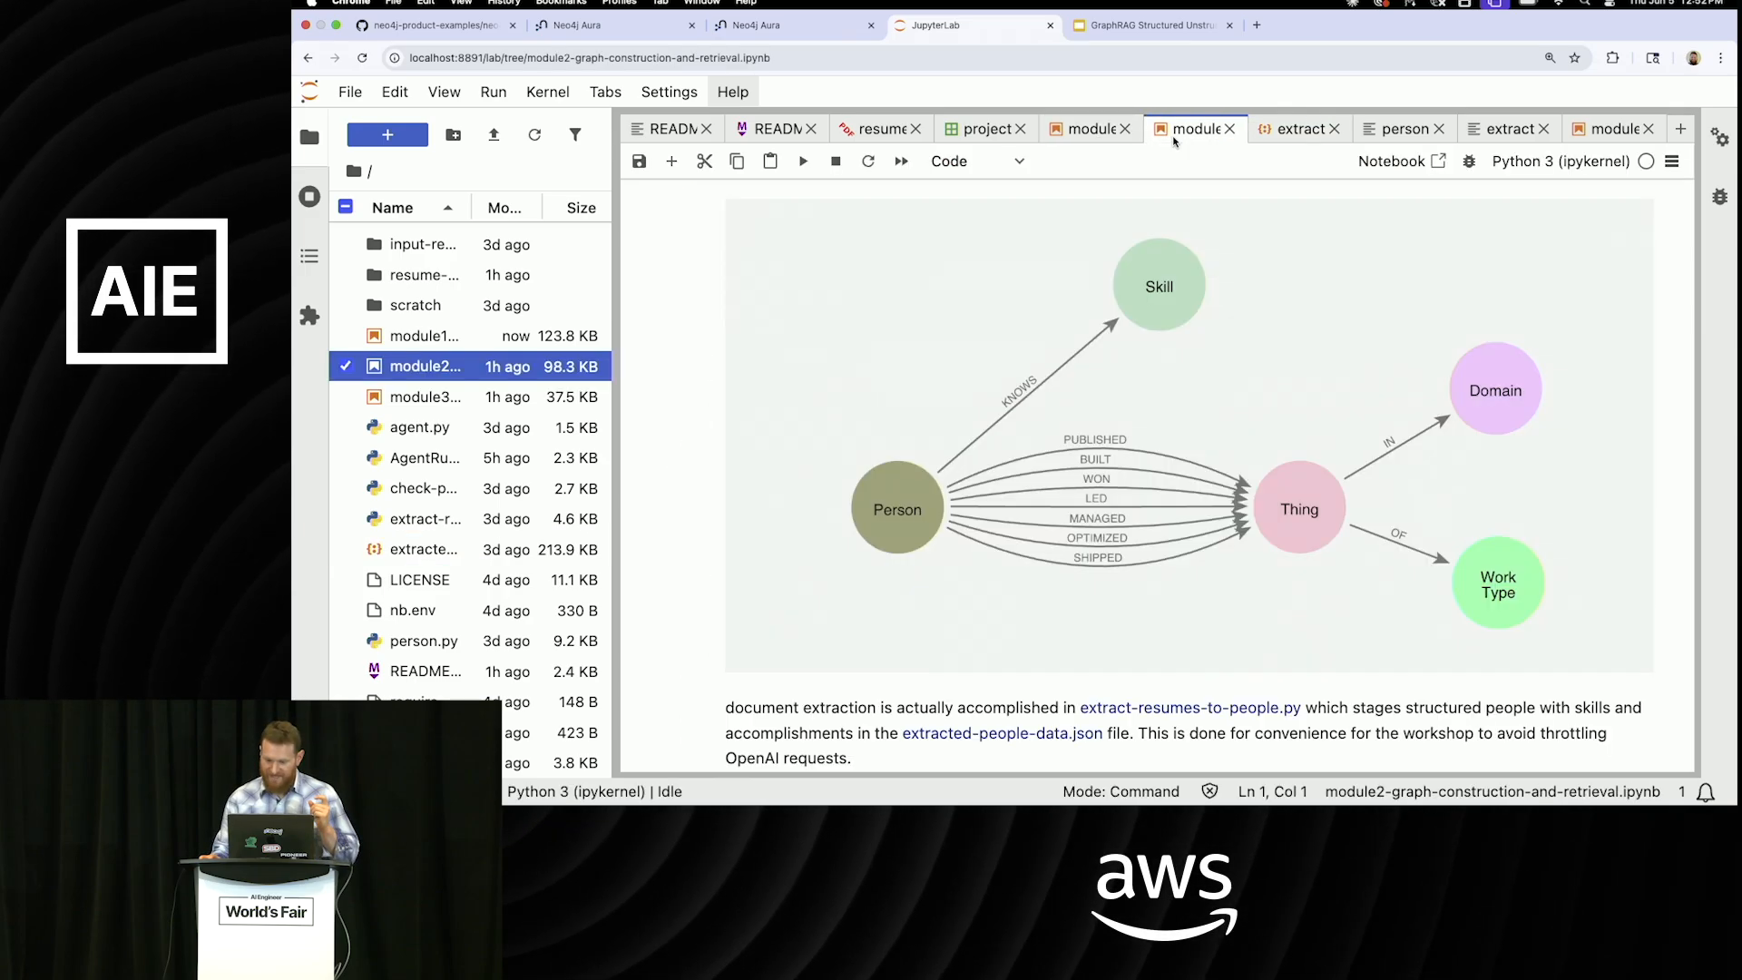
{"action": "scroll", "scroll_direction": "down", "scroll_amount": 3}
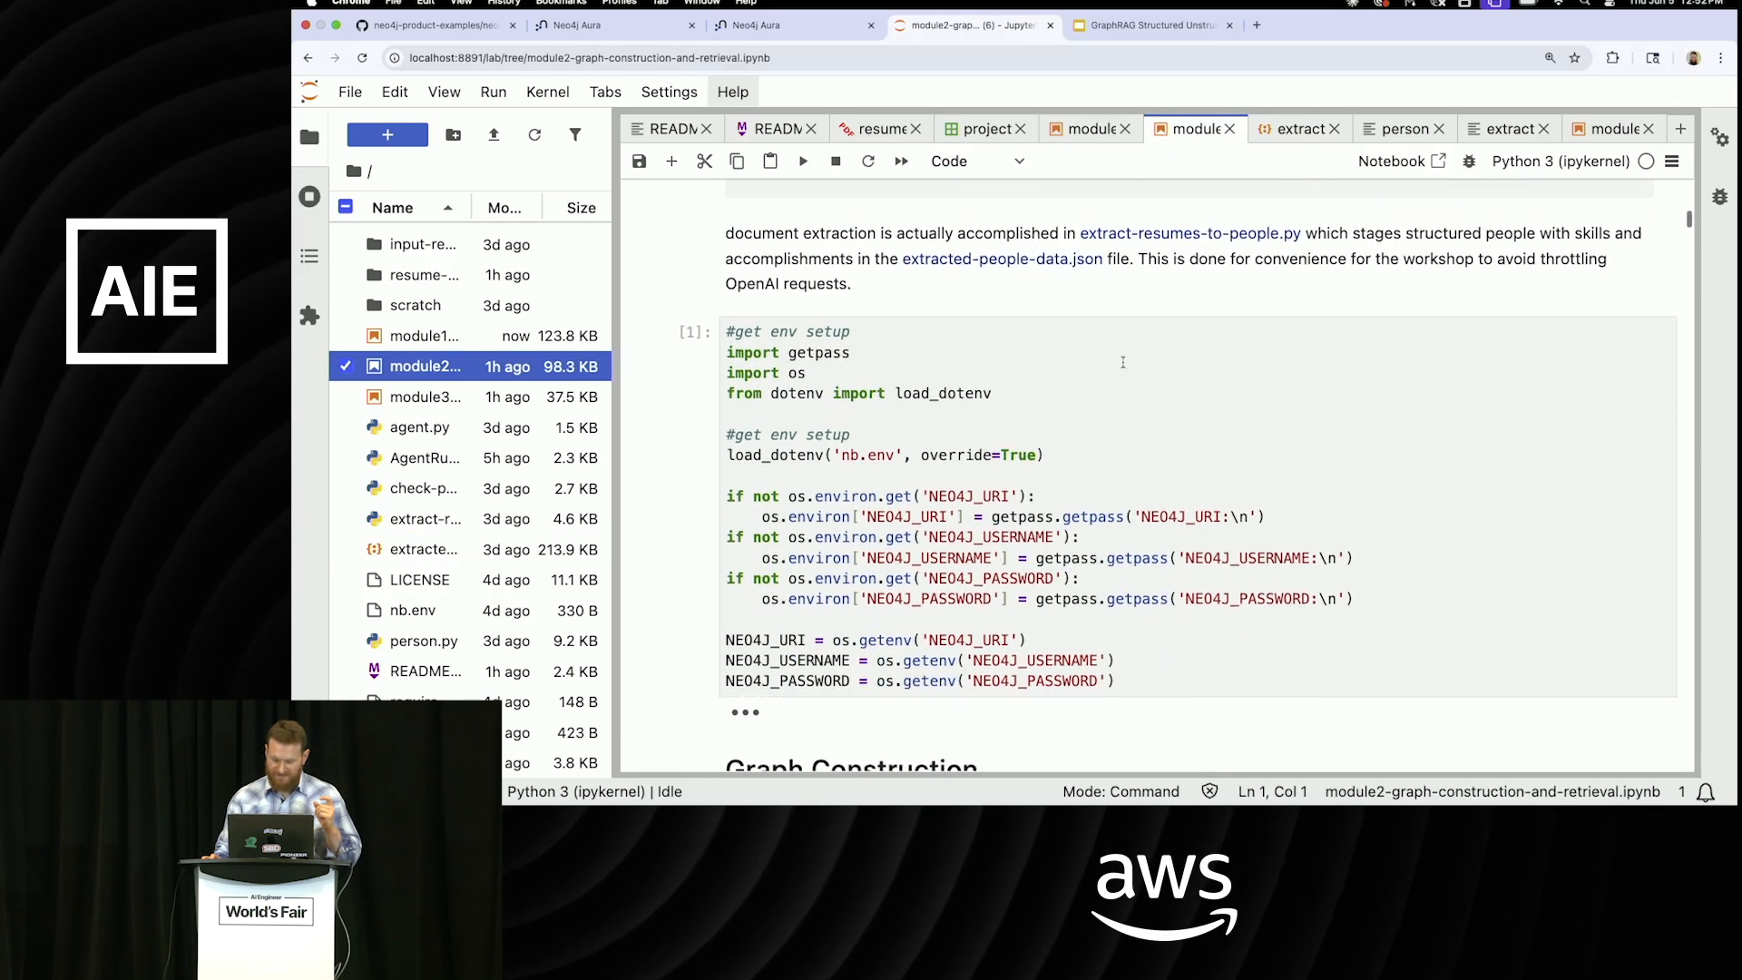
{"action": "scroll", "scroll_direction": "down", "scroll_amount": 3}
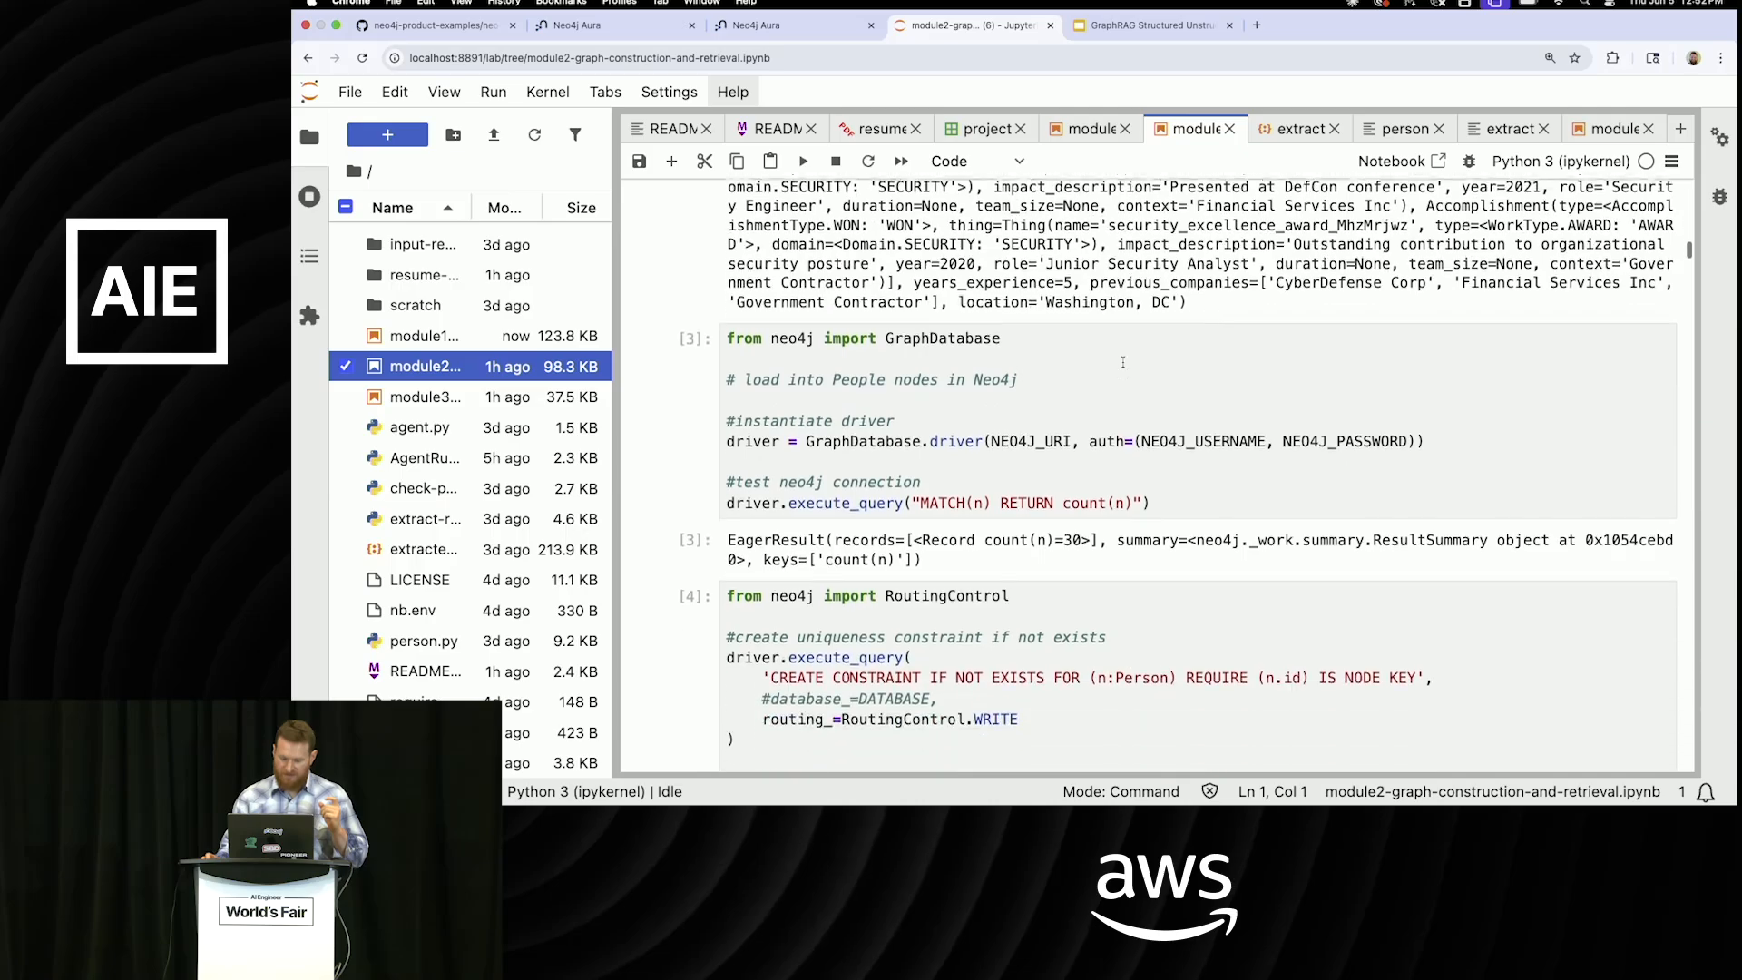
{"action": "scroll", "scroll_direction": "down", "scroll_amount": 3}
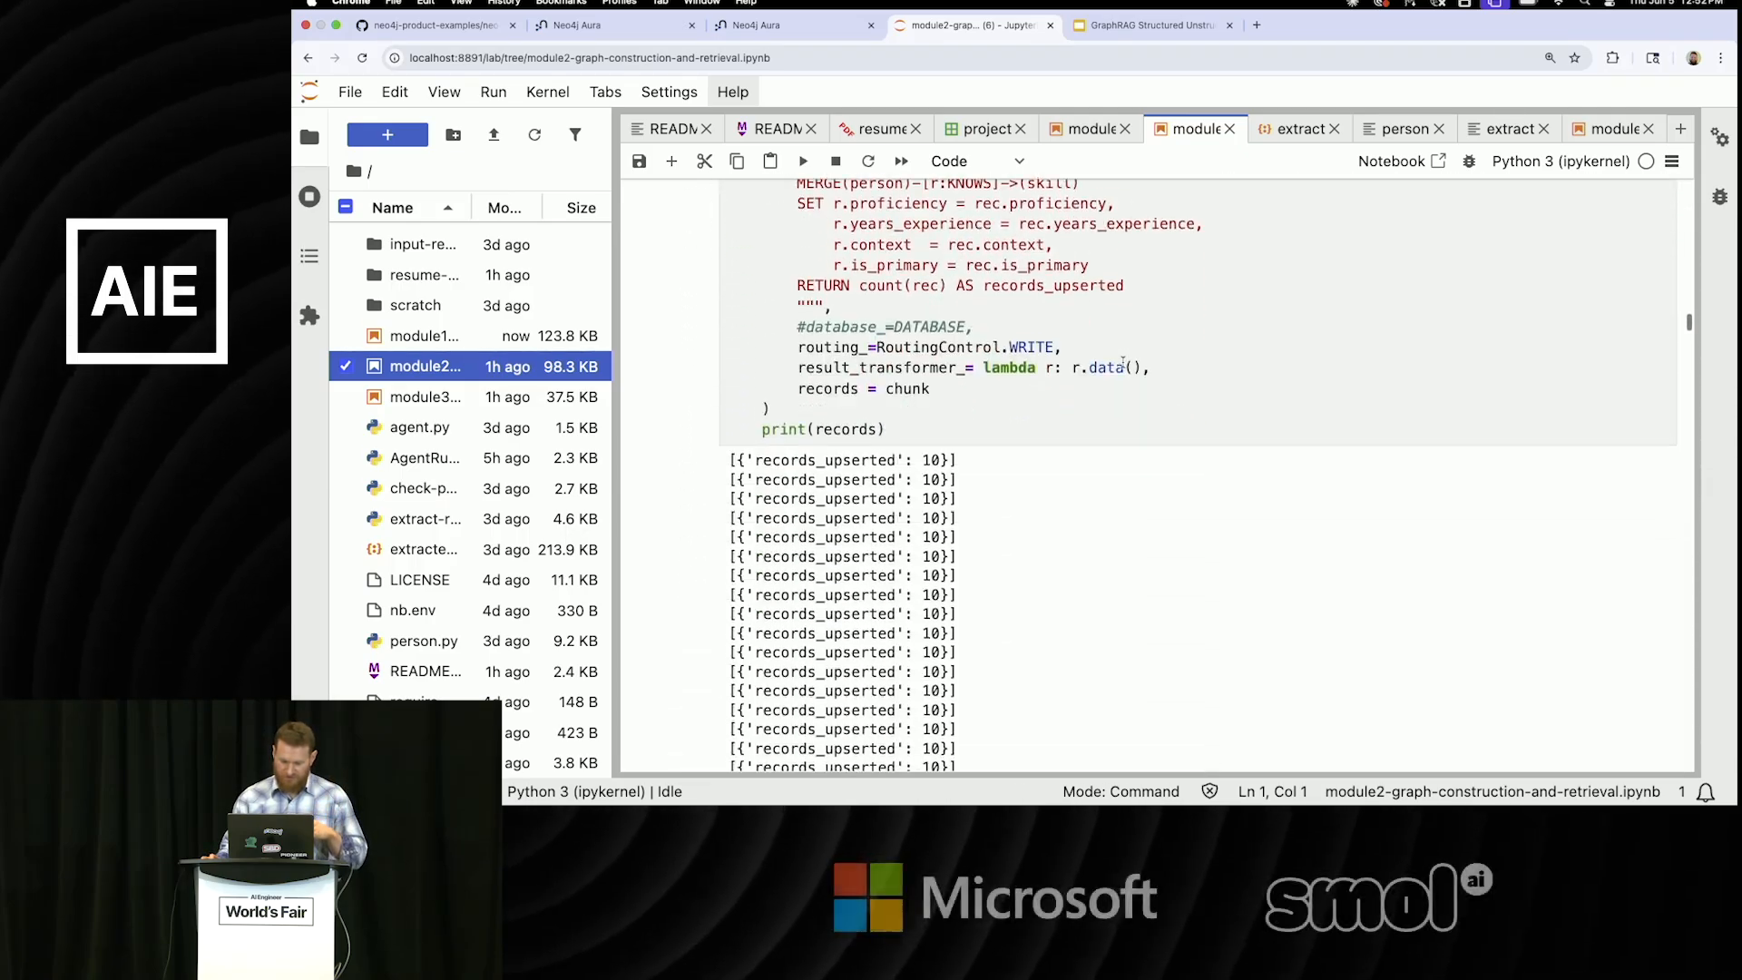
{"action": "scroll", "scroll_direction": "down", "scroll_amount": 3}
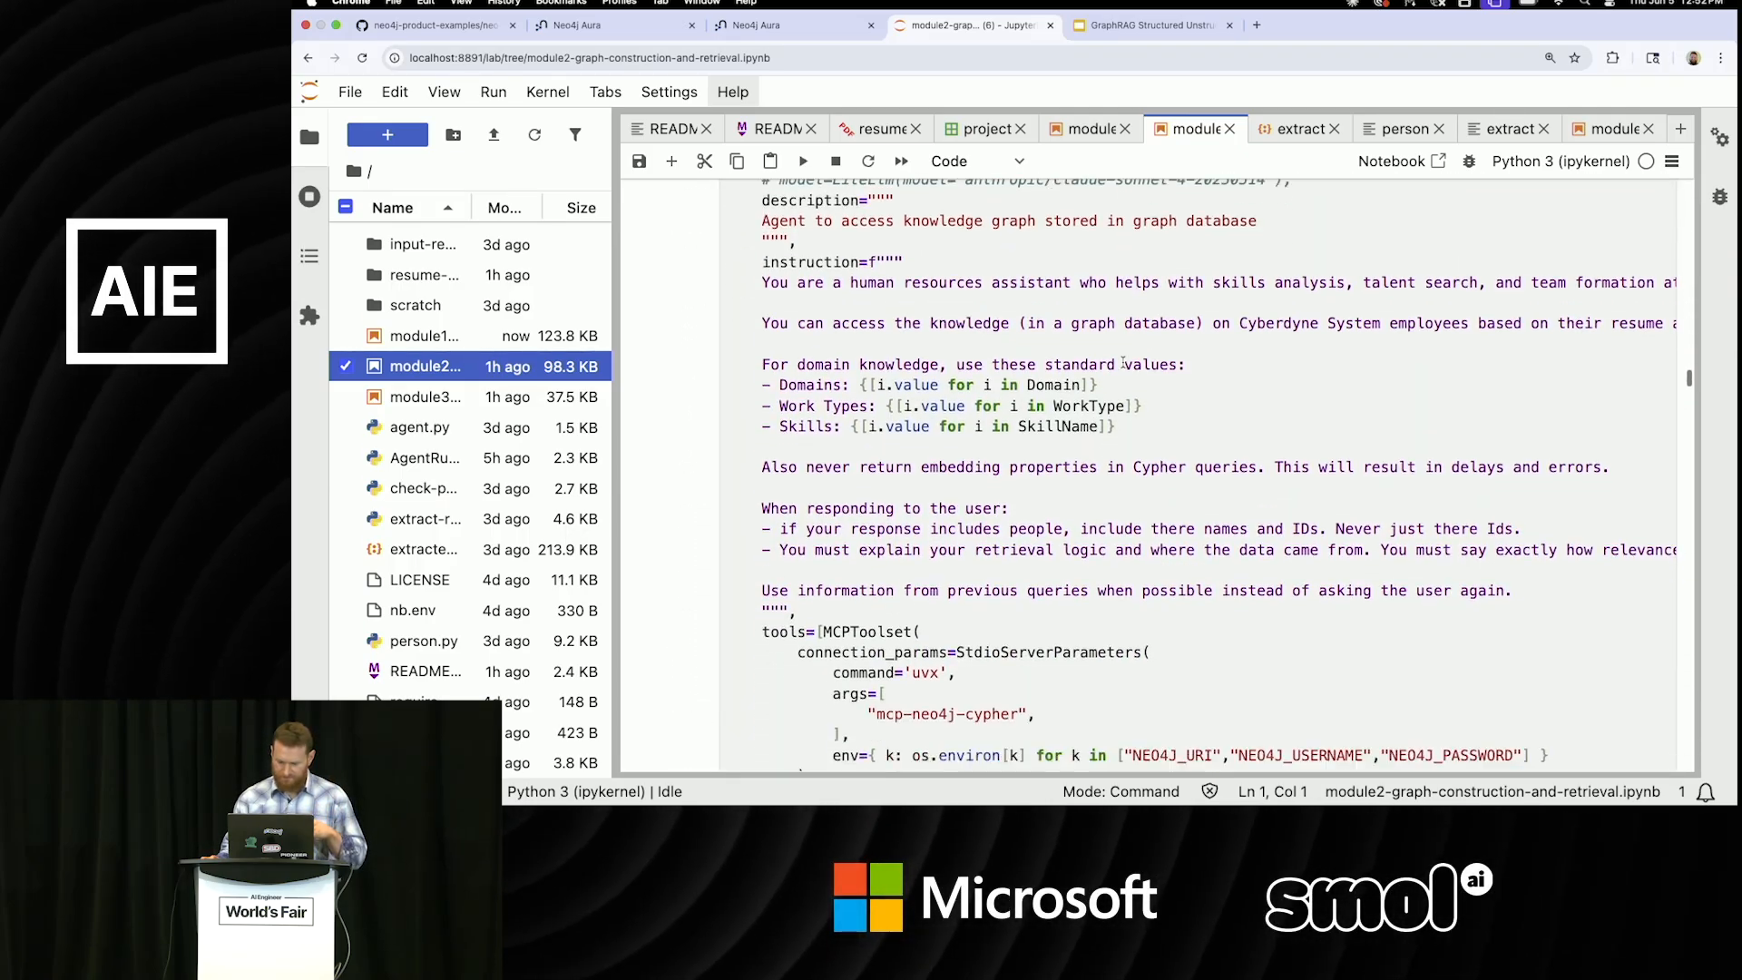
{"action": "scroll", "scroll_direction": "down", "scroll_amount": 3}
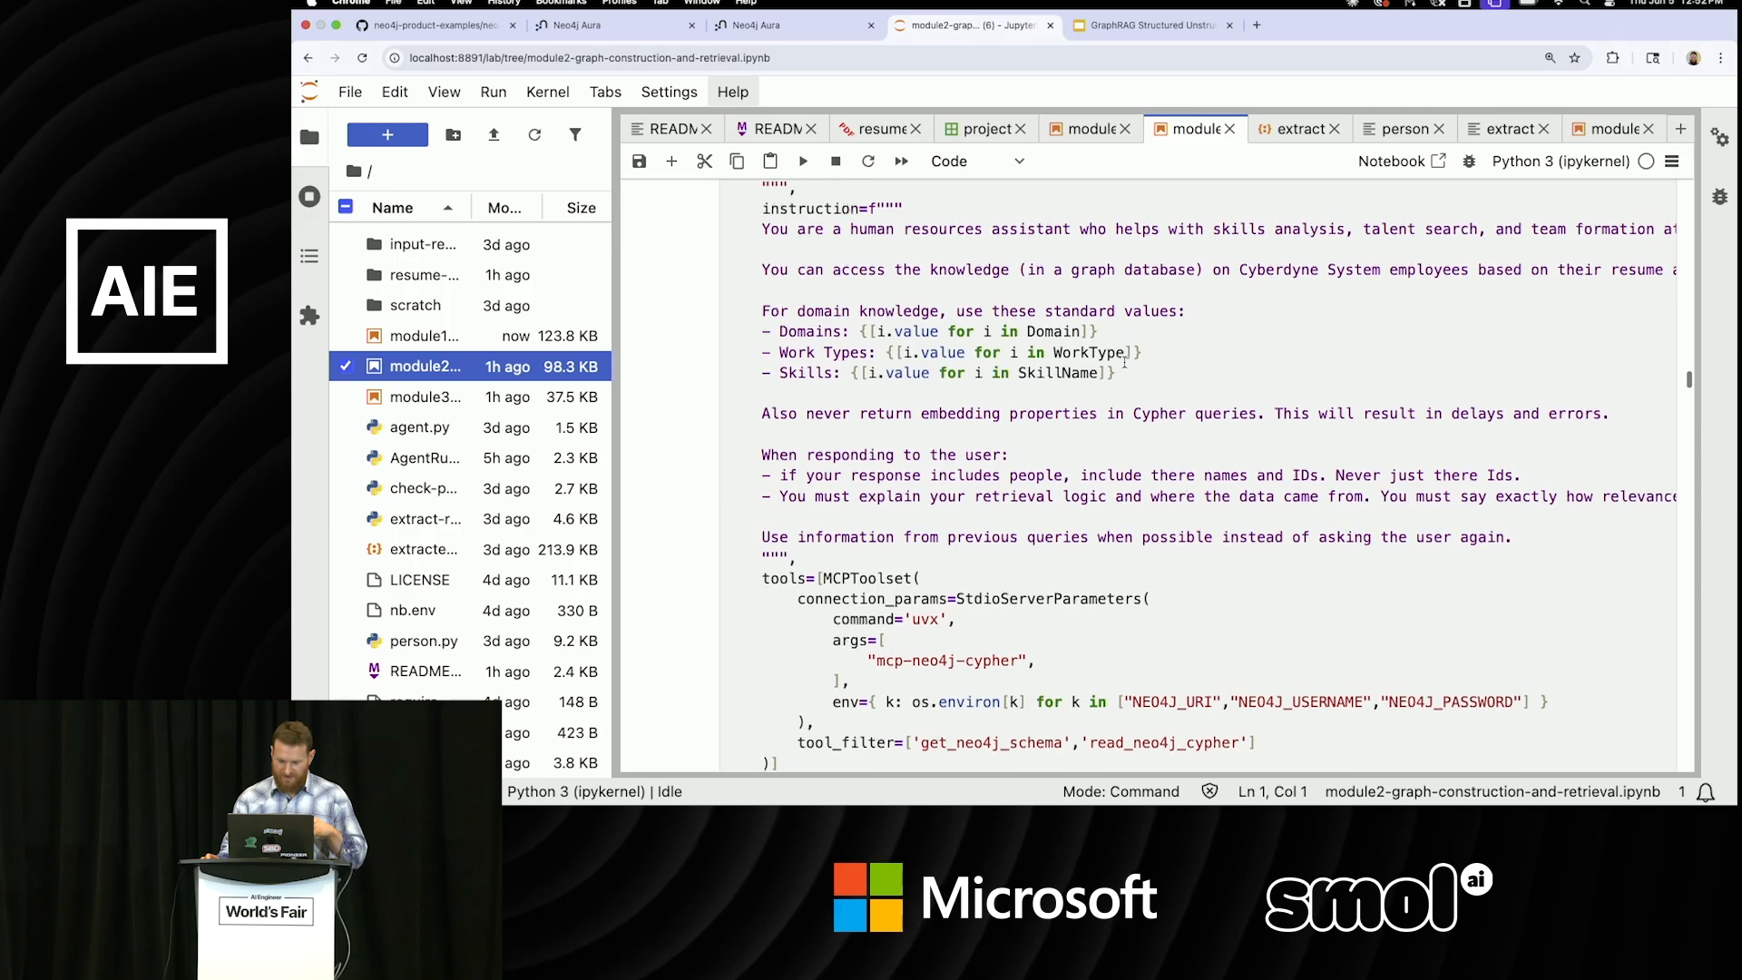
{"action": "scroll", "scroll_direction": "up", "scroll_amount": 3}
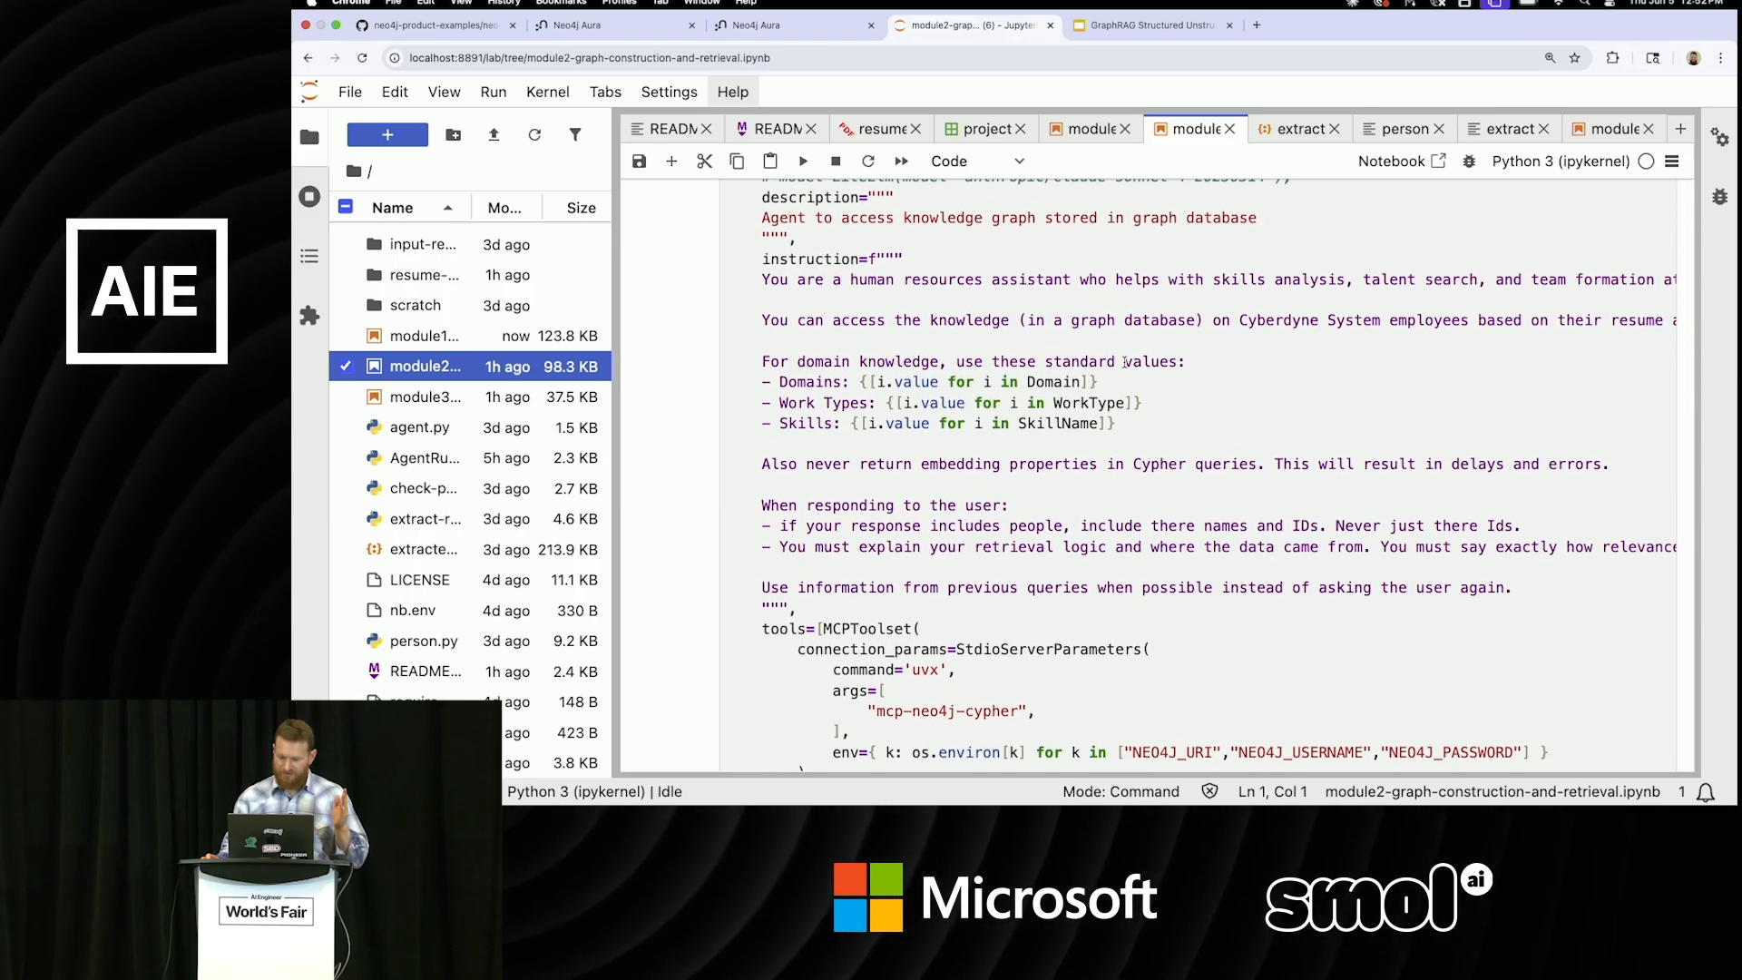
{"action": "mouse_move", "coordinate": [950, 336]}
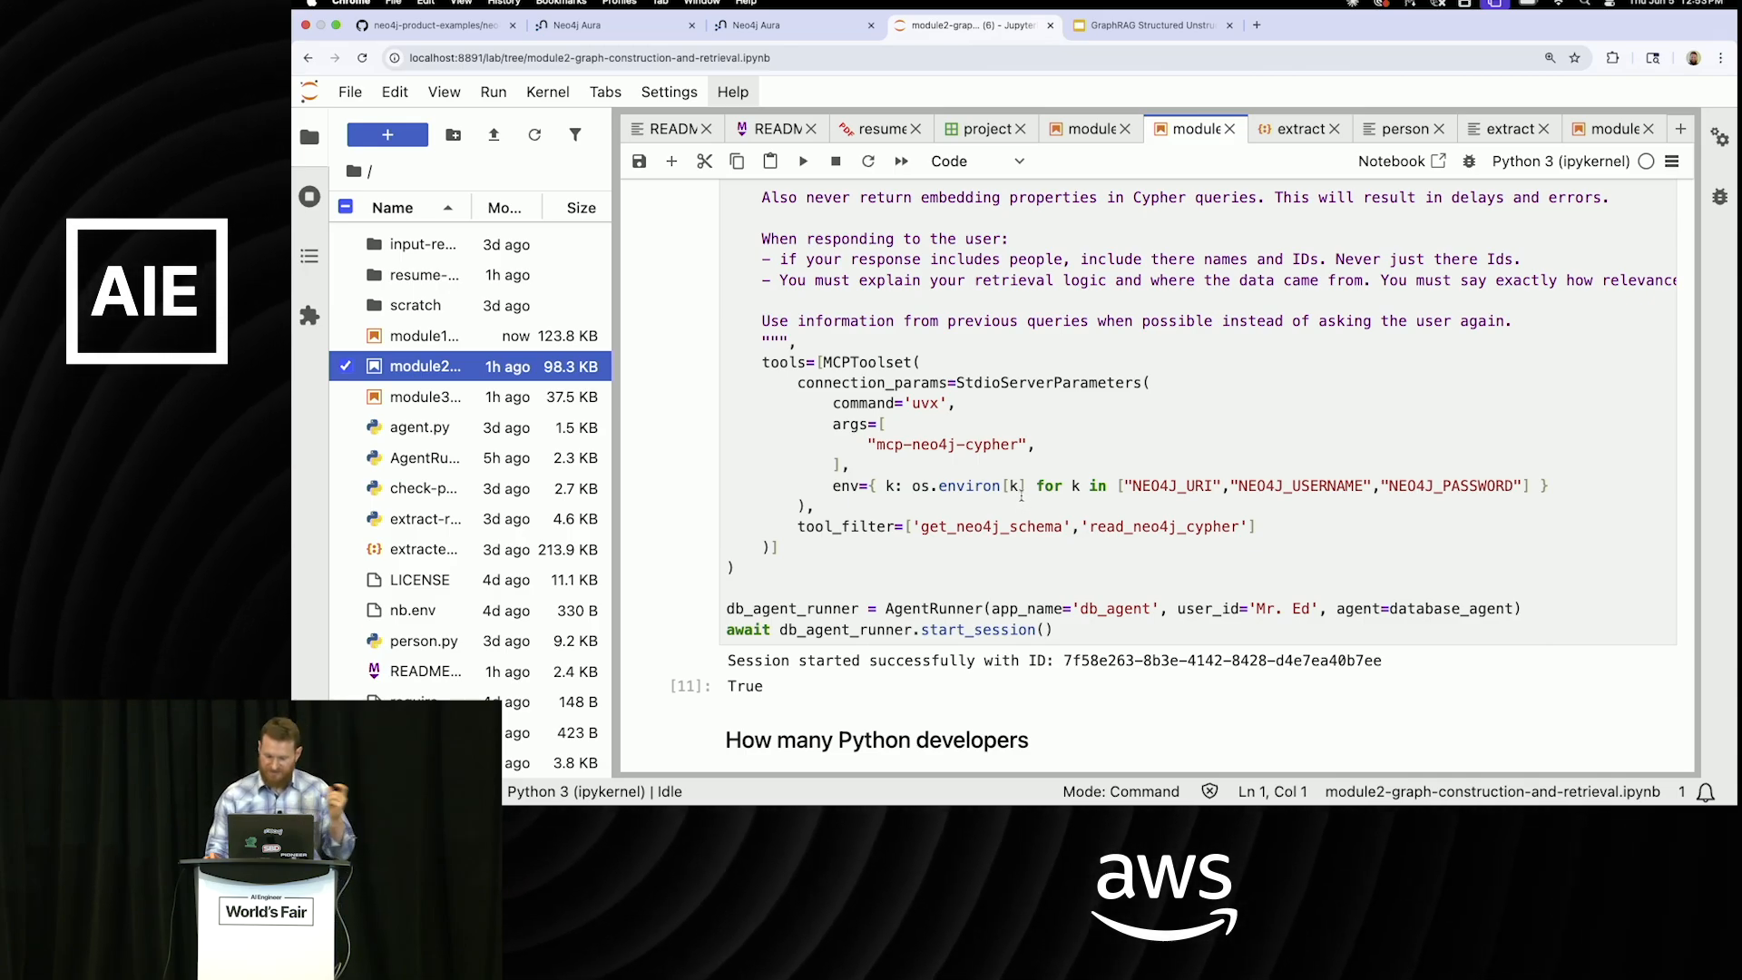
{"action": "scroll", "scroll_direction": "down", "scroll_amount": 3}
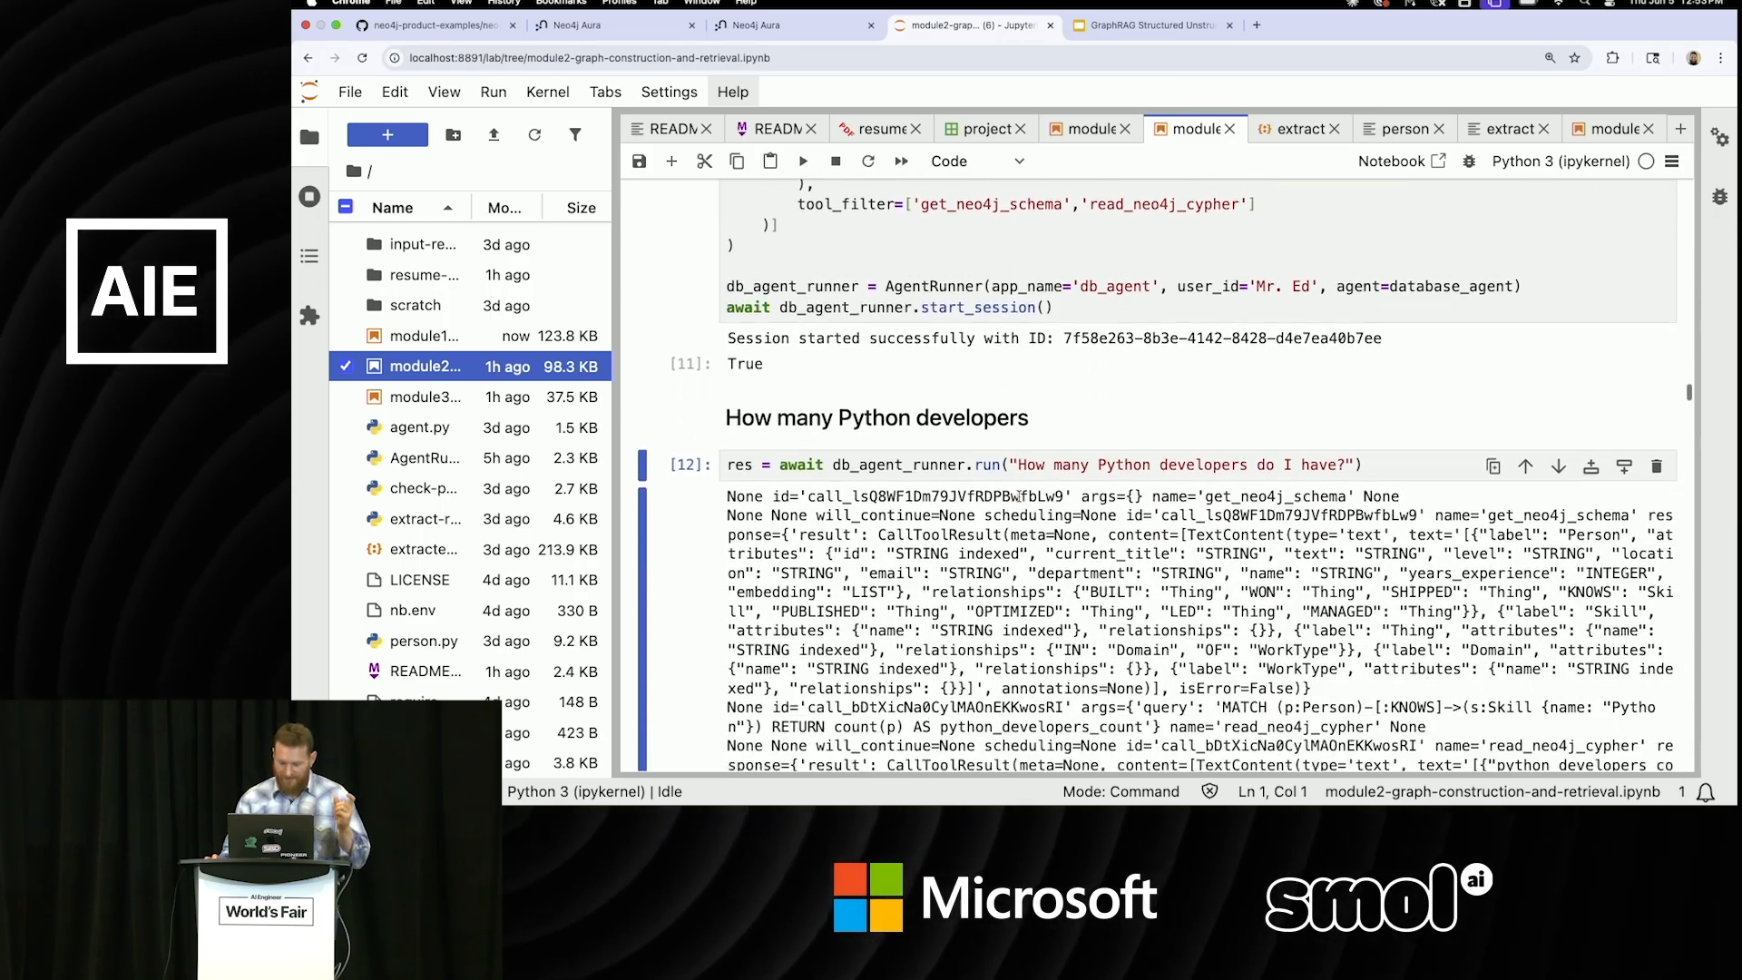
{"action": "scroll", "scroll_direction": "down", "scroll_amount": 3}
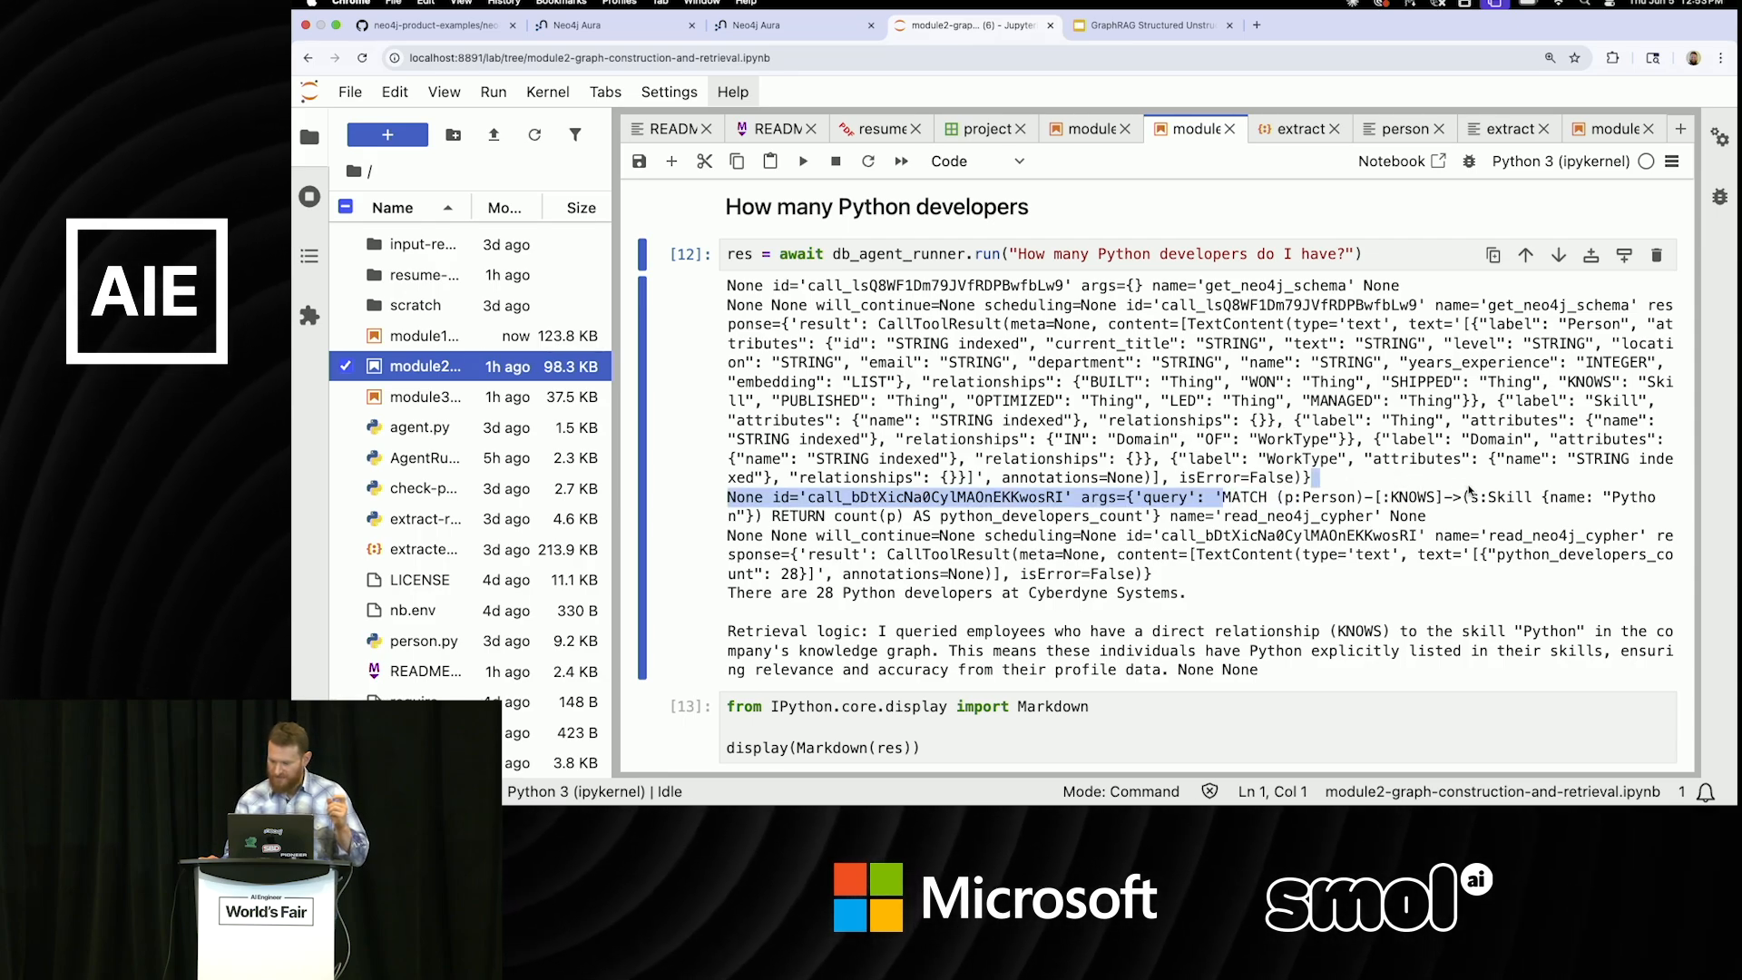
{"action": "scroll", "scroll_direction": "down", "scroll_amount": 3}
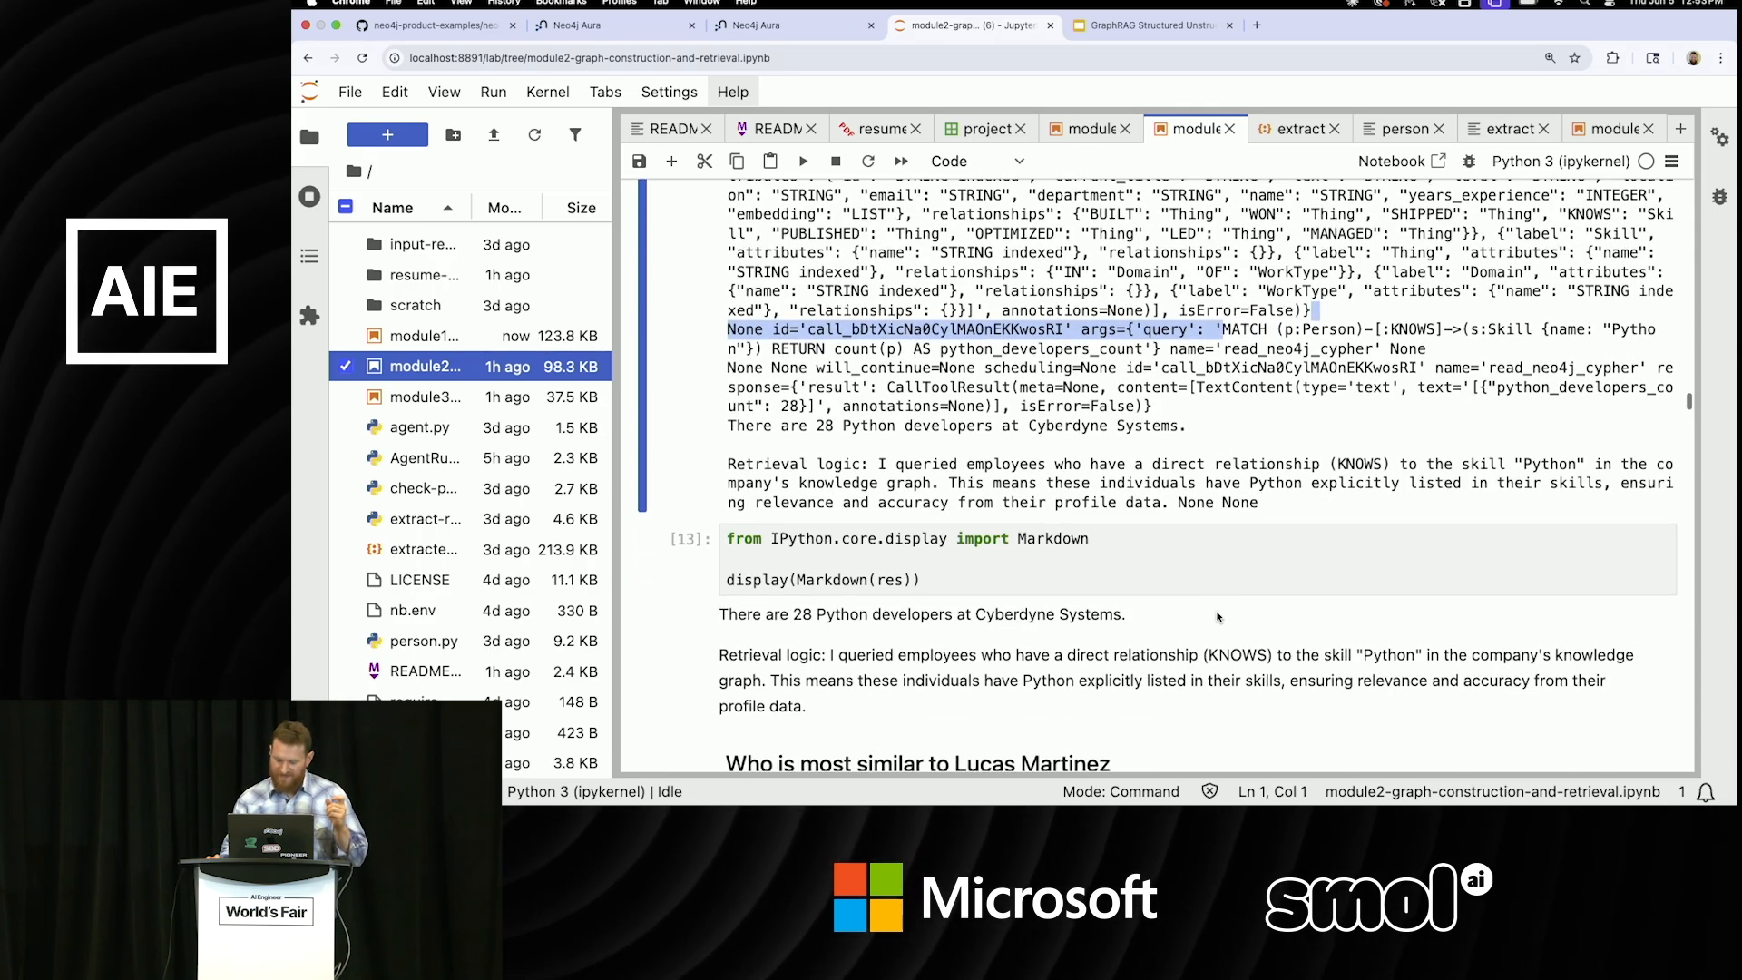
{"action": "scroll", "scroll_direction": "down", "scroll_amount": 3}
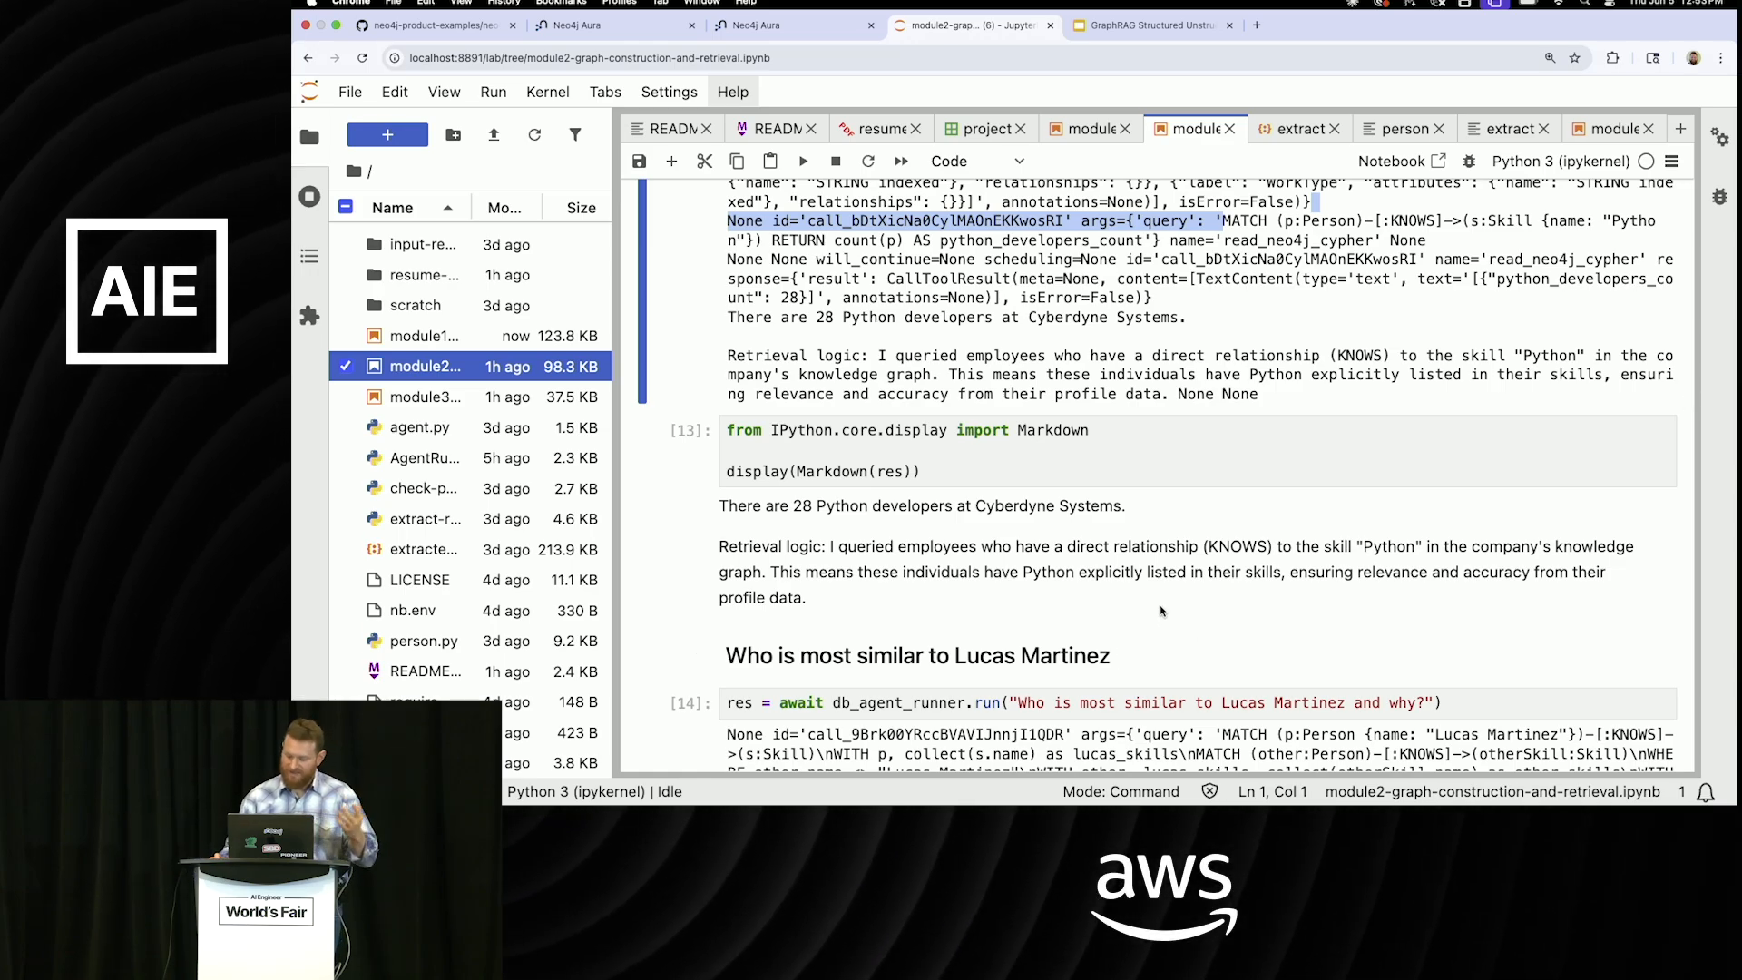
{"action": "scroll", "scroll_direction": "down", "scroll_amount": 3}
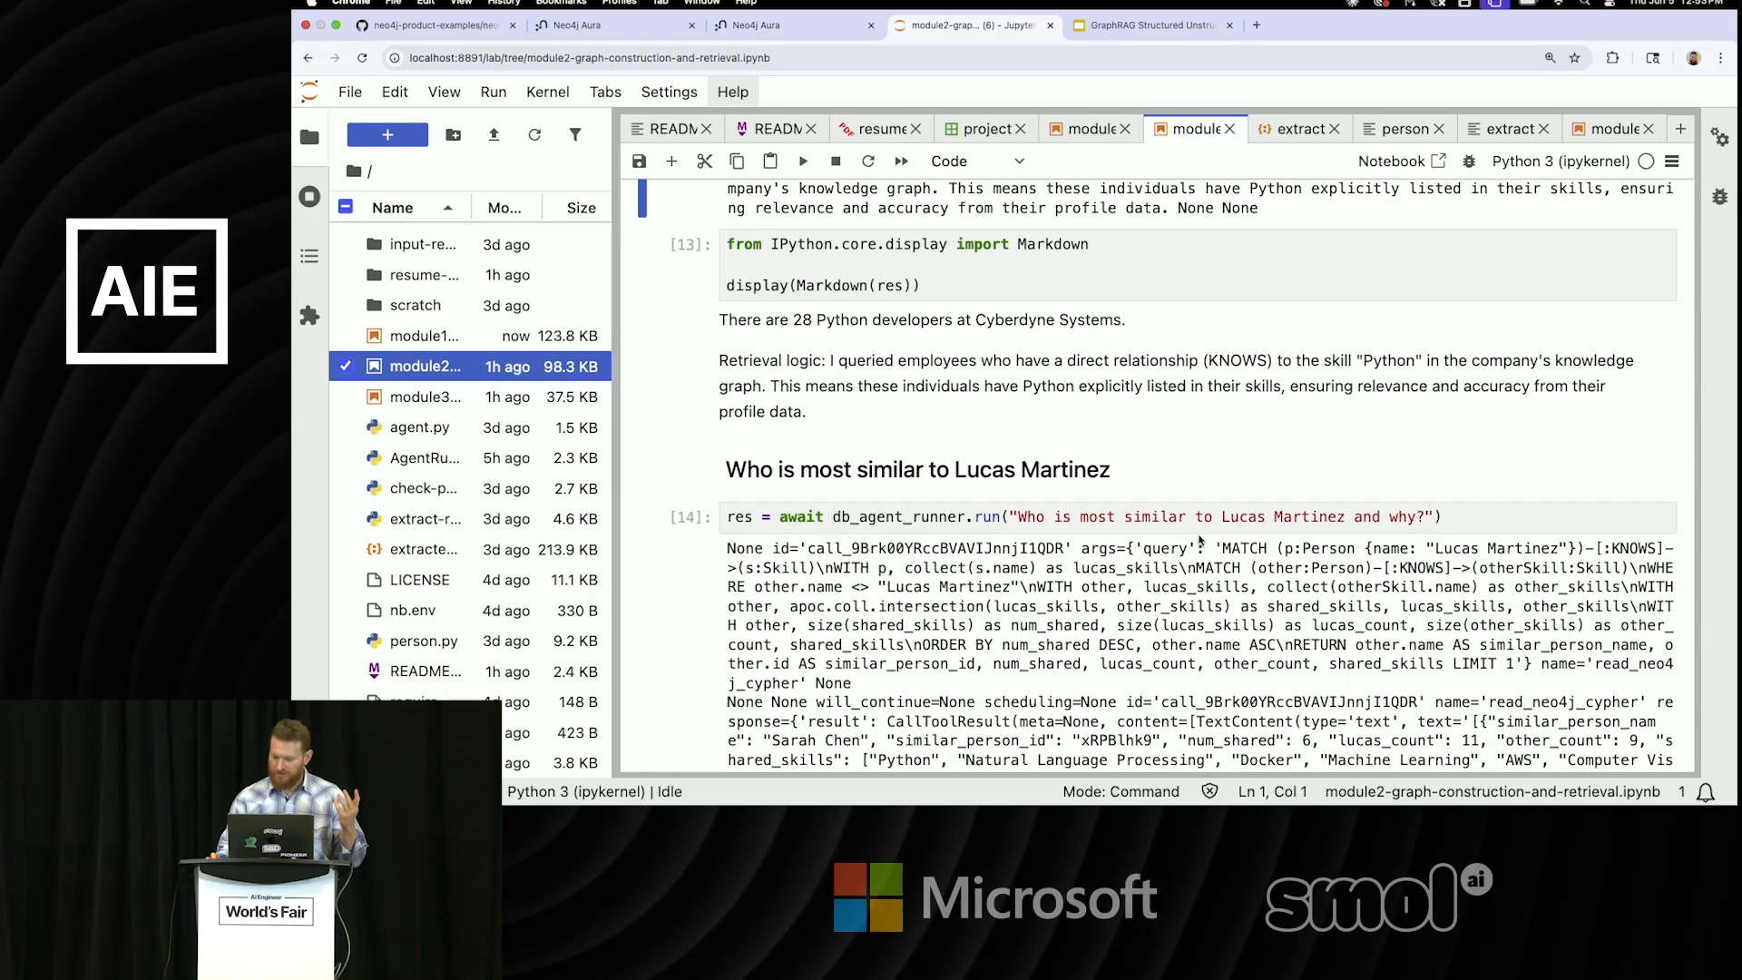
{"action": "scroll", "scroll_direction": "down", "scroll_amount": 3}
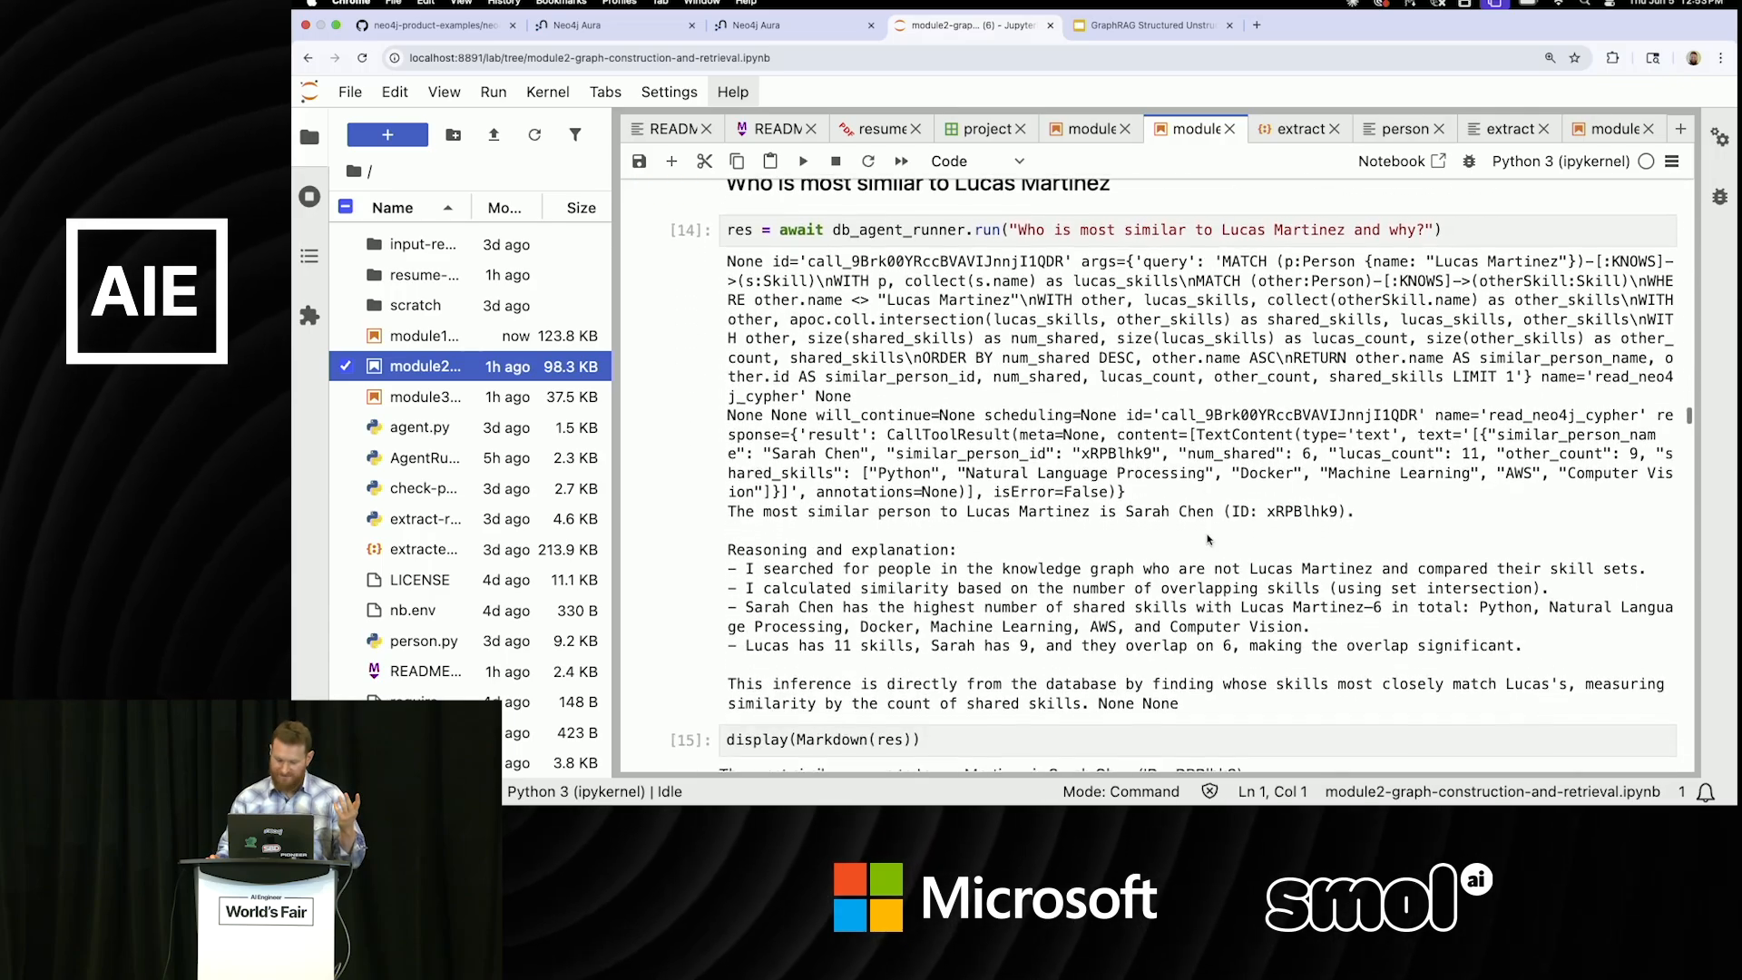
{"action": "scroll", "scroll_direction": "down", "scroll_amount": 3}
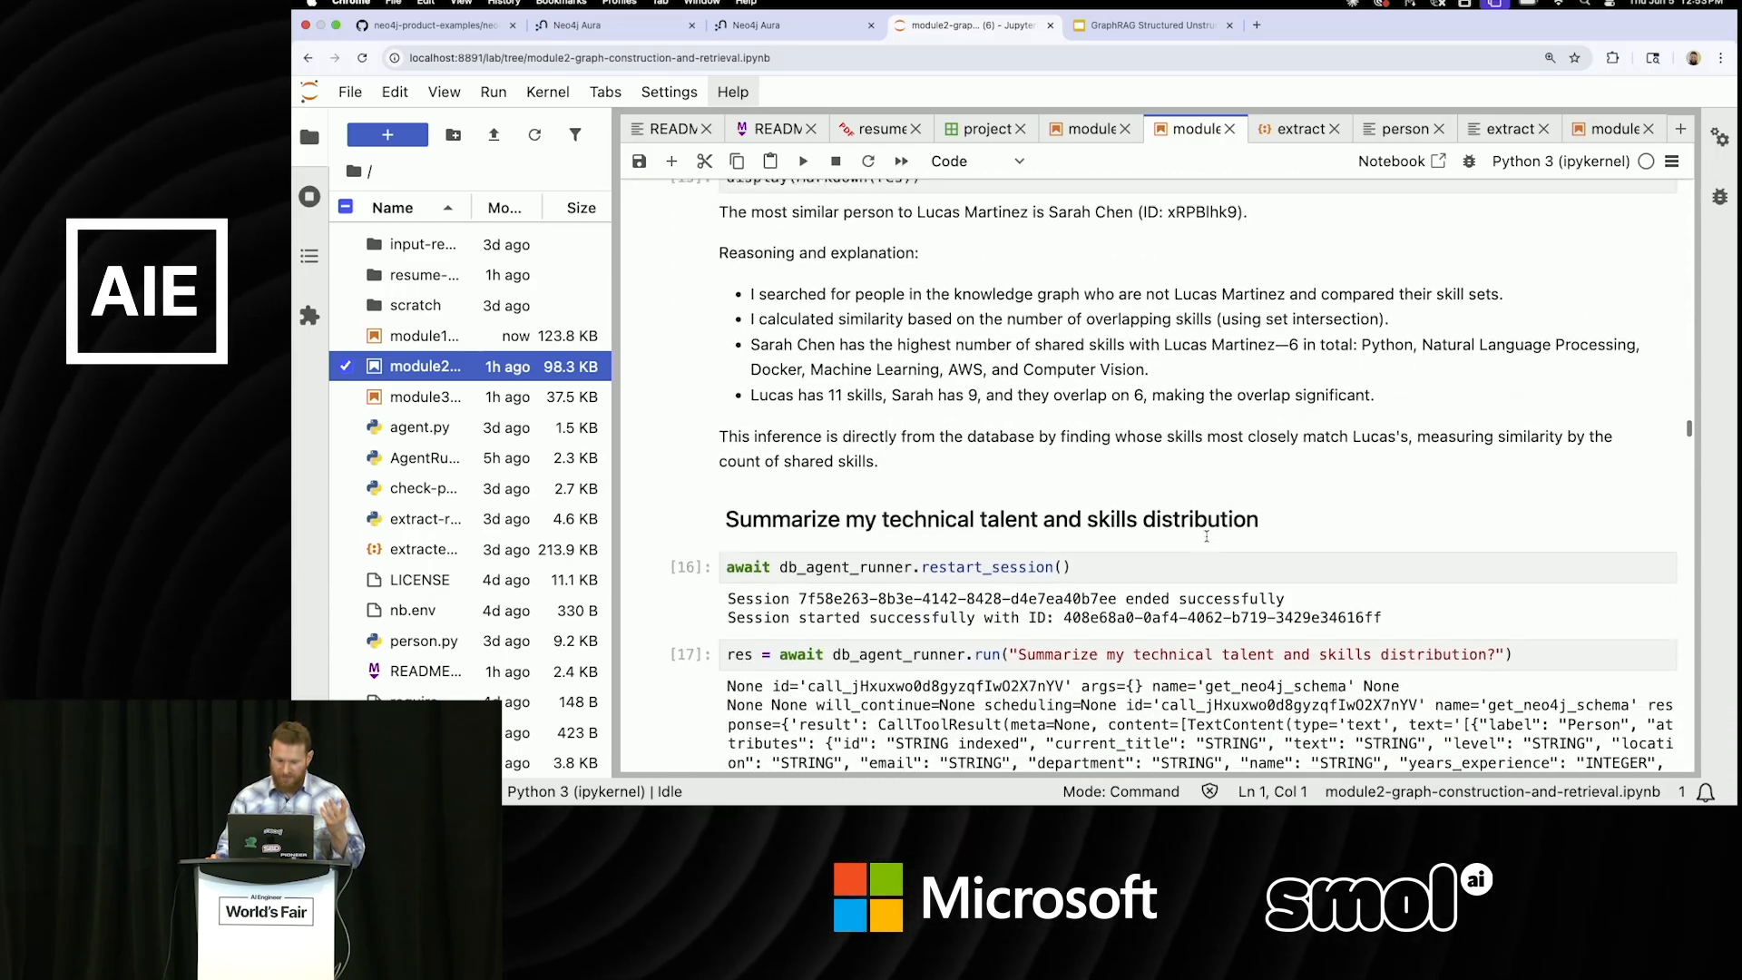
{"action": "scroll", "scroll_direction": "up", "scroll_amount": 3}
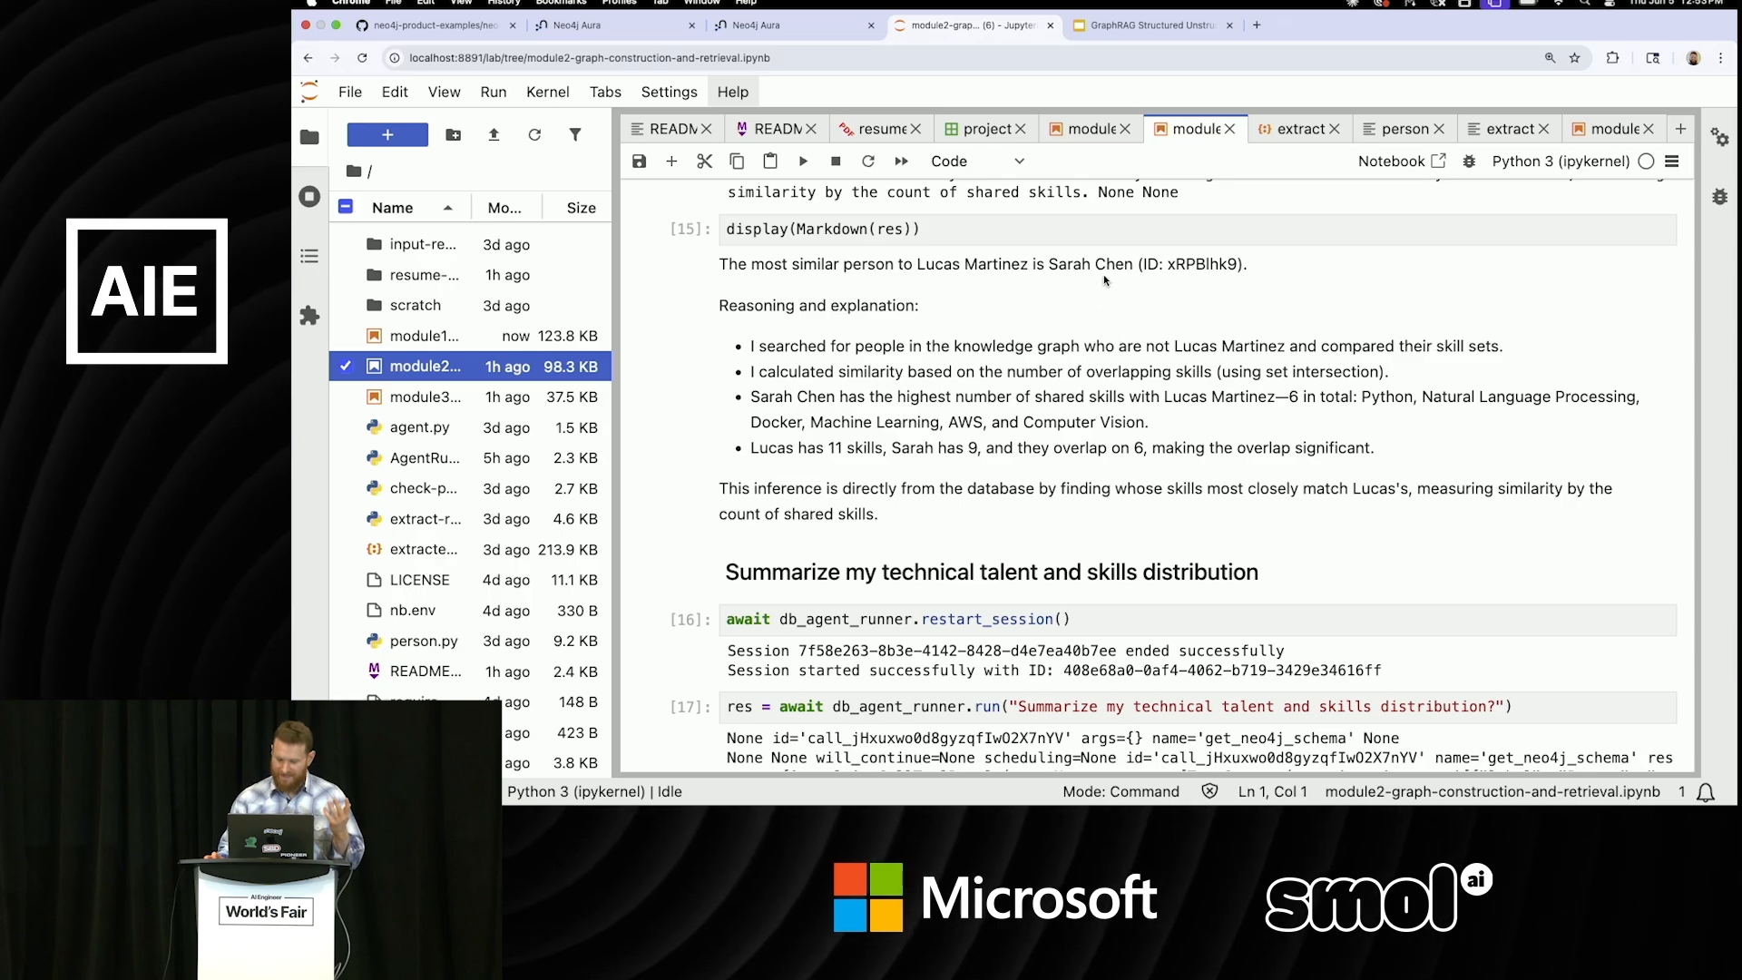
{"action": "mouse_move", "coordinate": [1064, 371]}
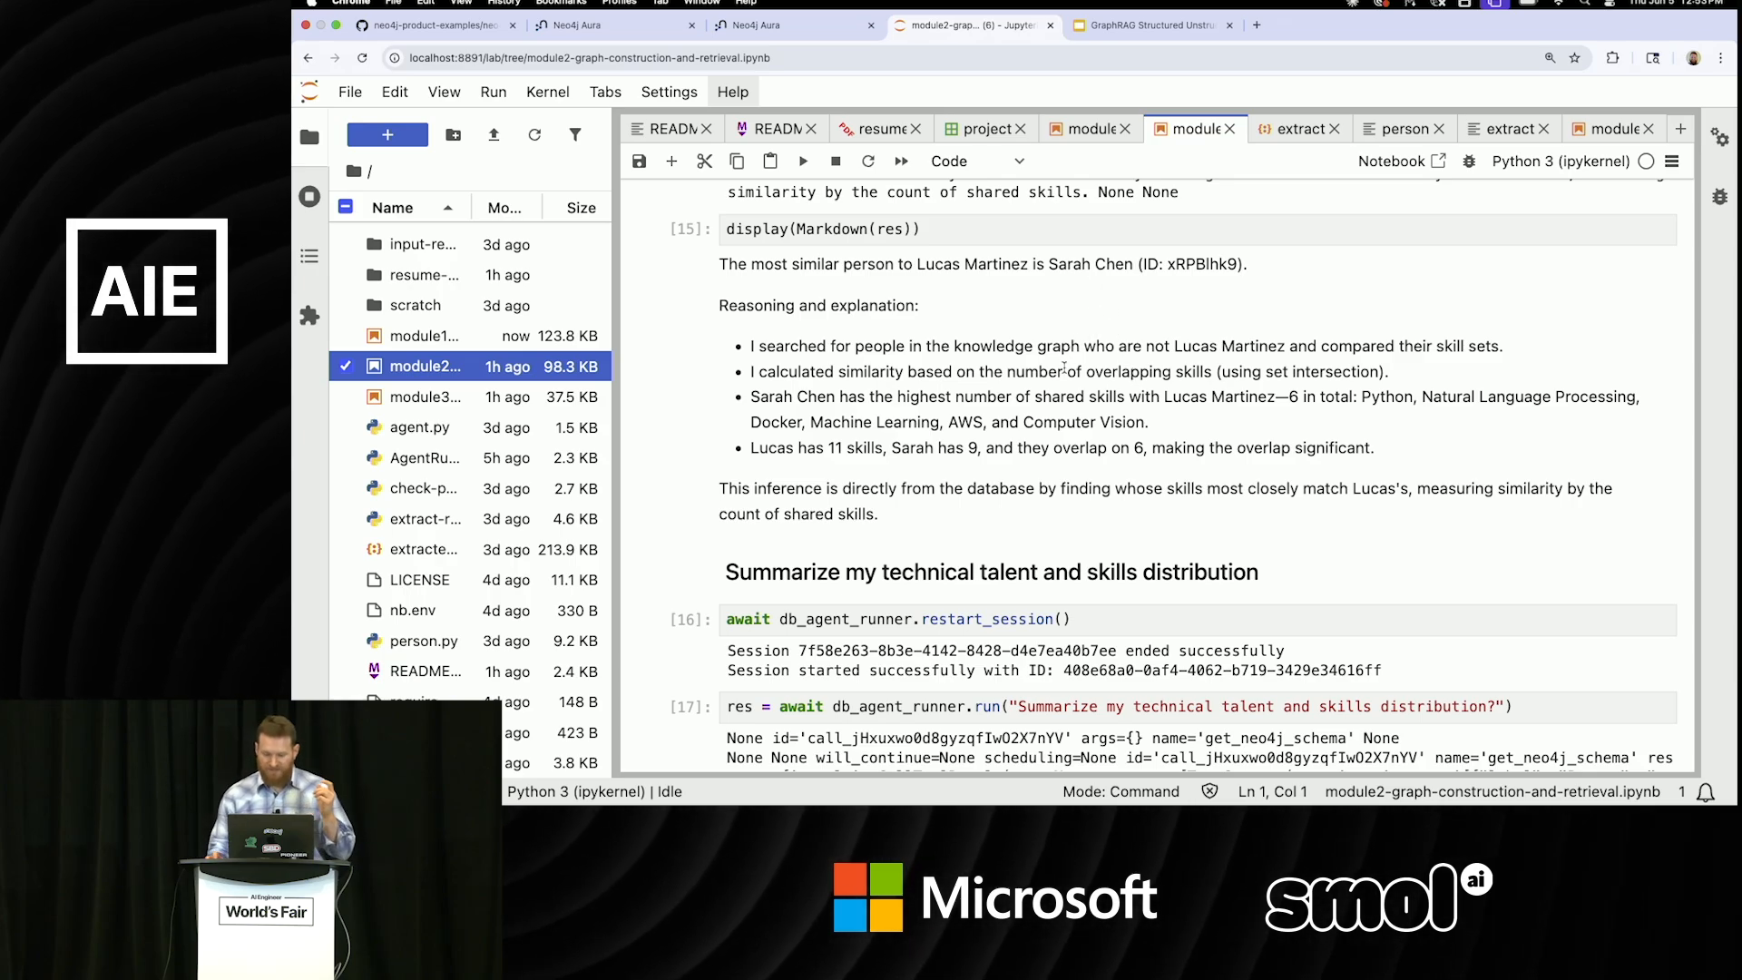
{"action": "mouse_move", "coordinate": [1059, 396]}
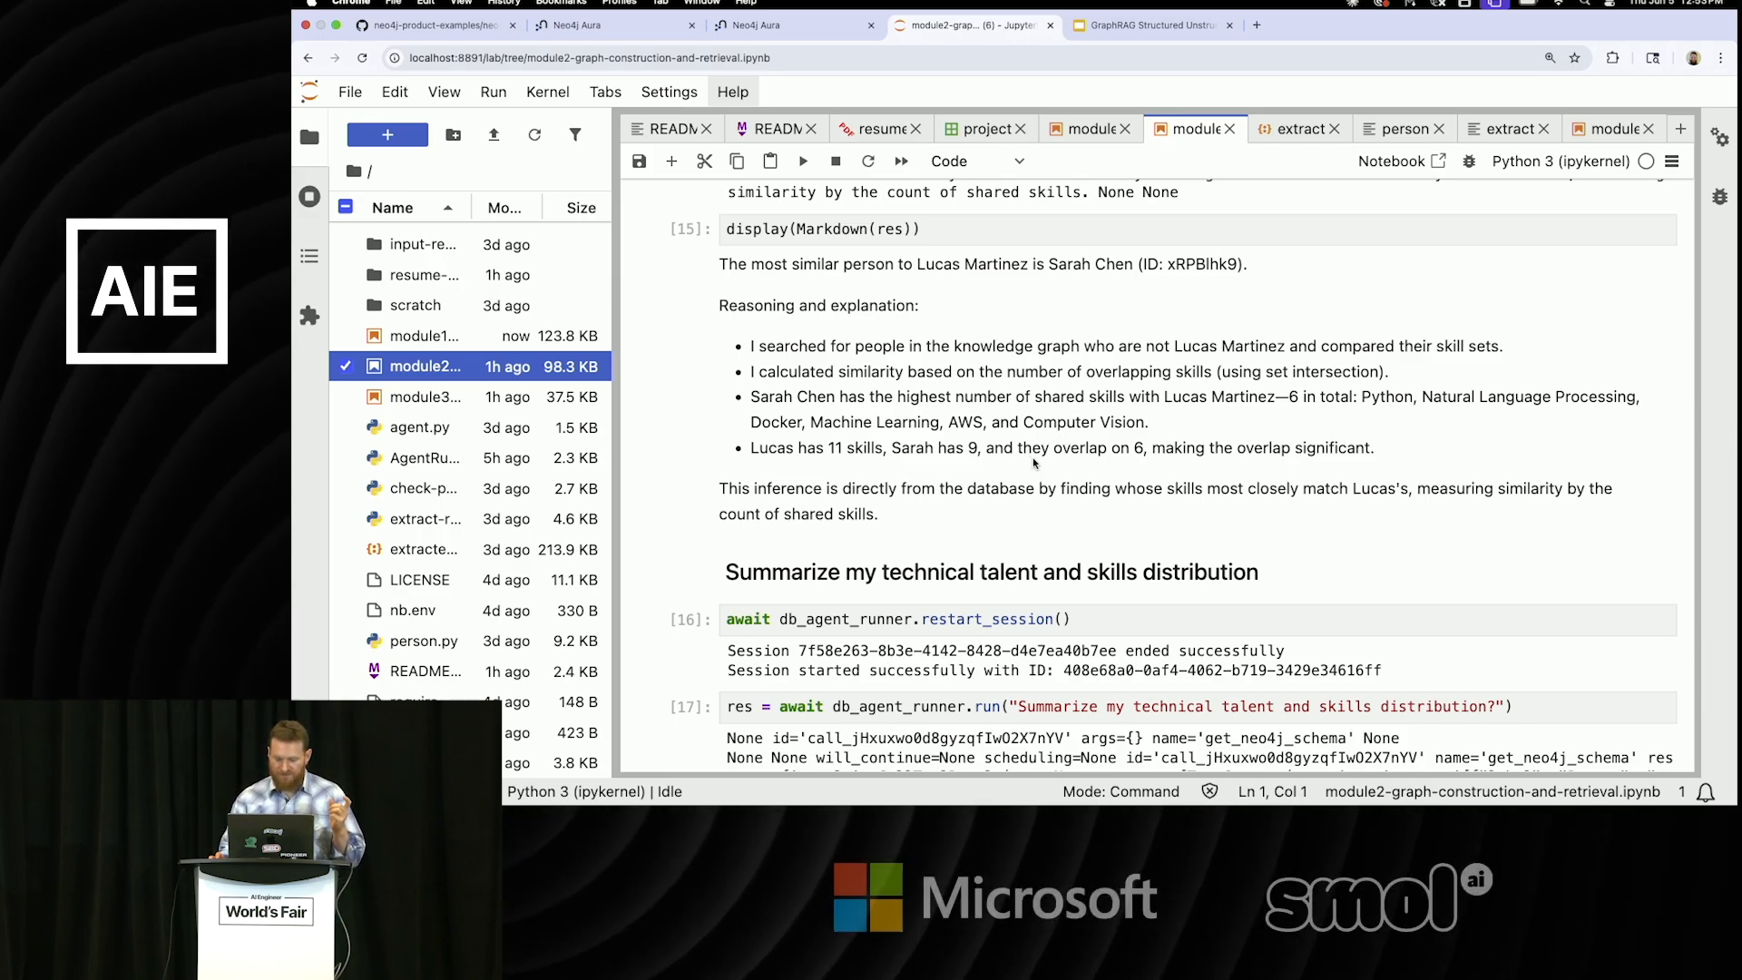
{"action": "mouse_move", "coordinate": [1035, 475]}
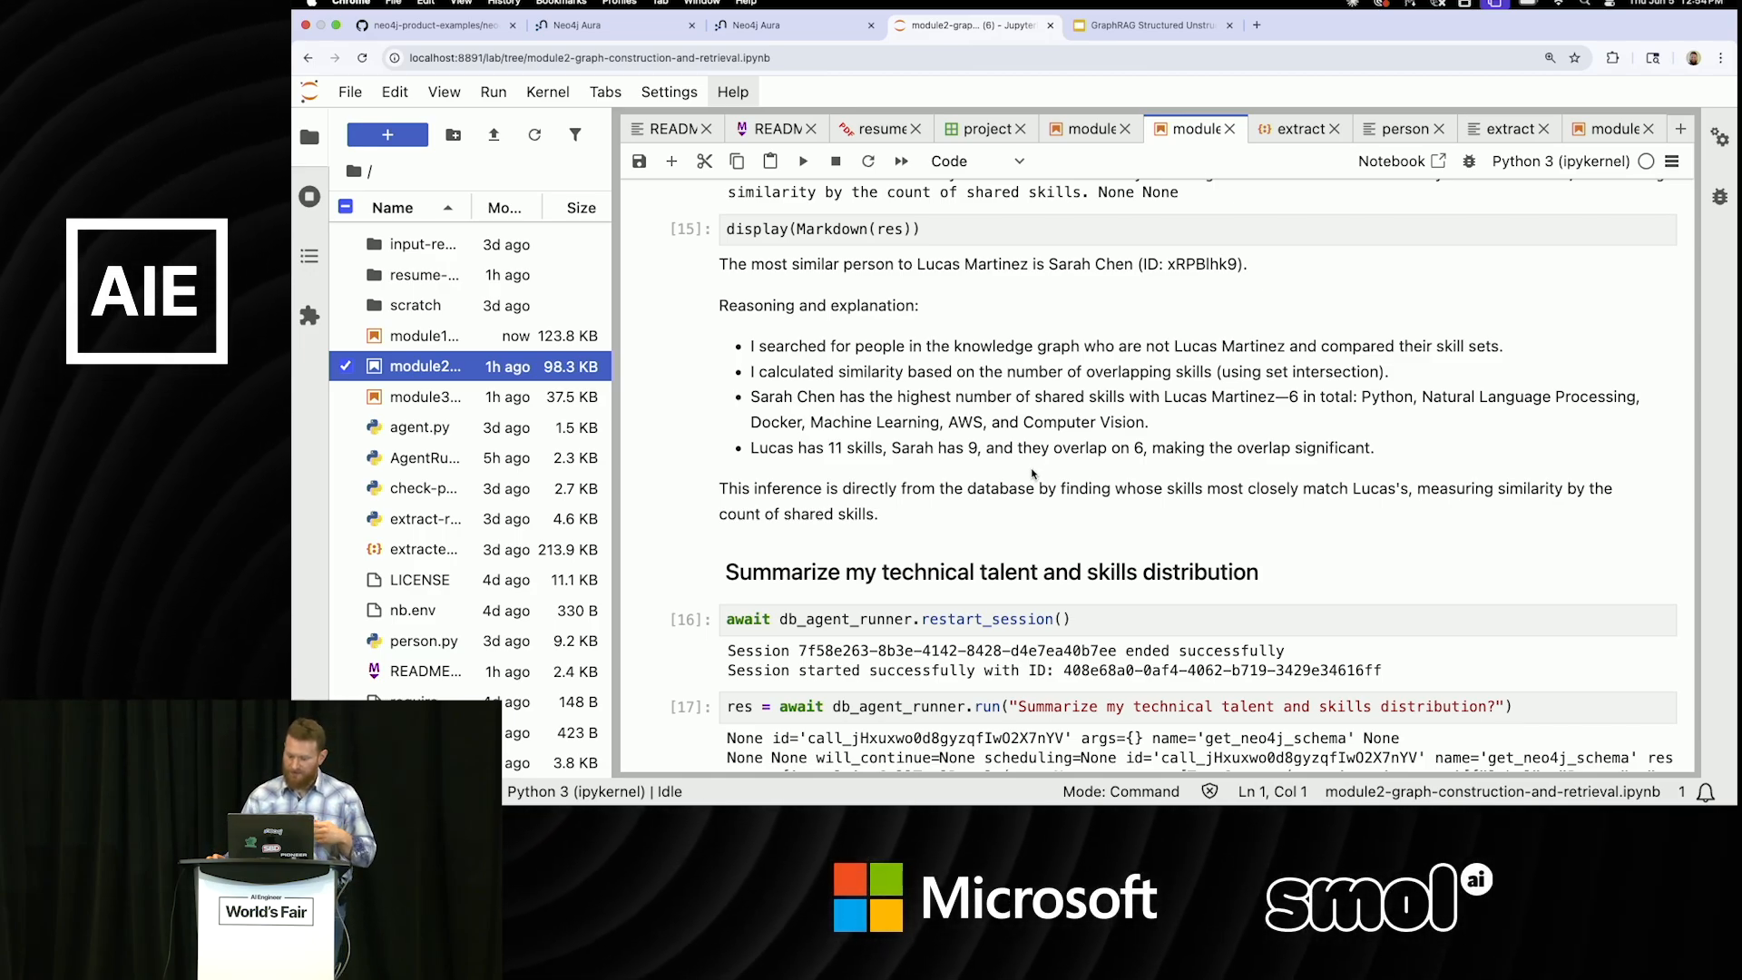
{"action": "scroll", "scroll_direction": "down", "scroll_amount": 3}
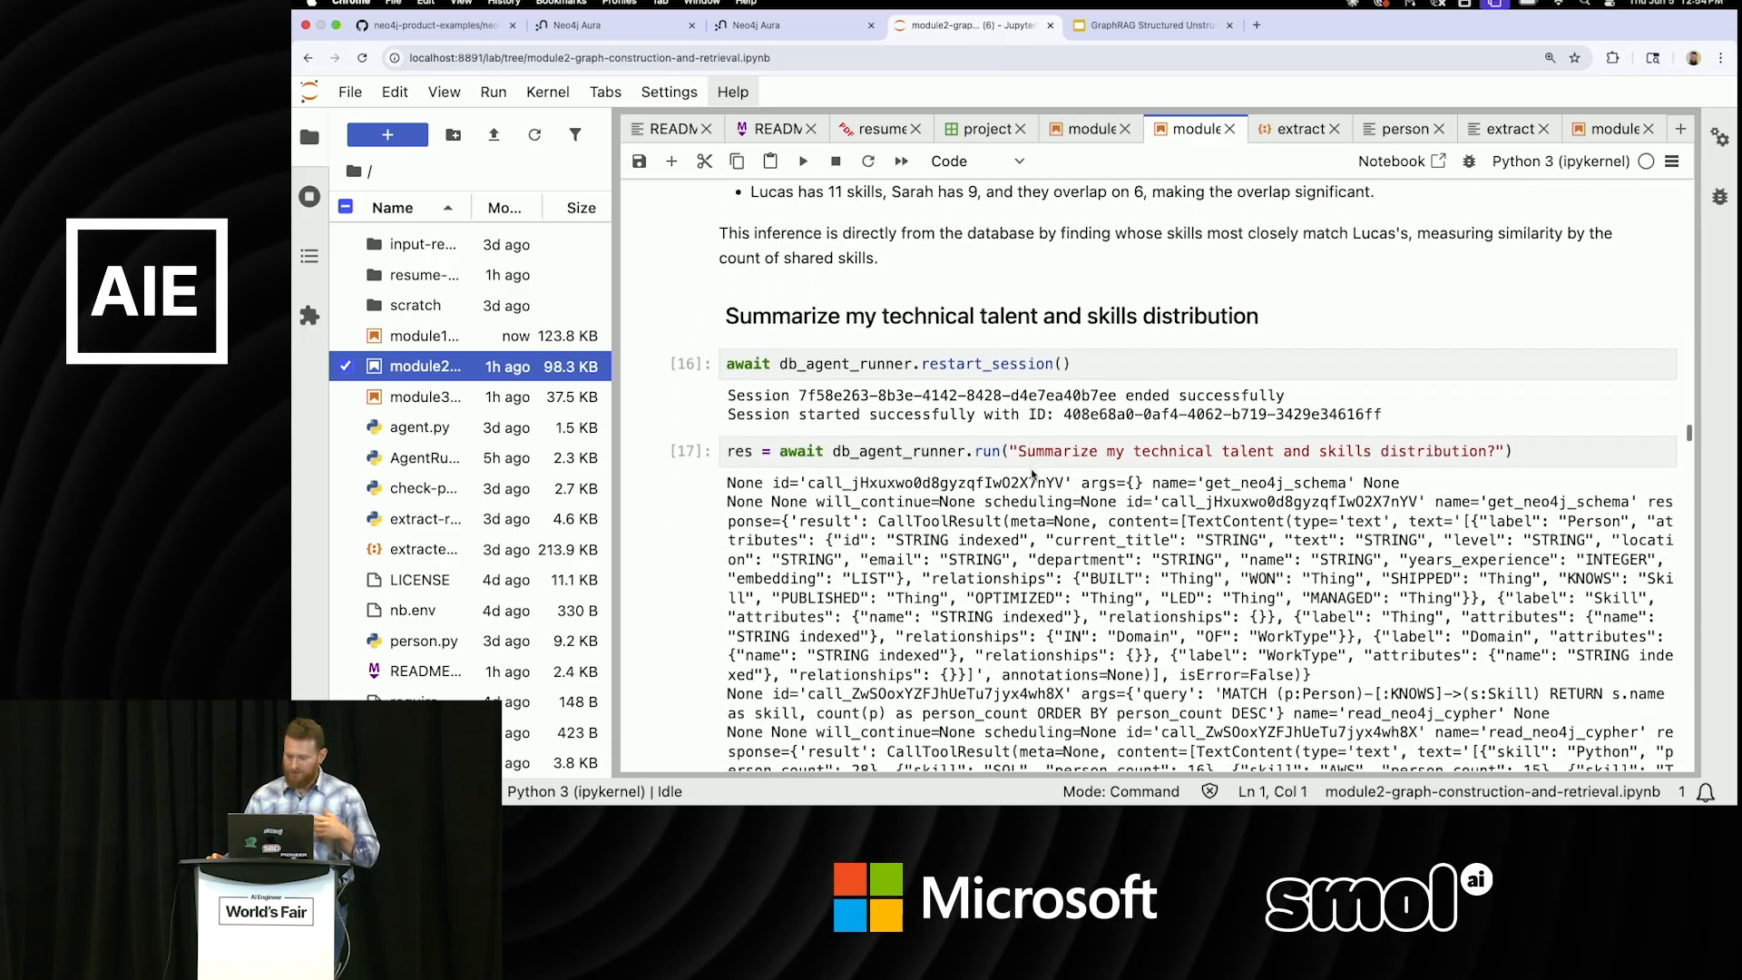
Scroll past the Python (28) skills summary and end_session to 'Tool - Finding Similar People'.
{"action": "scroll", "scroll_direction": "down", "scroll_amount": 3}
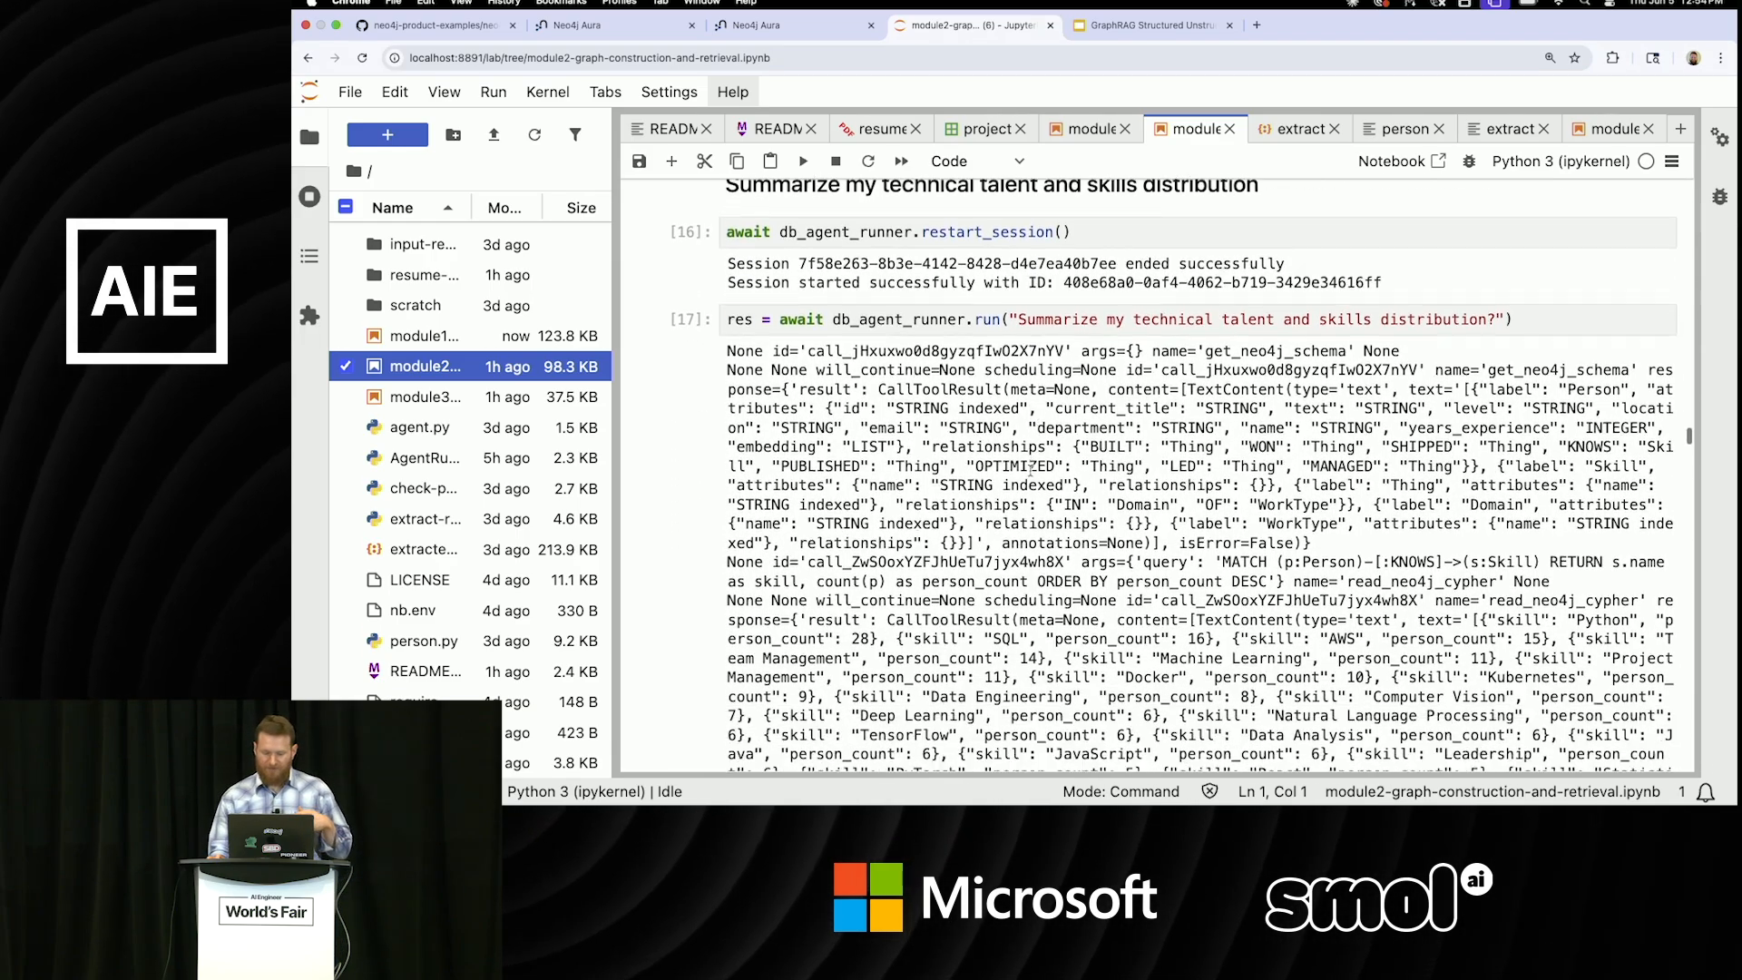
{"action": "scroll", "scroll_direction": "down", "scroll_amount": 3}
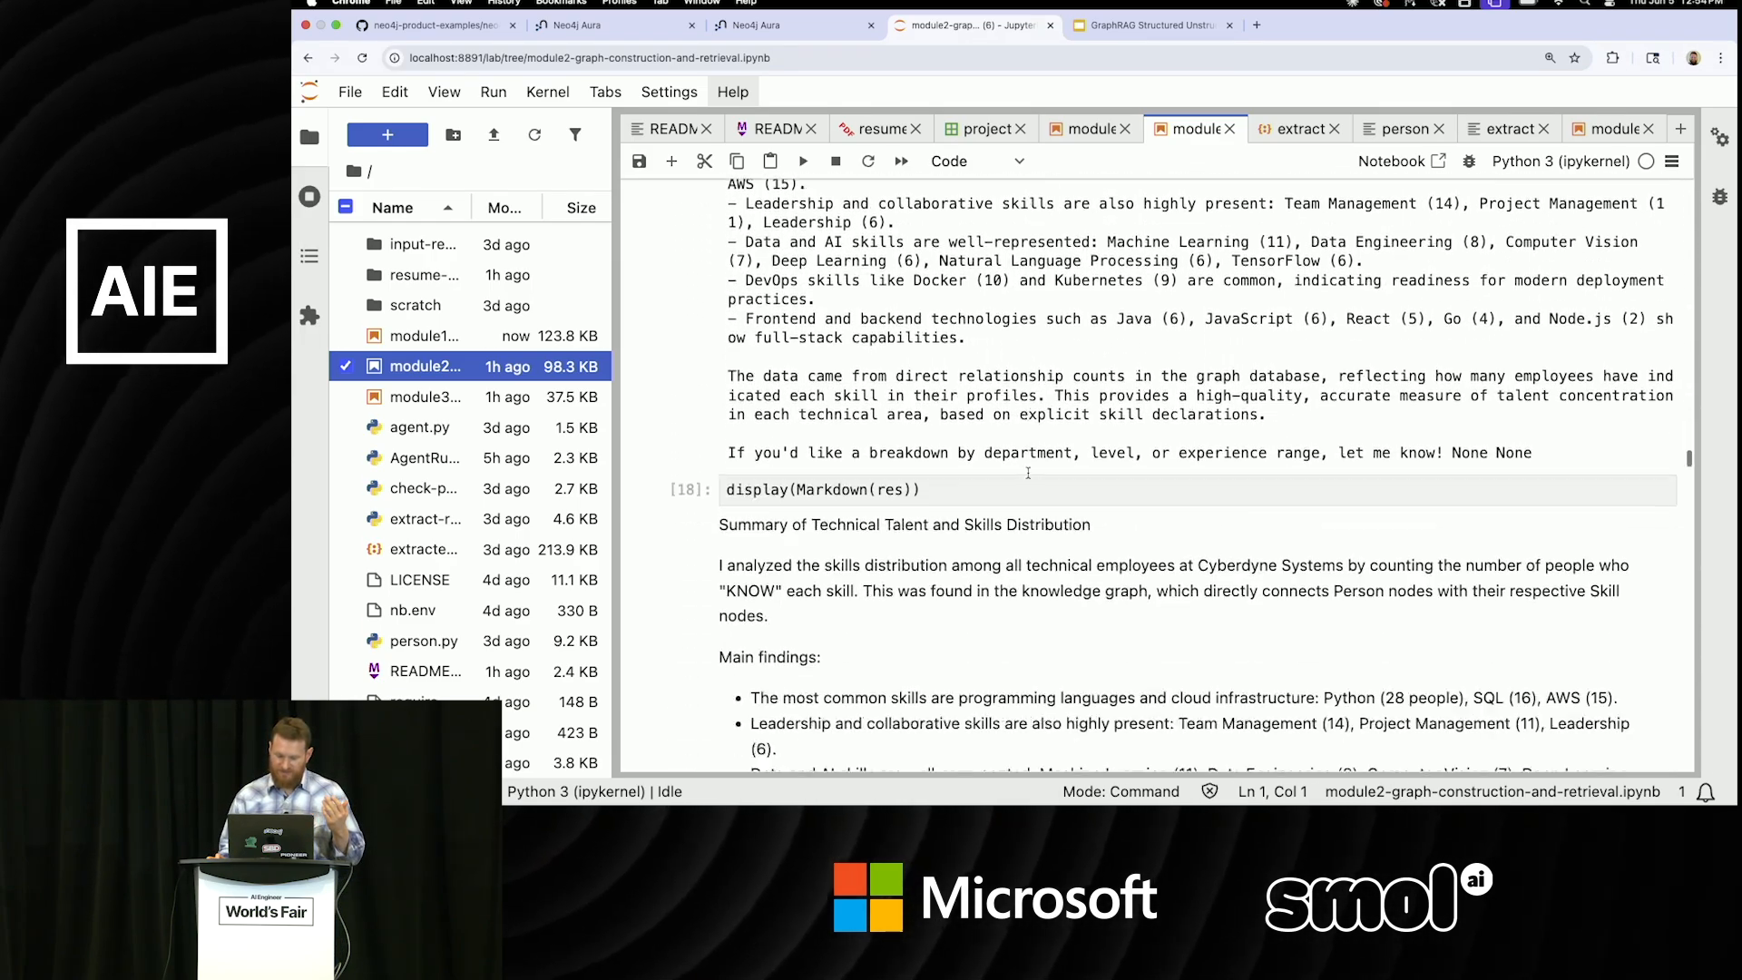
{"action": "scroll", "scroll_direction": "down", "scroll_amount": 3}
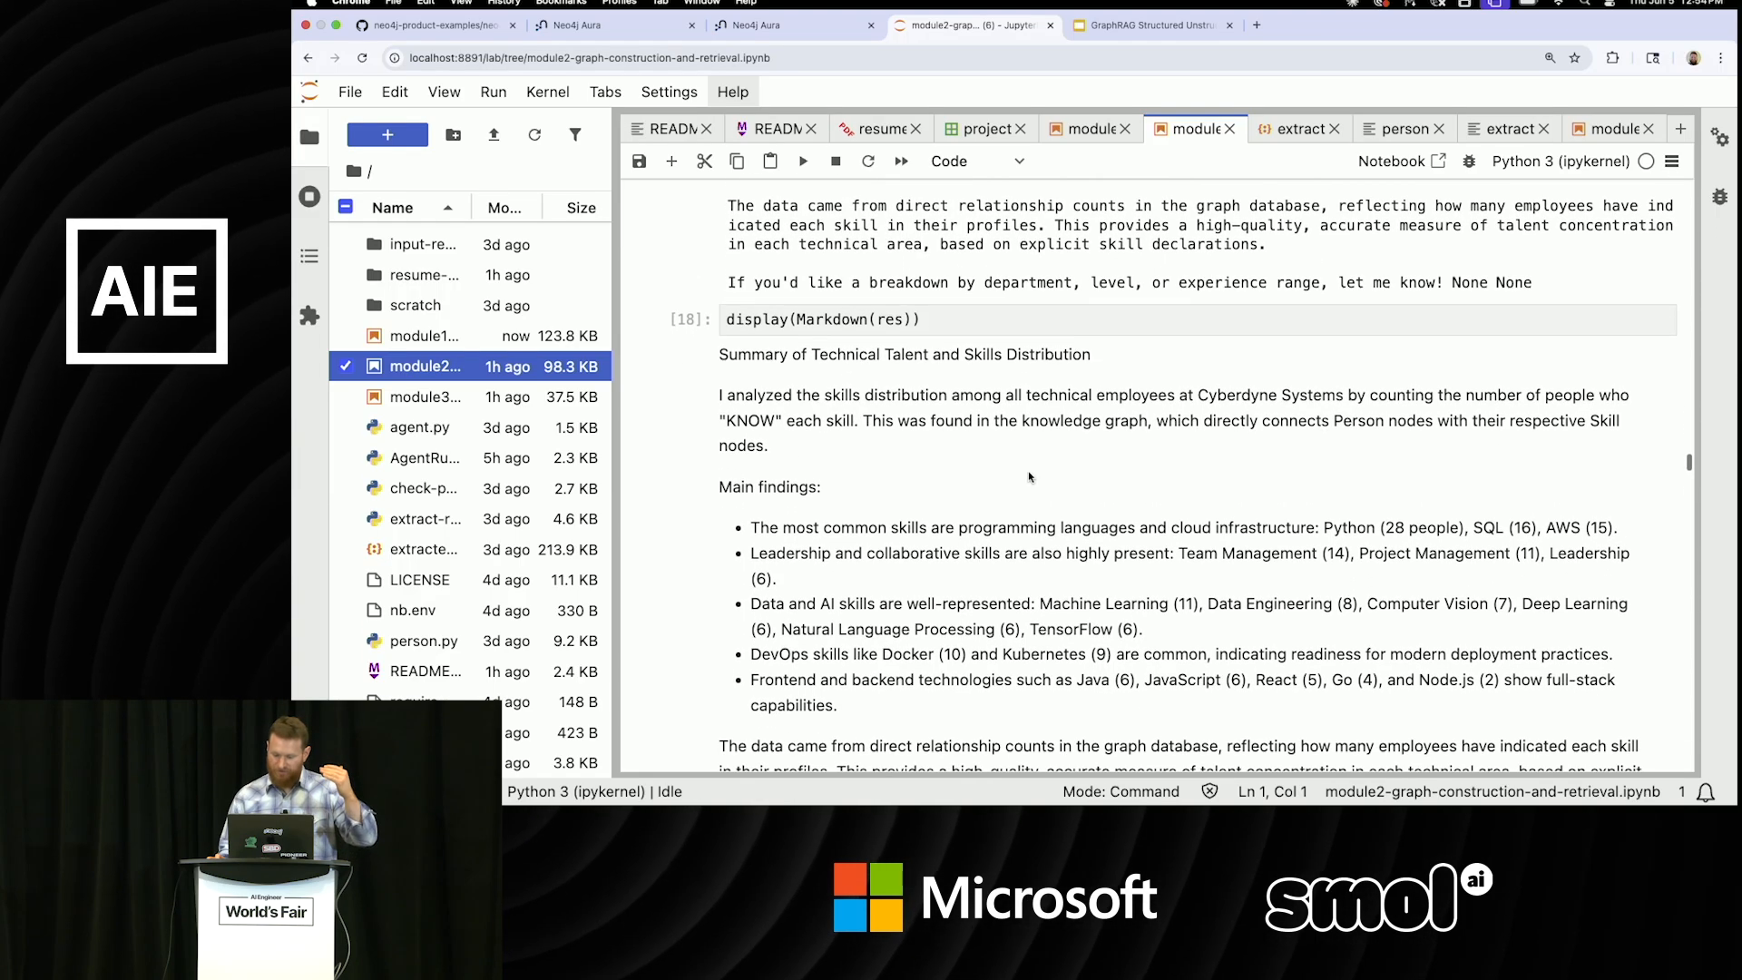
{"action": "scroll", "scroll_direction": "down", "scroll_amount": 3}
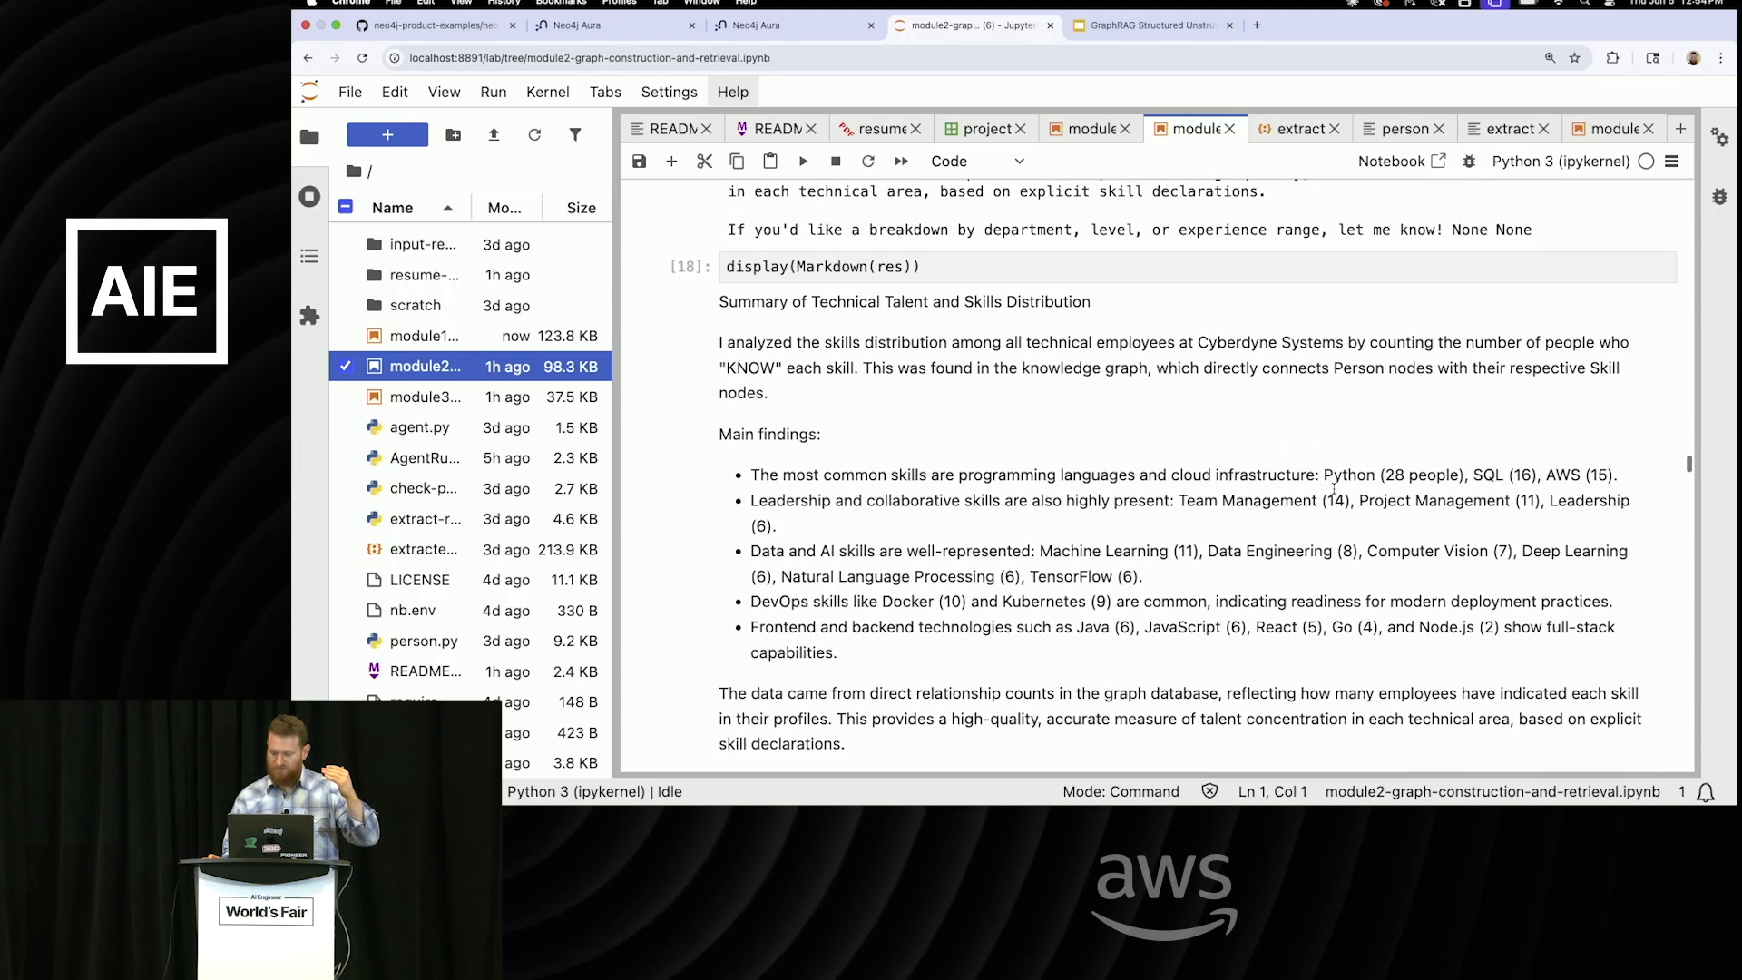
{"action": "scroll", "scroll_direction": "down", "scroll_amount": 3}
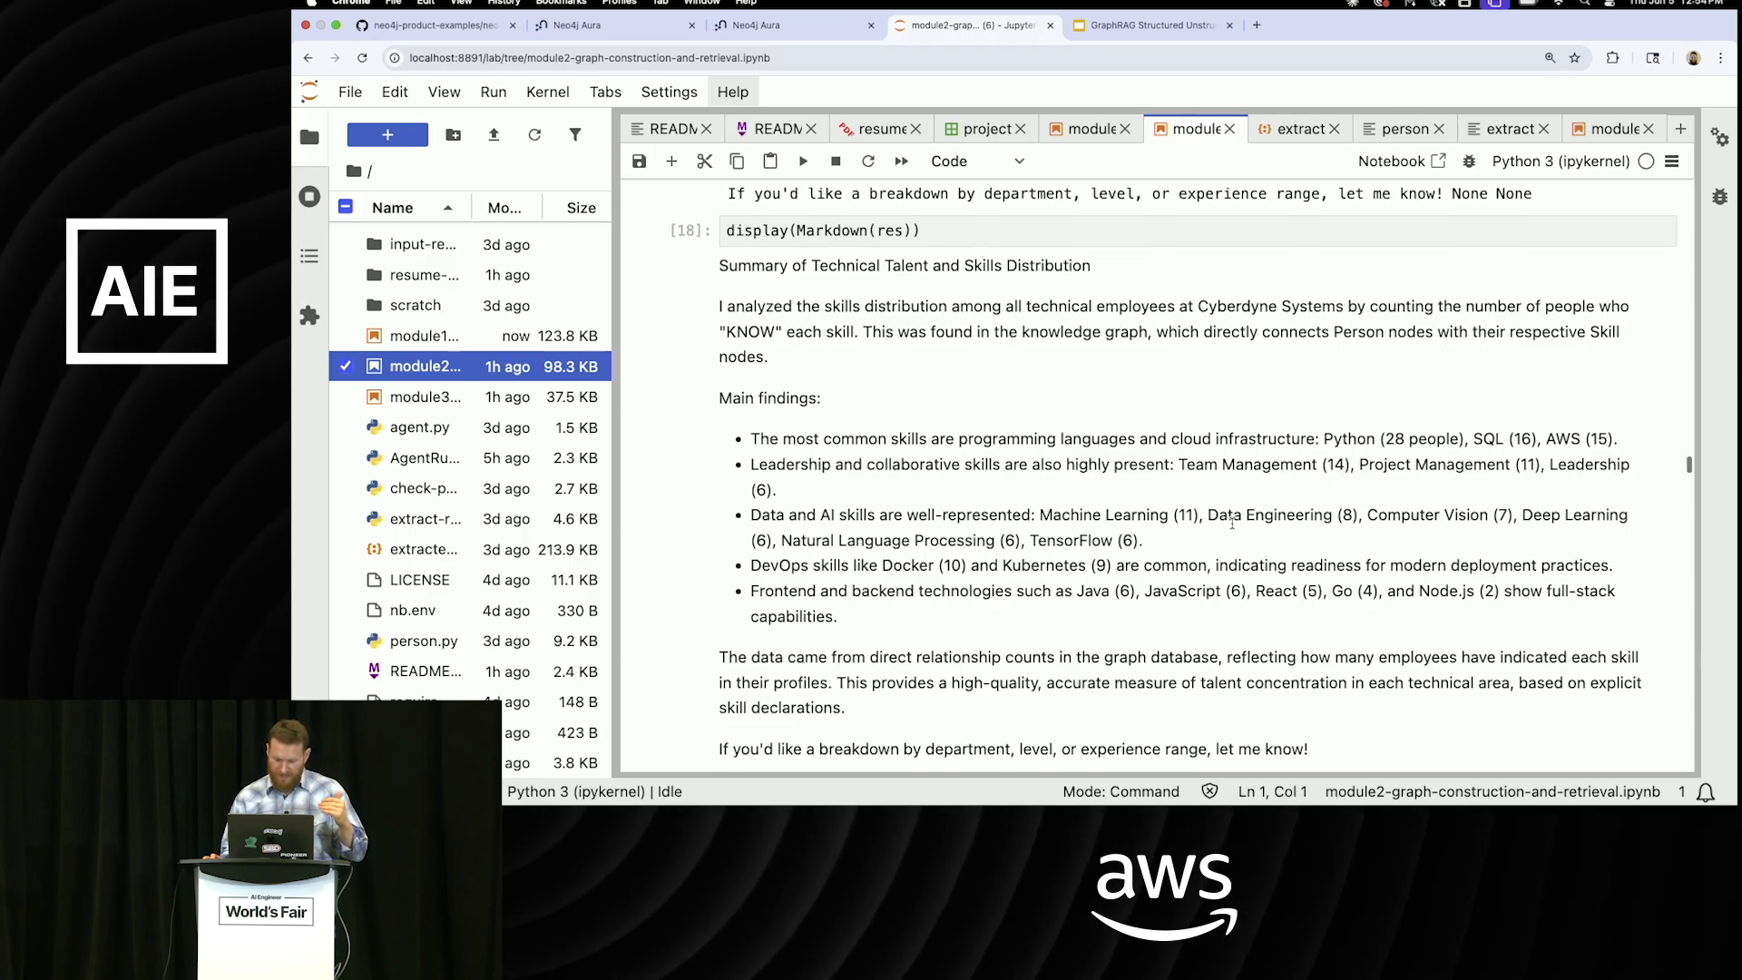
{"action": "scroll", "scroll_direction": "down", "scroll_amount": 3}
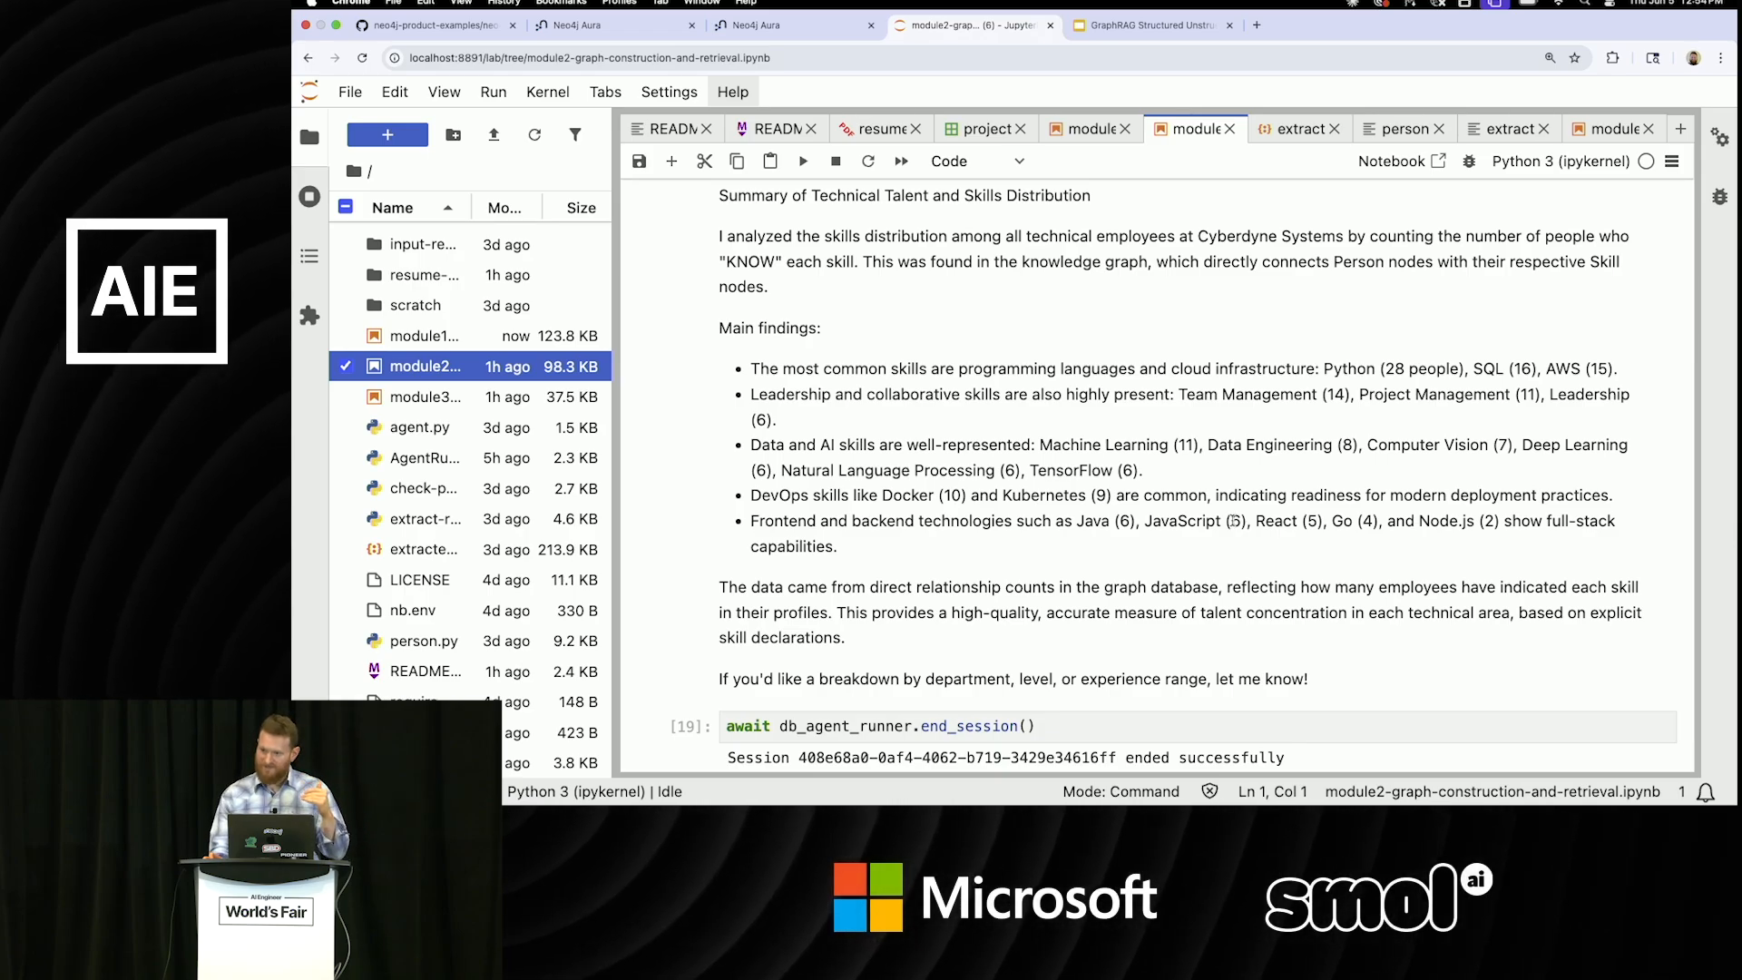
{"action": "scroll", "scroll_direction": "down", "scroll_amount": 3}
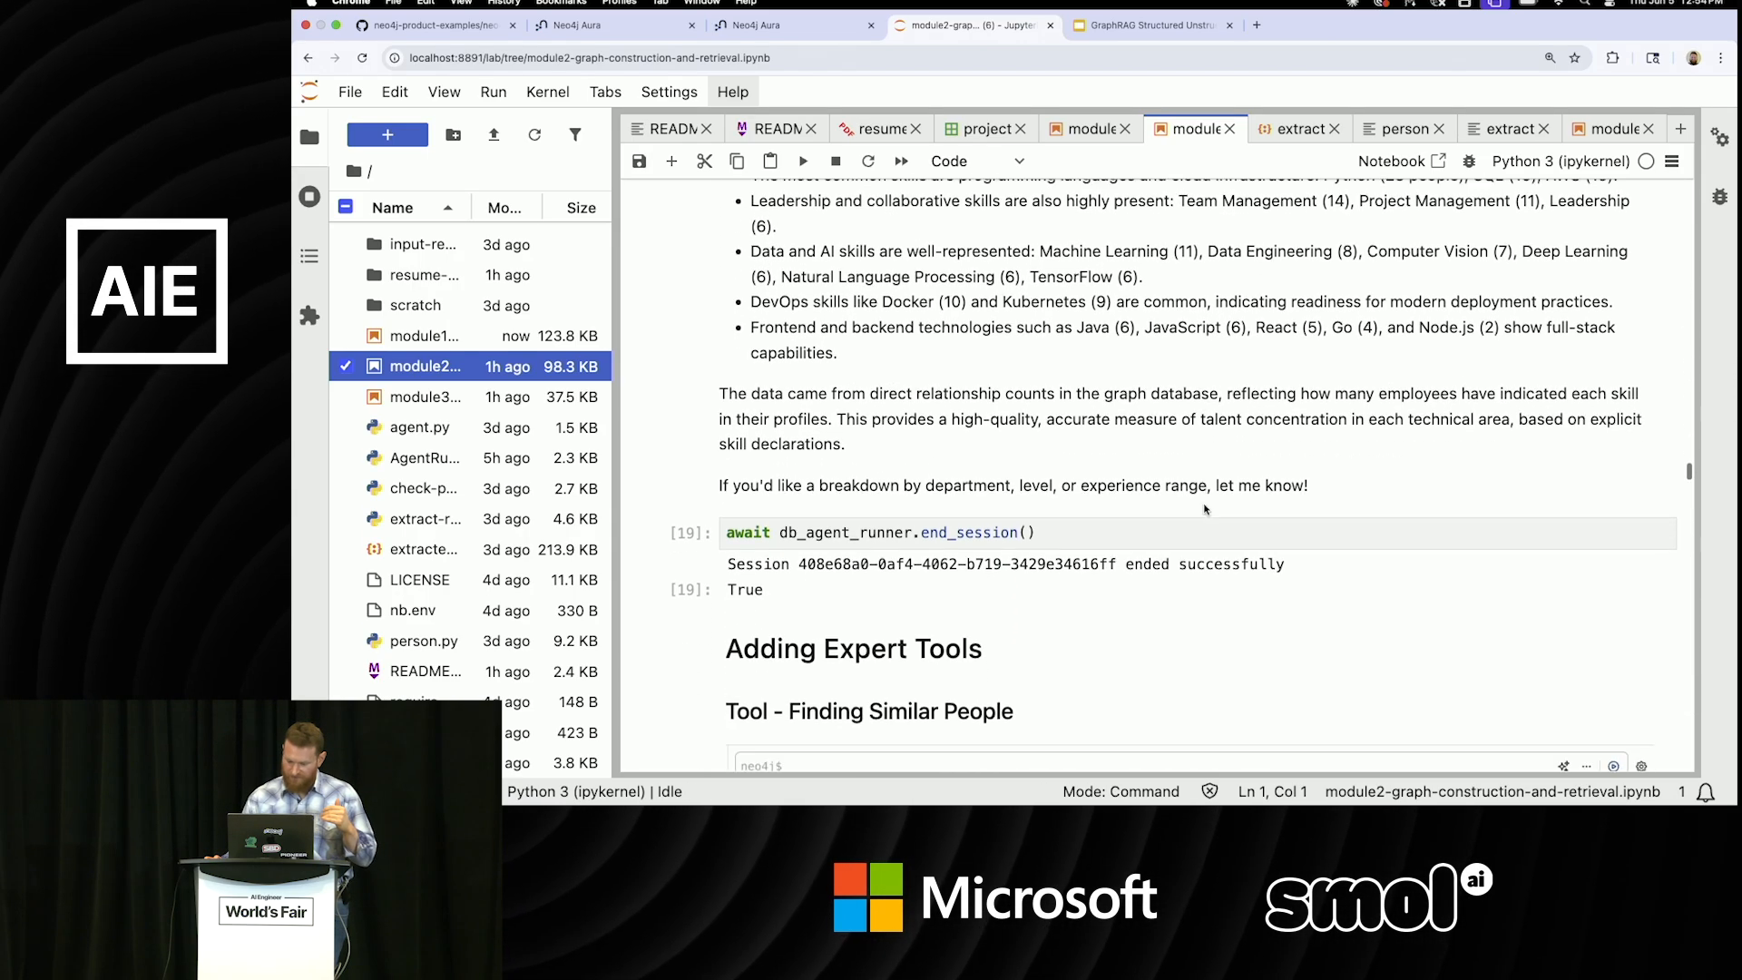
{"action": "scroll", "scroll_direction": "down", "scroll_amount": 3}
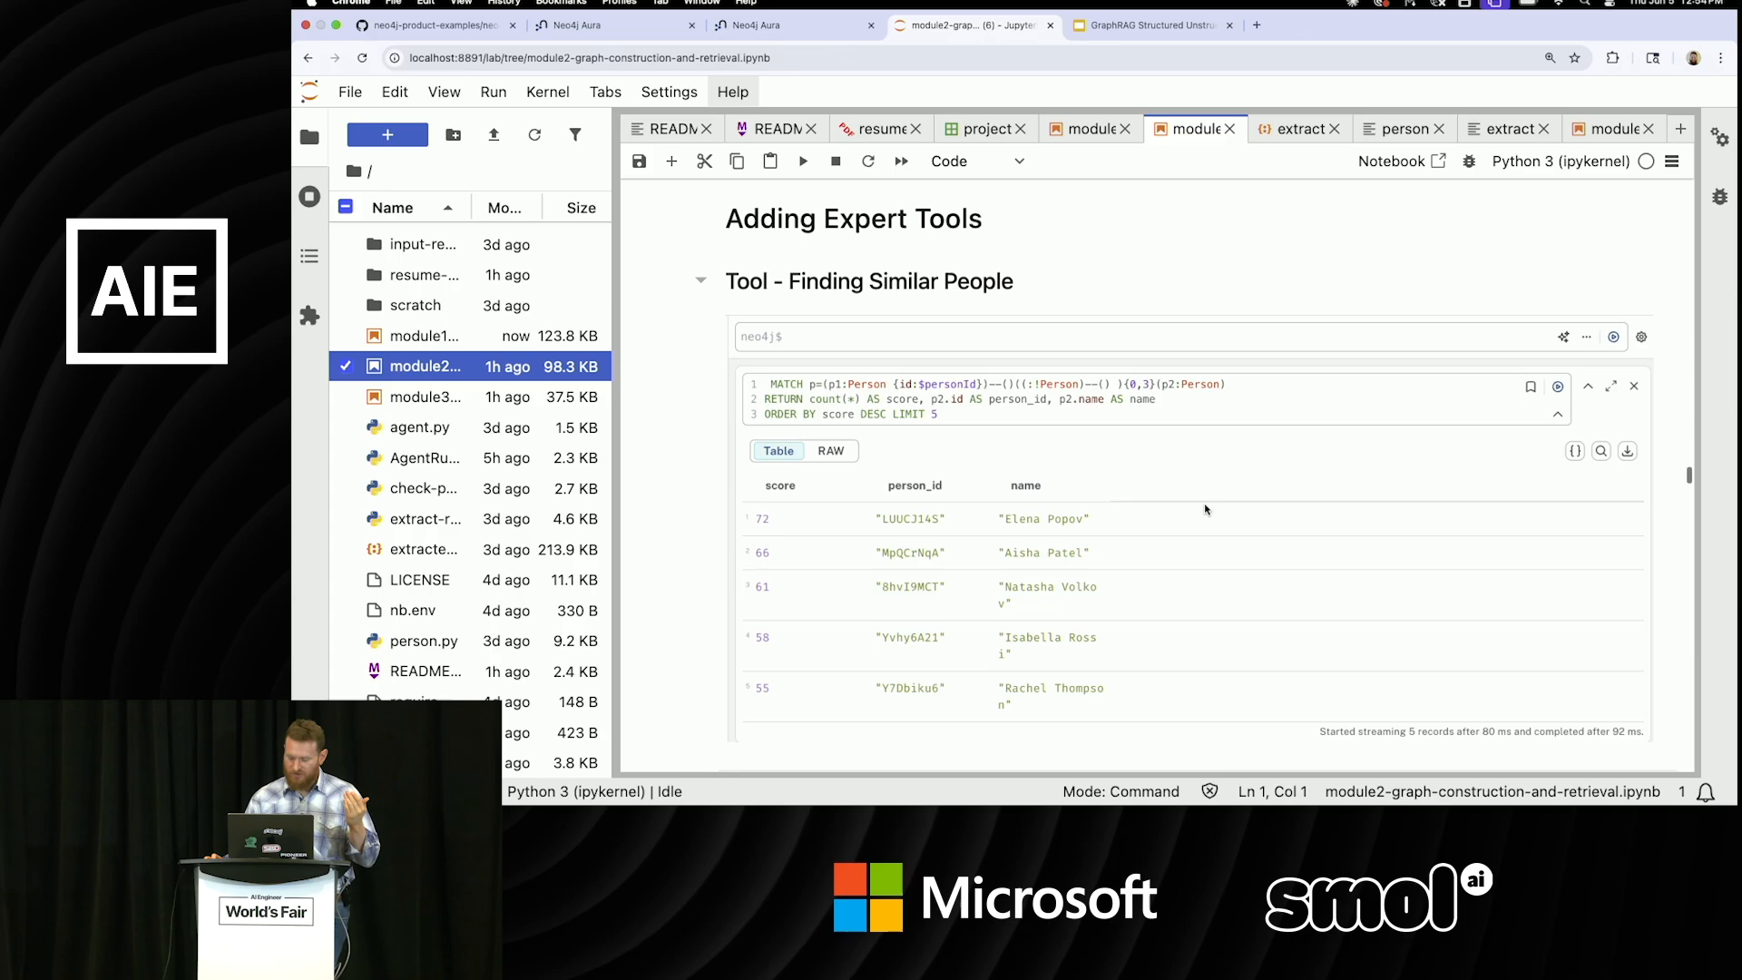
View the Aura Query tool result setting personId and AI/Analytics domain parameters.
{"action": "scroll", "scroll_direction": "down", "scroll_amount": 3}
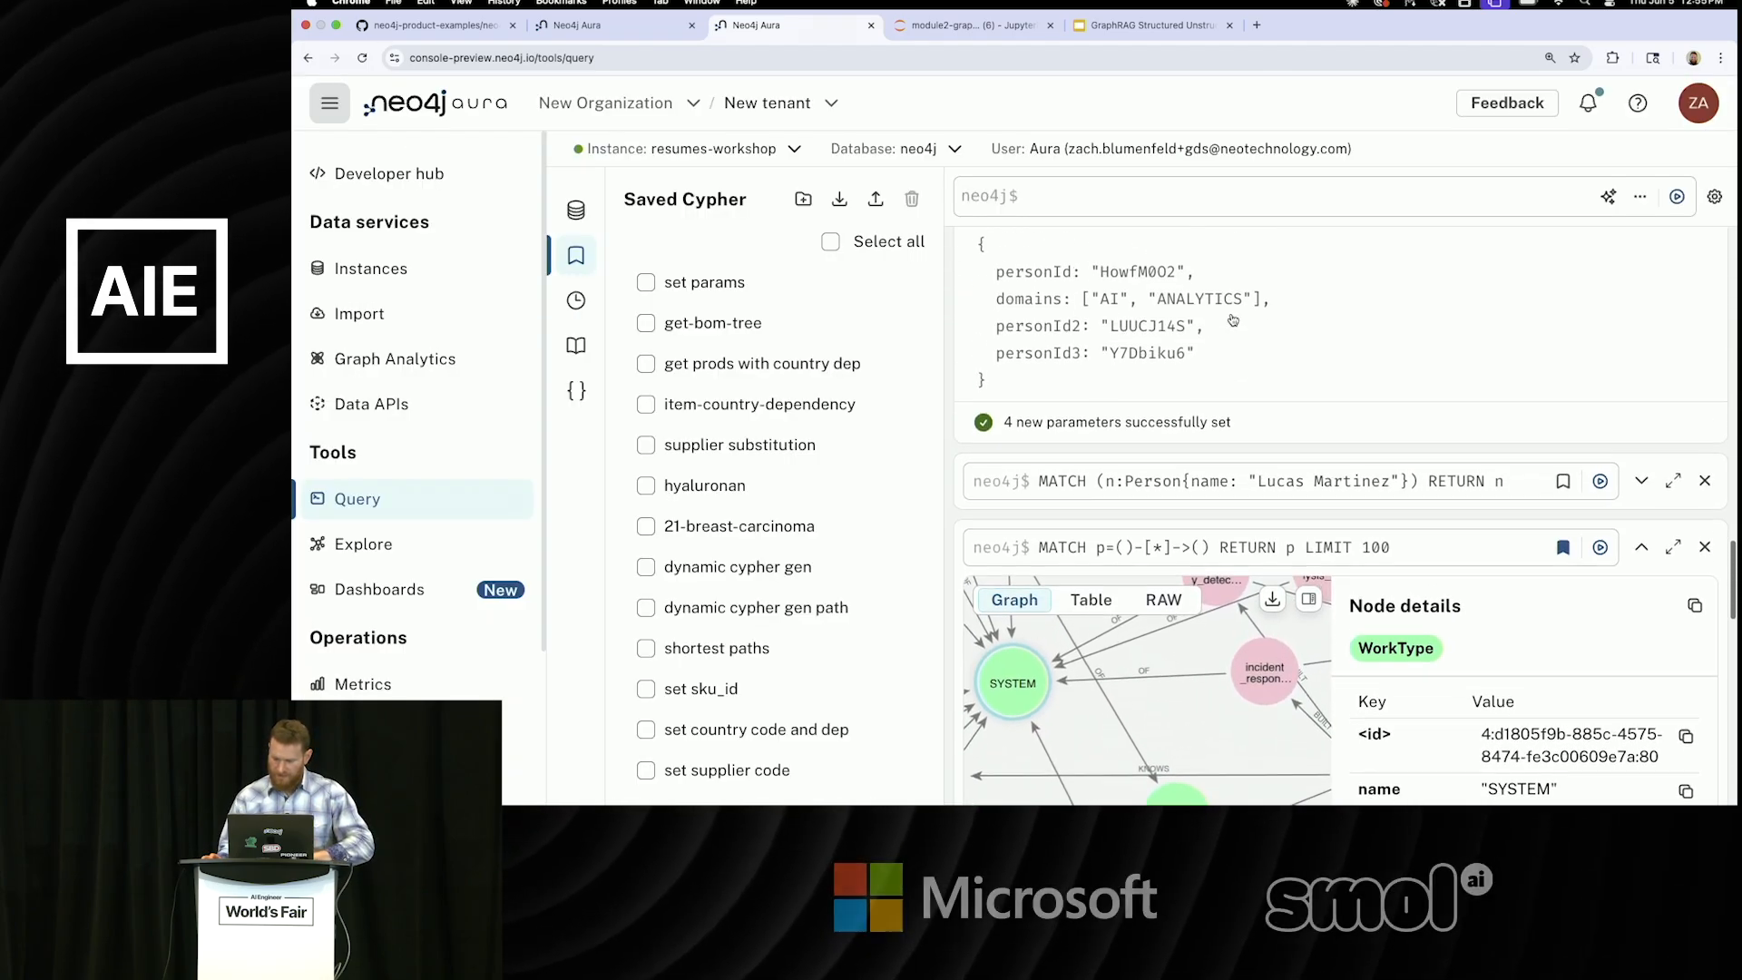
{"action": "scroll", "scroll_direction": "down", "scroll_amount": 3}
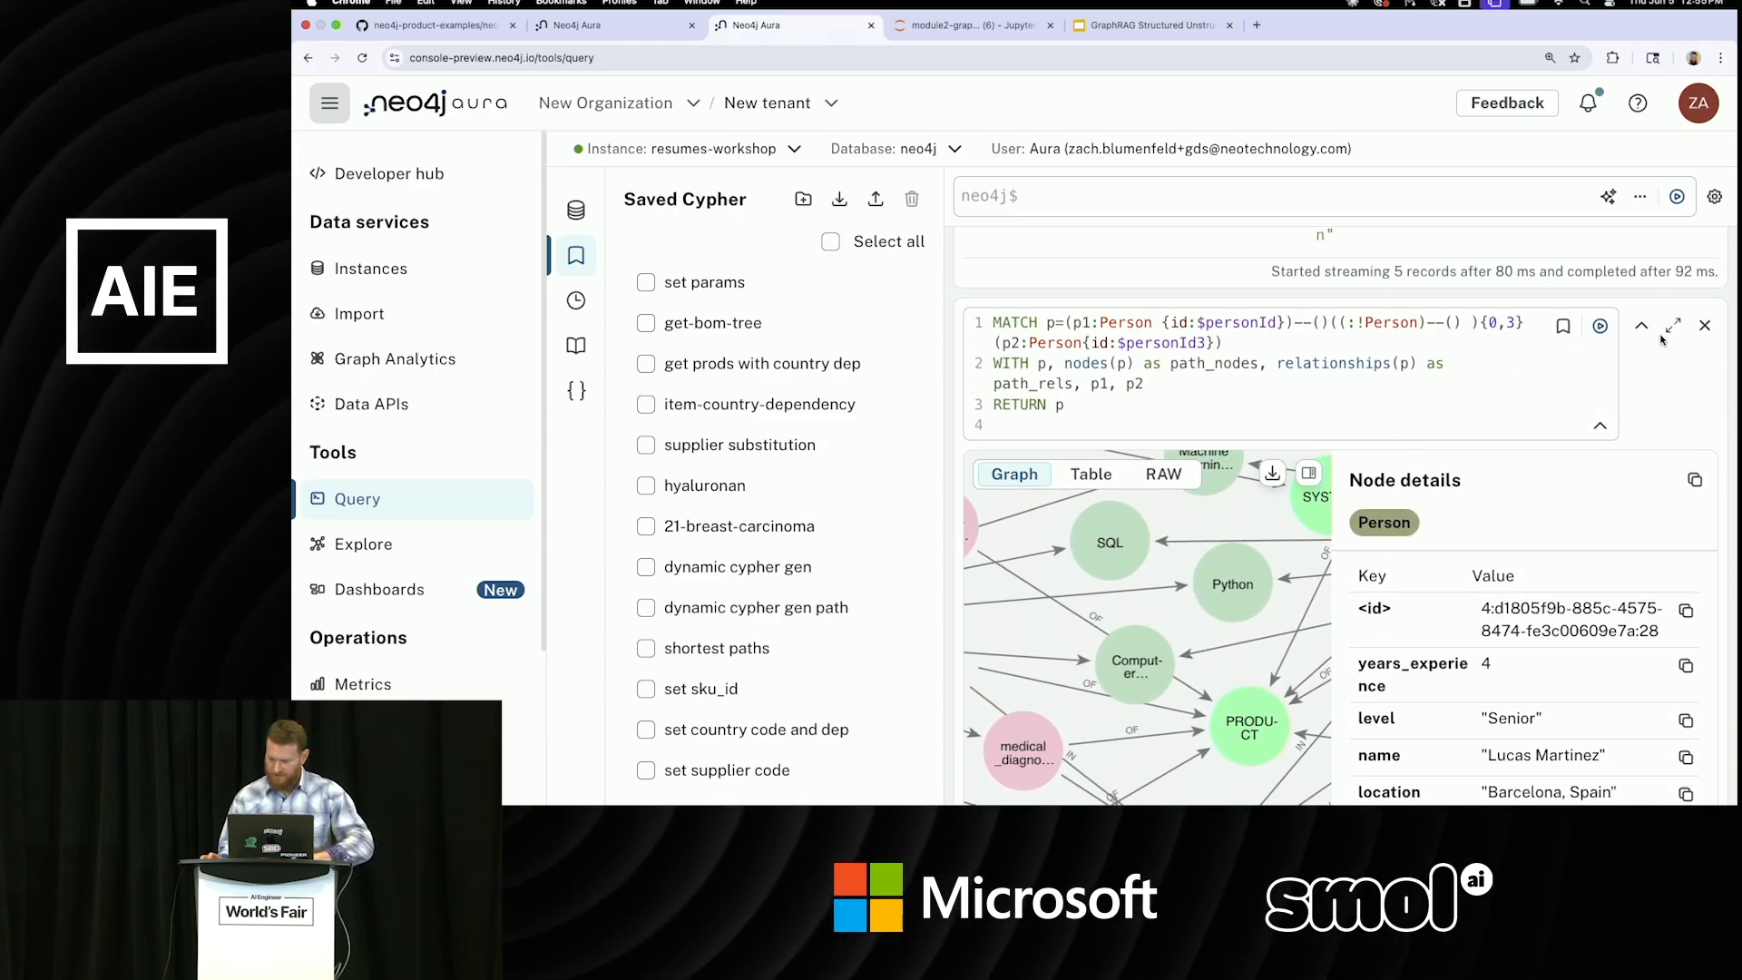
{"action": "mouse_move", "coordinate": [1703, 326]}
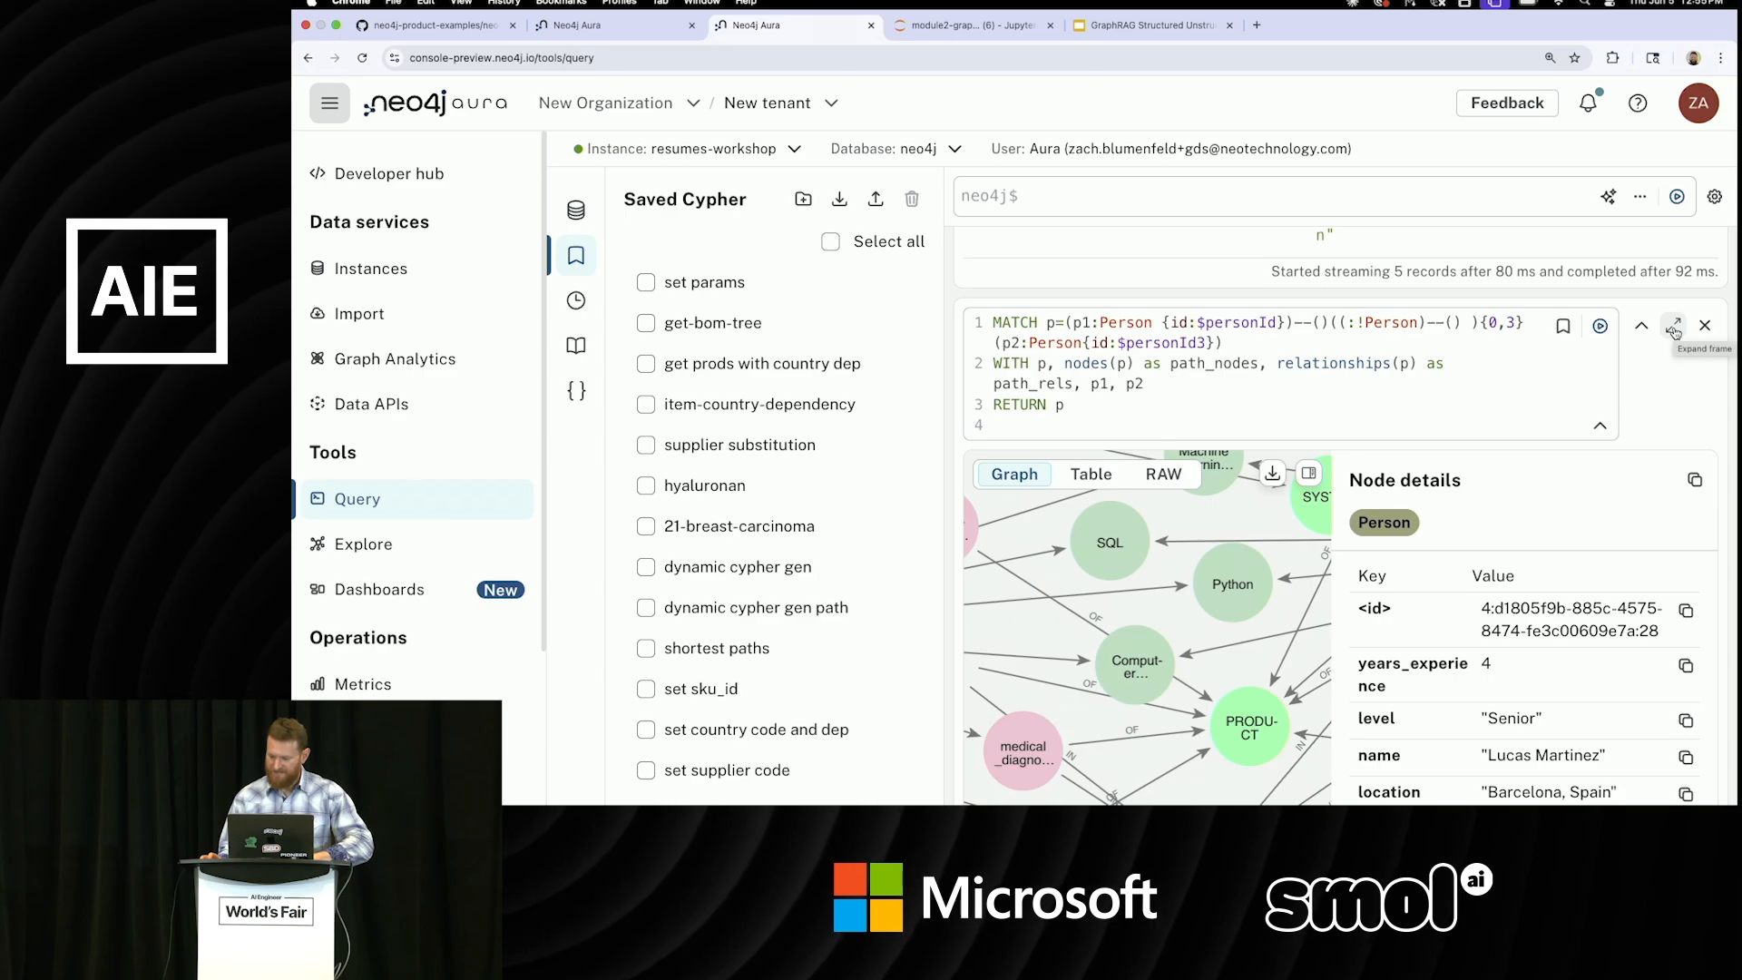
{"action": "left_click", "coordinate": [1706, 323]}
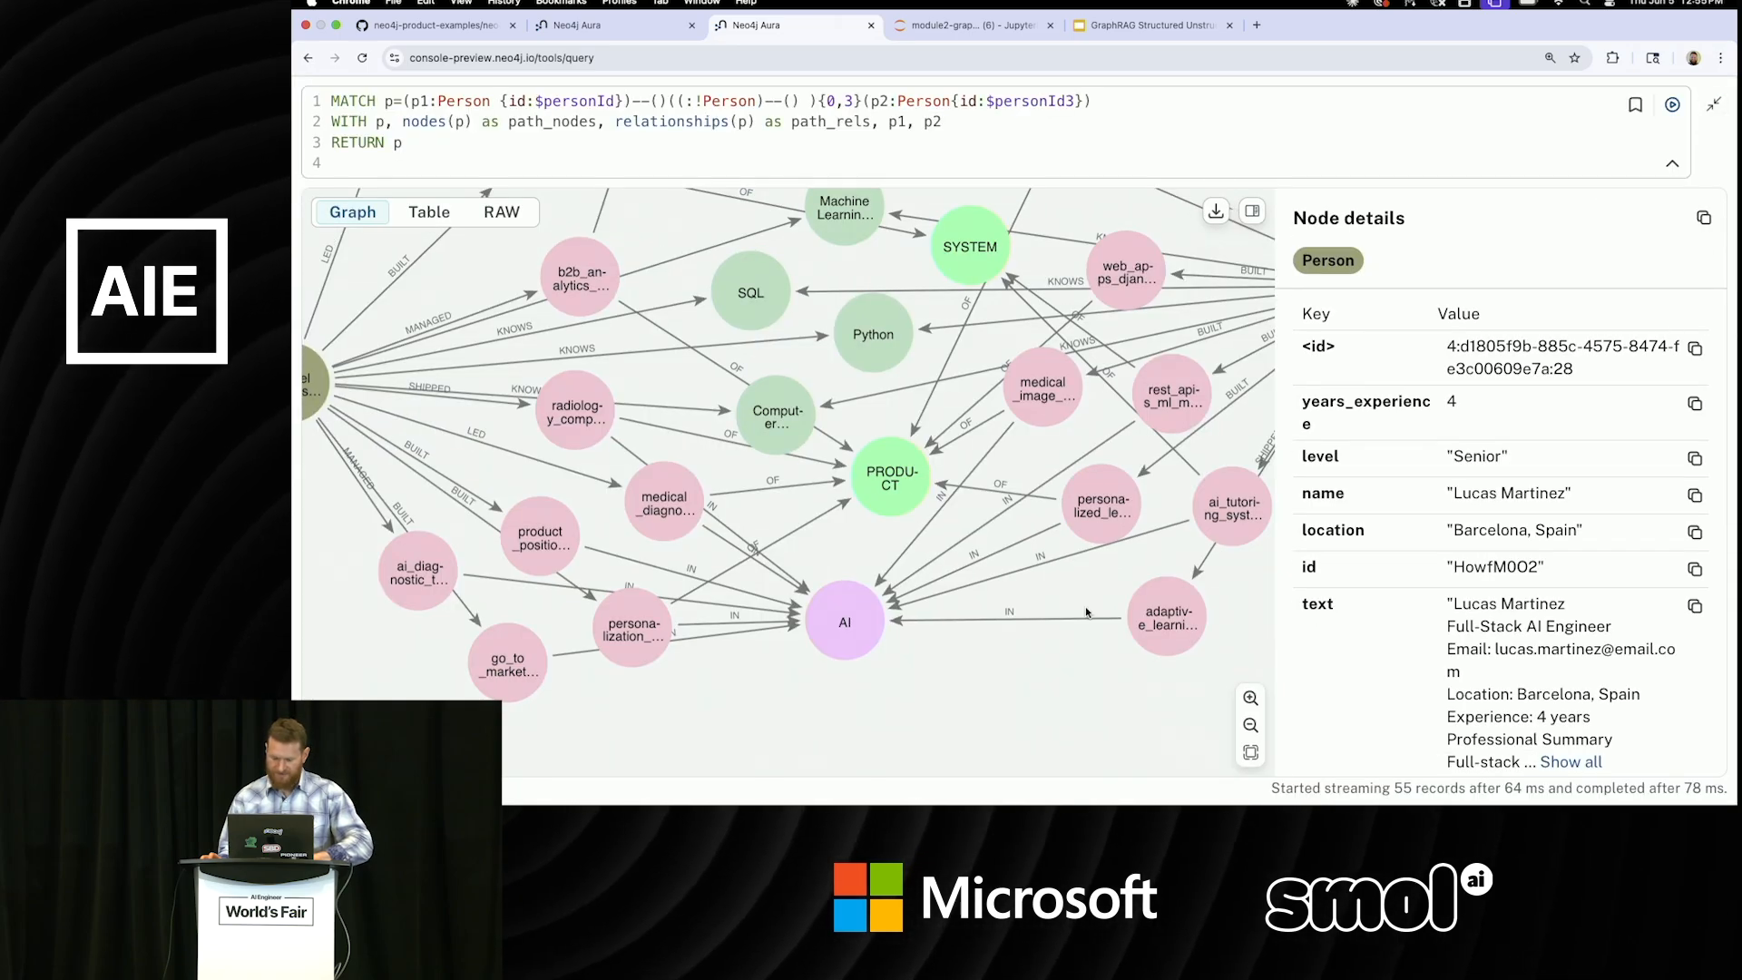
{"action": "left_click", "coordinate": [1250, 726]}
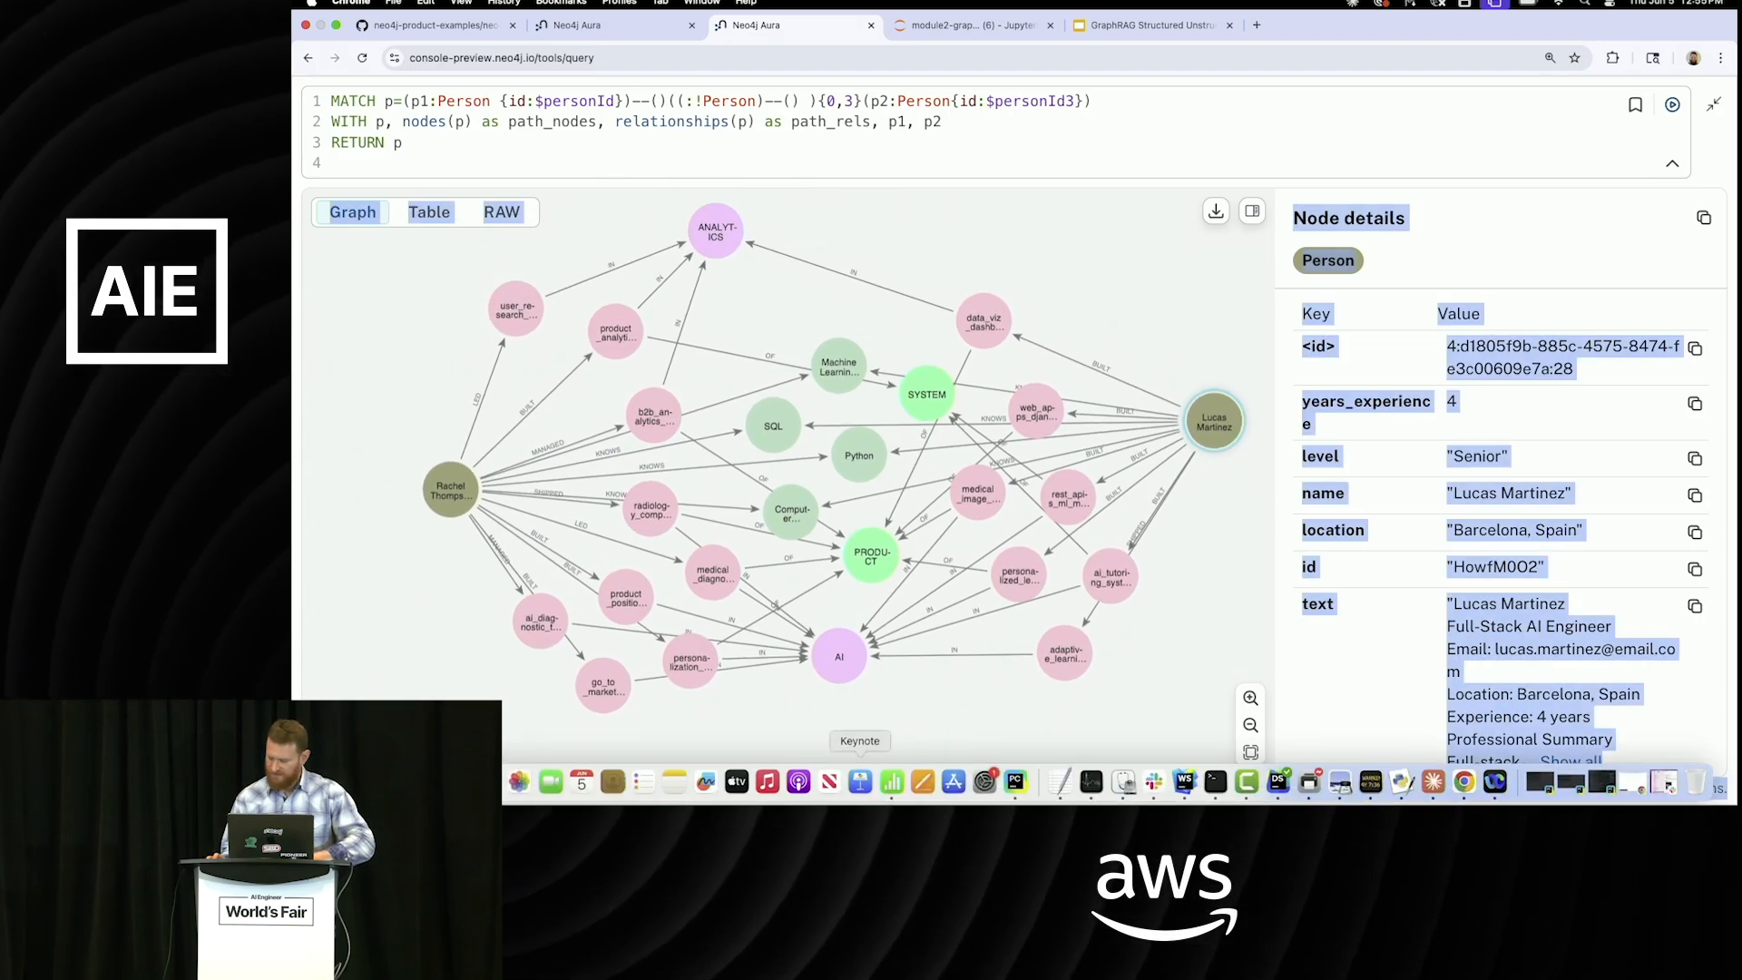
{"action": "mouse_move", "coordinate": [799, 782]}
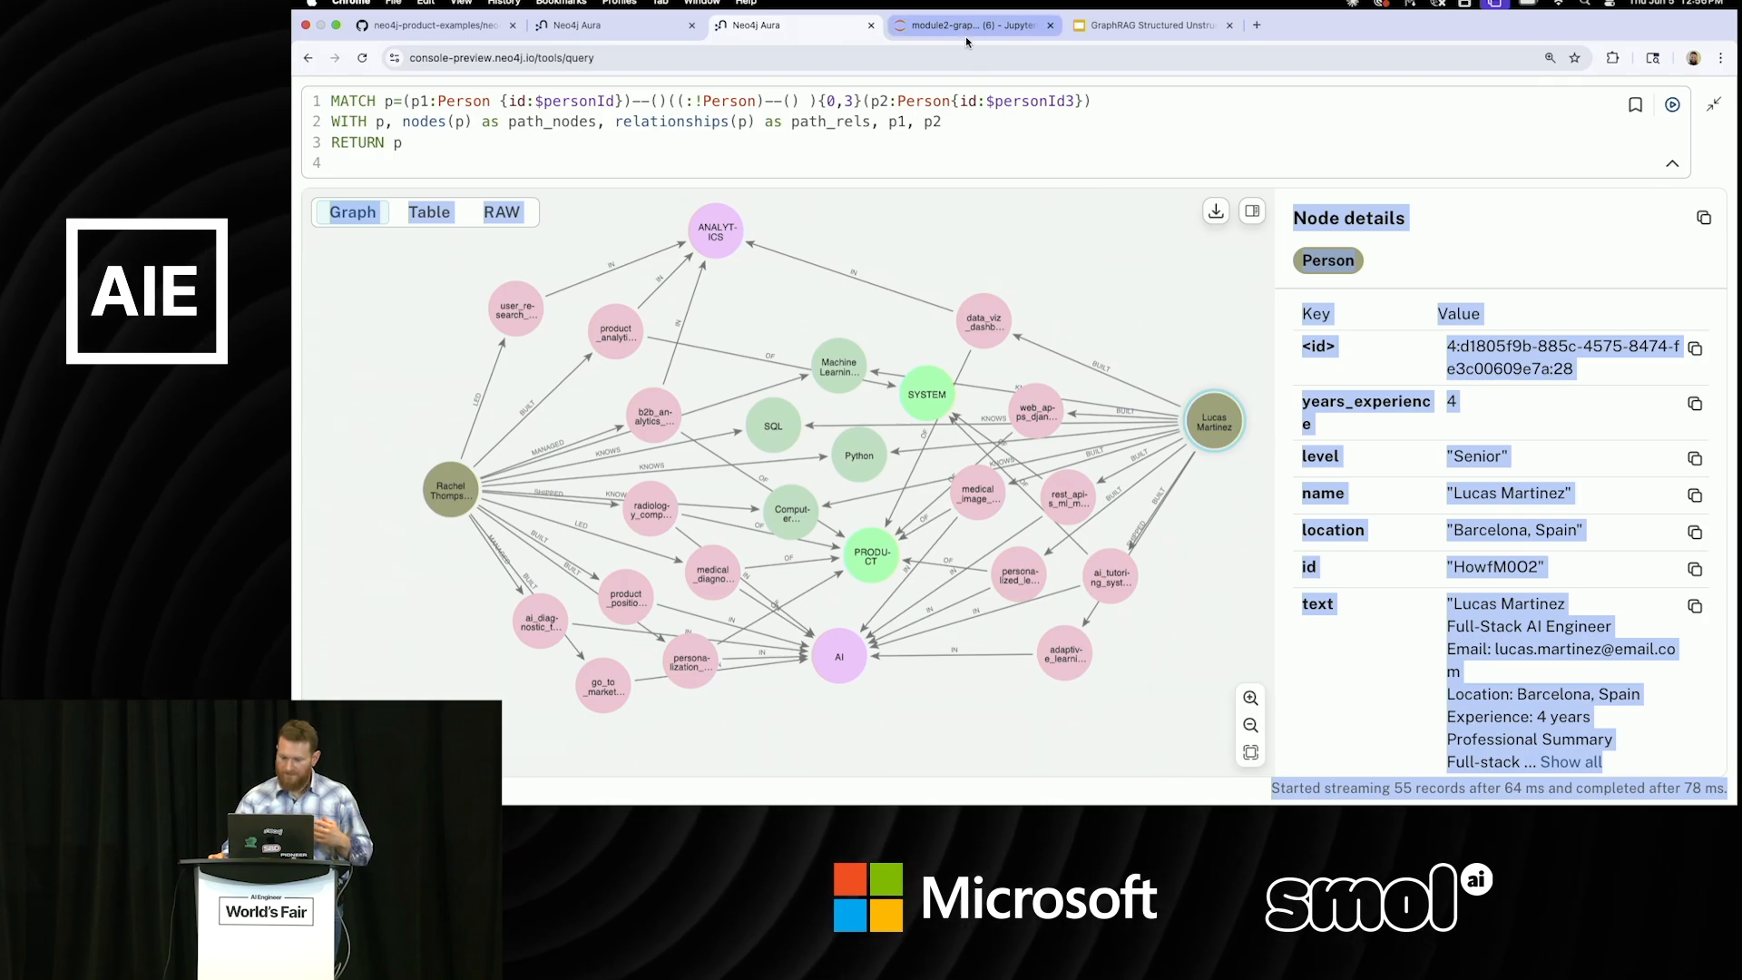
{"action": "left_click", "coordinate": [972, 25]}
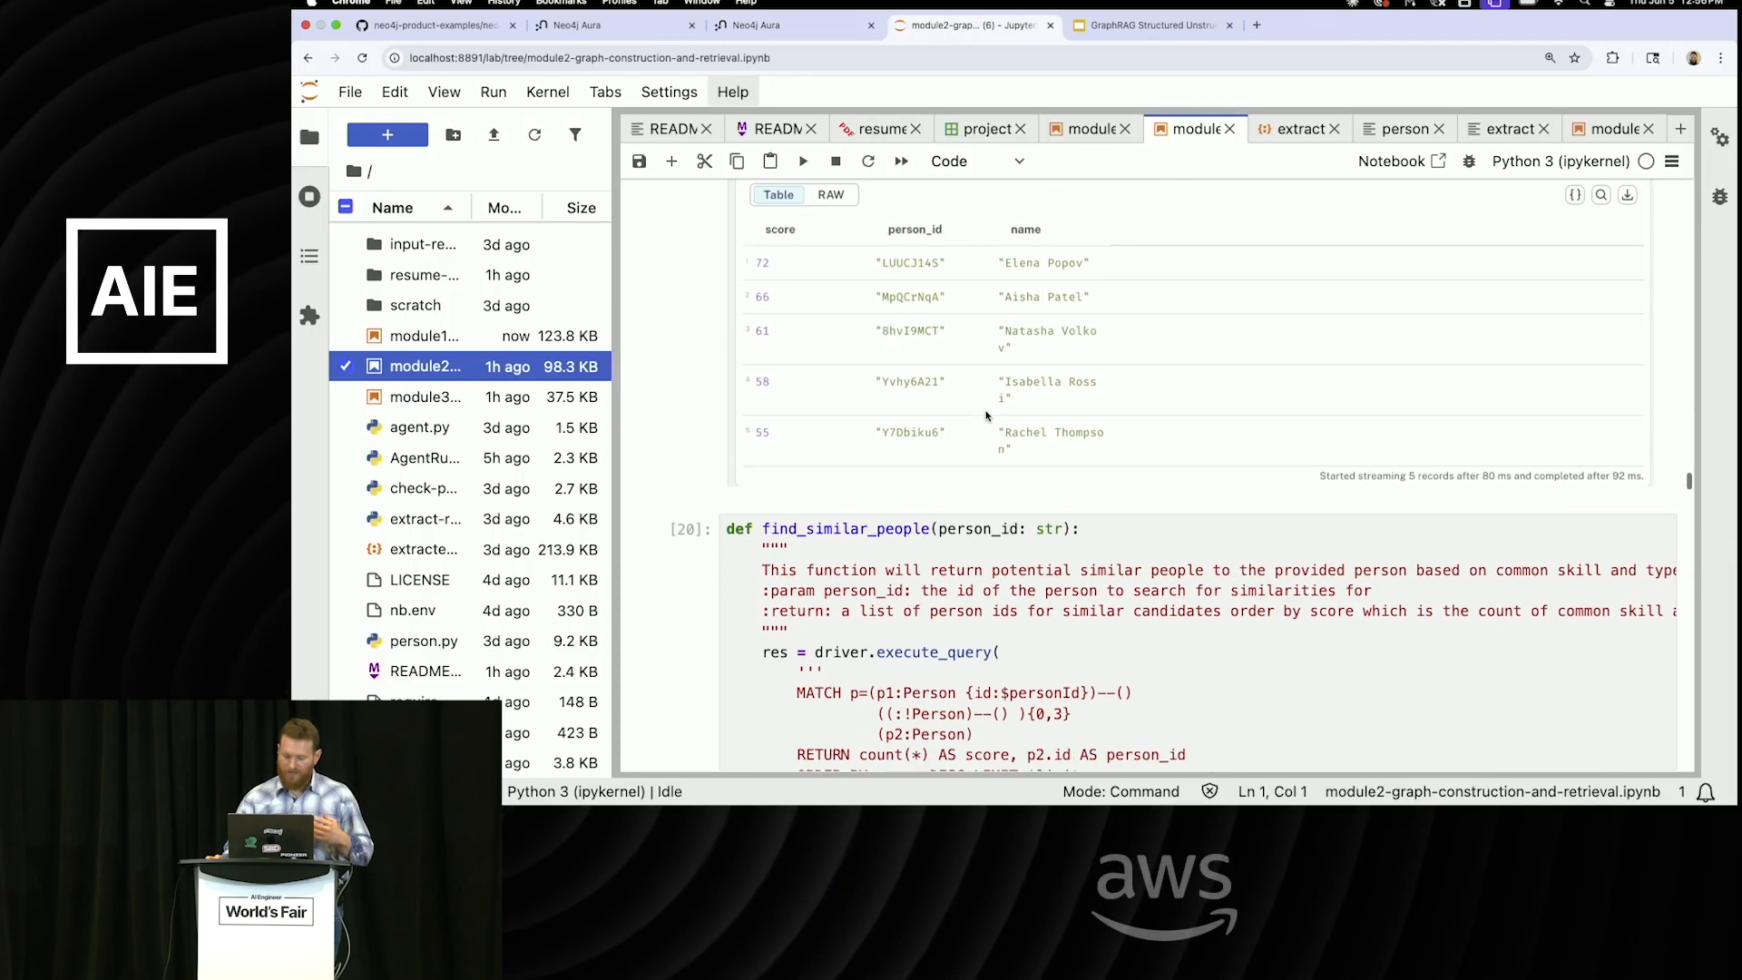
Scroll to the 'Who is most similar to Lucas Martinez' cell returning Elena Popov.
{"action": "scroll", "scroll_direction": "down", "scroll_amount": 3}
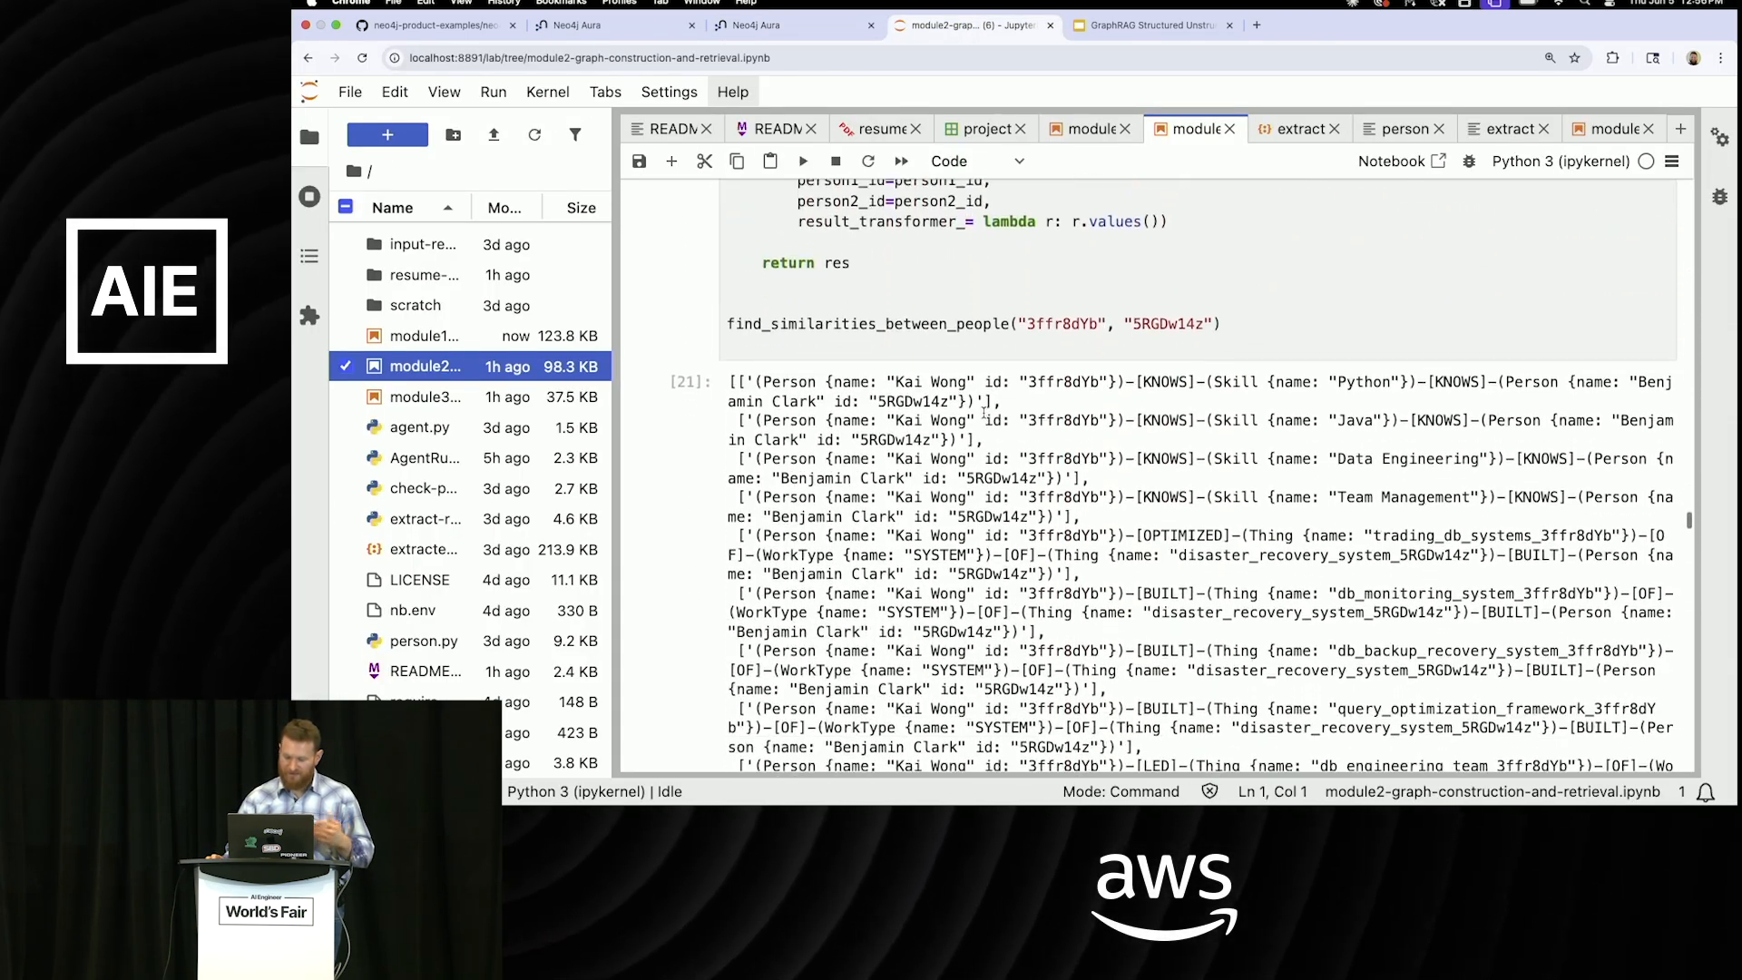
{"action": "scroll", "scroll_direction": "down", "scroll_amount": 3}
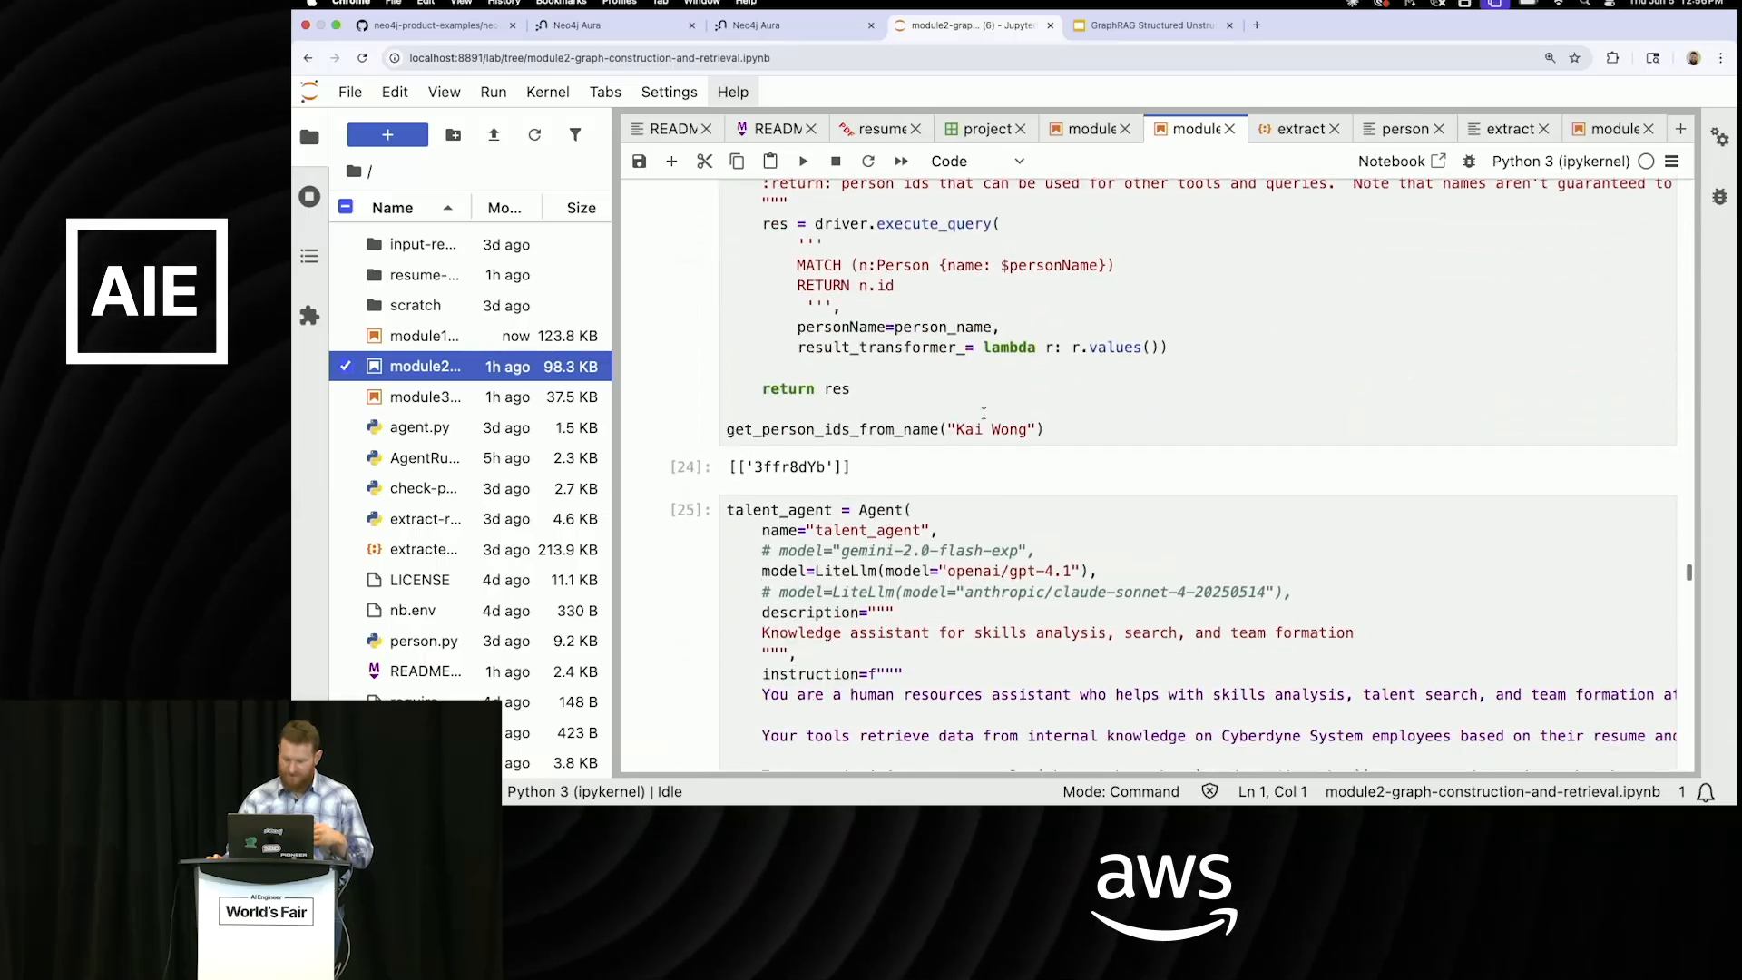
{"action": "scroll", "scroll_direction": "down", "scroll_amount": 3}
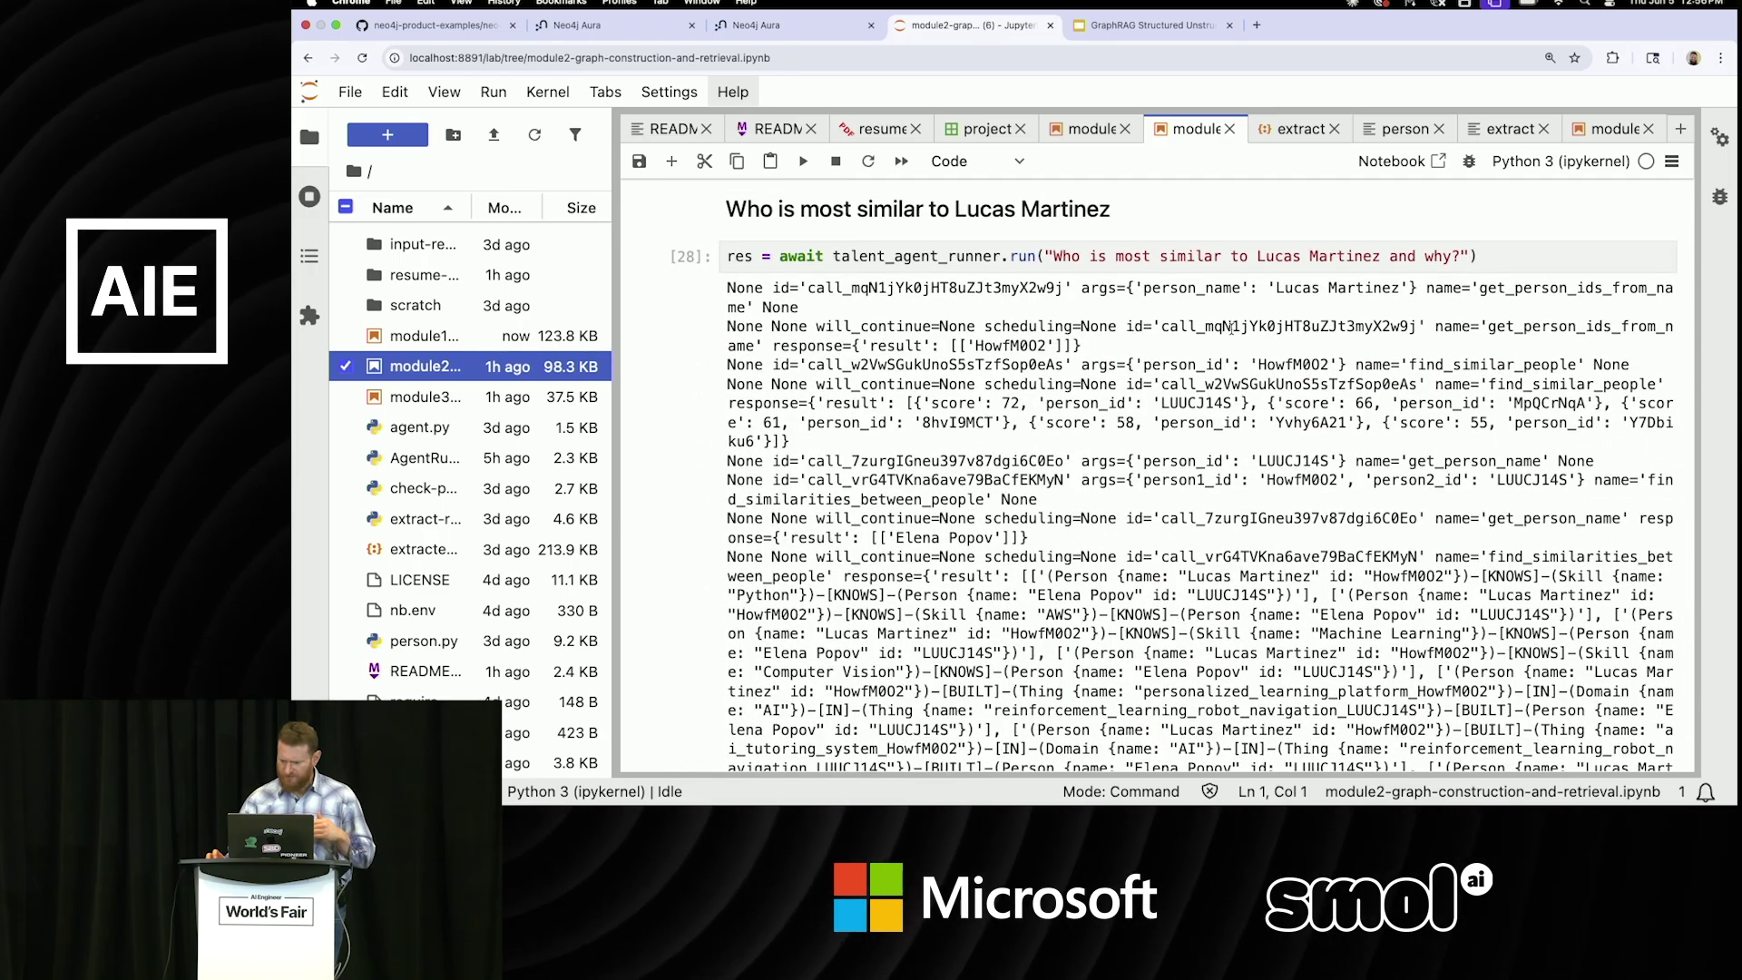
Scroll through talent_agent_runner output and the Markdown talent summary to the end_session cell.
{"action": "scroll", "scroll_direction": "down", "scroll_amount": 3}
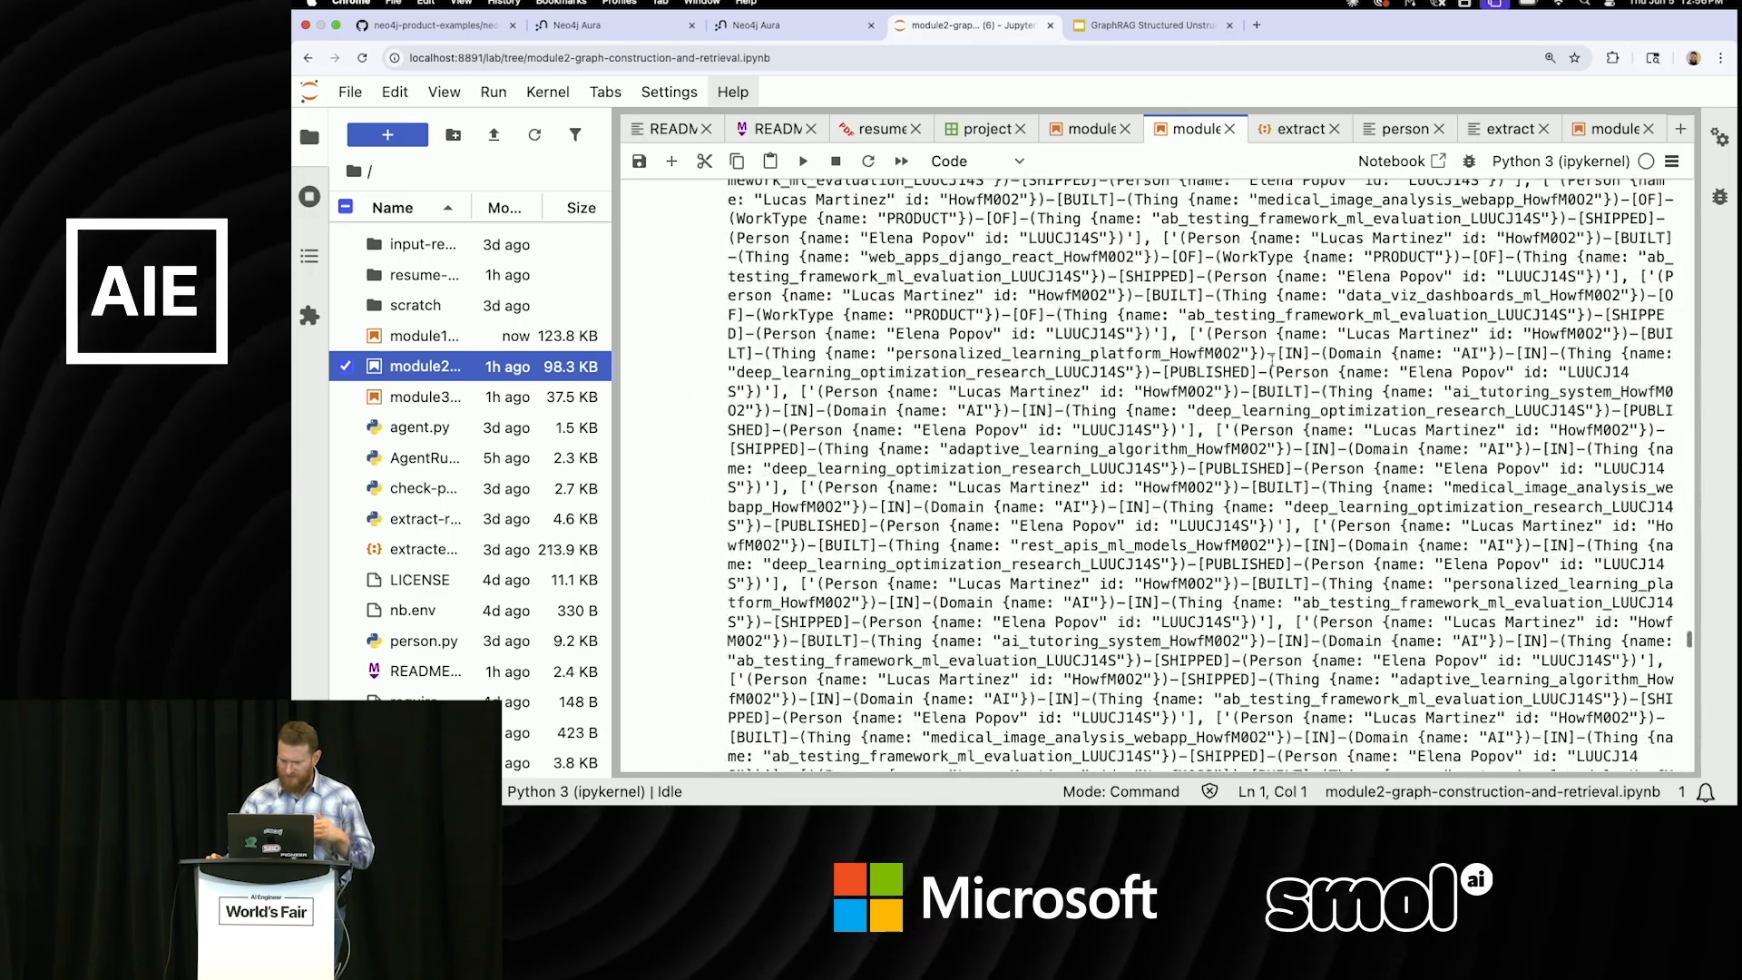
{"action": "scroll", "scroll_direction": "down", "scroll_amount": 3}
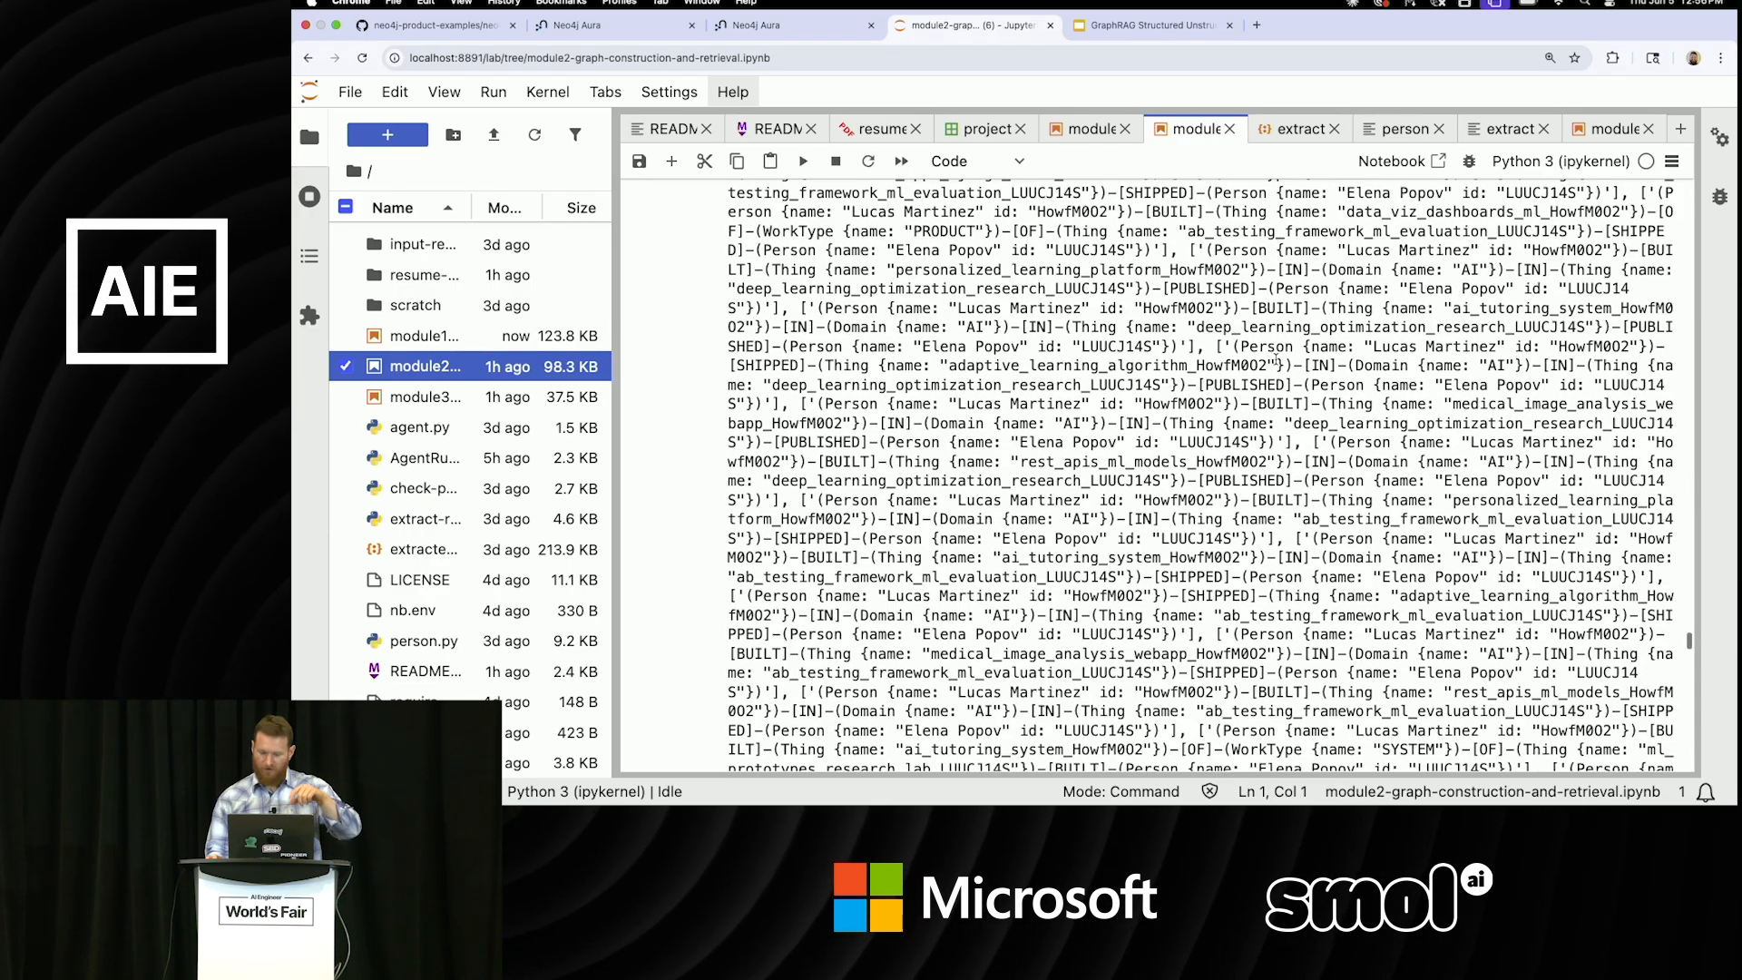
{"action": "scroll", "scroll_direction": "up", "scroll_amount": 3}
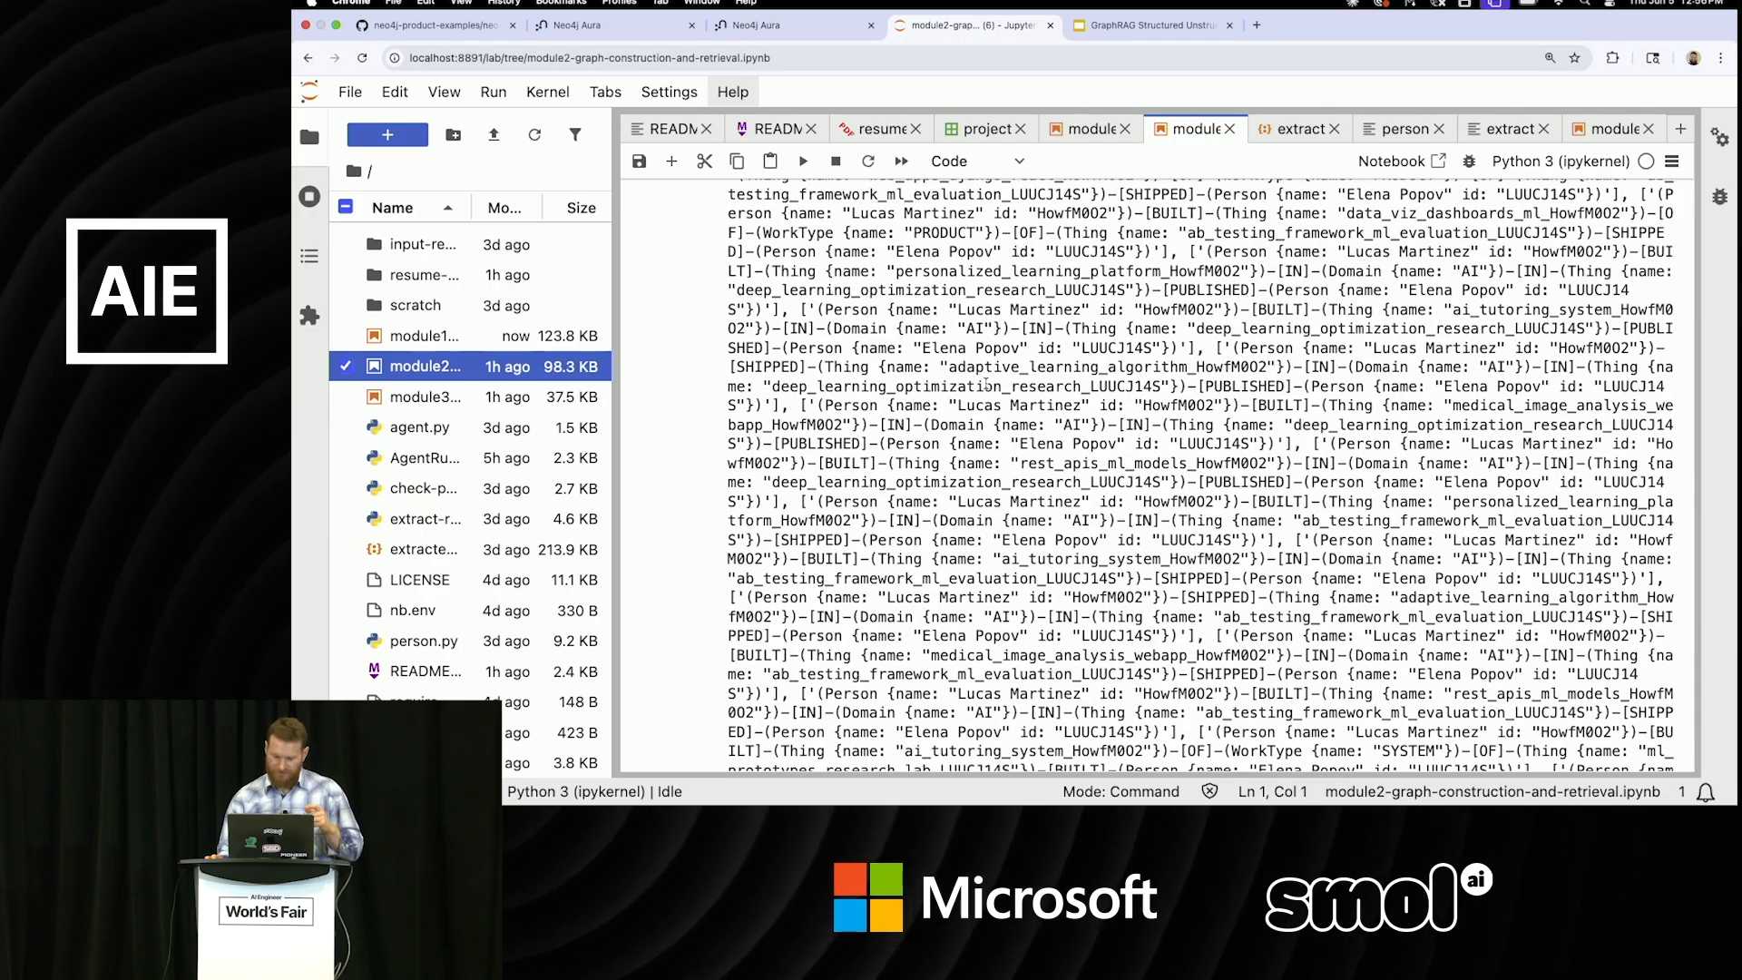
{"action": "scroll", "scroll_direction": "down", "scroll_amount": 3}
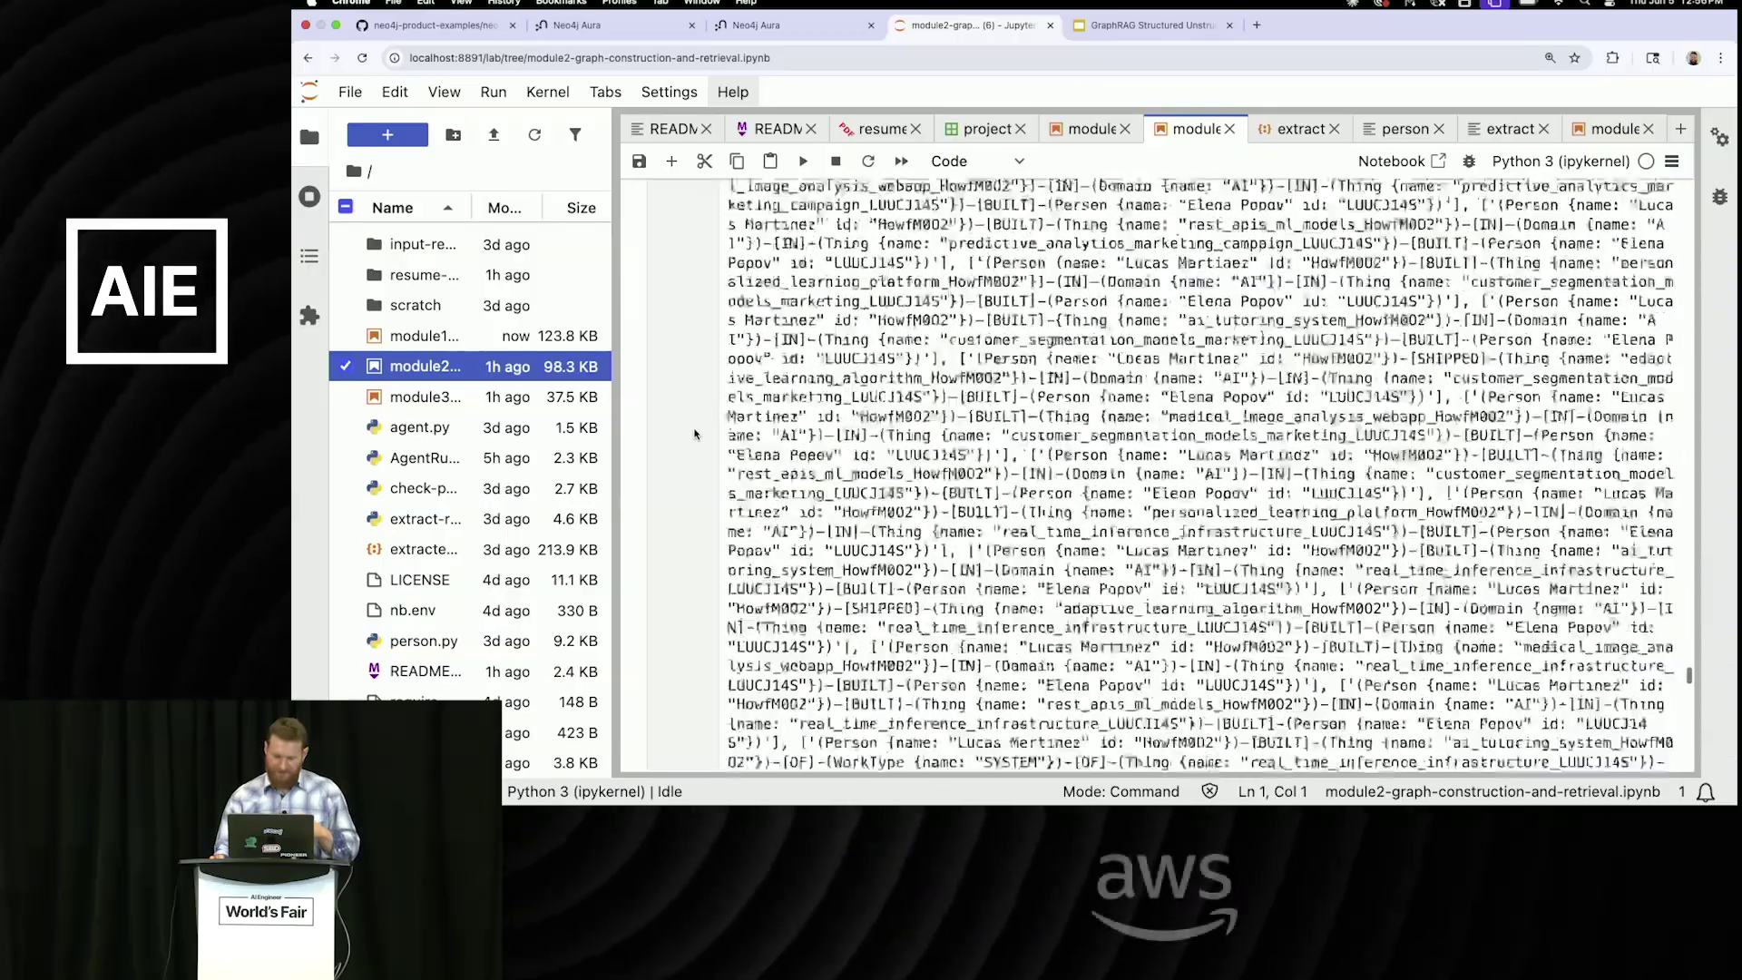
{"action": "scroll", "scroll_direction": "down", "scroll_amount": 3}
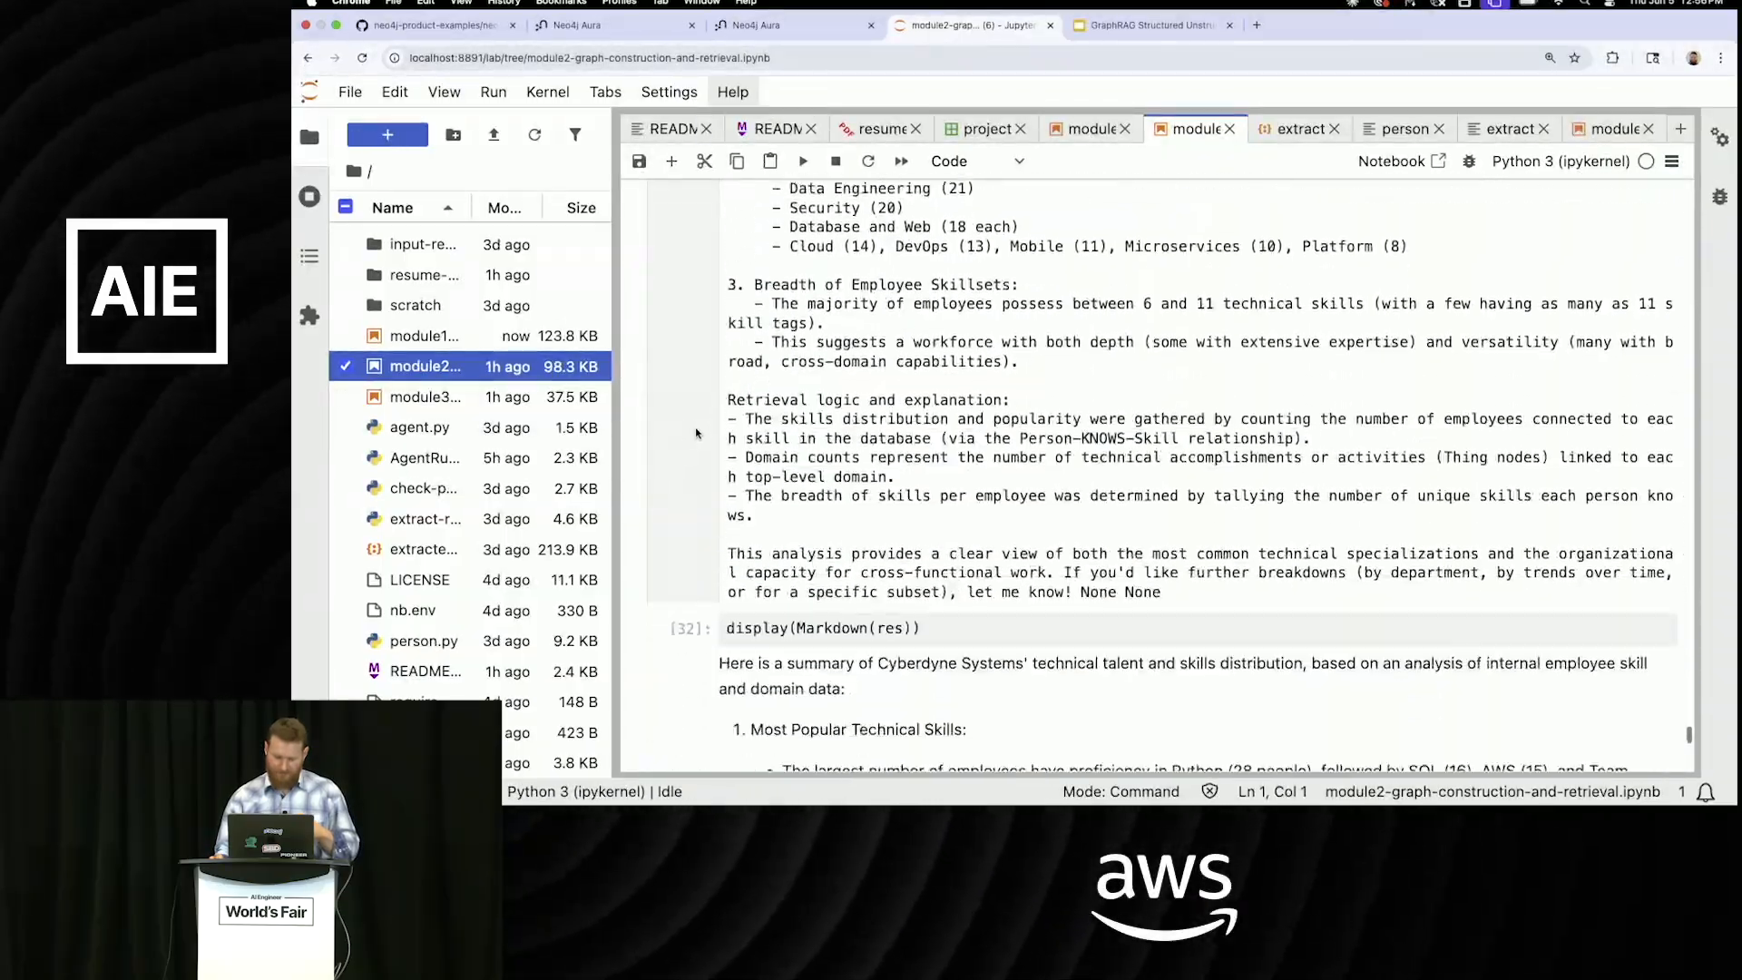
{"action": "scroll", "scroll_direction": "down", "scroll_amount": 3}
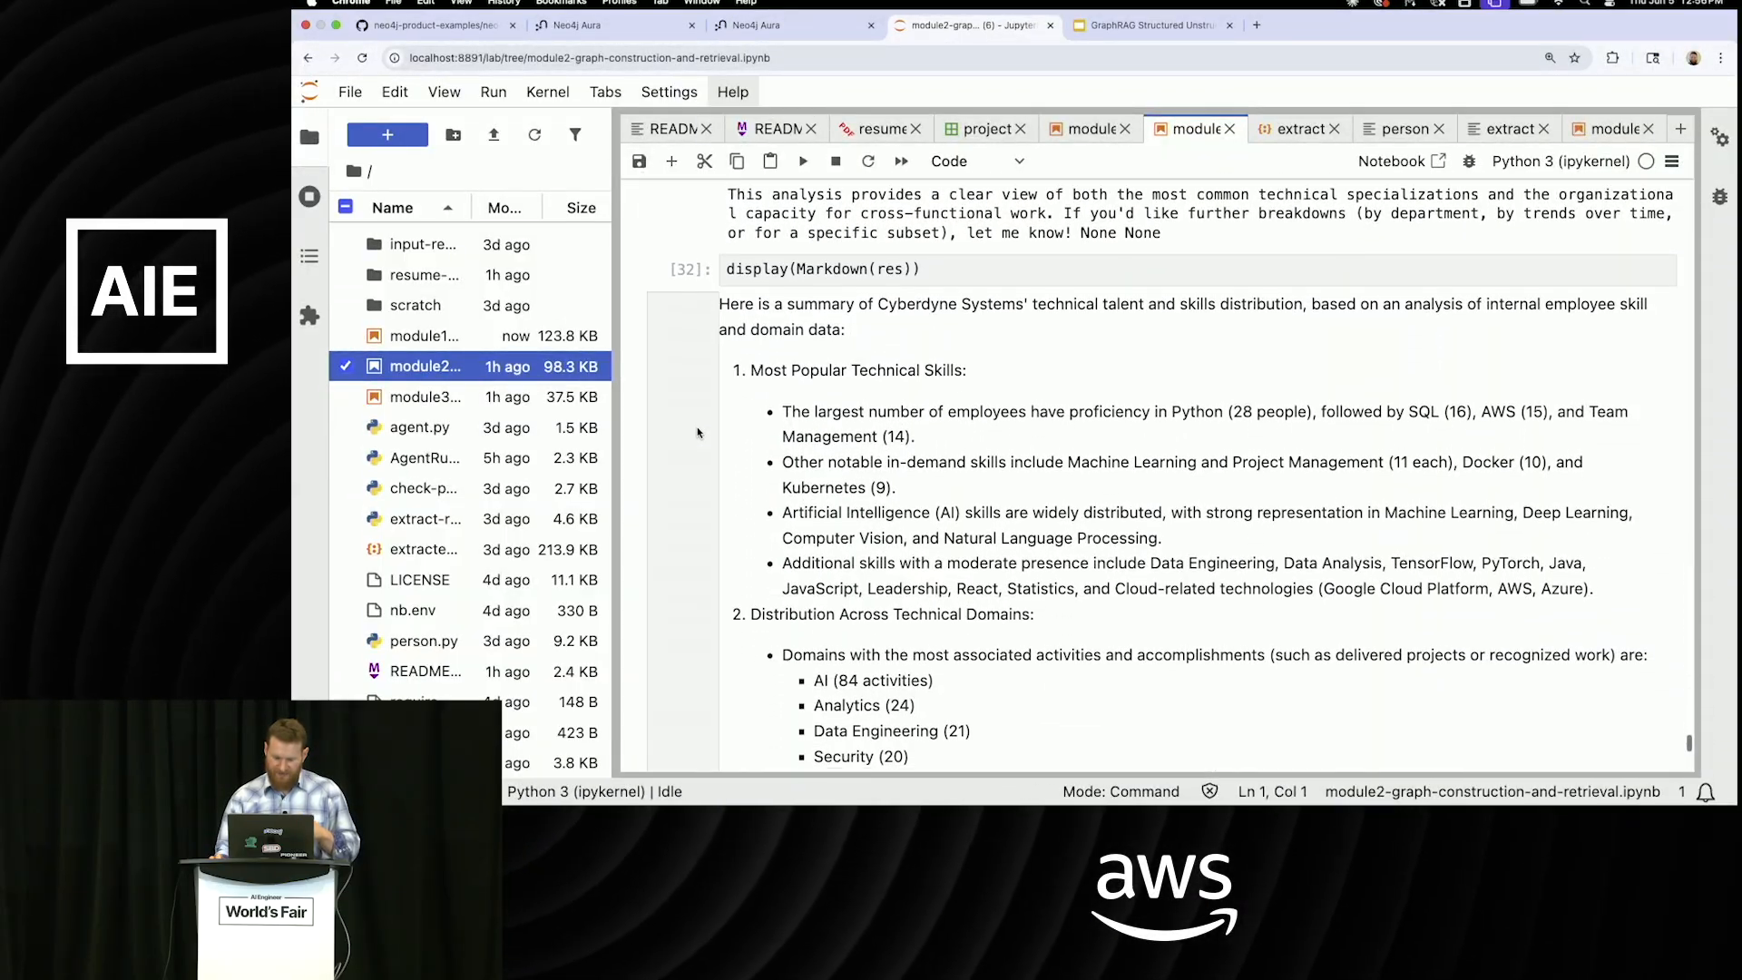
{"action": "scroll", "scroll_direction": "down", "scroll_amount": 3}
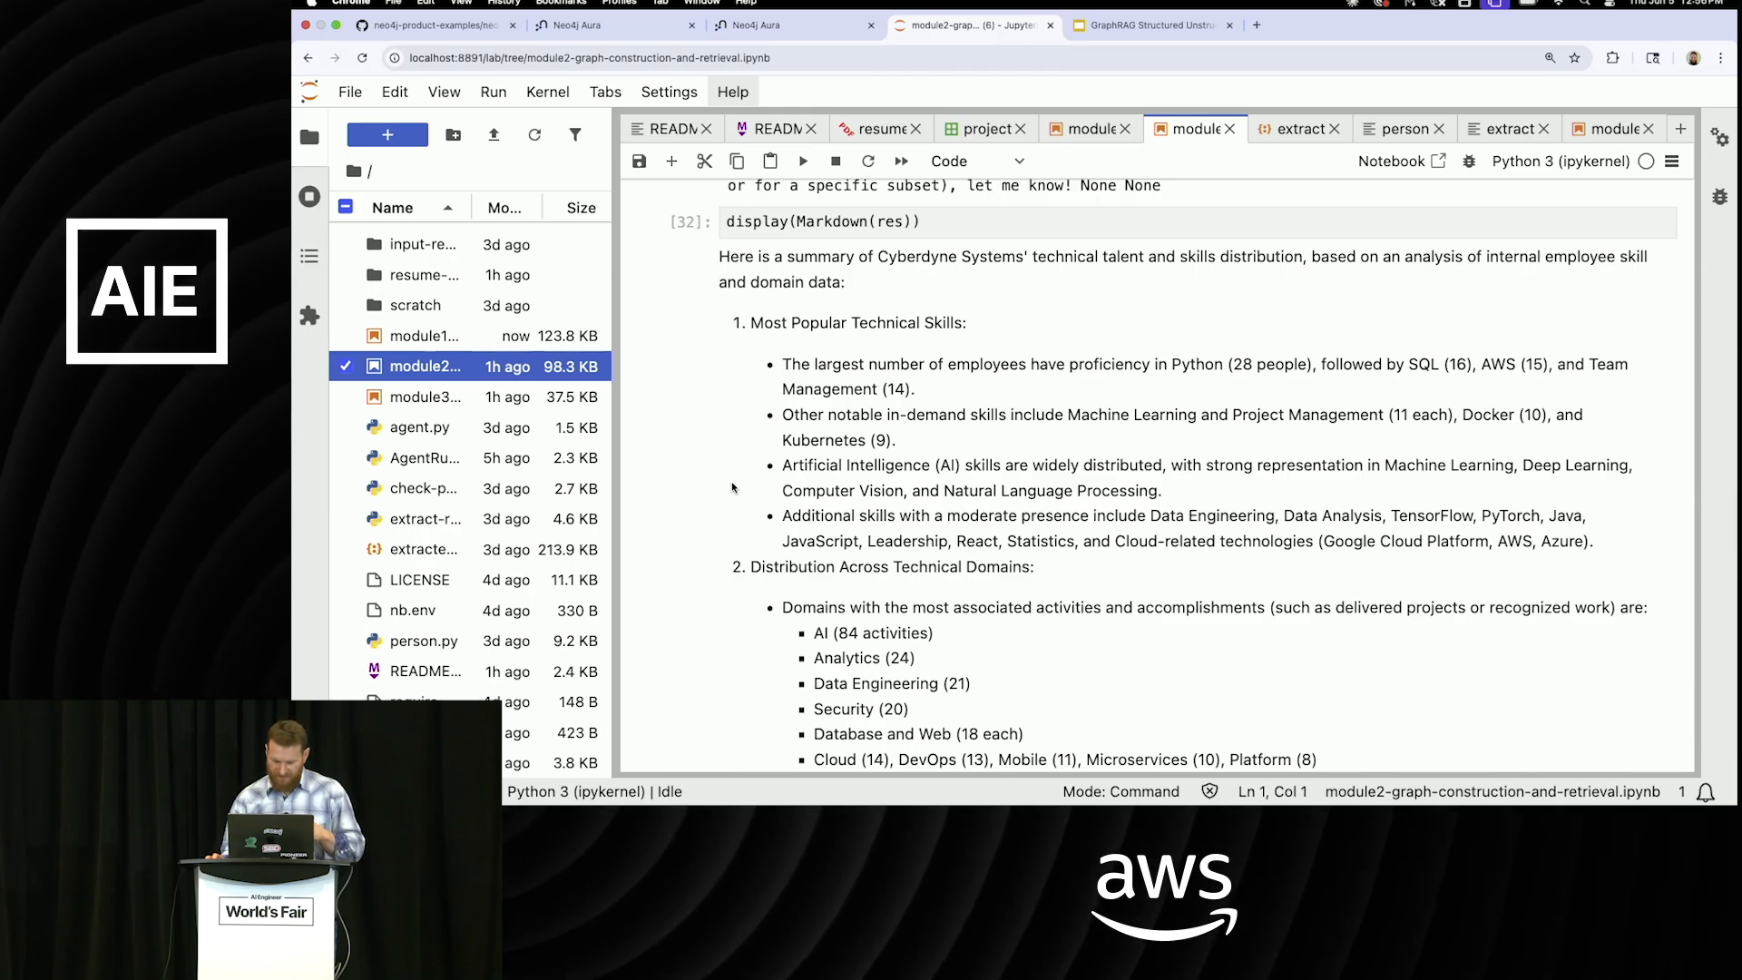
{"action": "scroll", "scroll_direction": "down", "scroll_amount": 3}
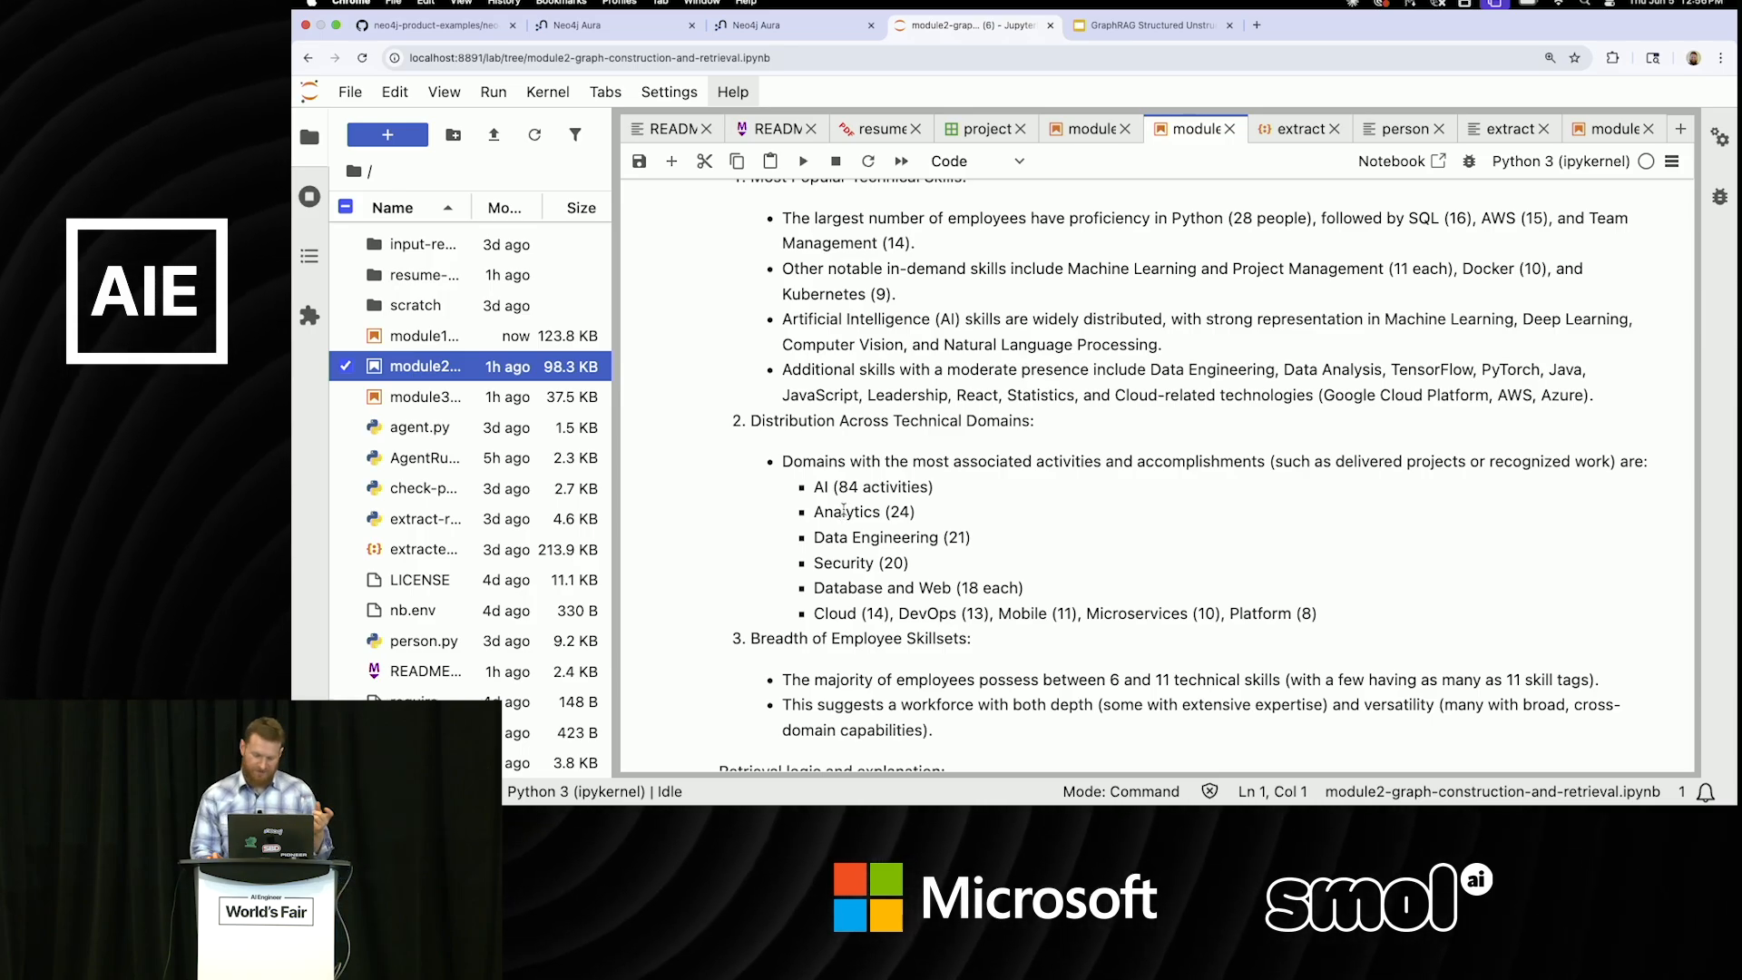
{"action": "scroll", "scroll_direction": "down", "scroll_amount": 3}
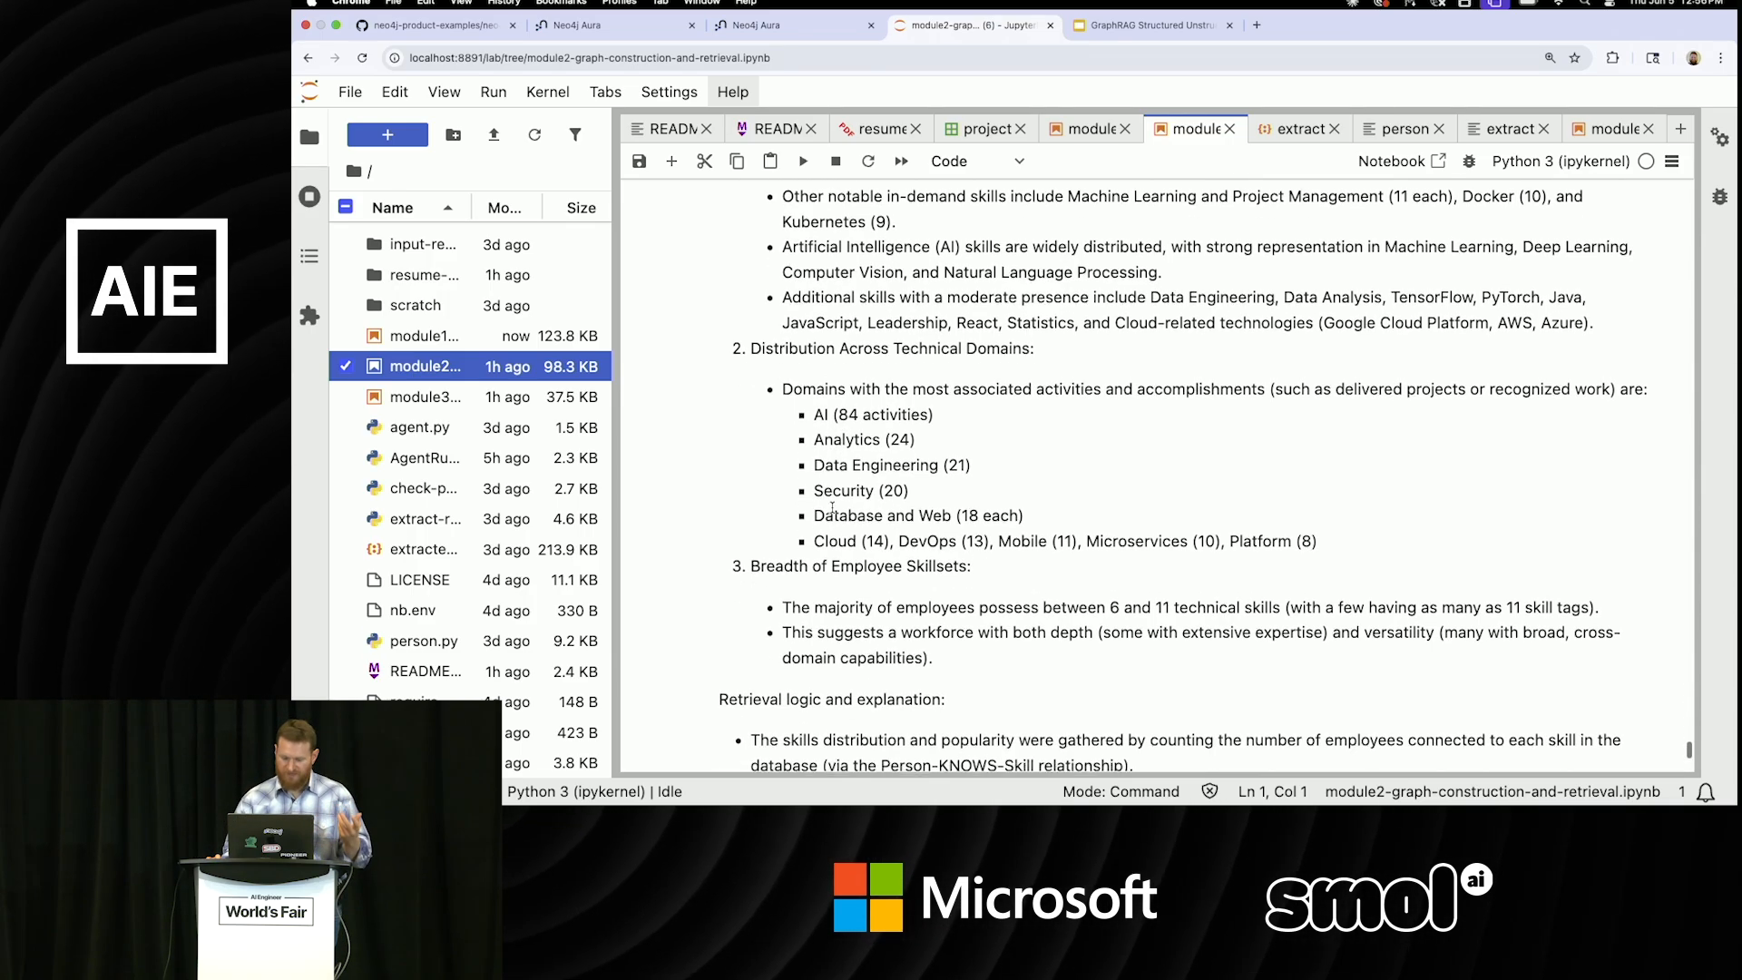
{"action": "scroll", "scroll_direction": "down", "scroll_amount": 3}
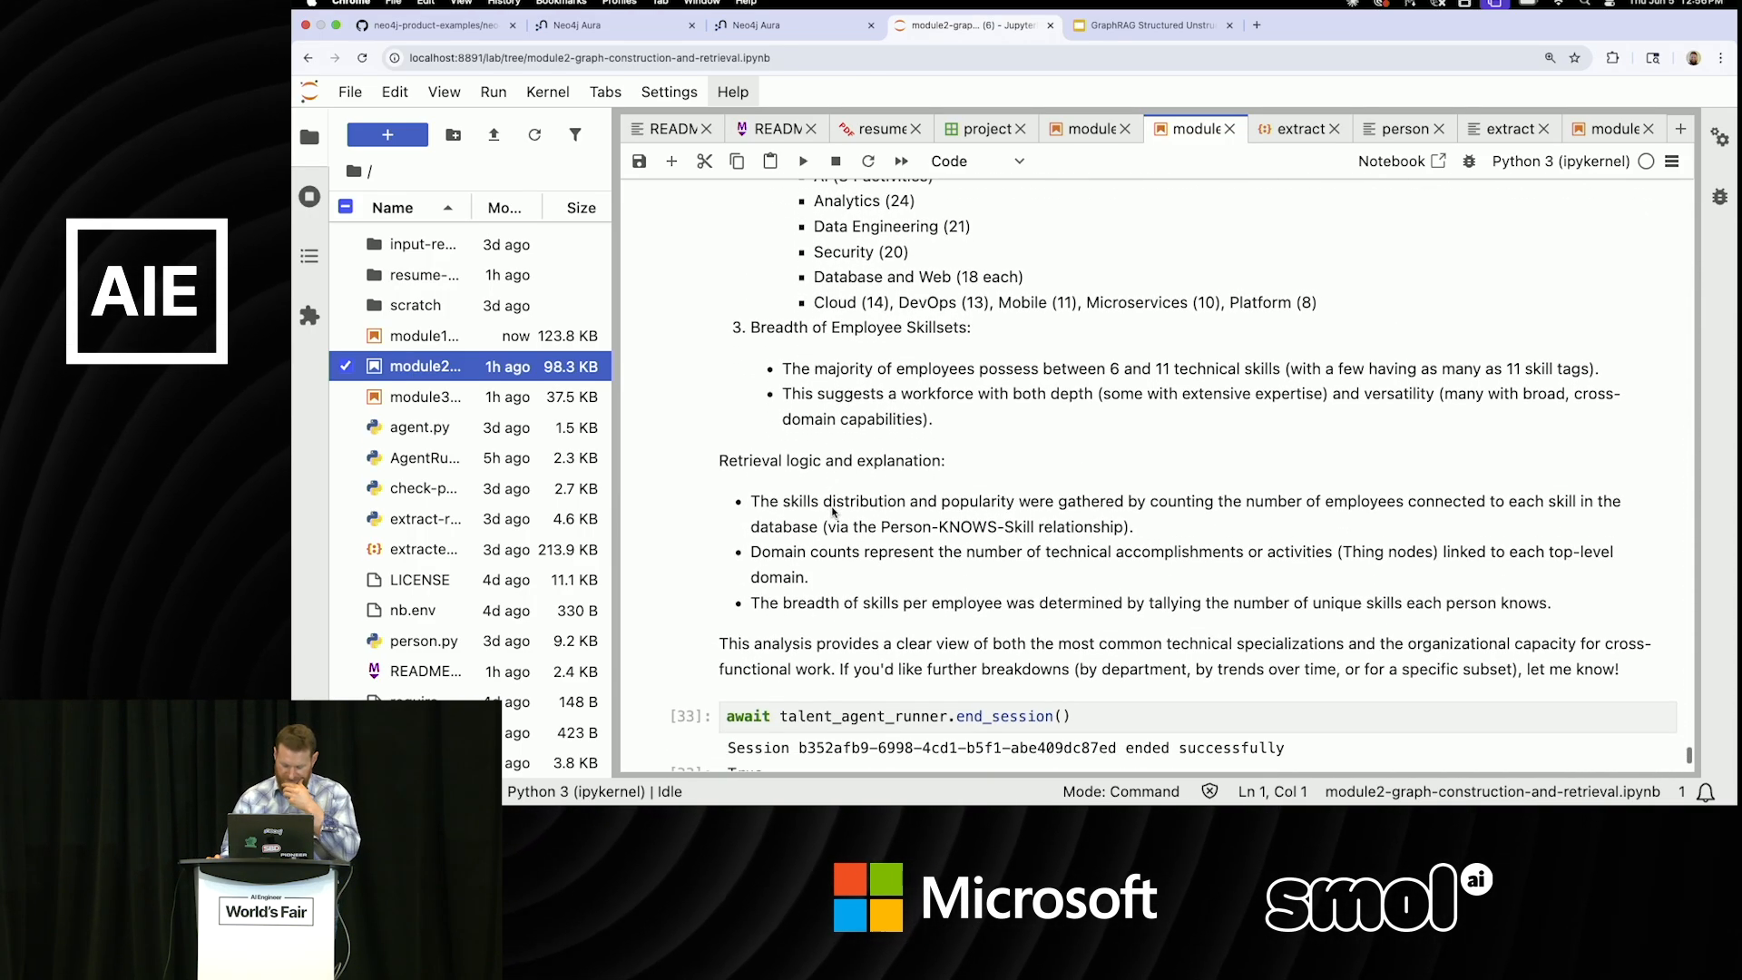
{"action": "scroll", "scroll_direction": "down", "scroll_amount": 3}
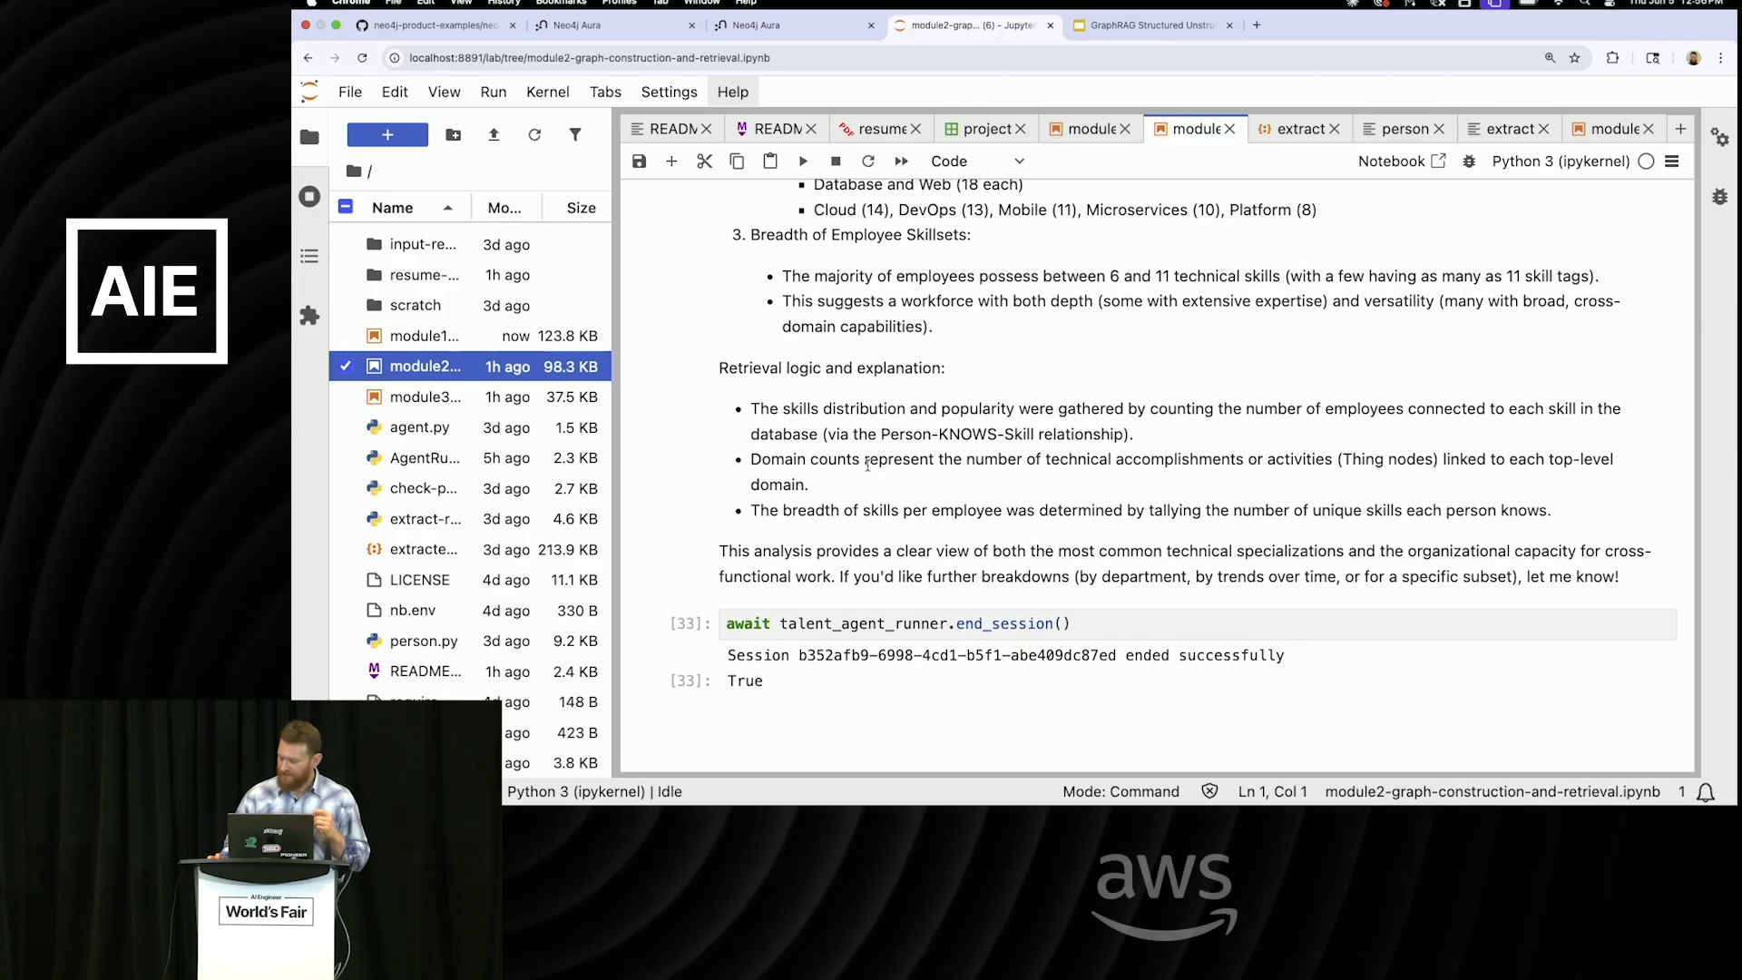
{"action": "mouse_move", "coordinate": [866, 475]}
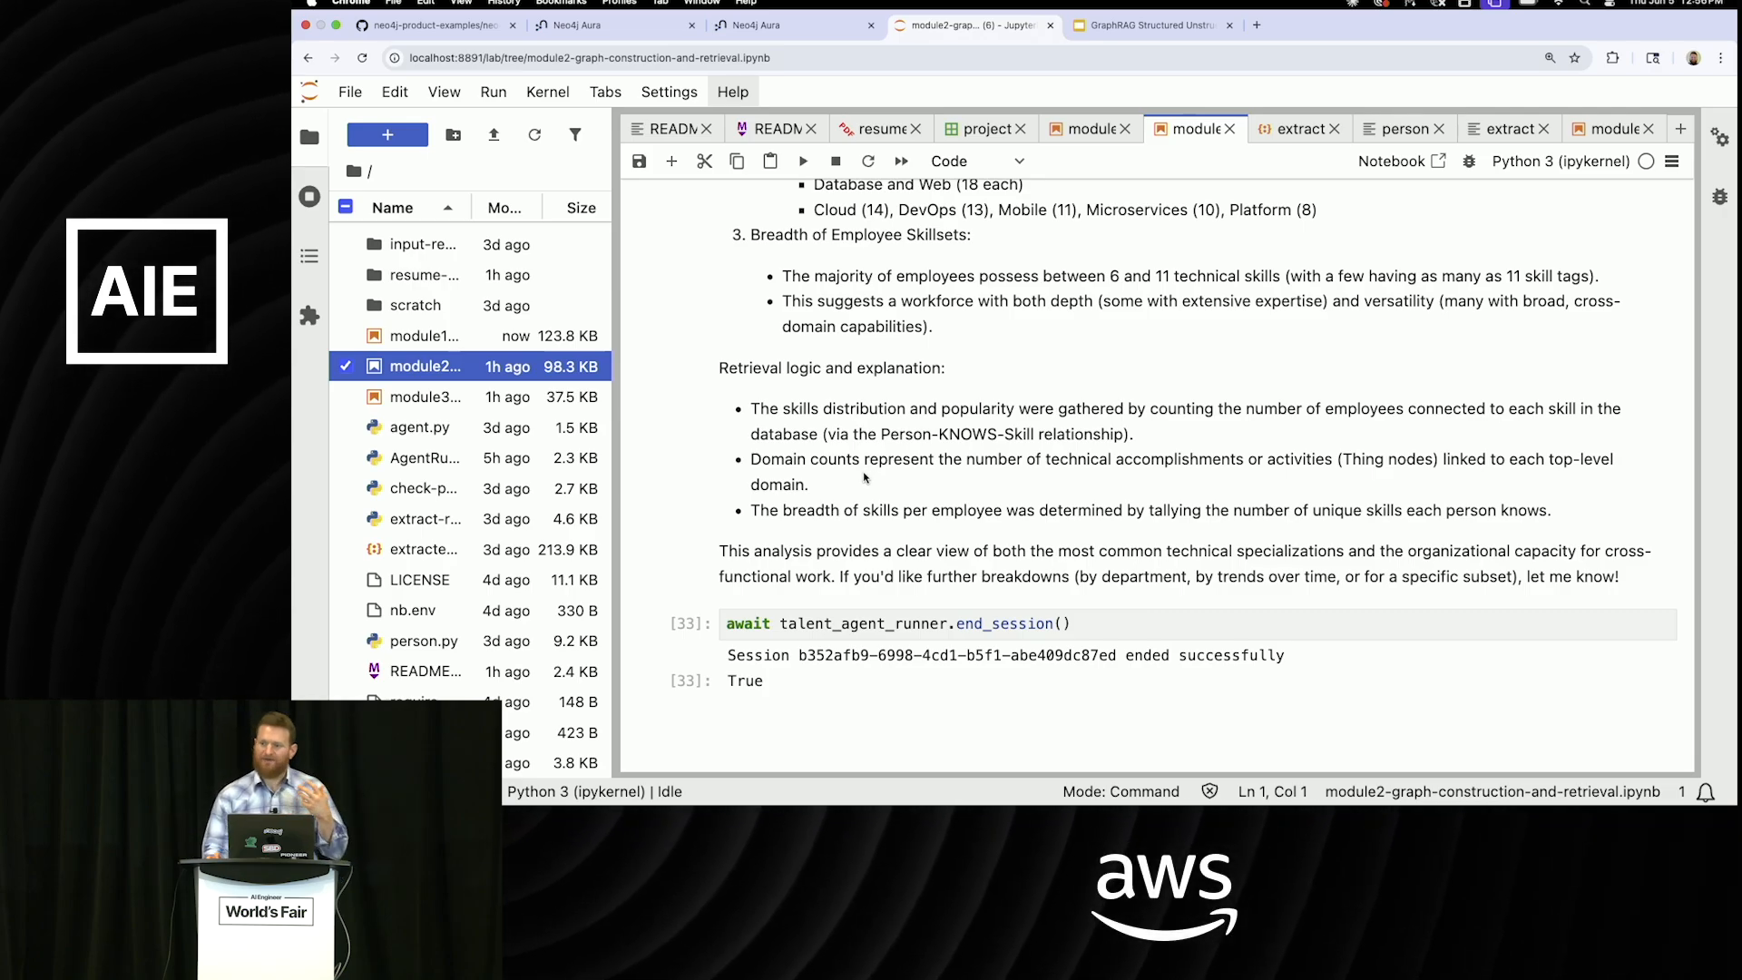
{"action": "mouse_move", "coordinate": [902, 321]}
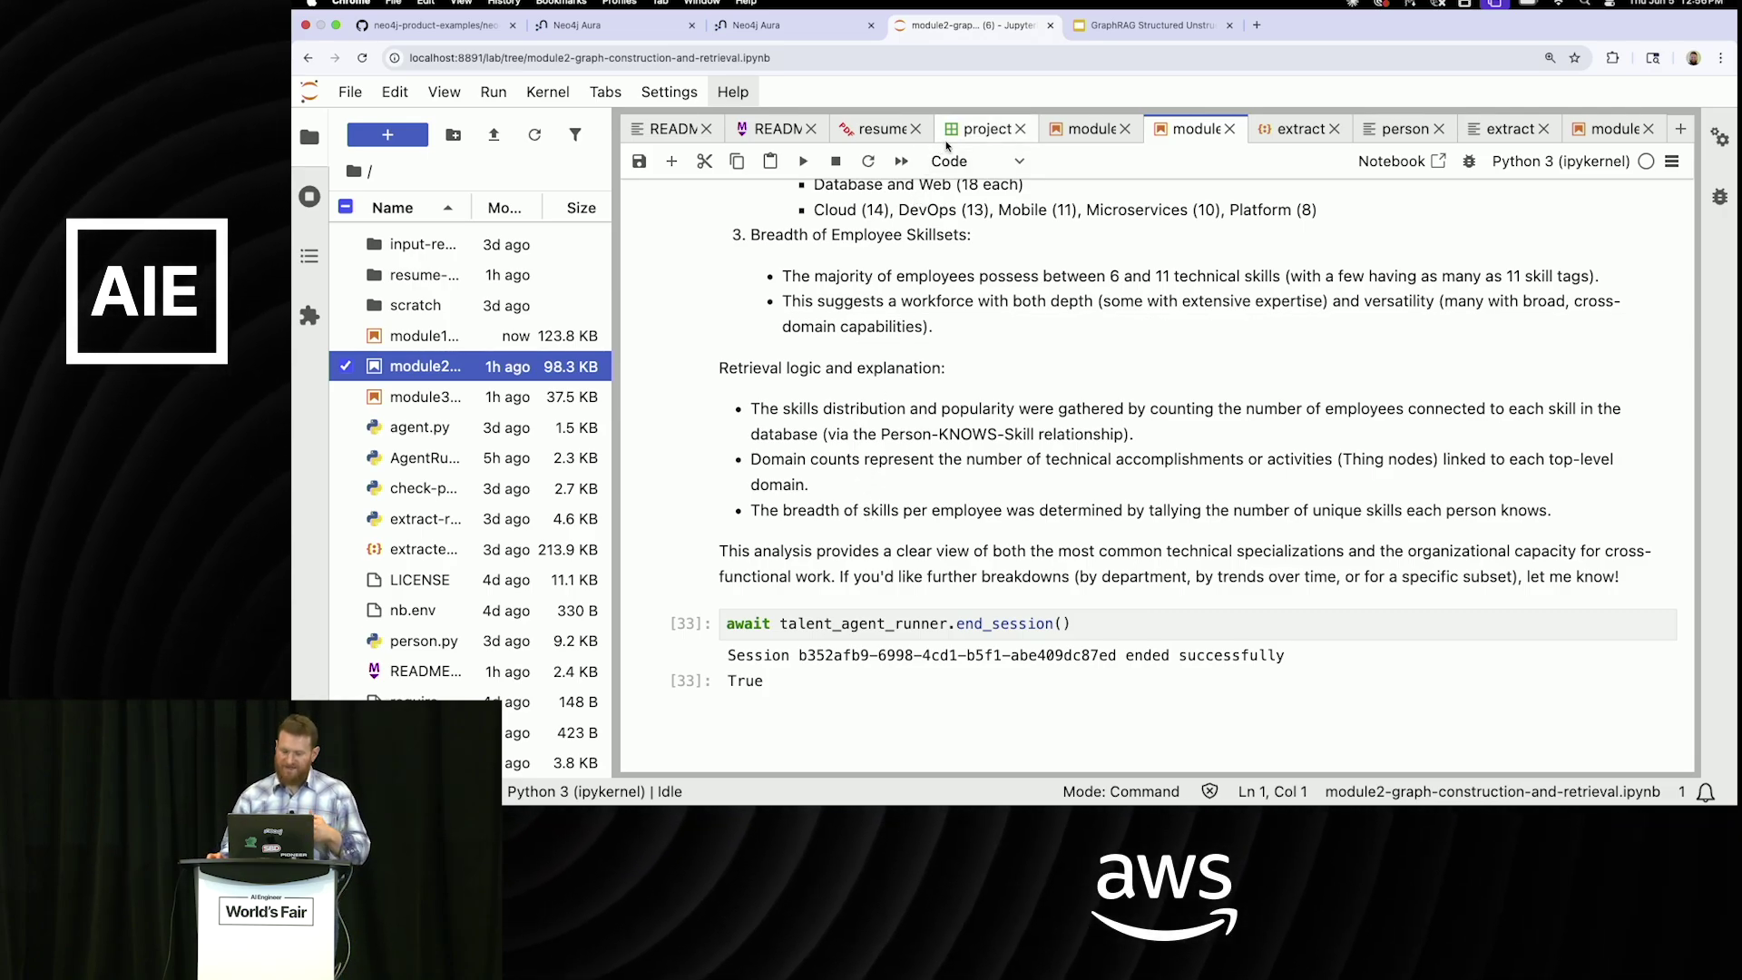
{"action": "mouse_move", "coordinate": [984, 128]}
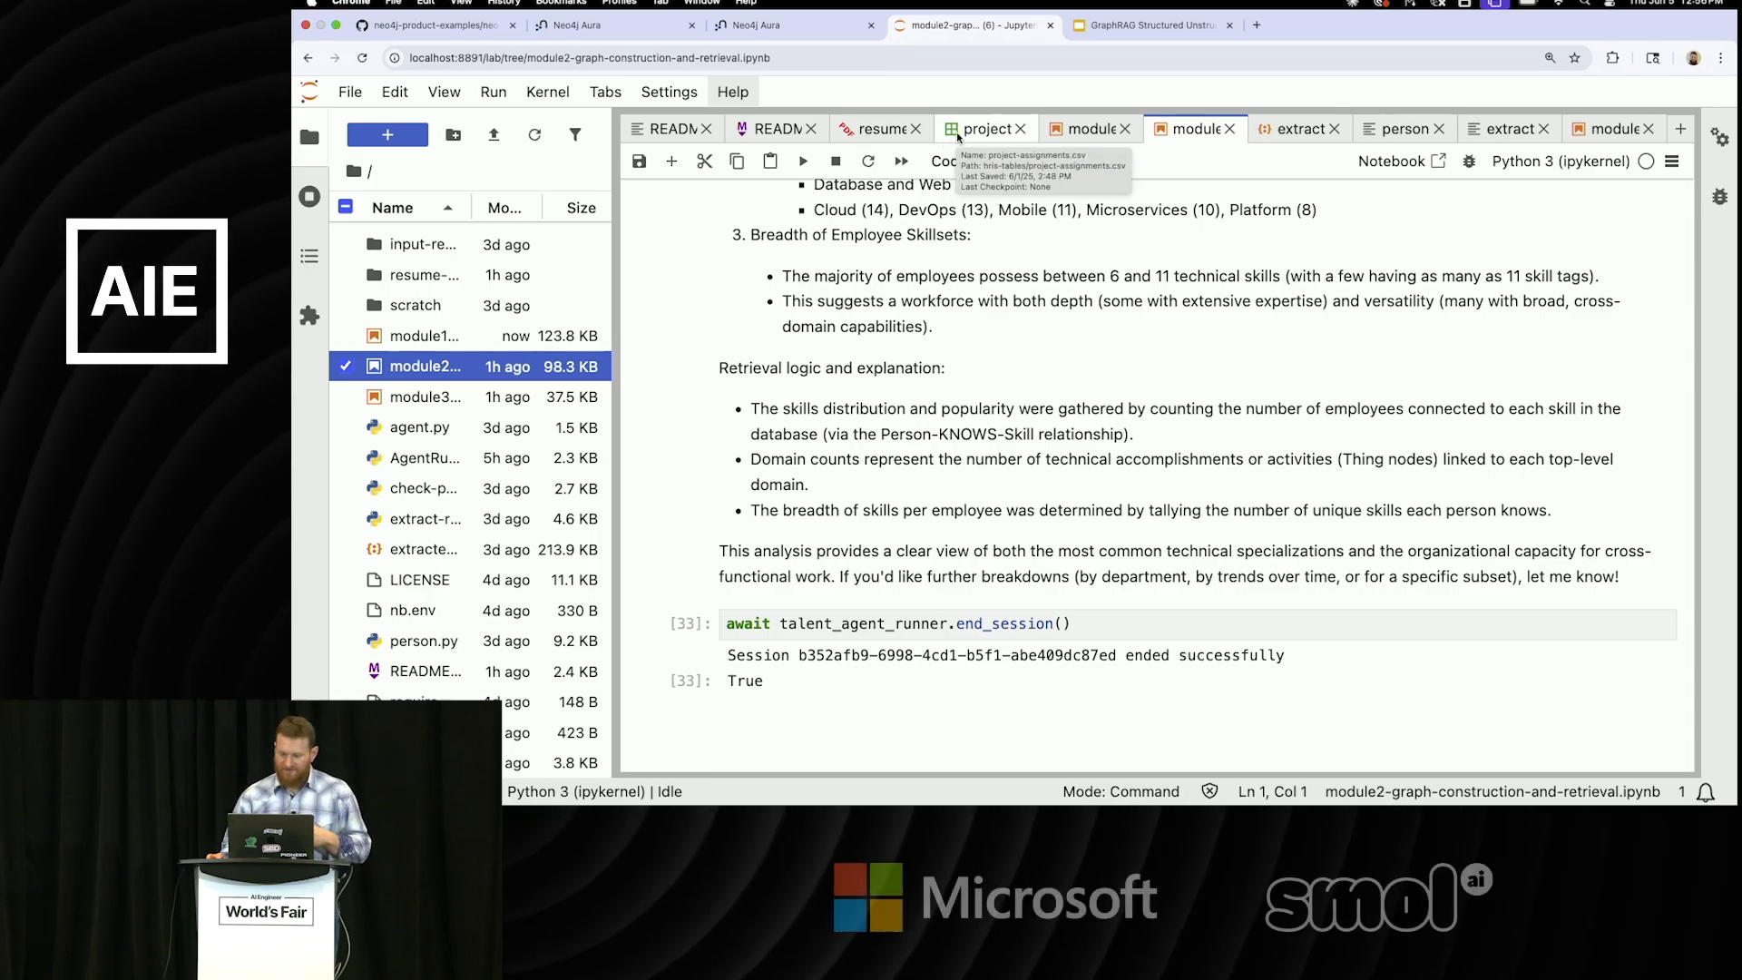
{"action": "left_click", "coordinate": [985, 128]}
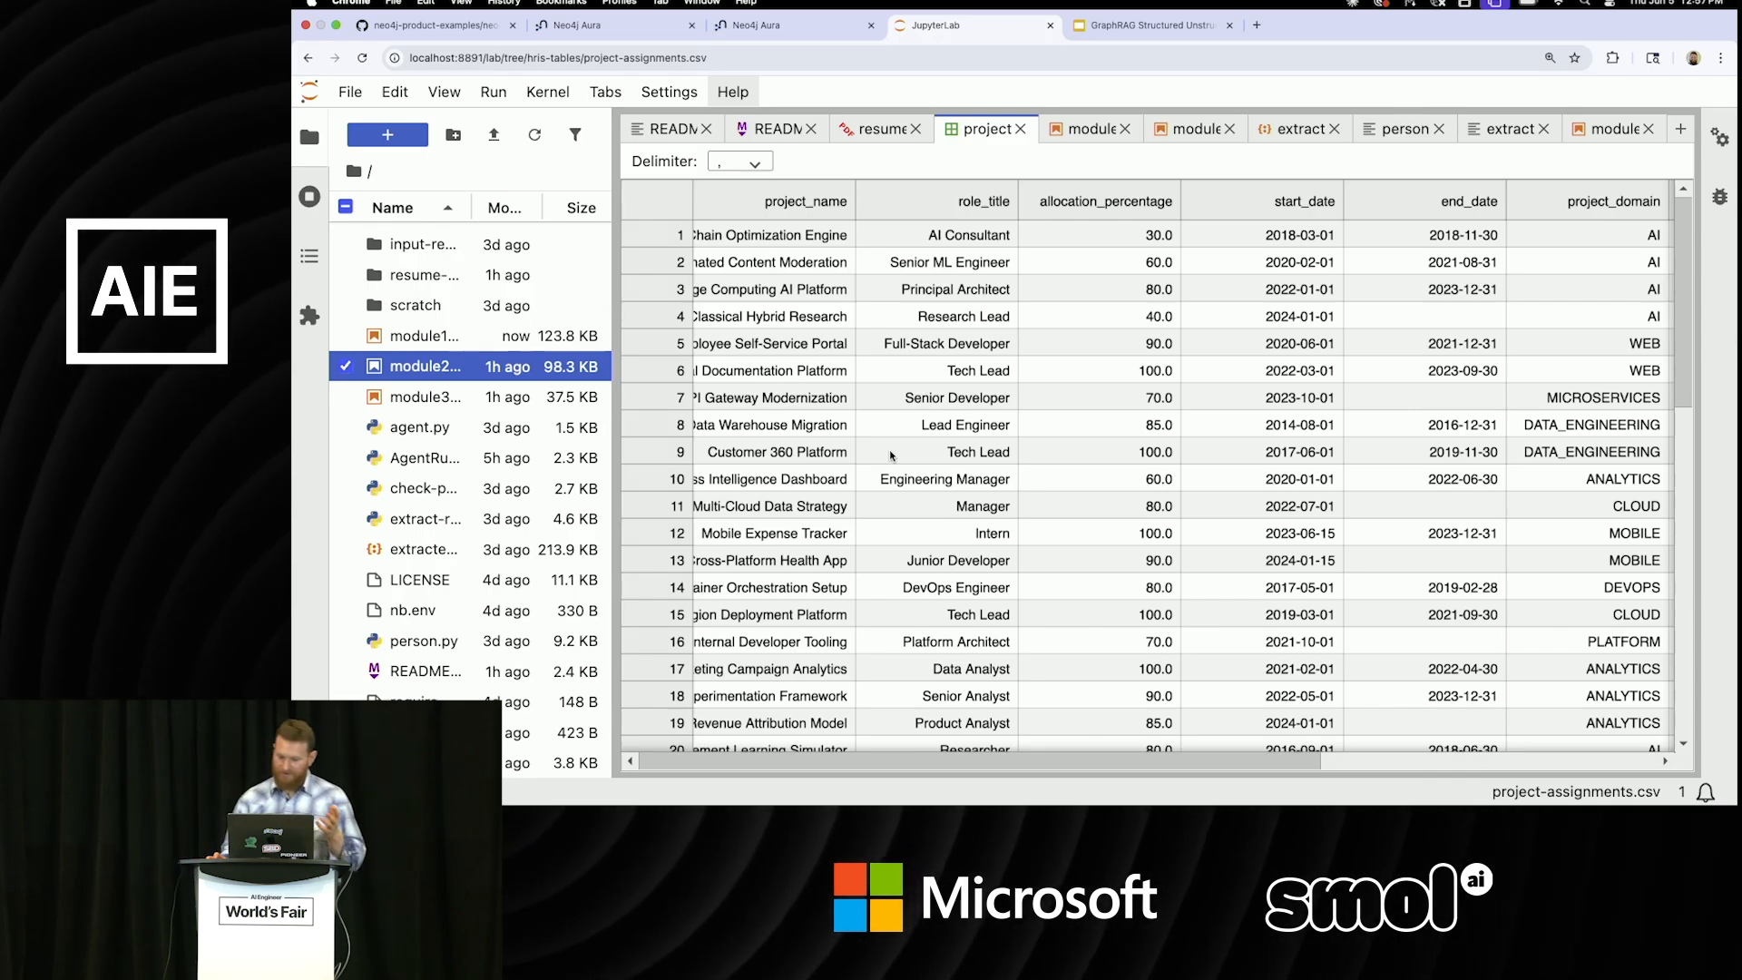
{"action": "mouse_move", "coordinate": [847, 276]}
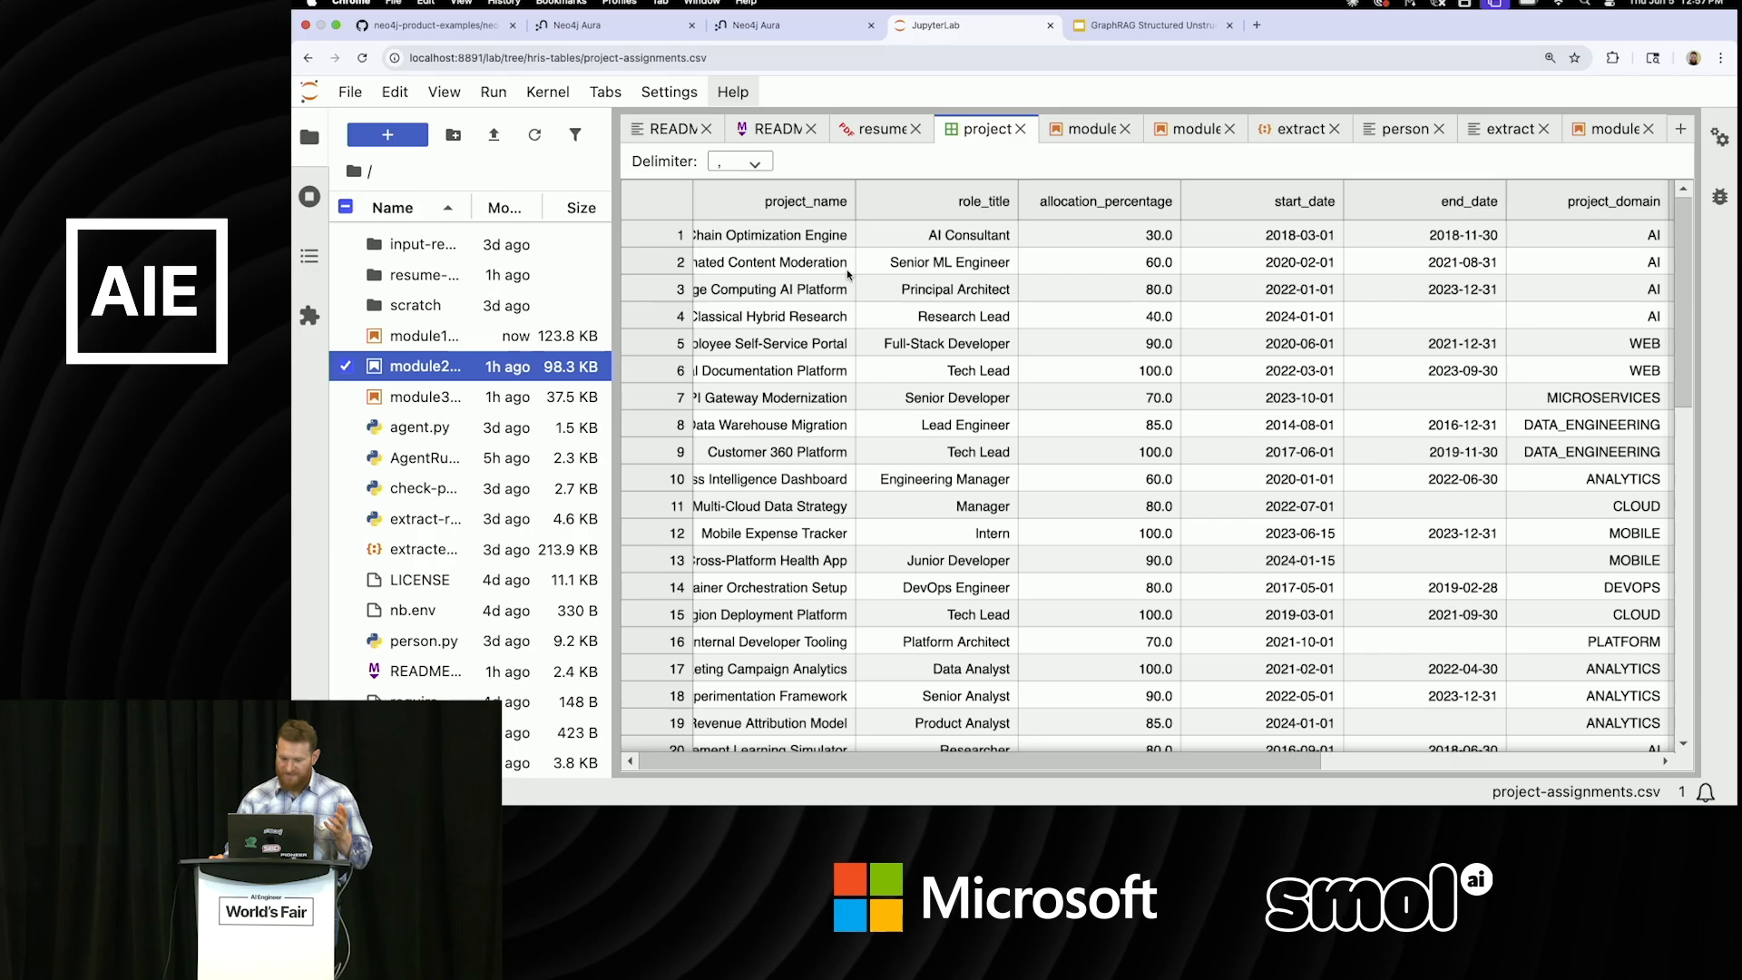
{"action": "mouse_move", "coordinate": [1130, 308]}
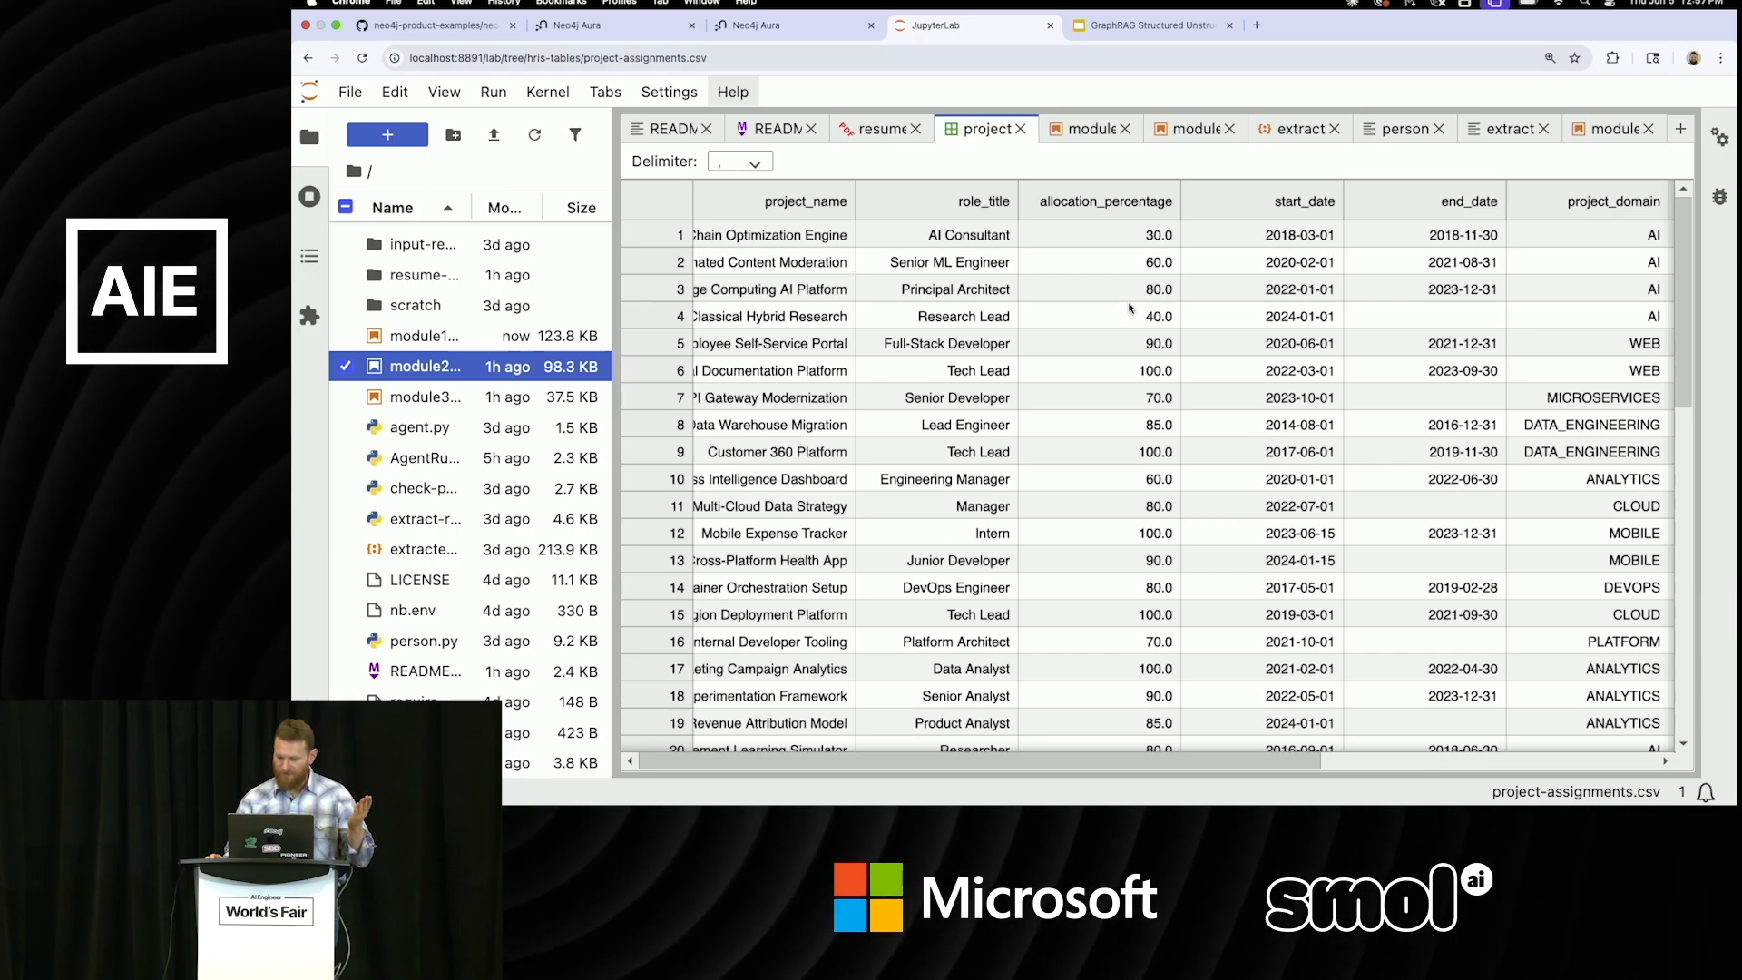
{"action": "scroll", "scroll_direction": "right", "scroll_amount": 3}
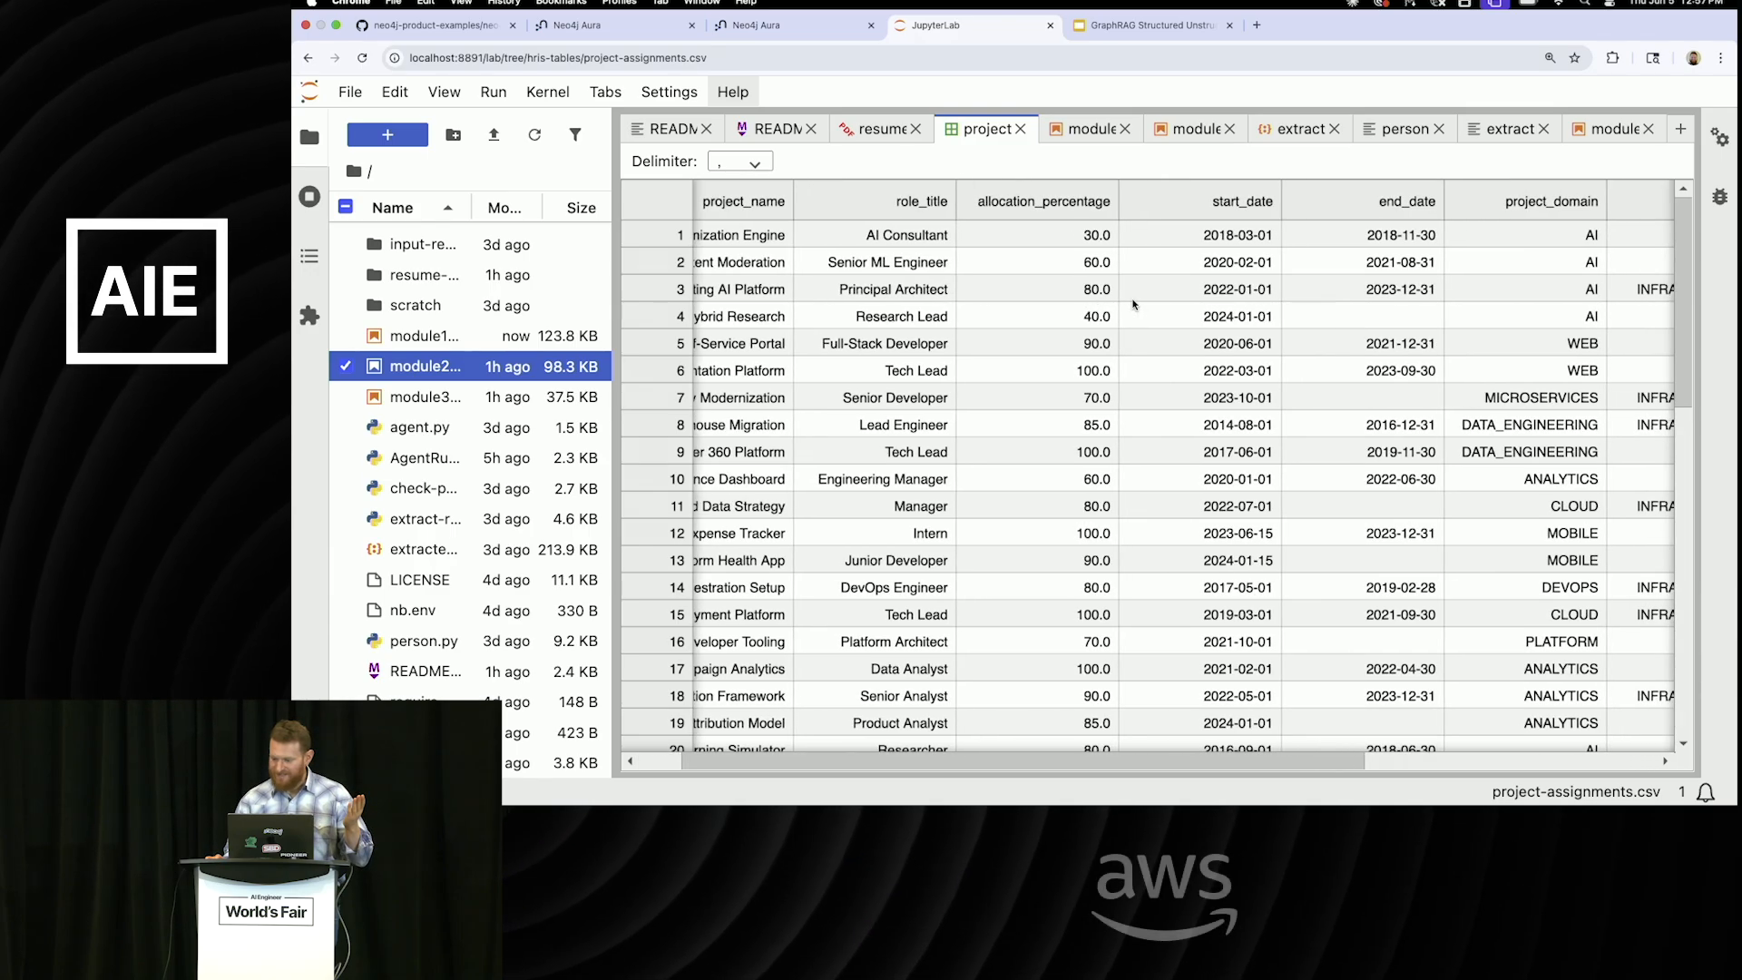
{"action": "scroll", "scroll_direction": "right", "scroll_amount": 3}
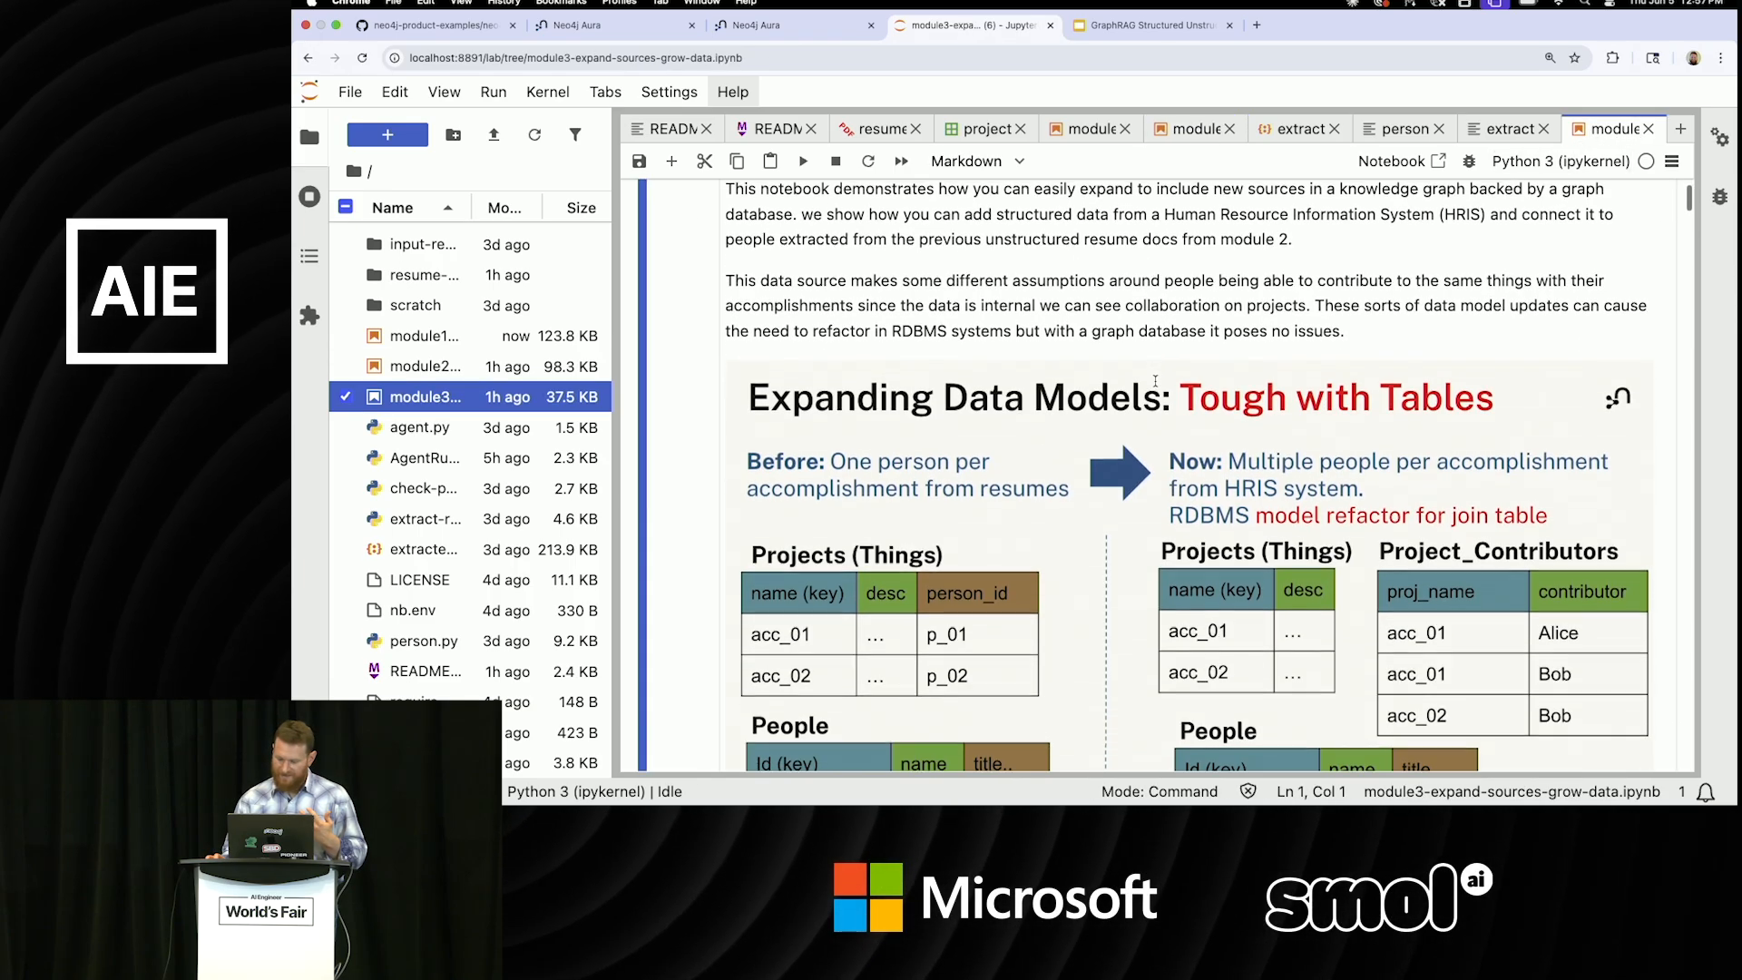
Scroll the module 3 notebook past the data model diagrams to the project-assignments CSV table preview.
{"action": "scroll", "scroll_direction": "down", "scroll_amount": 3}
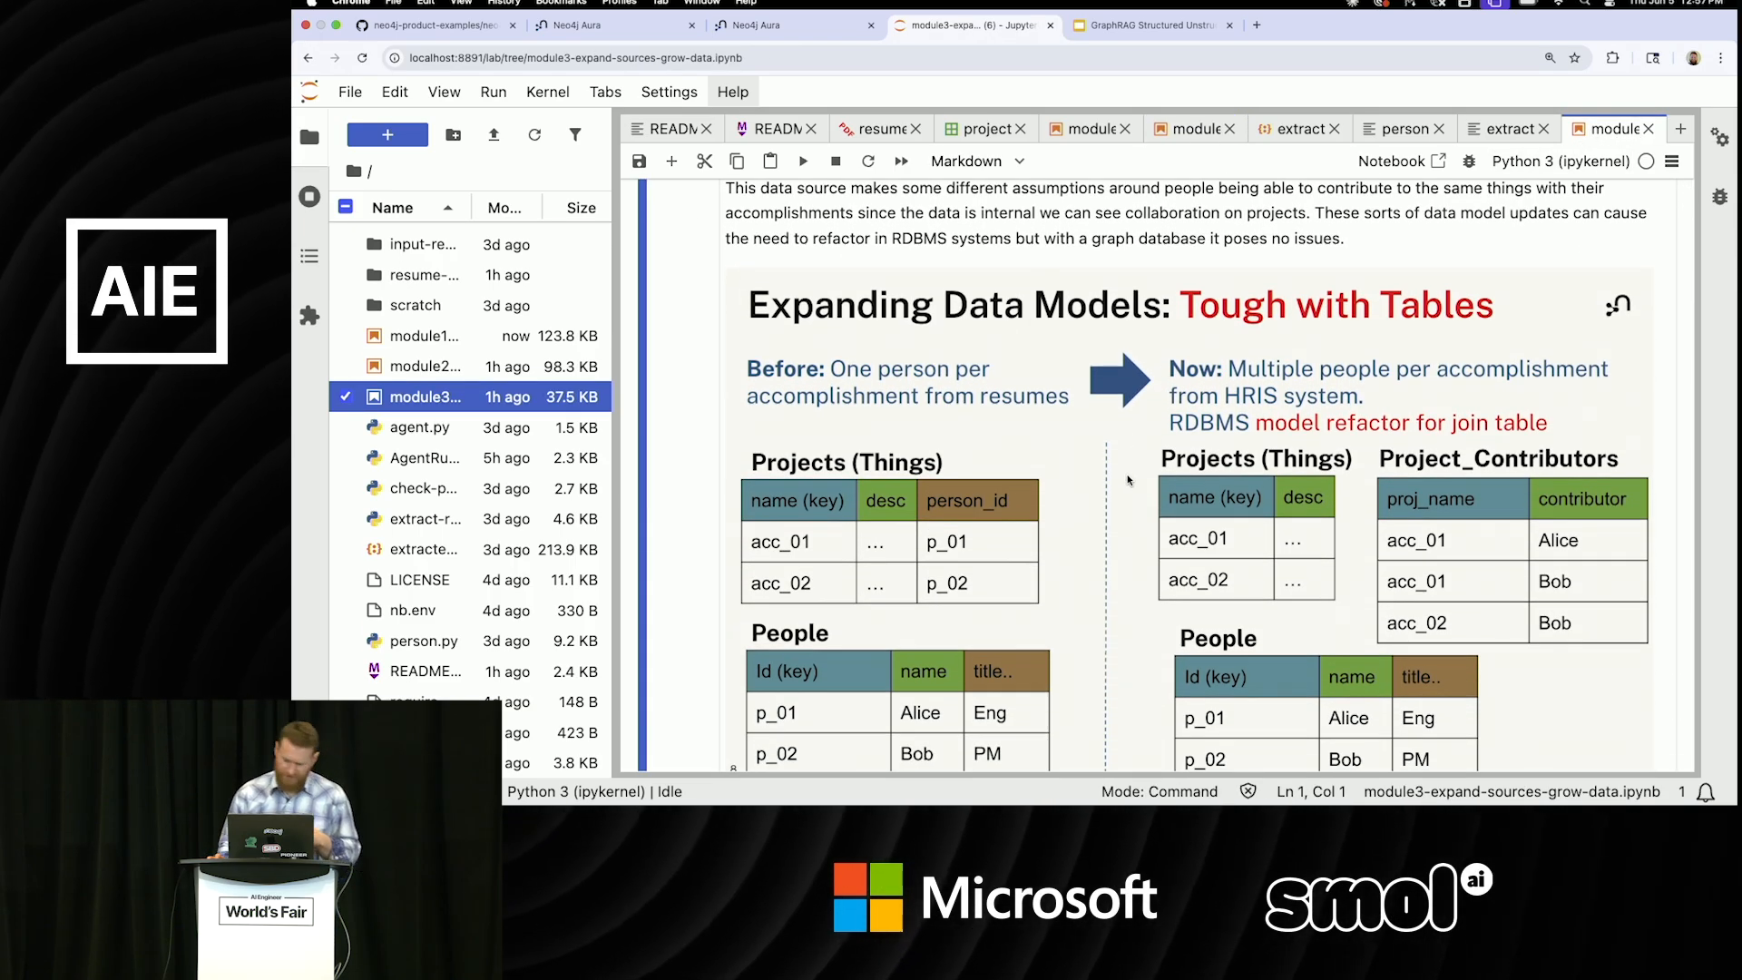
{"action": "mouse_move", "coordinate": [1117, 506]}
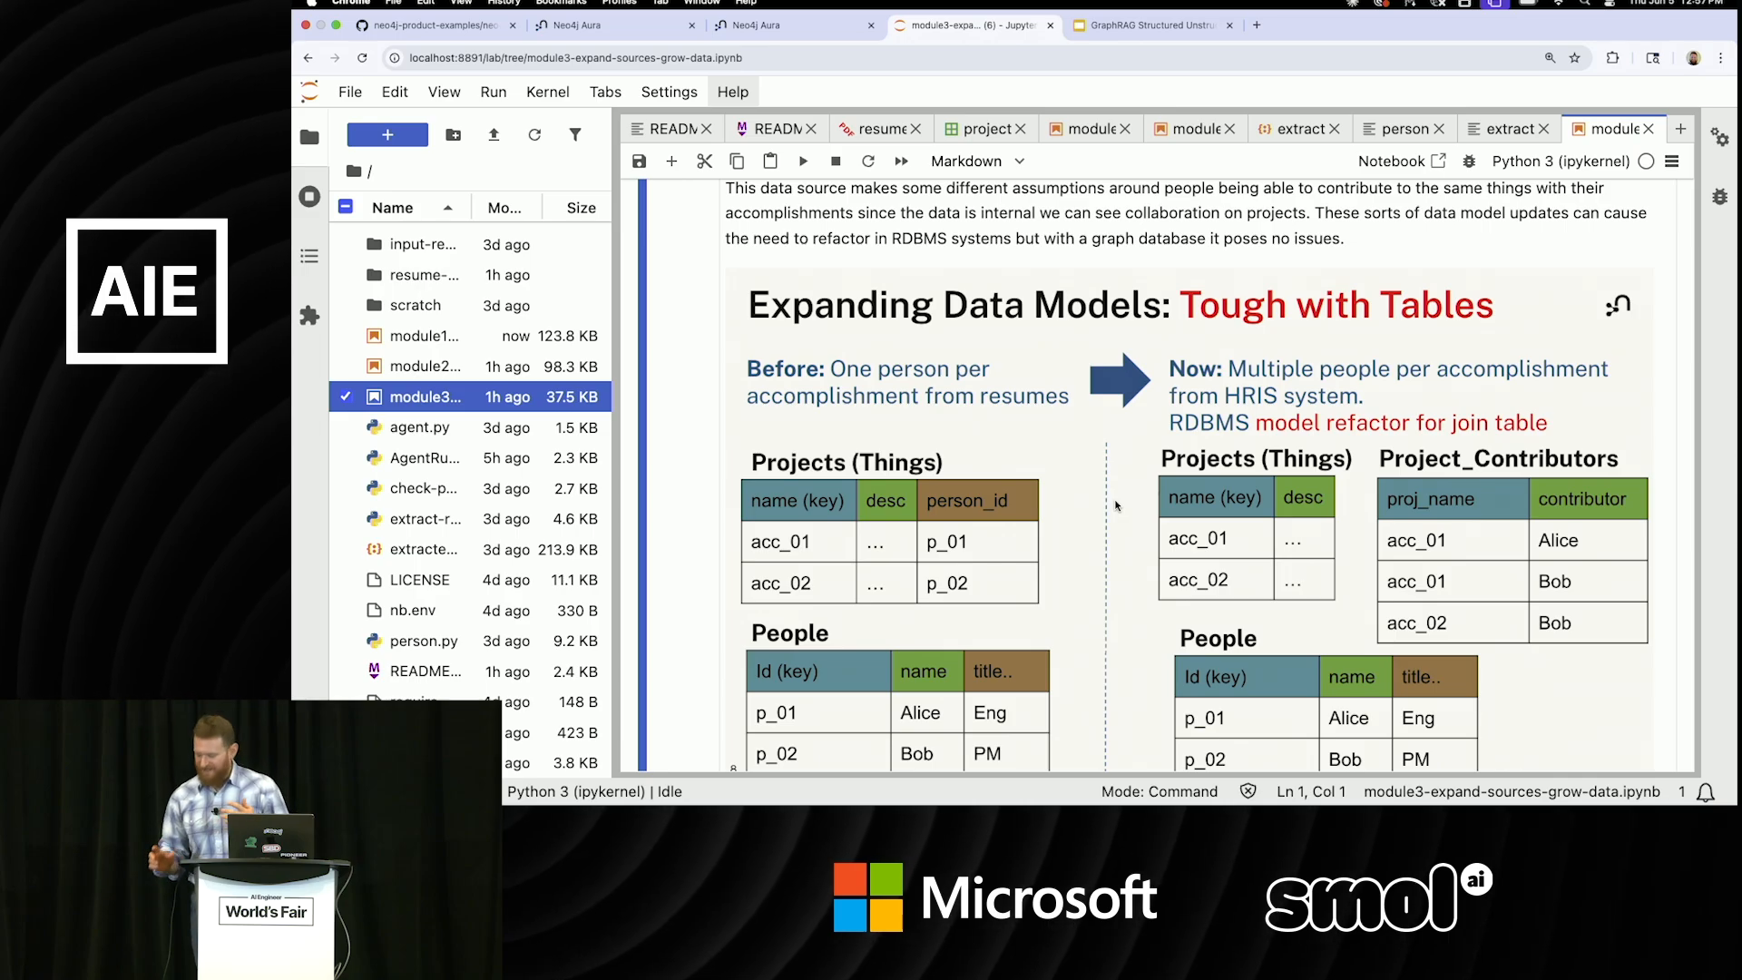
{"action": "scroll", "scroll_direction": "up", "scroll_amount": 3}
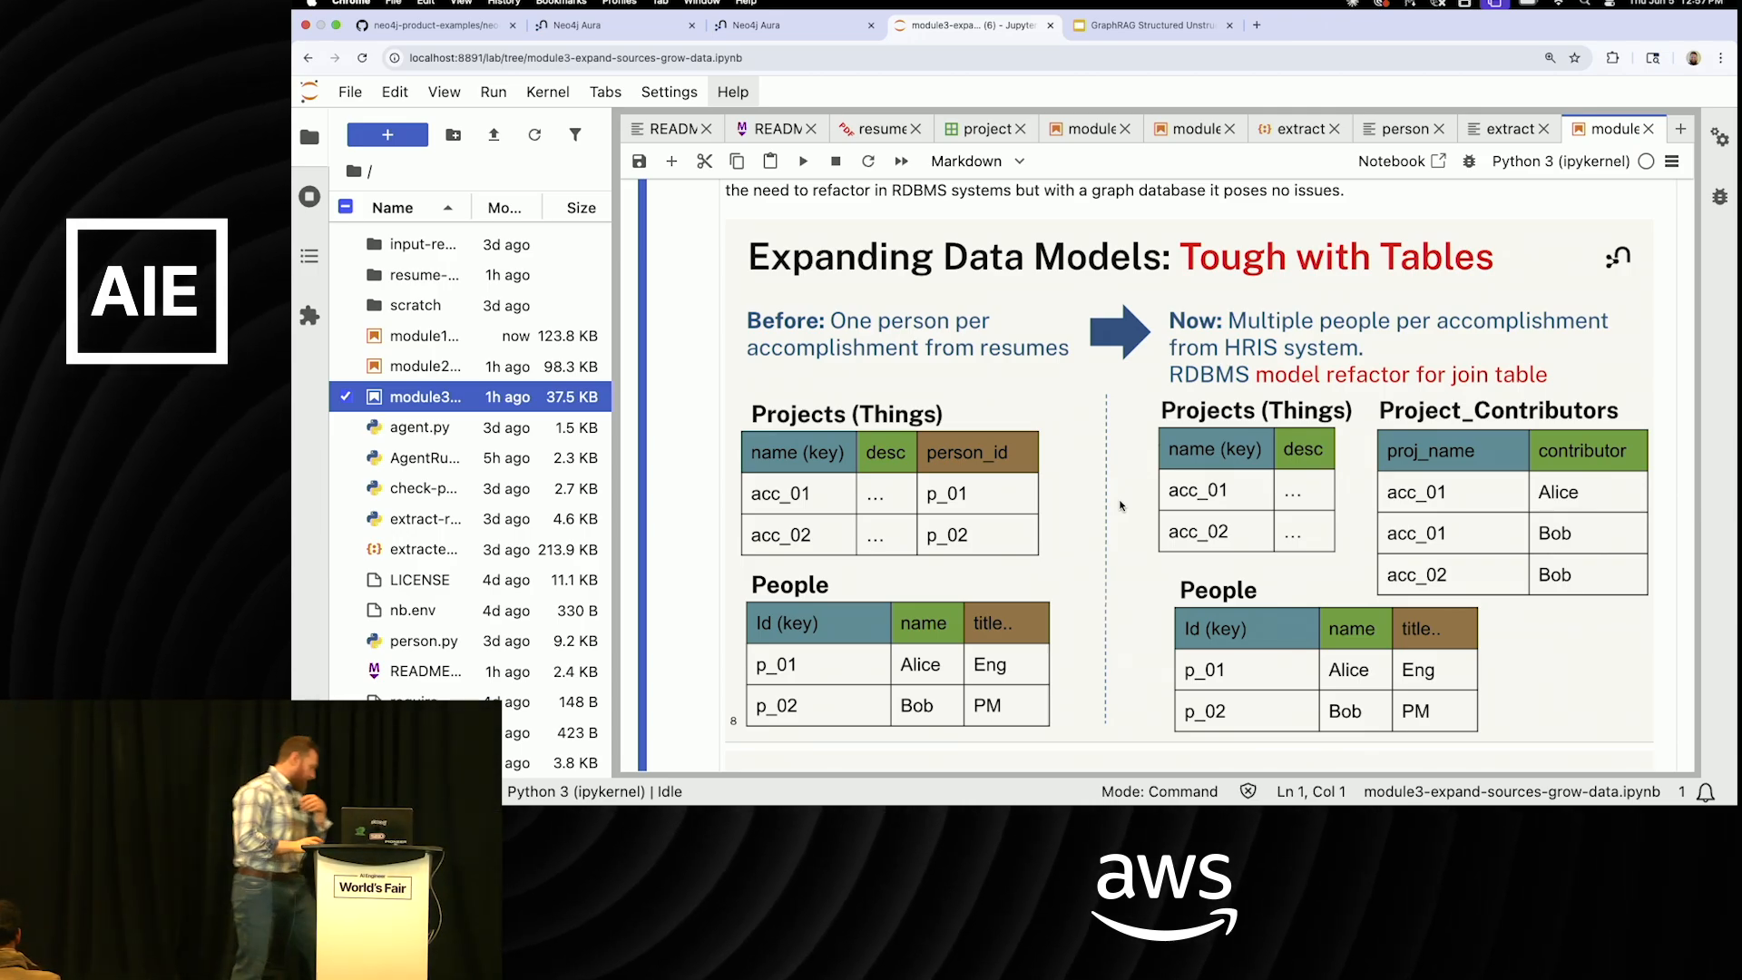
{"action": "scroll", "scroll_direction": "down", "scroll_amount": 3}
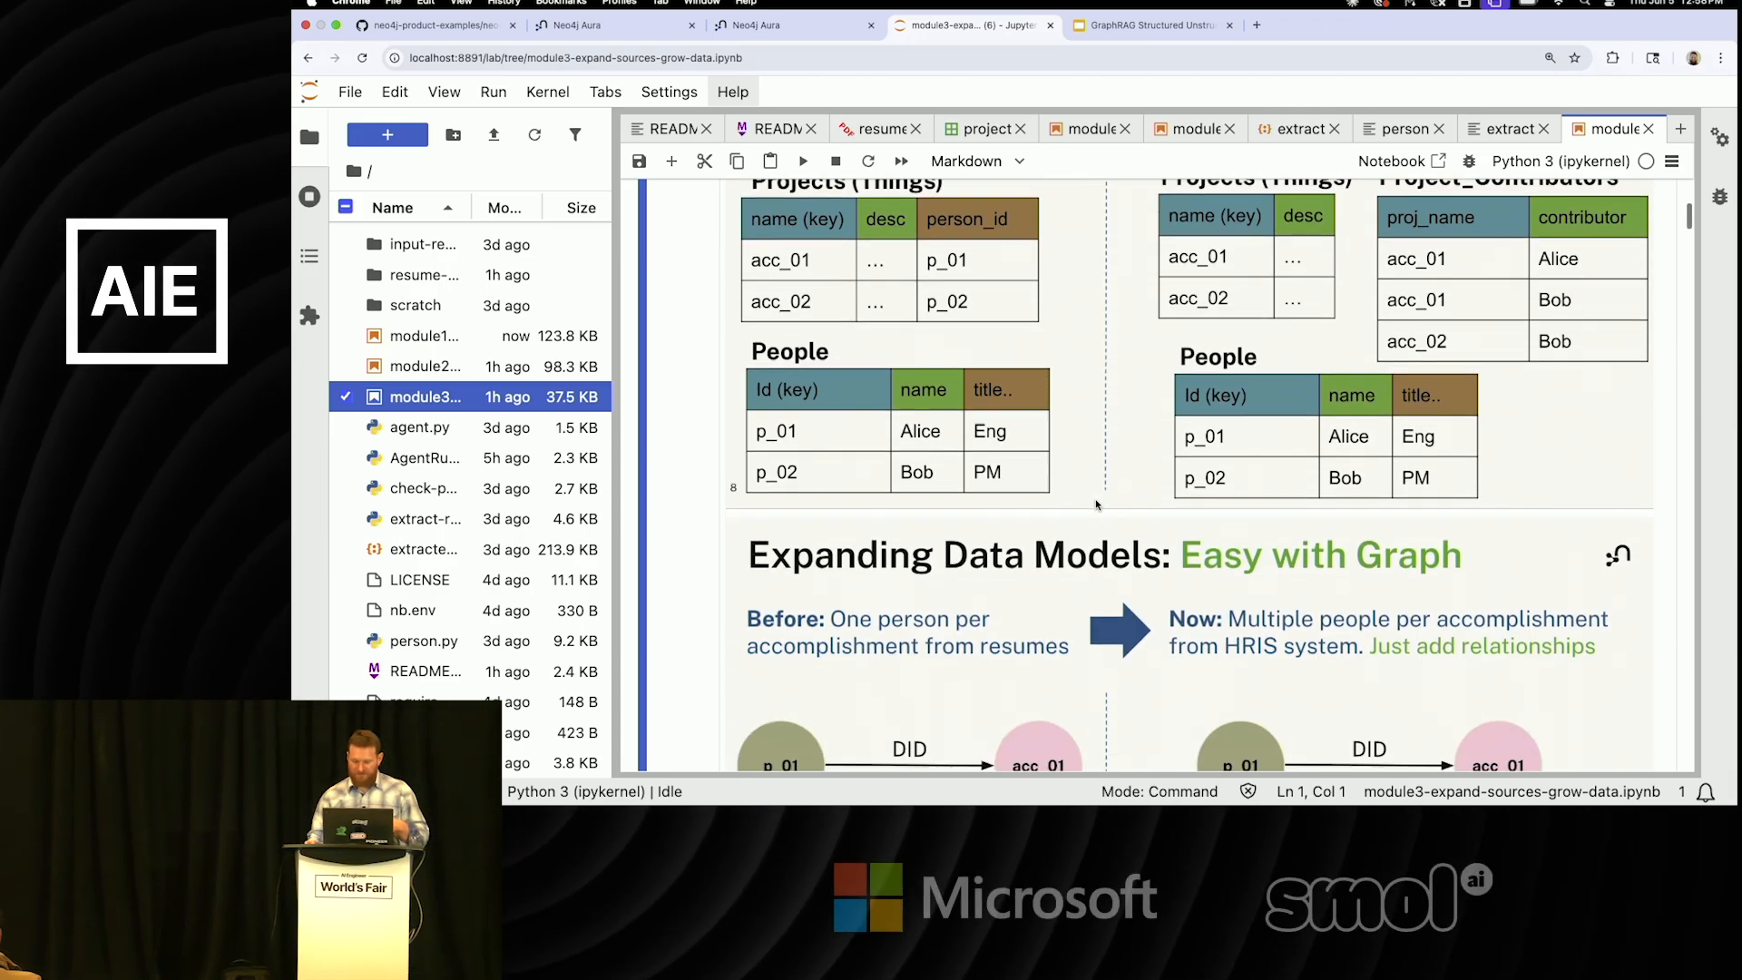
{"action": "scroll", "scroll_direction": "down", "scroll_amount": 3}
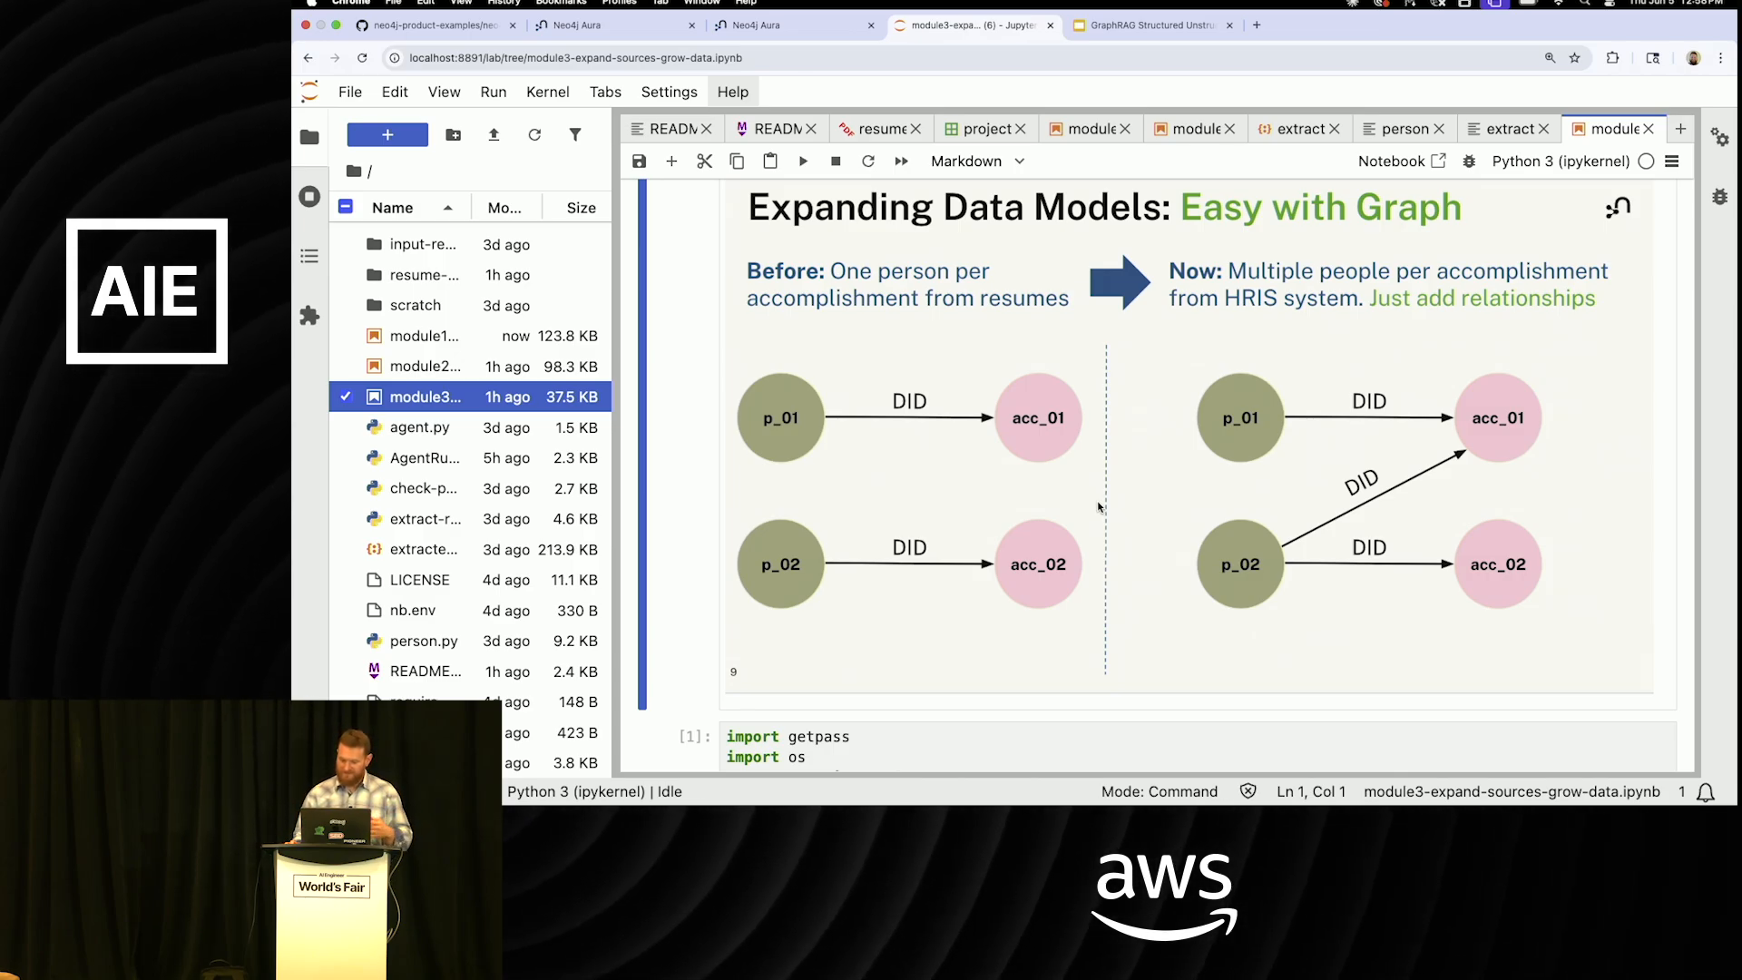
{"action": "scroll", "scroll_direction": "down", "scroll_amount": 3}
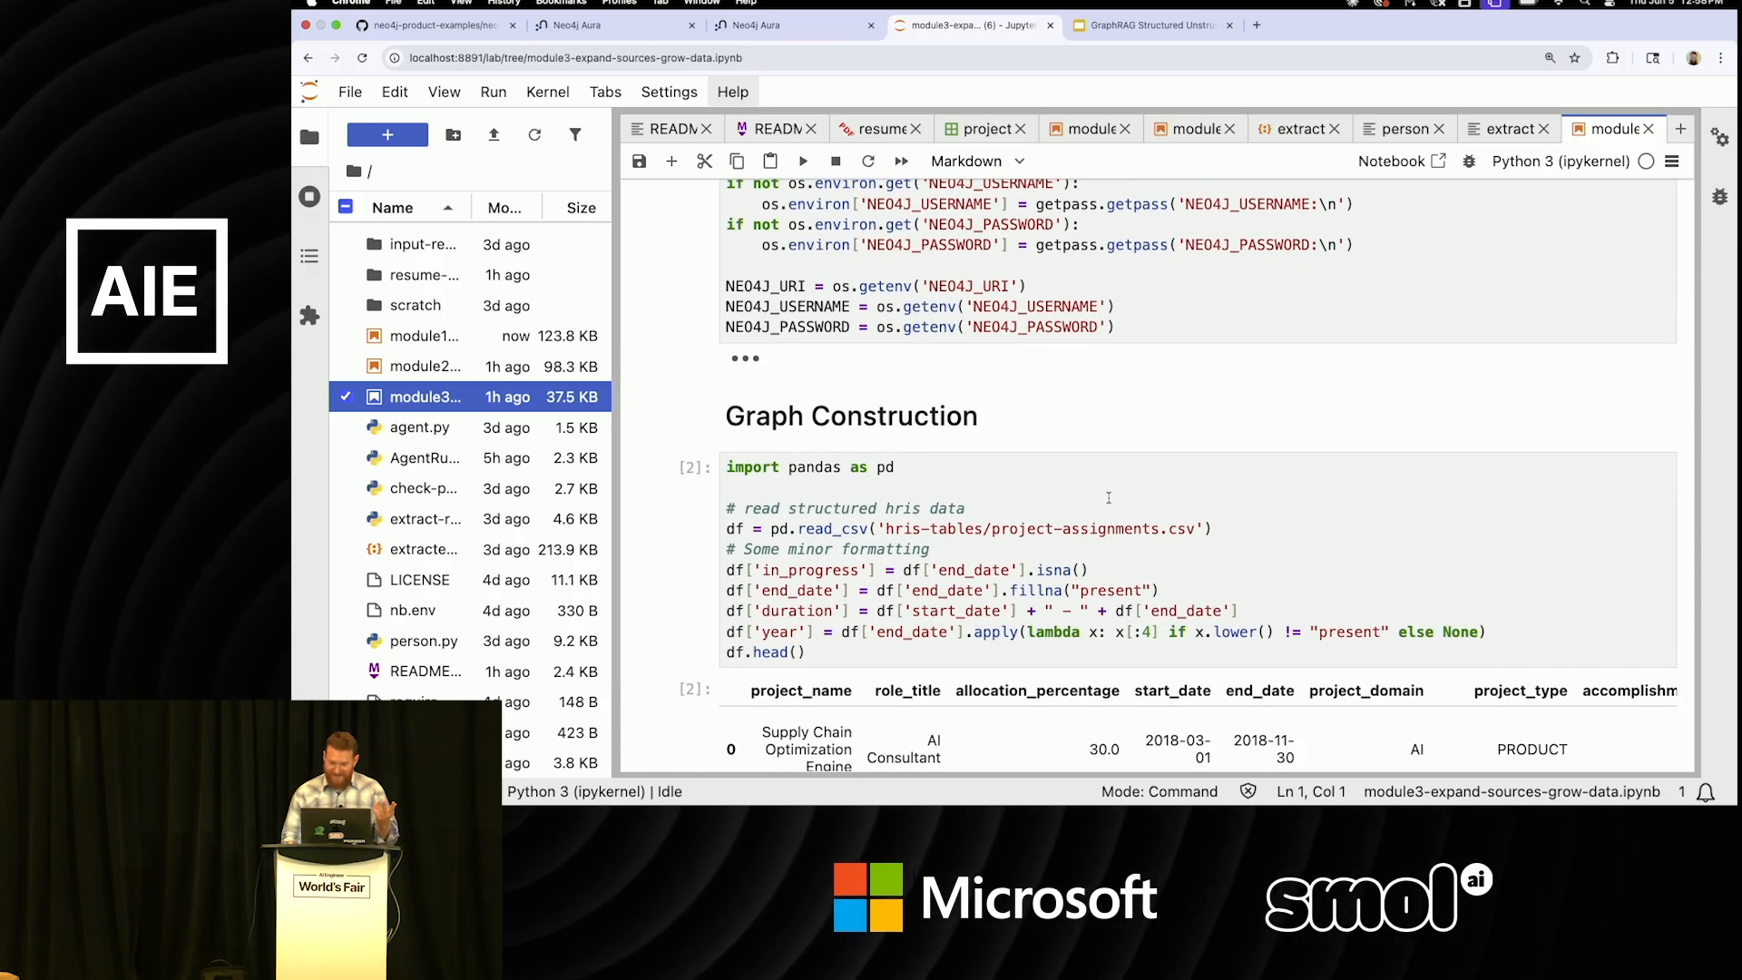
{"action": "scroll", "scroll_direction": "down", "scroll_amount": 3}
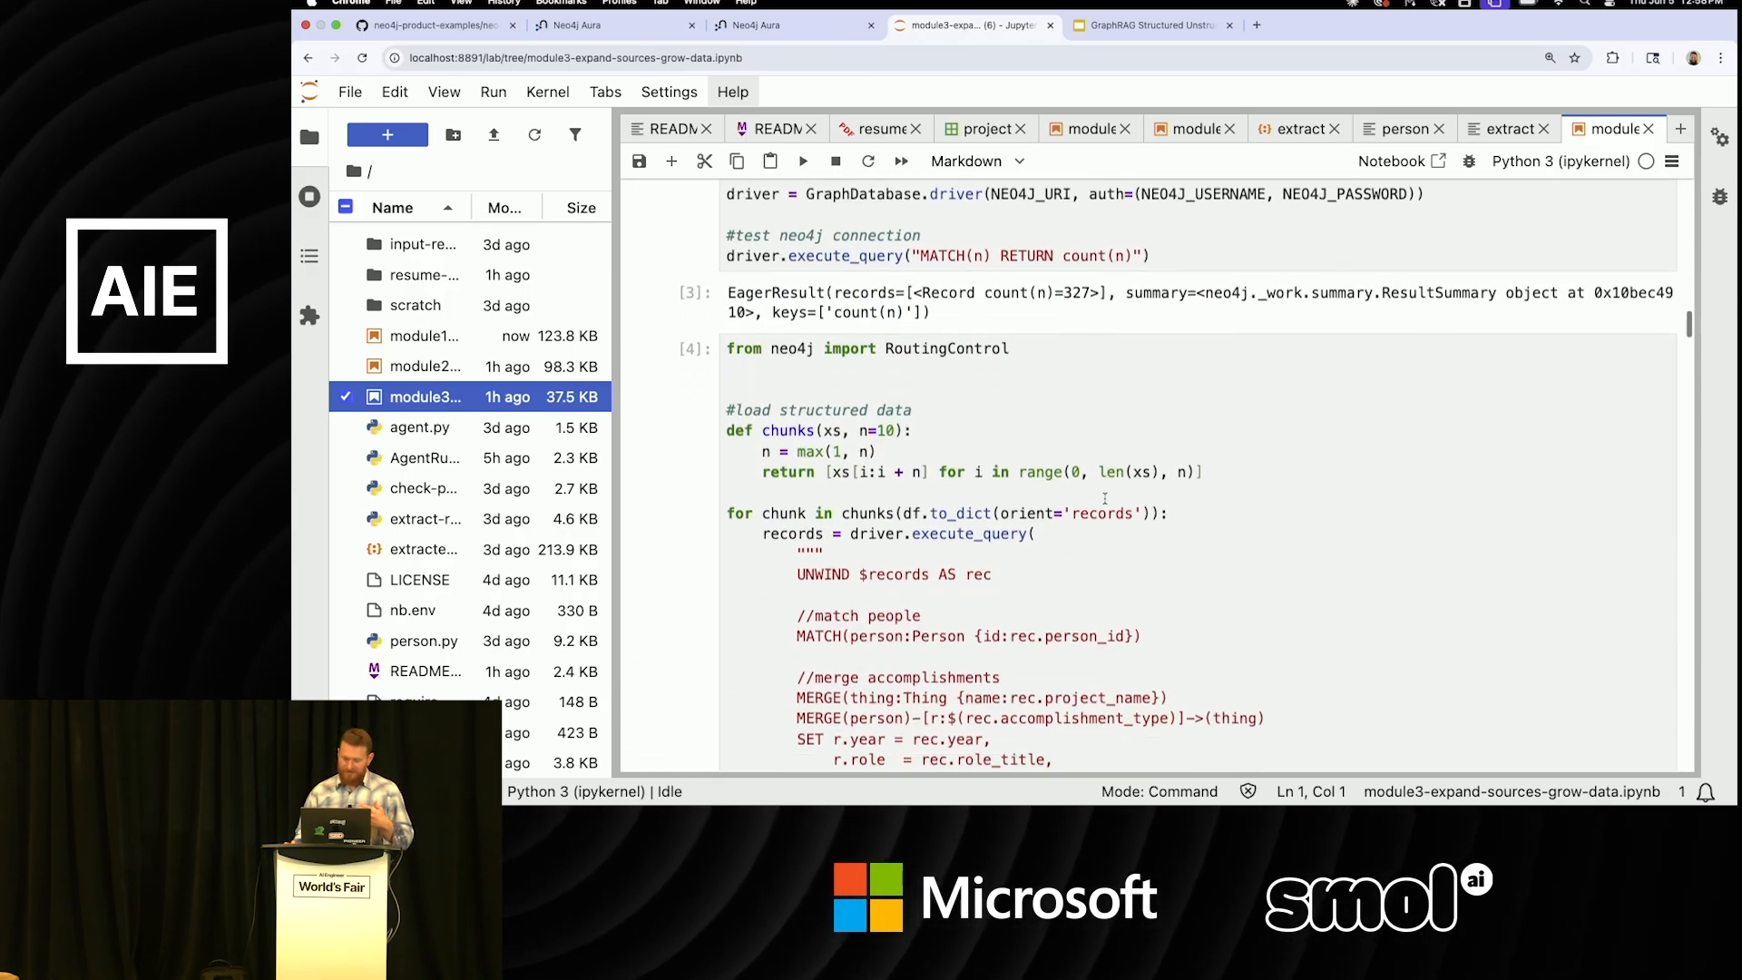
{"action": "scroll", "scroll_direction": "down", "scroll_amount": 3}
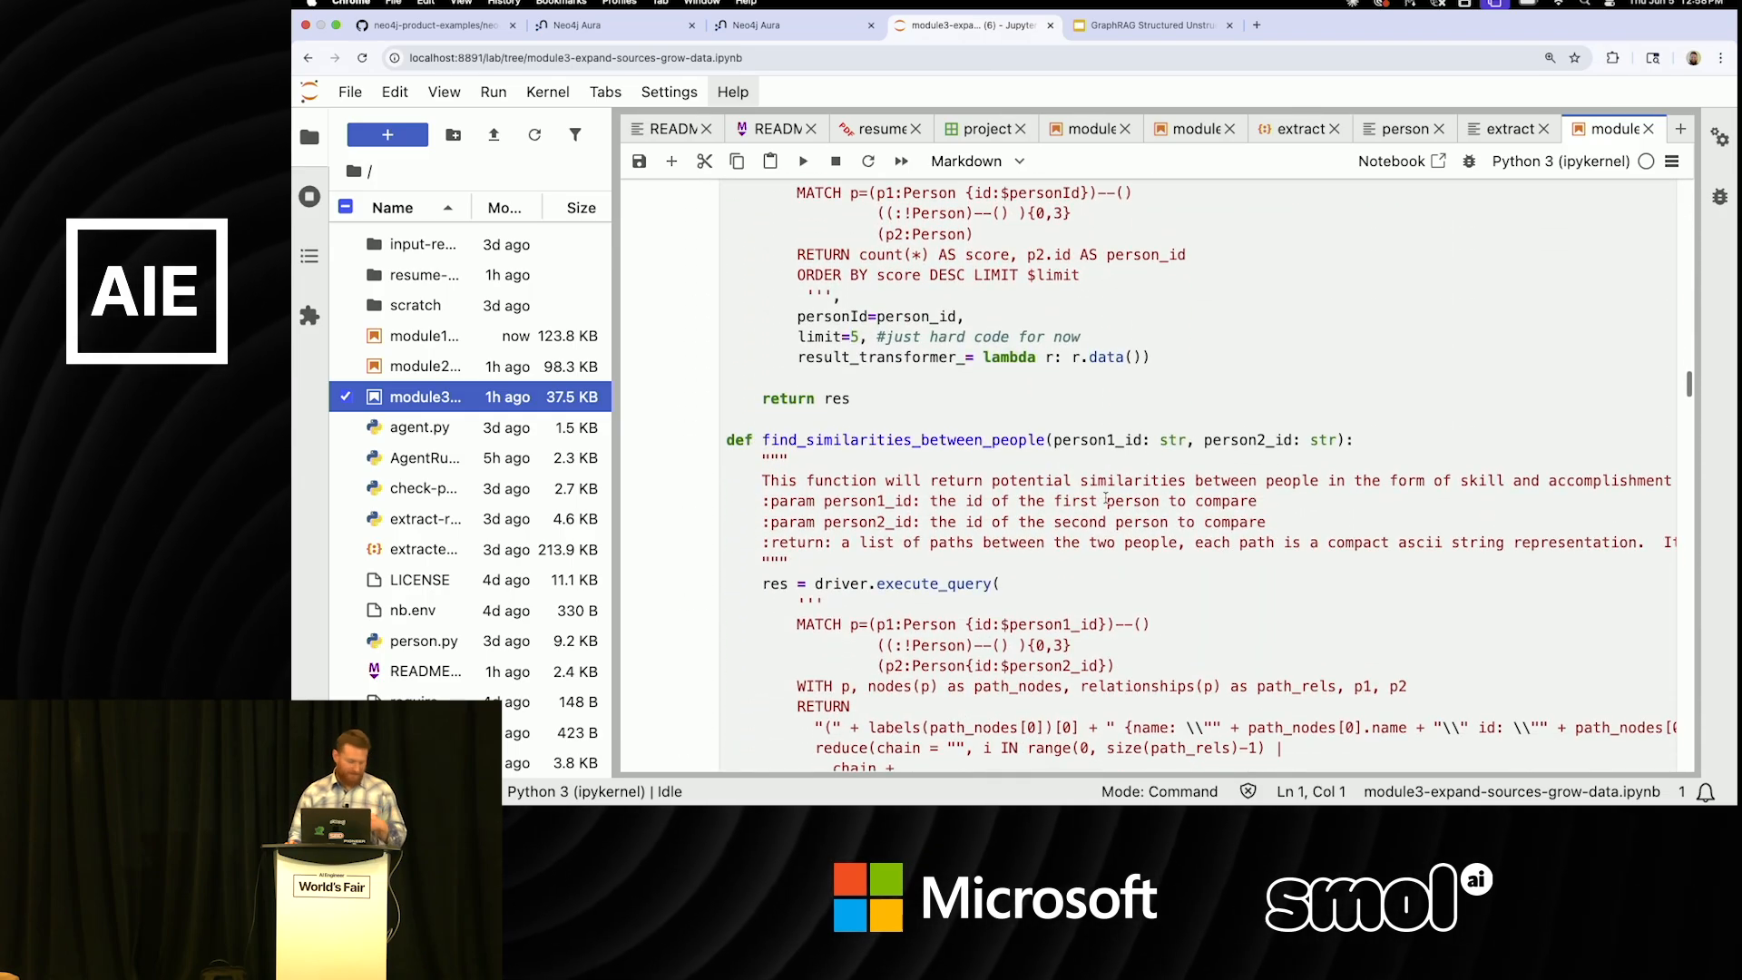
{"action": "scroll", "scroll_direction": "up", "scroll_amount": 3}
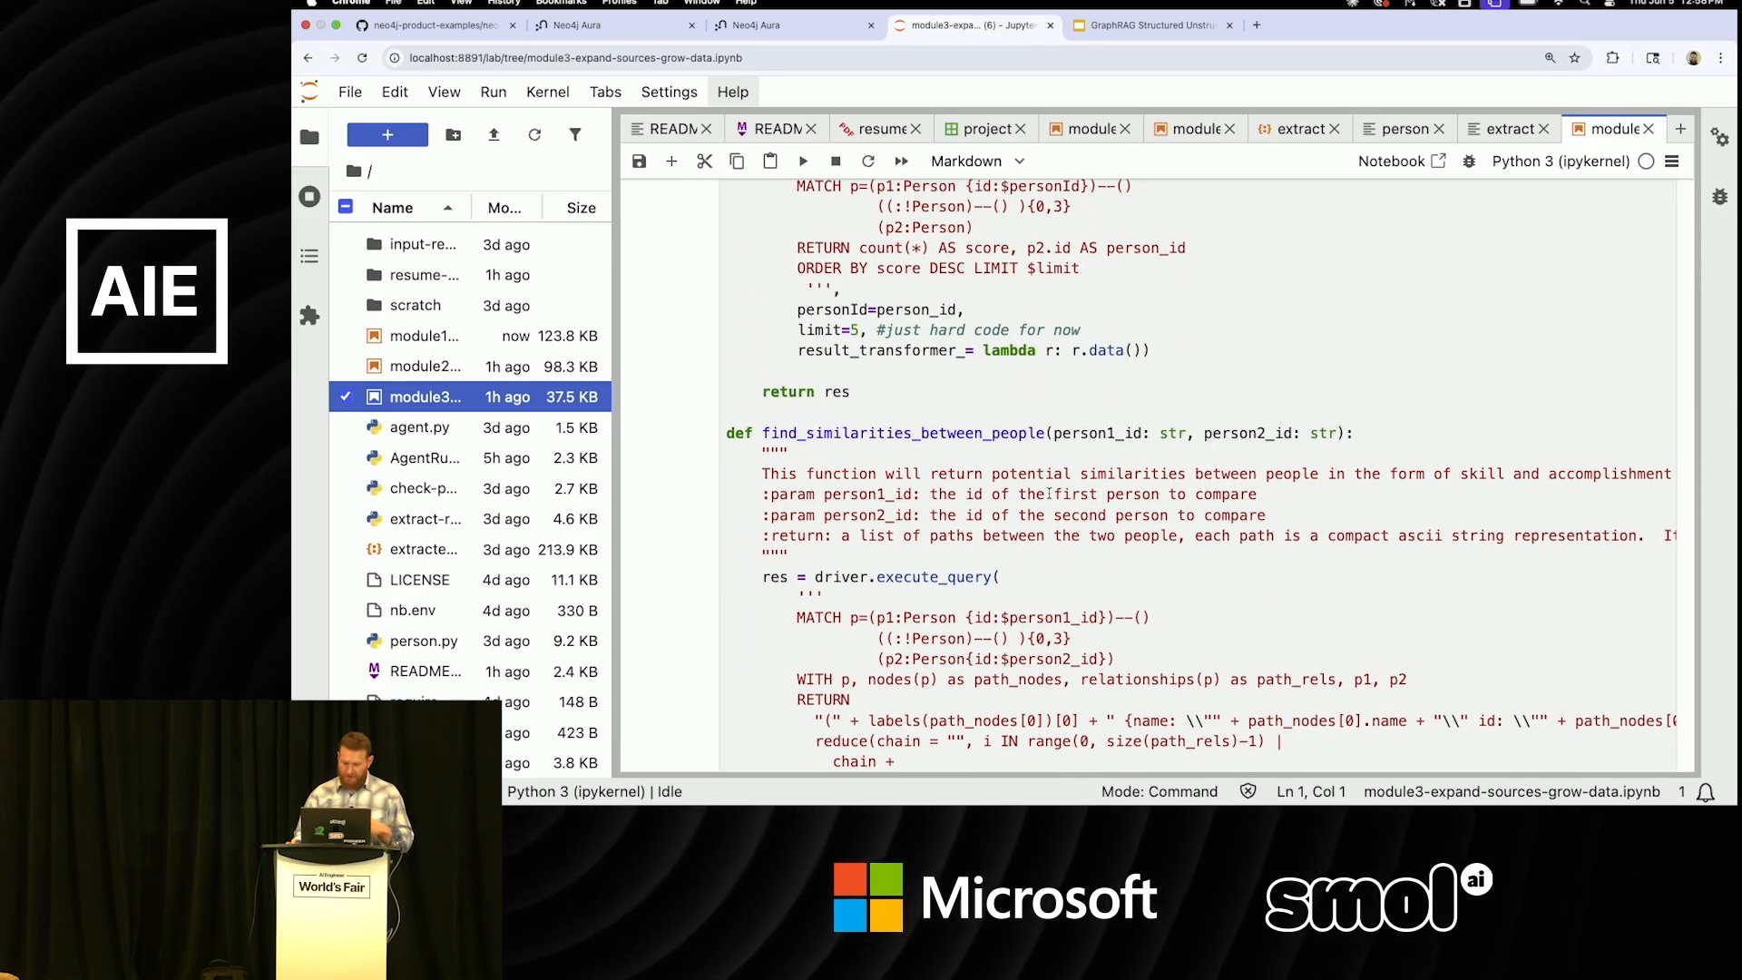
{"action": "scroll", "scroll_direction": "down", "scroll_amount": 3}
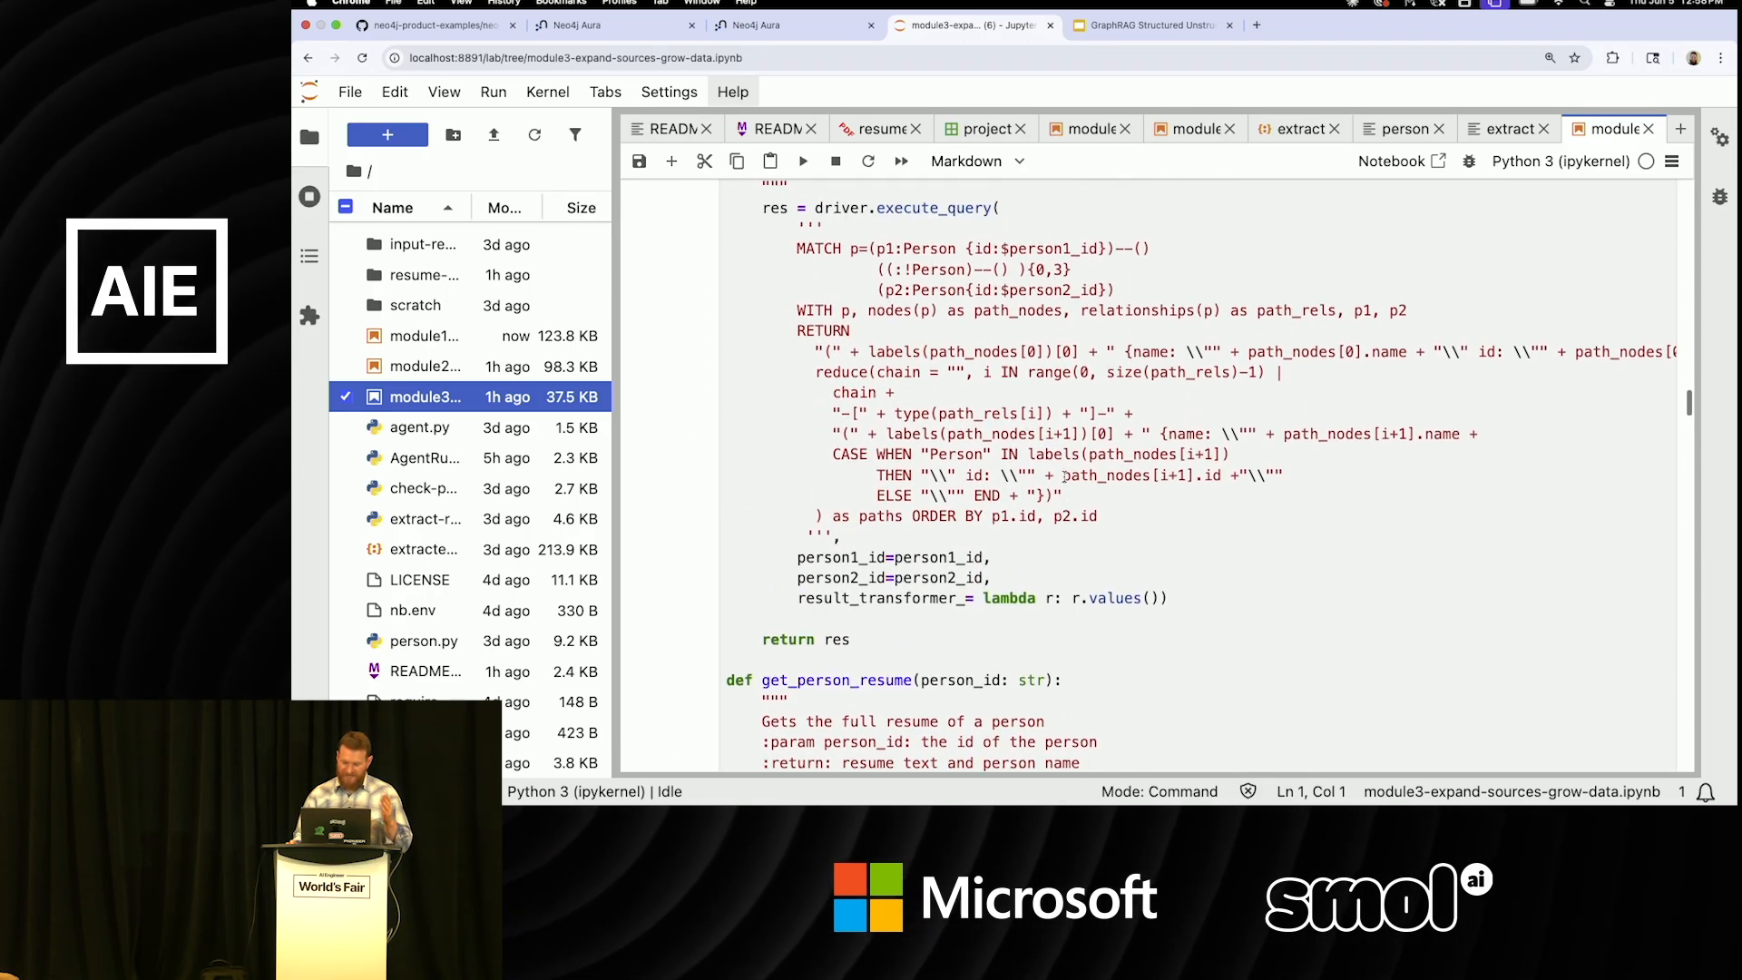
{"action": "scroll", "scroll_direction": "down", "scroll_amount": 3}
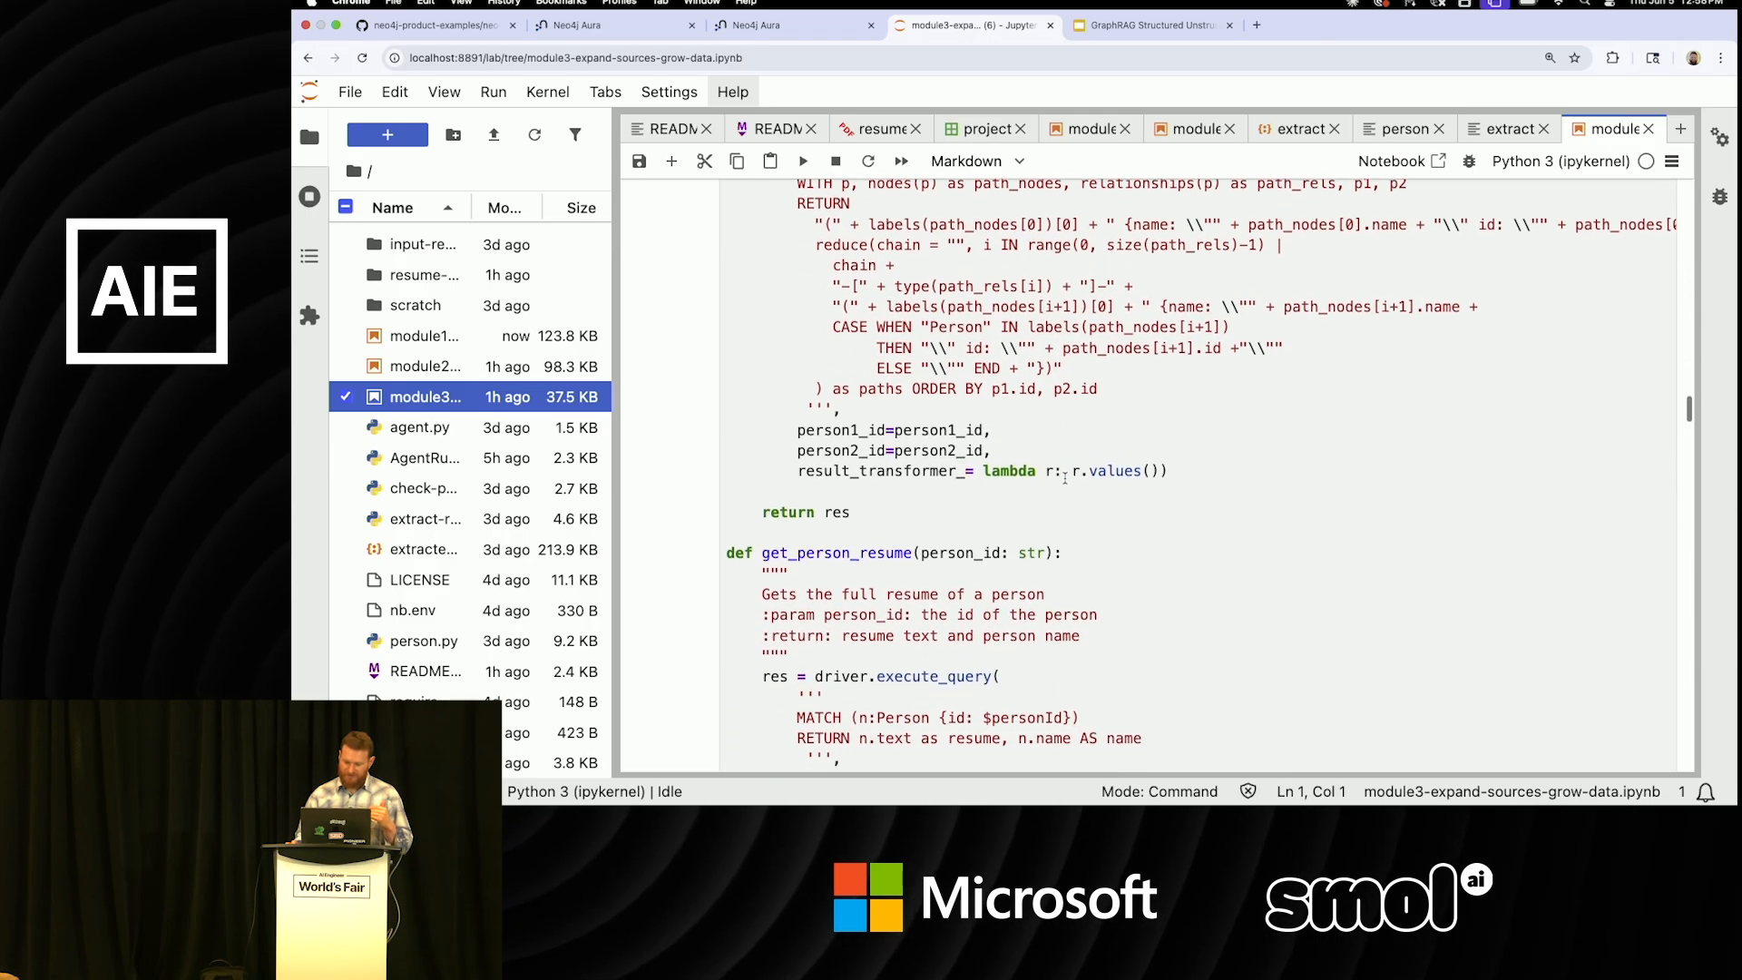
{"action": "scroll", "scroll_direction": "down", "scroll_amount": 3}
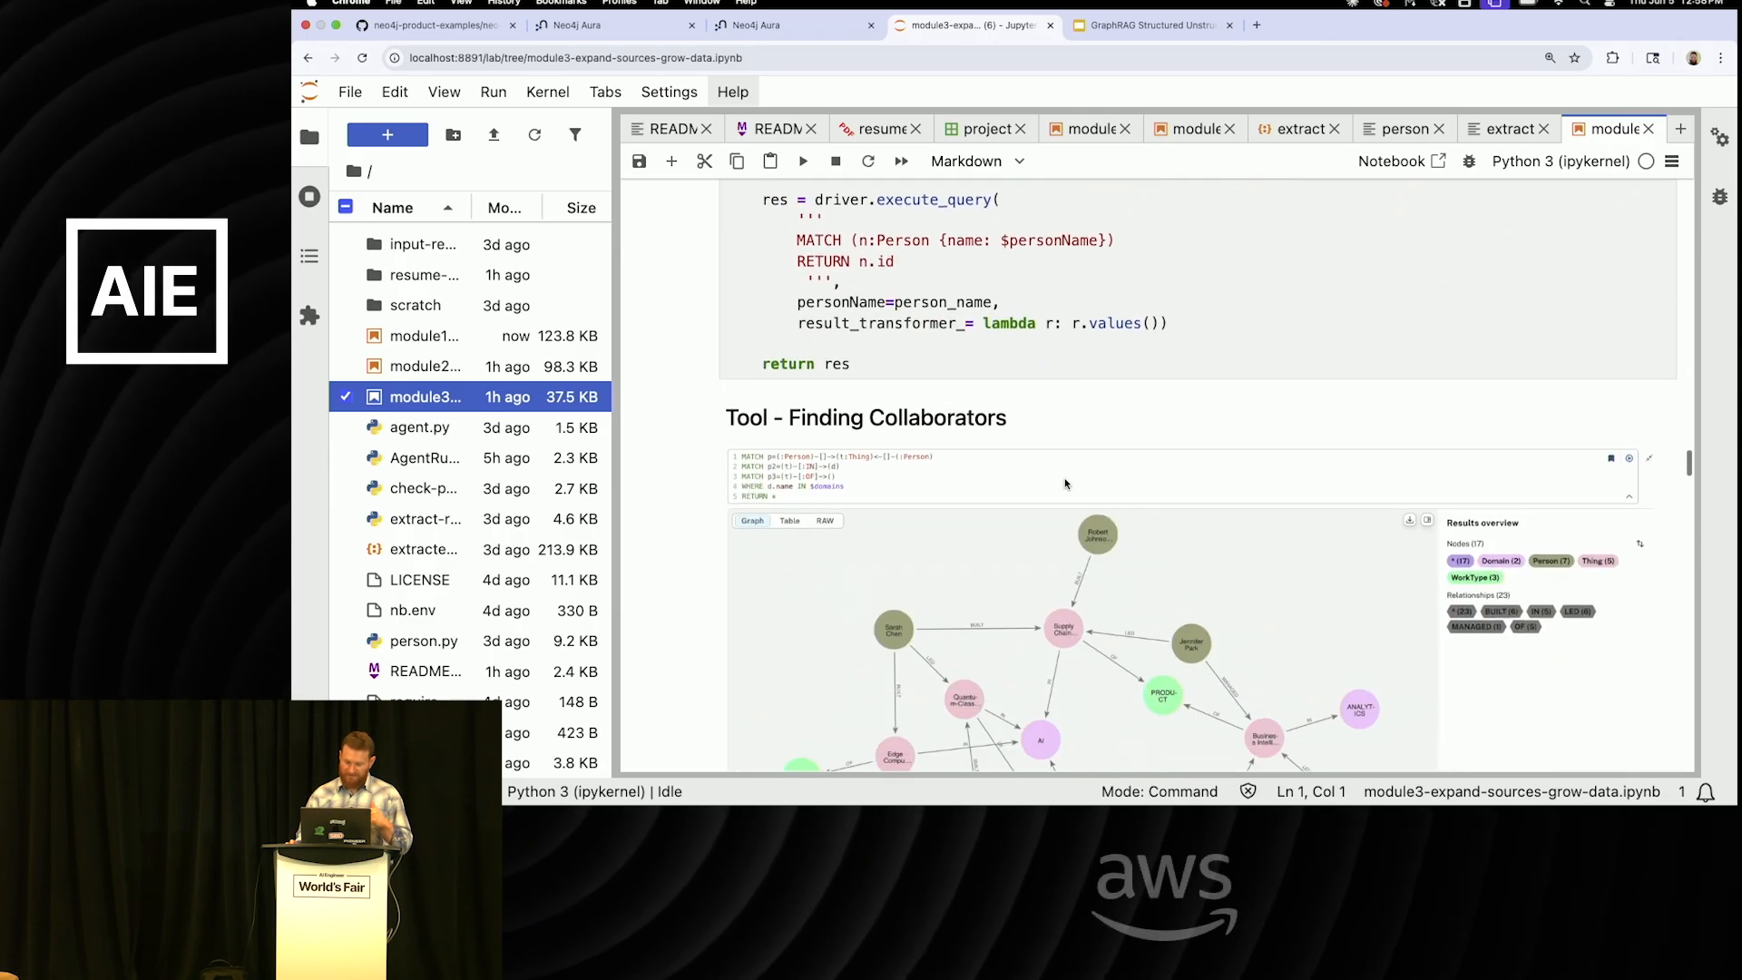
{"action": "scroll", "scroll_direction": "up", "scroll_amount": 3}
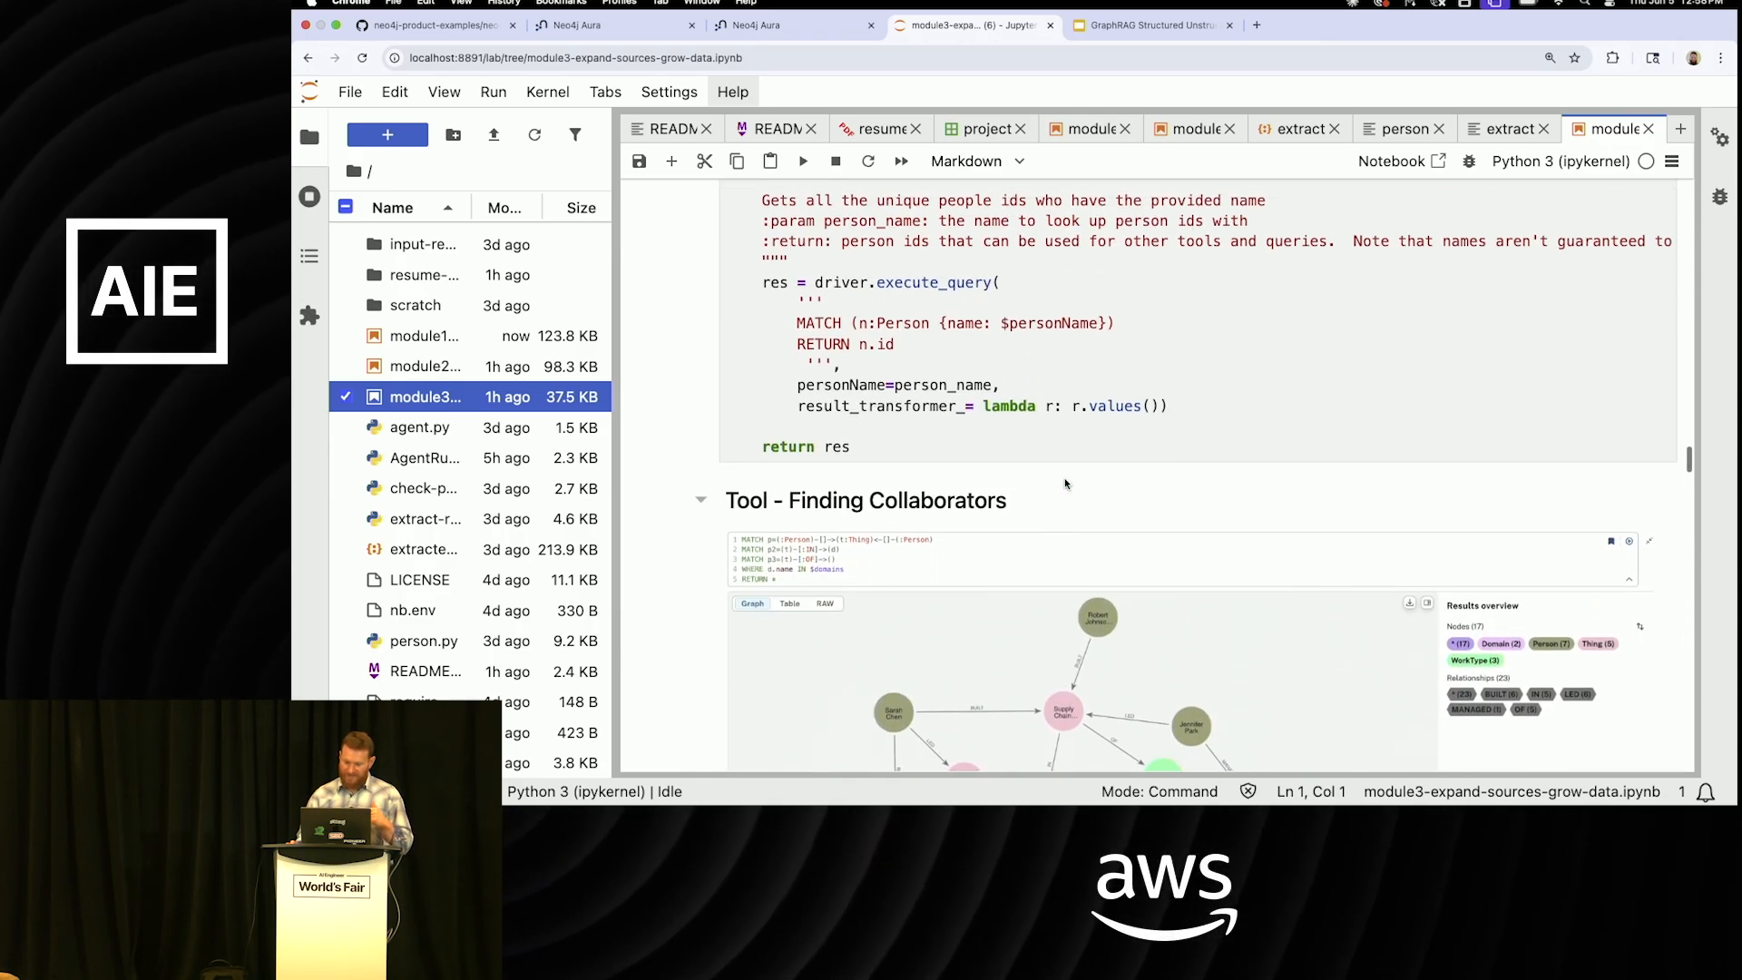
{"action": "scroll", "scroll_direction": "down", "scroll_amount": 3}
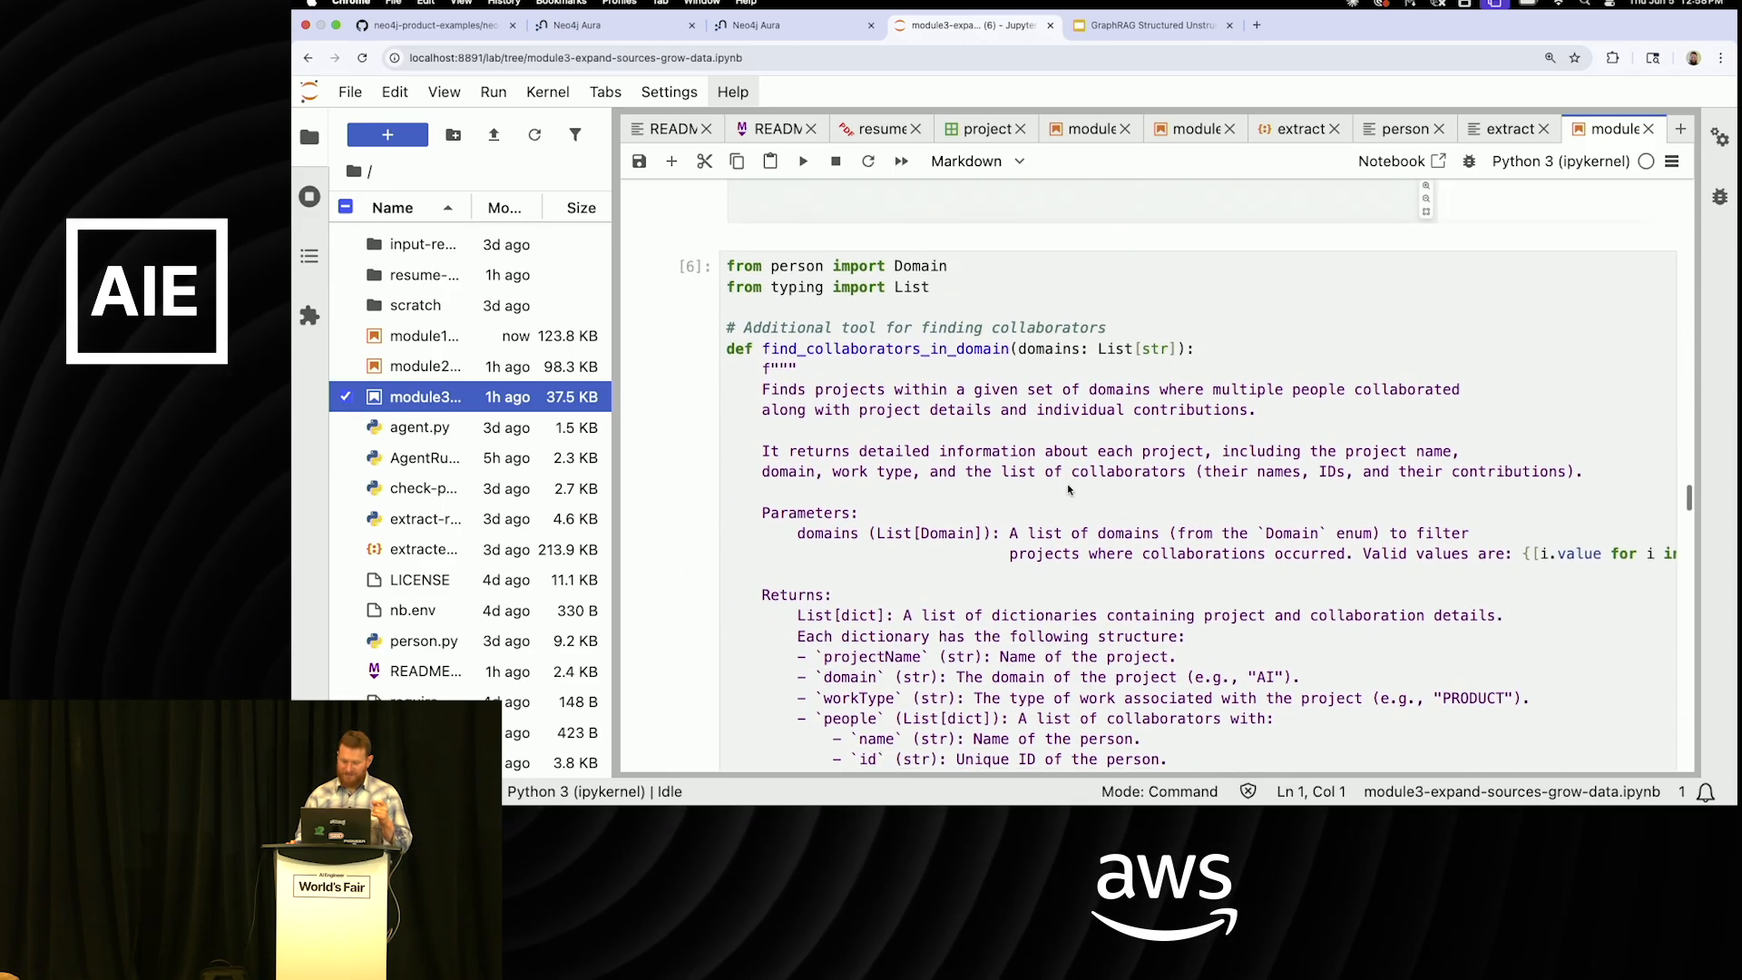
{"action": "scroll", "scroll_direction": "down", "scroll_amount": 3}
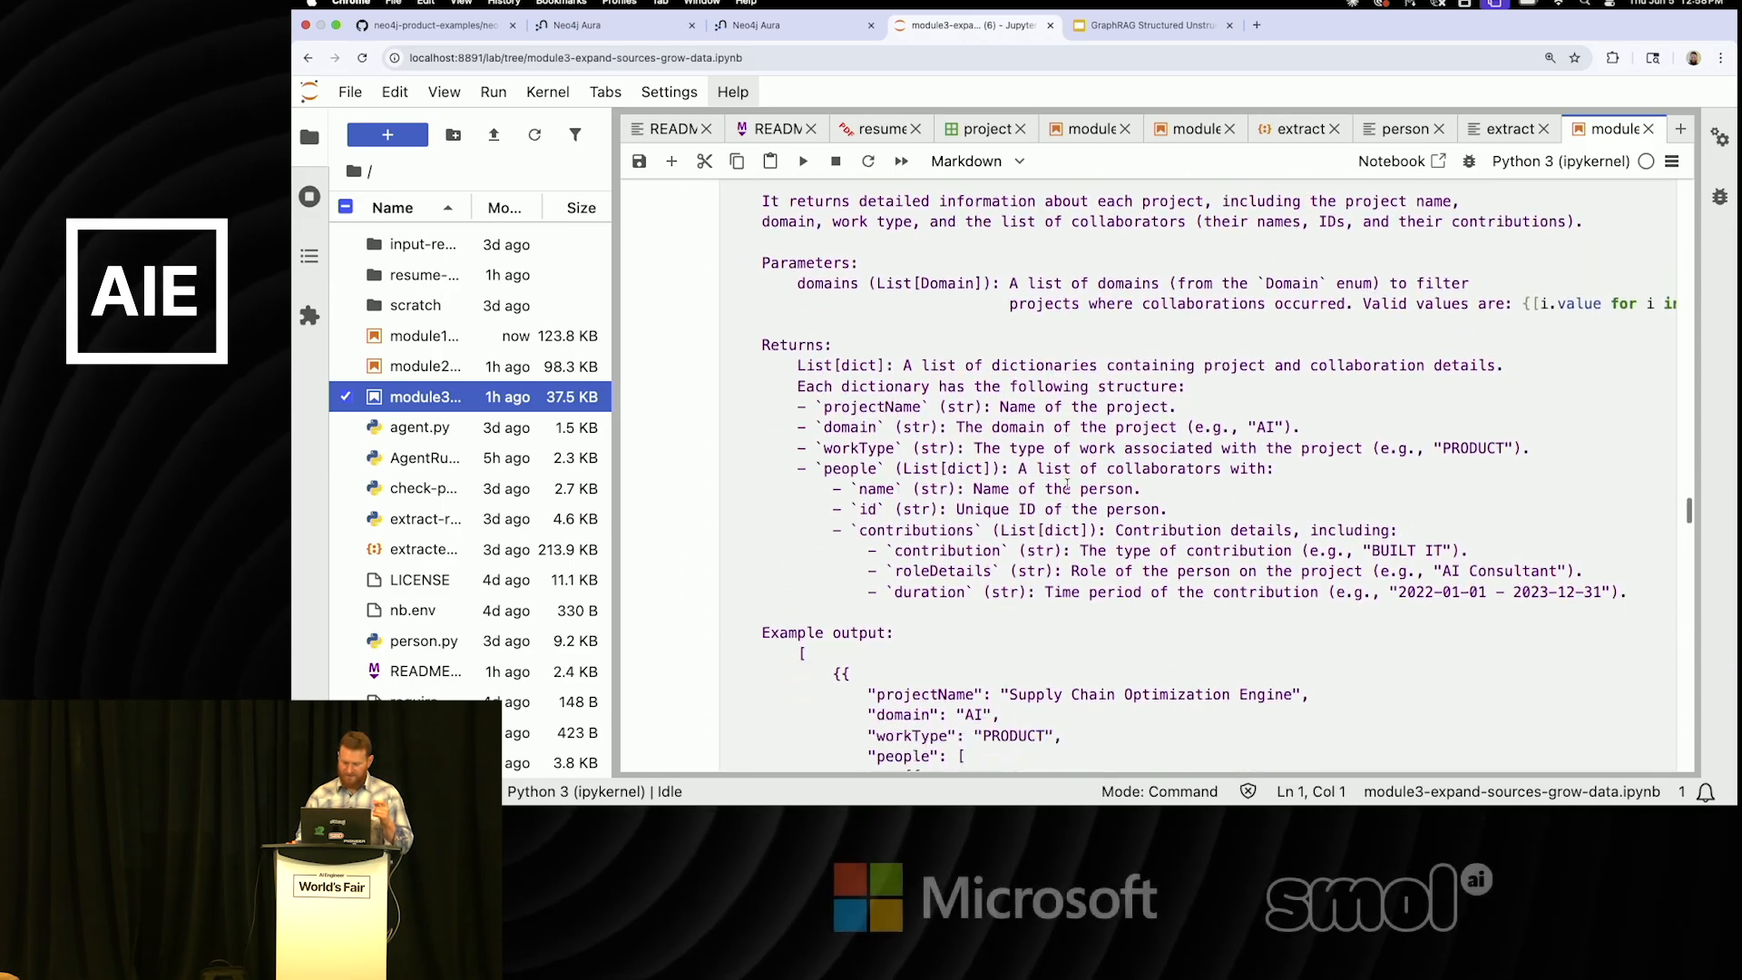
{"action": "scroll", "scroll_direction": "down", "scroll_amount": 3}
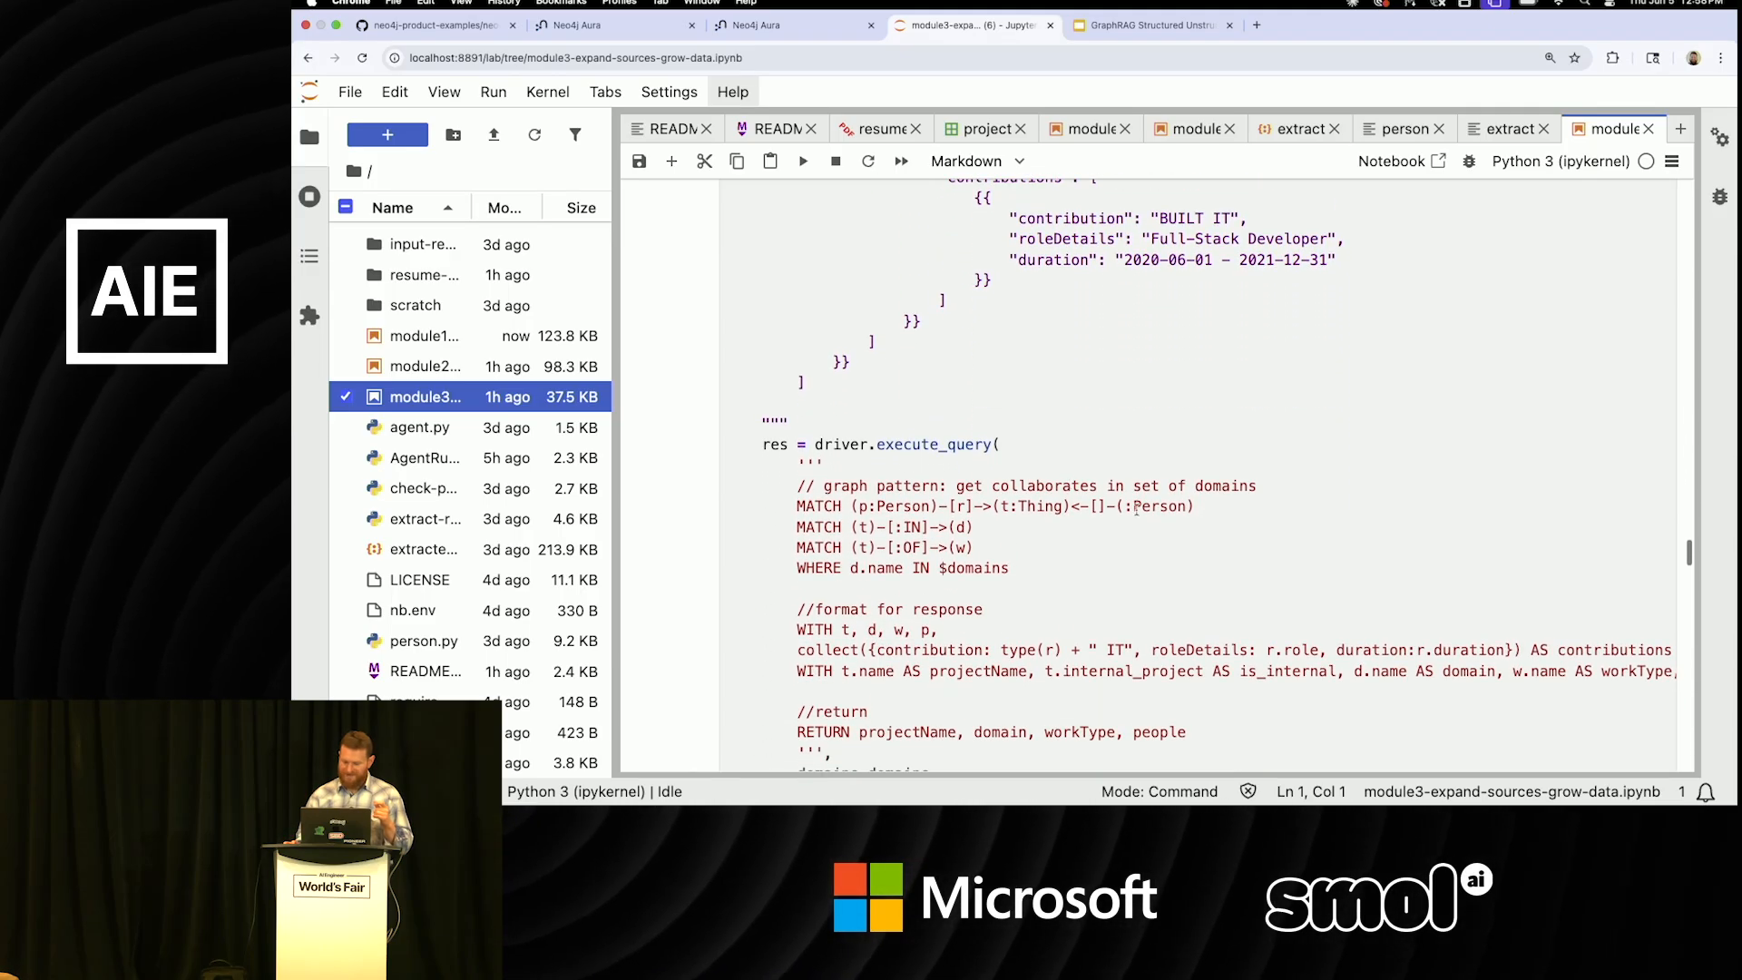
{"action": "scroll", "scroll_direction": "up", "scroll_amount": 3}
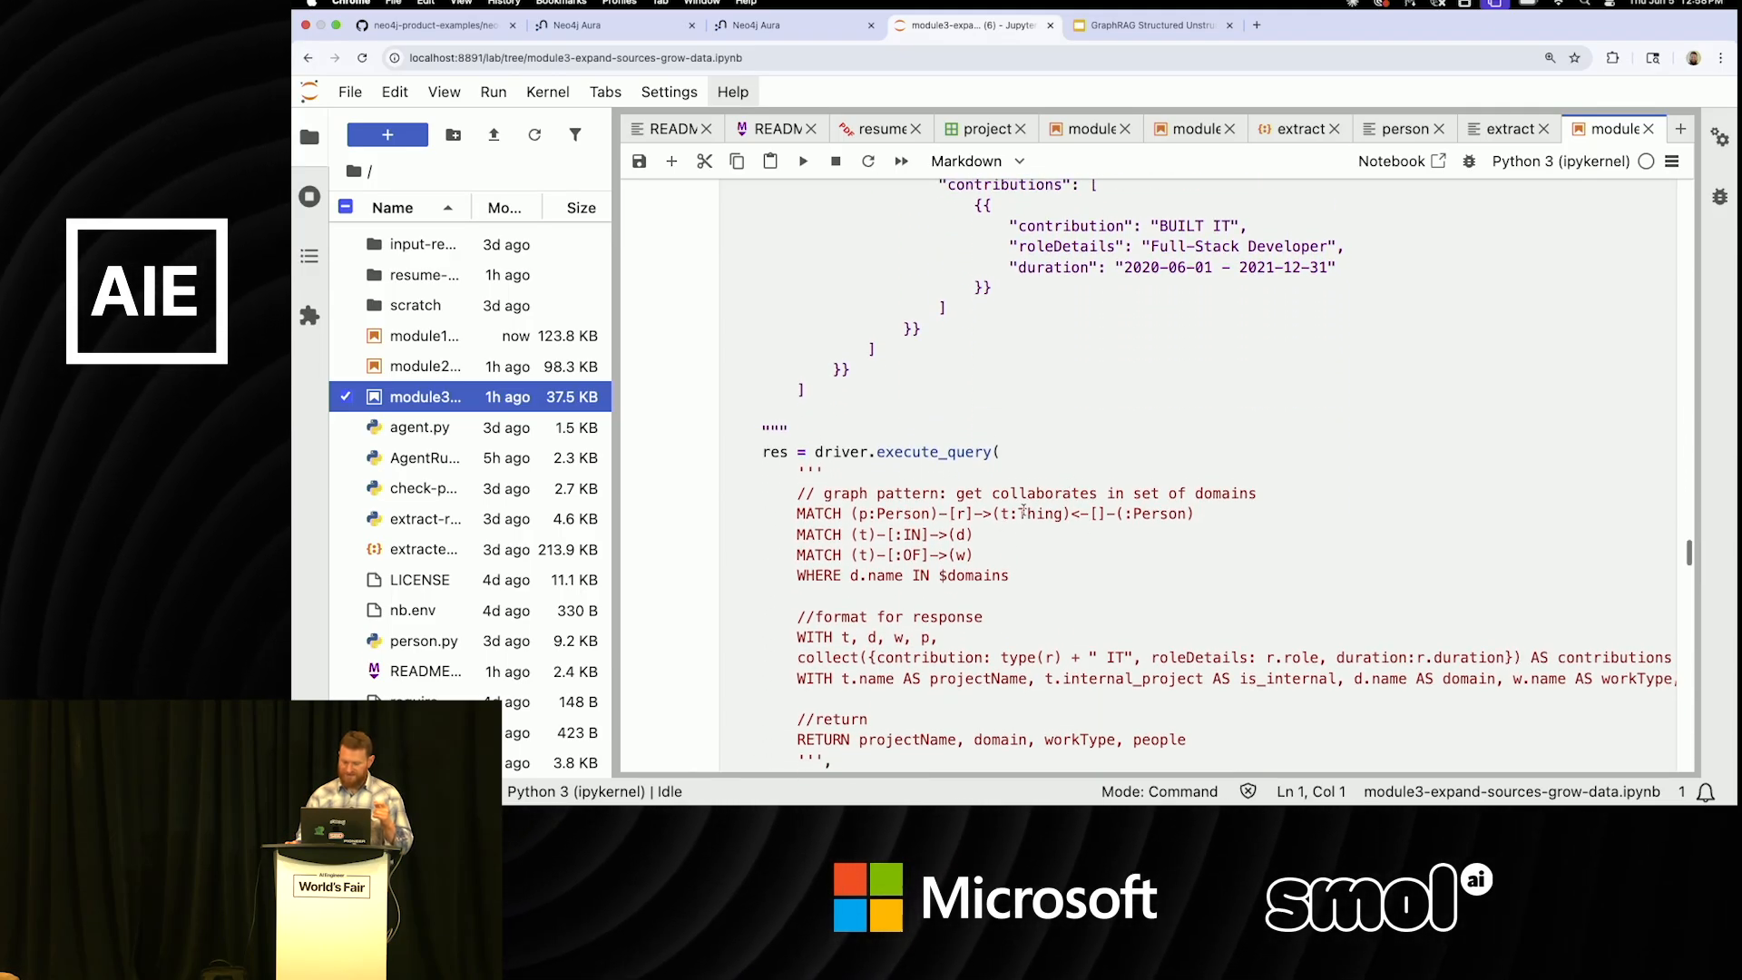
{"action": "scroll", "scroll_direction": "up", "scroll_amount": 3}
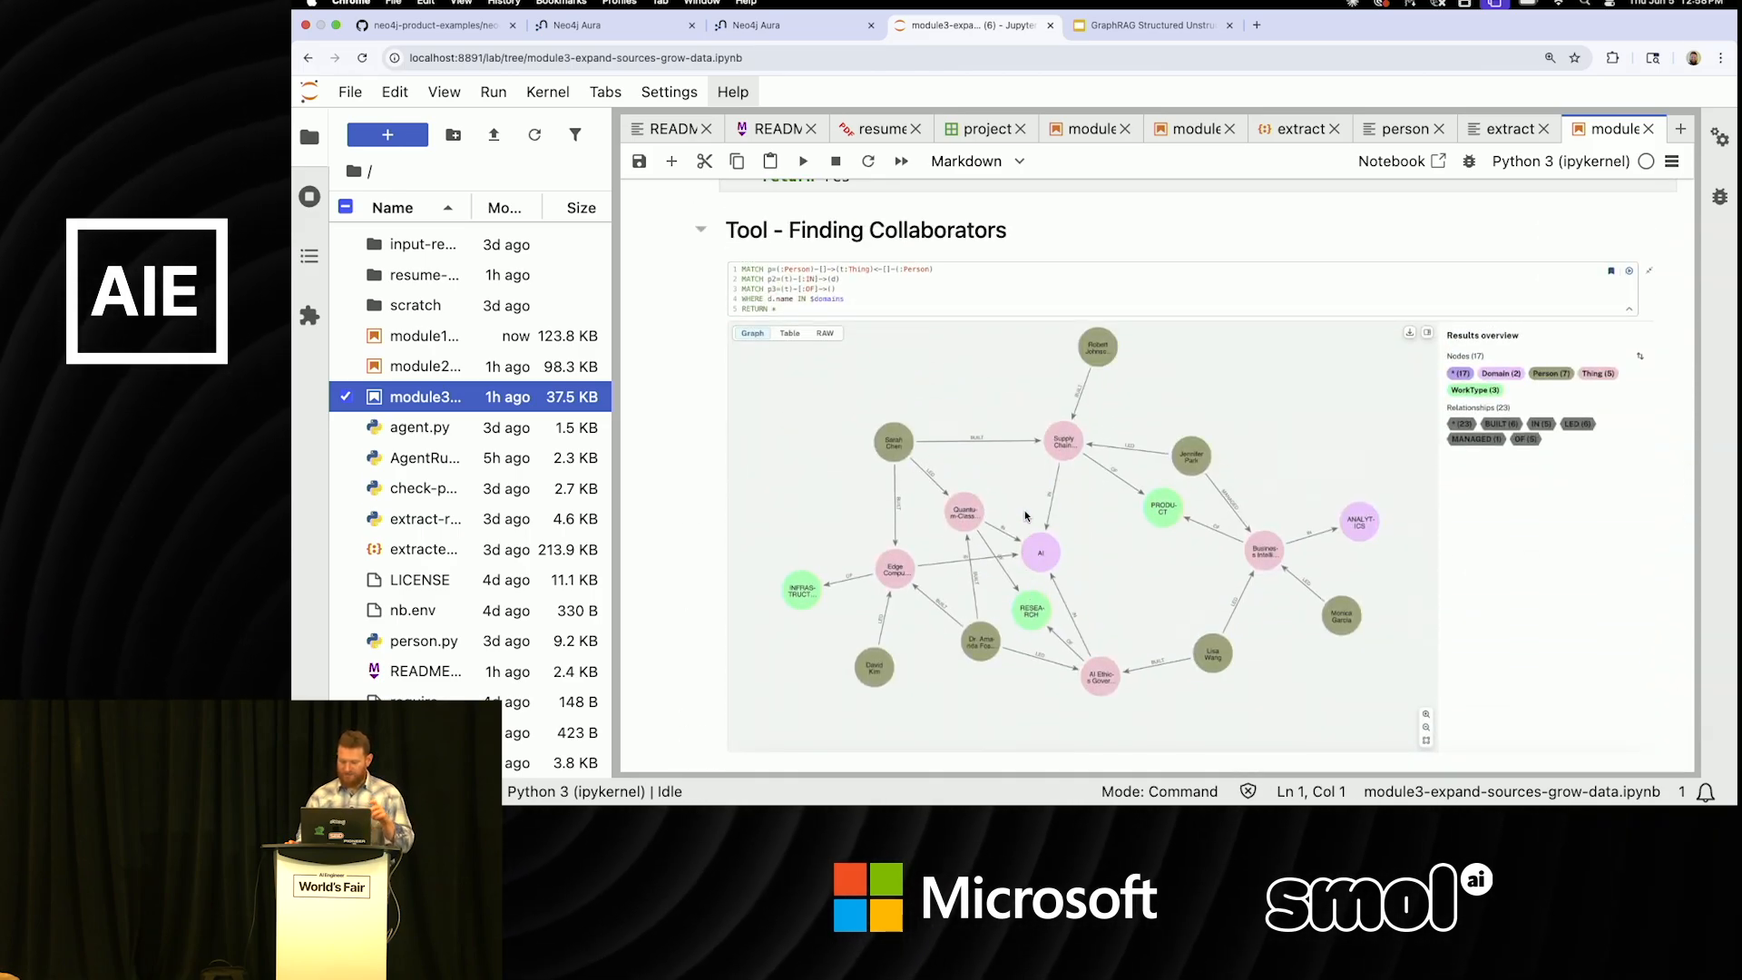
{"action": "scroll", "scroll_direction": "down", "scroll_amount": 3}
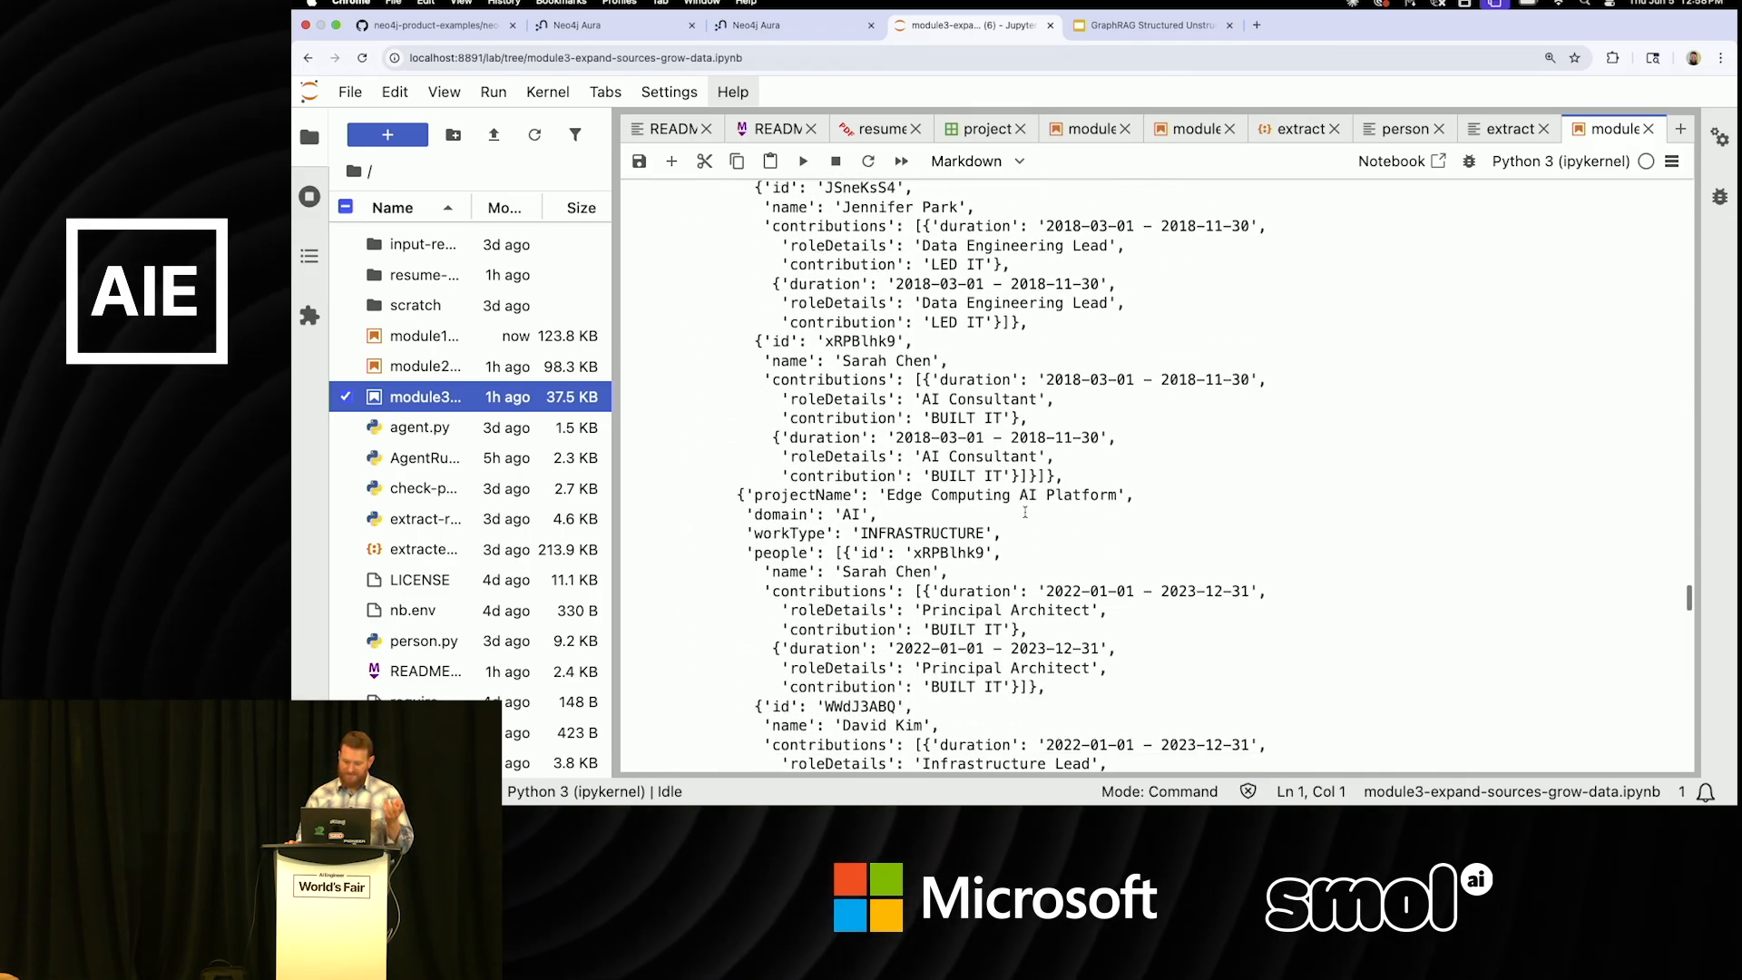
{"action": "scroll", "scroll_direction": "down", "scroll_amount": 3}
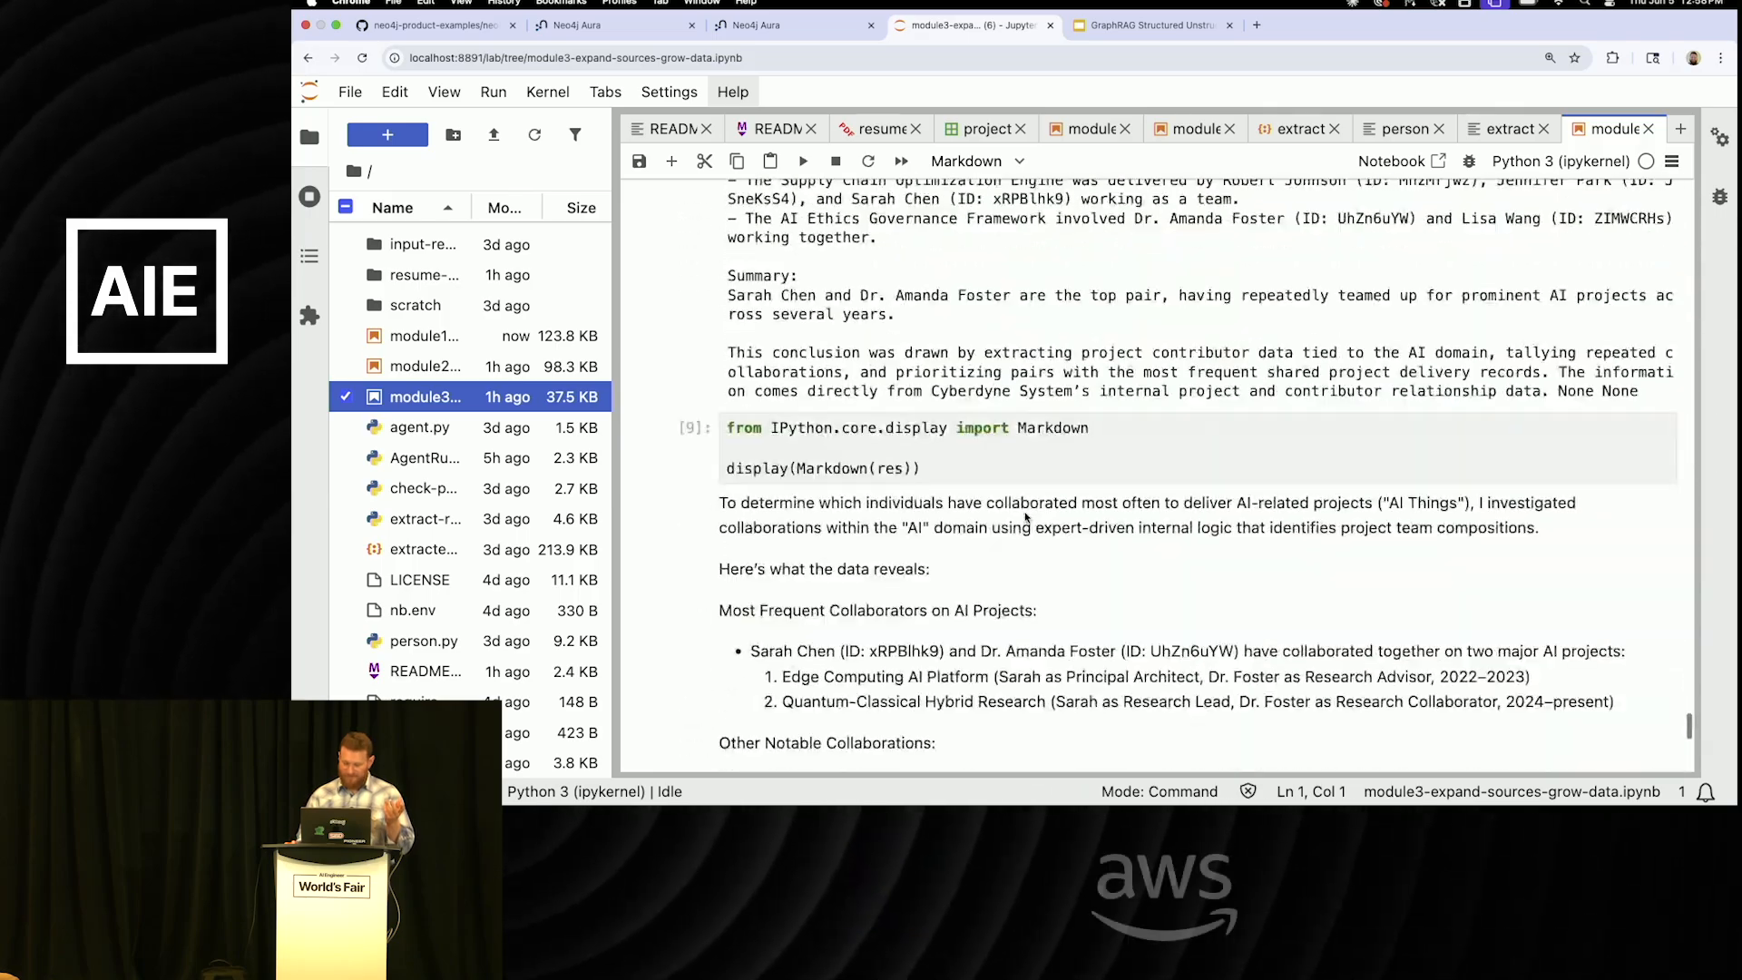
{"action": "scroll", "scroll_direction": "up", "scroll_amount": 3}
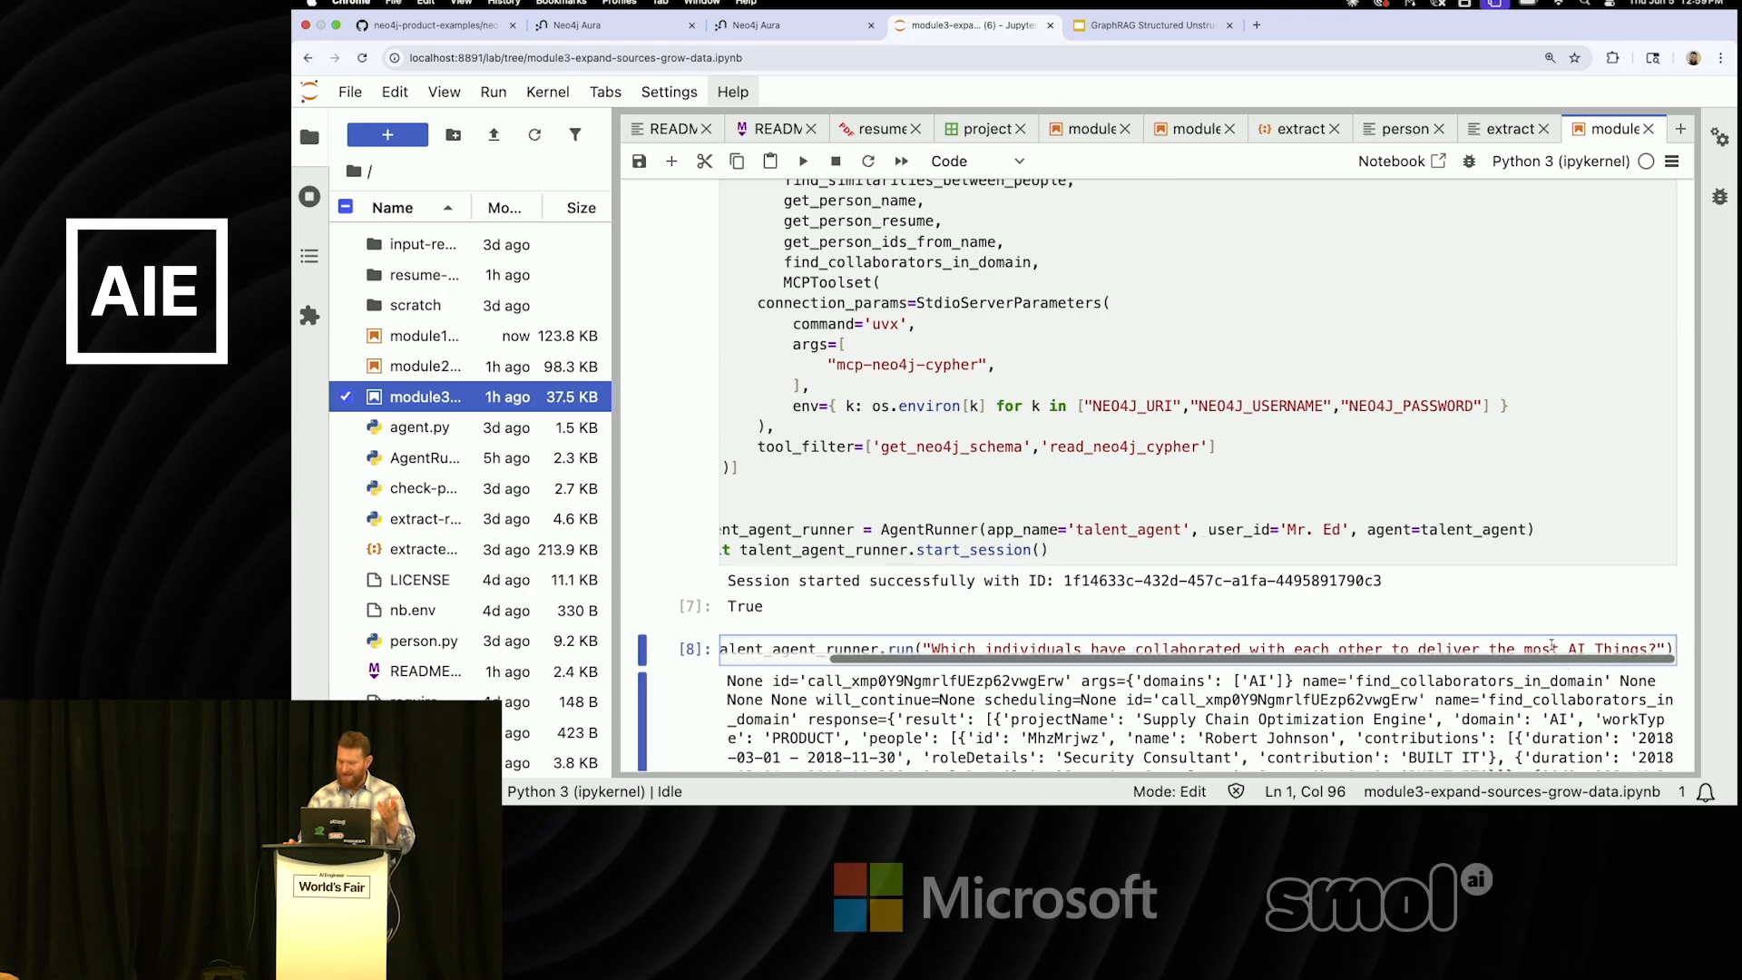
{"action": "scroll", "scroll_direction": "down", "scroll_amount": 3}
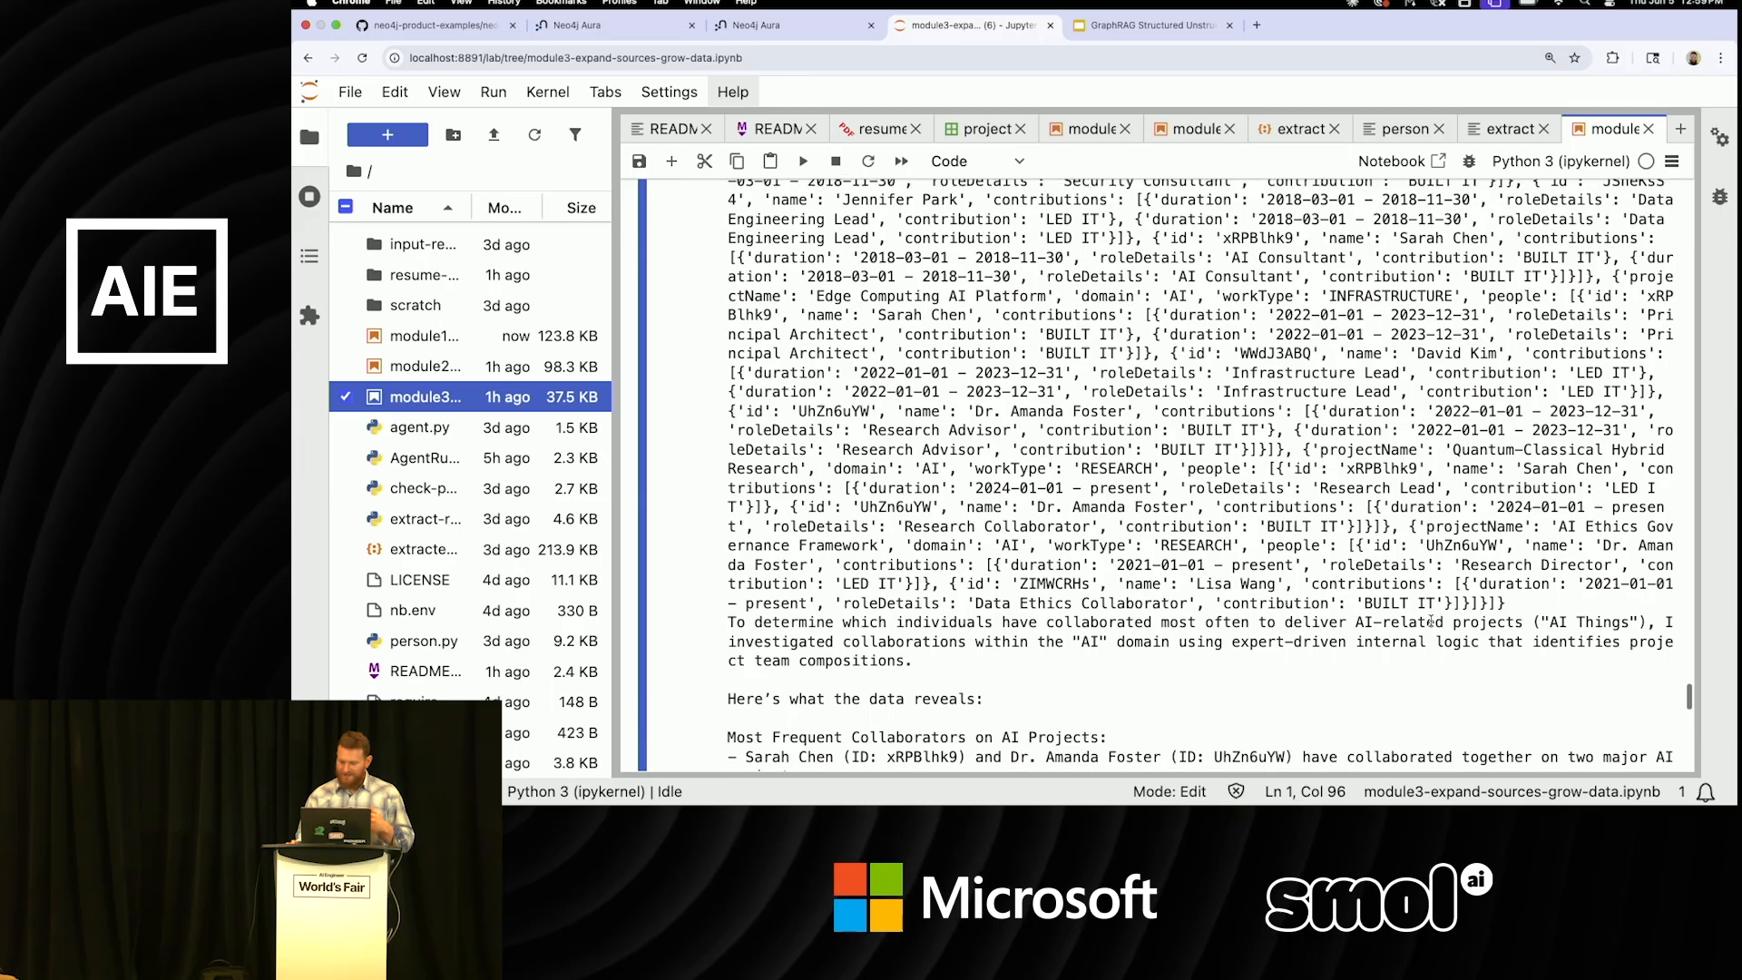
{"action": "scroll", "scroll_direction": "down", "scroll_amount": 3}
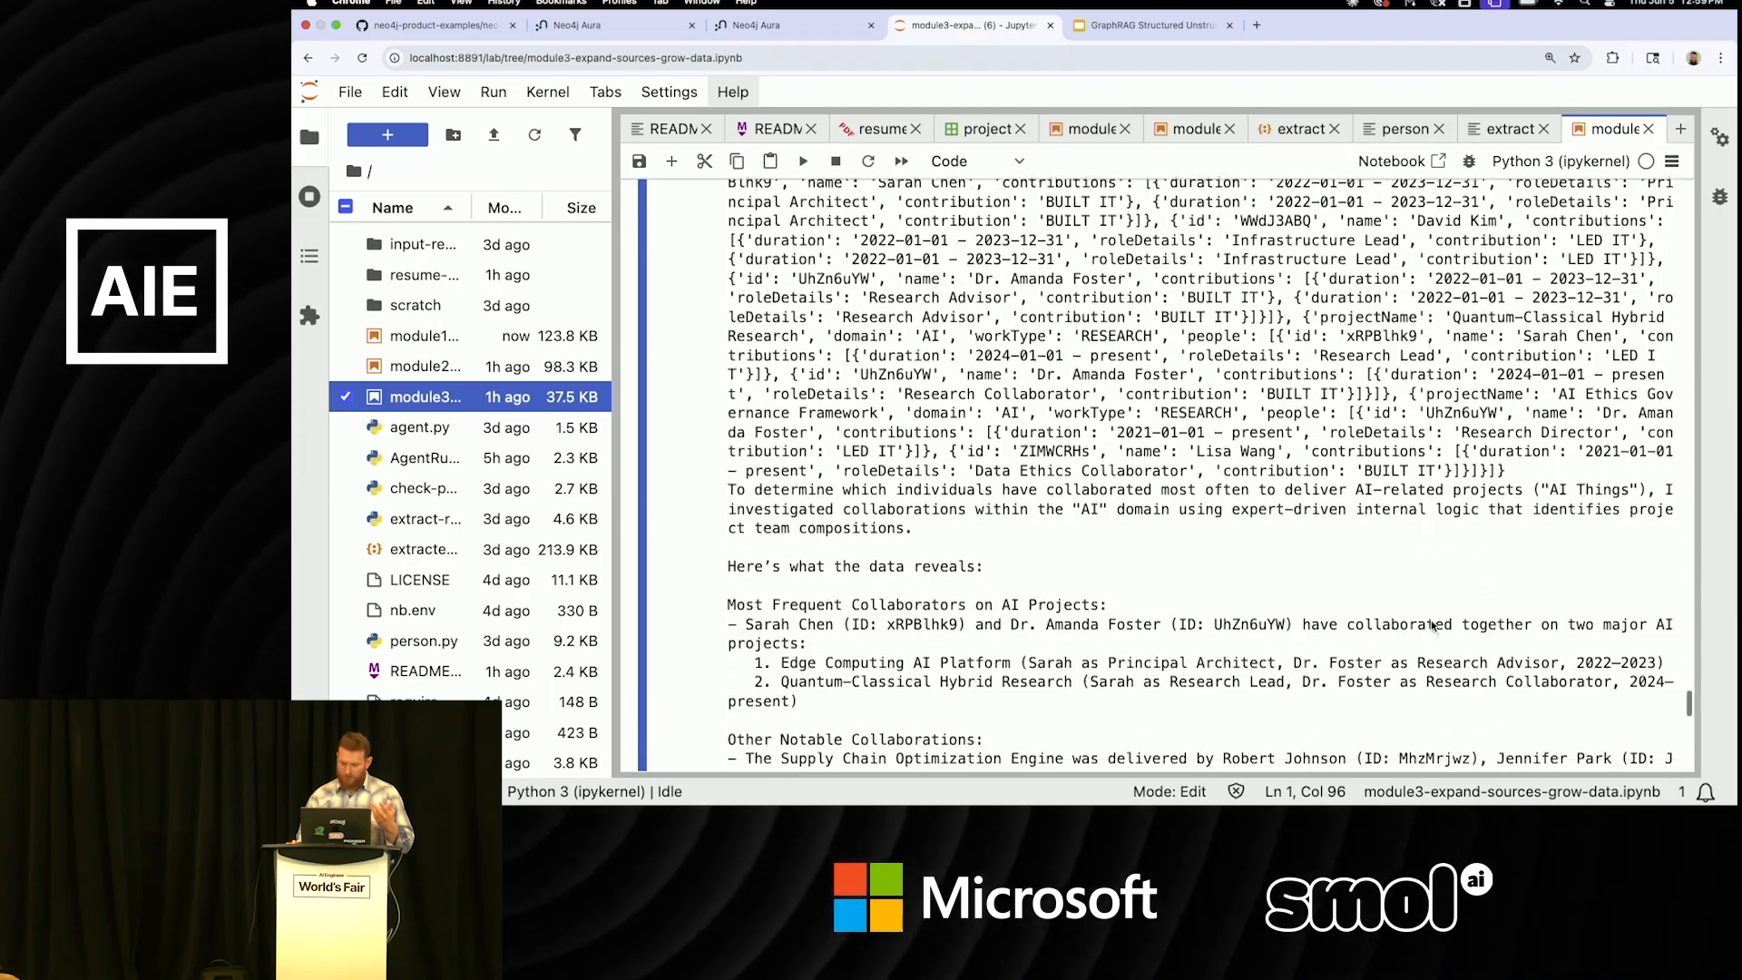
{"action": "scroll", "scroll_direction": "up", "scroll_amount": 3}
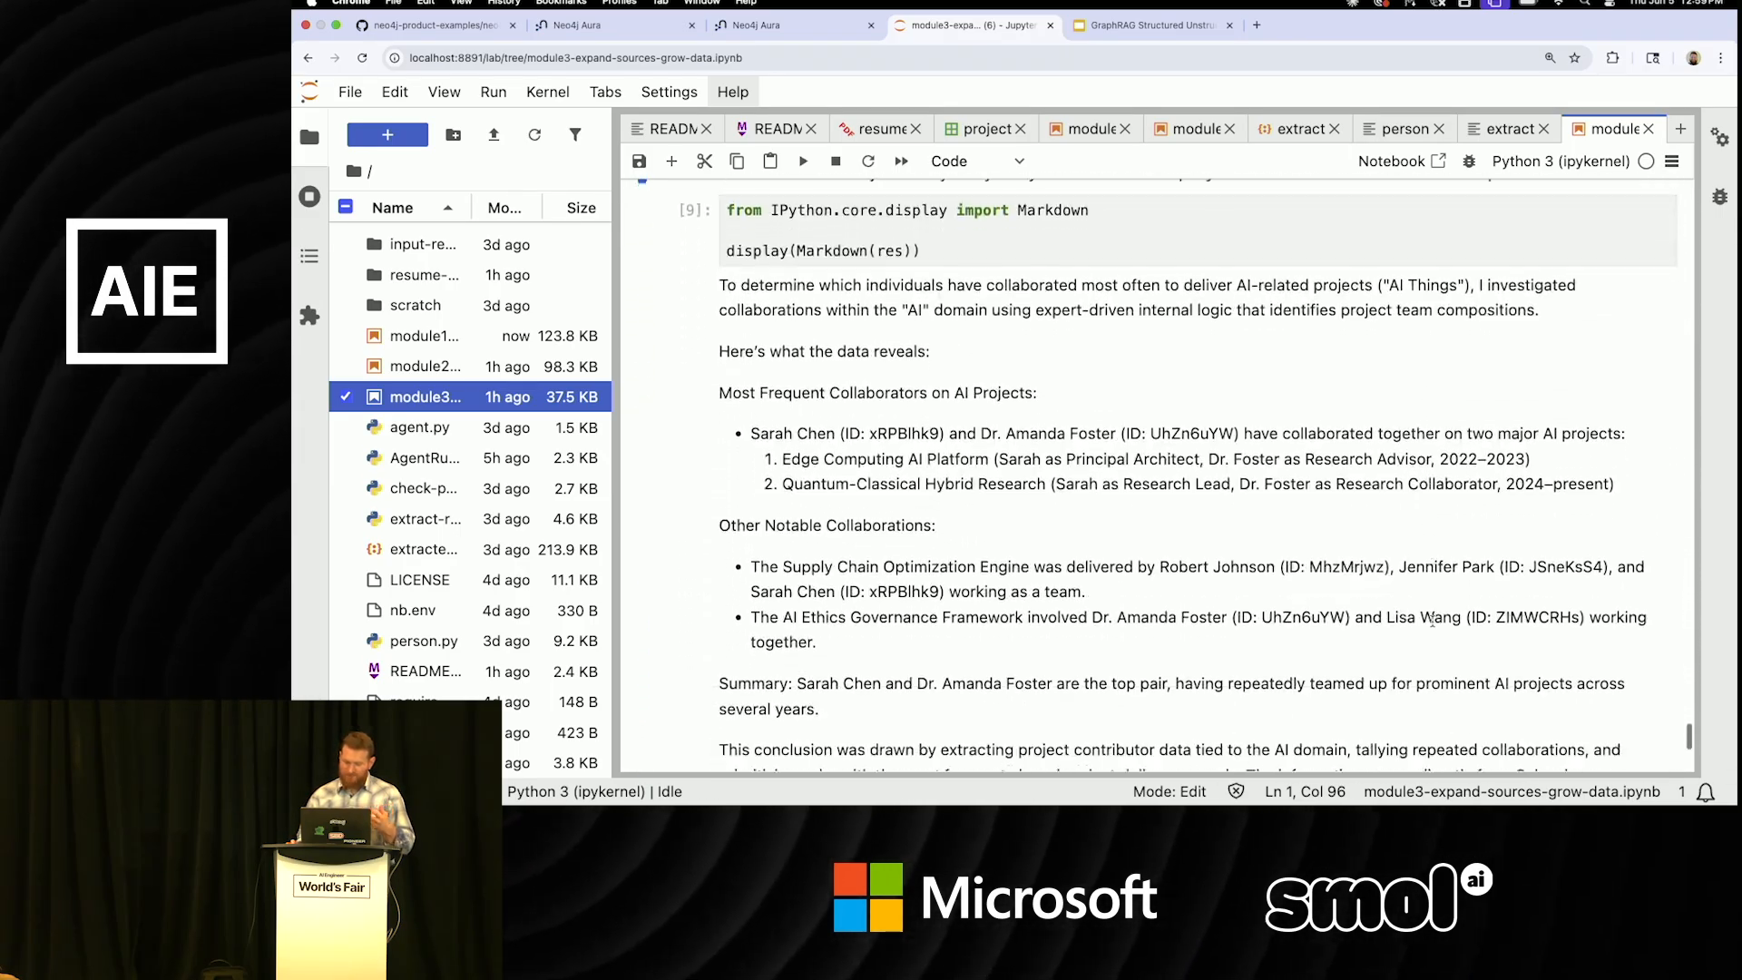
{"action": "scroll", "scroll_direction": "up", "scroll_amount": 3}
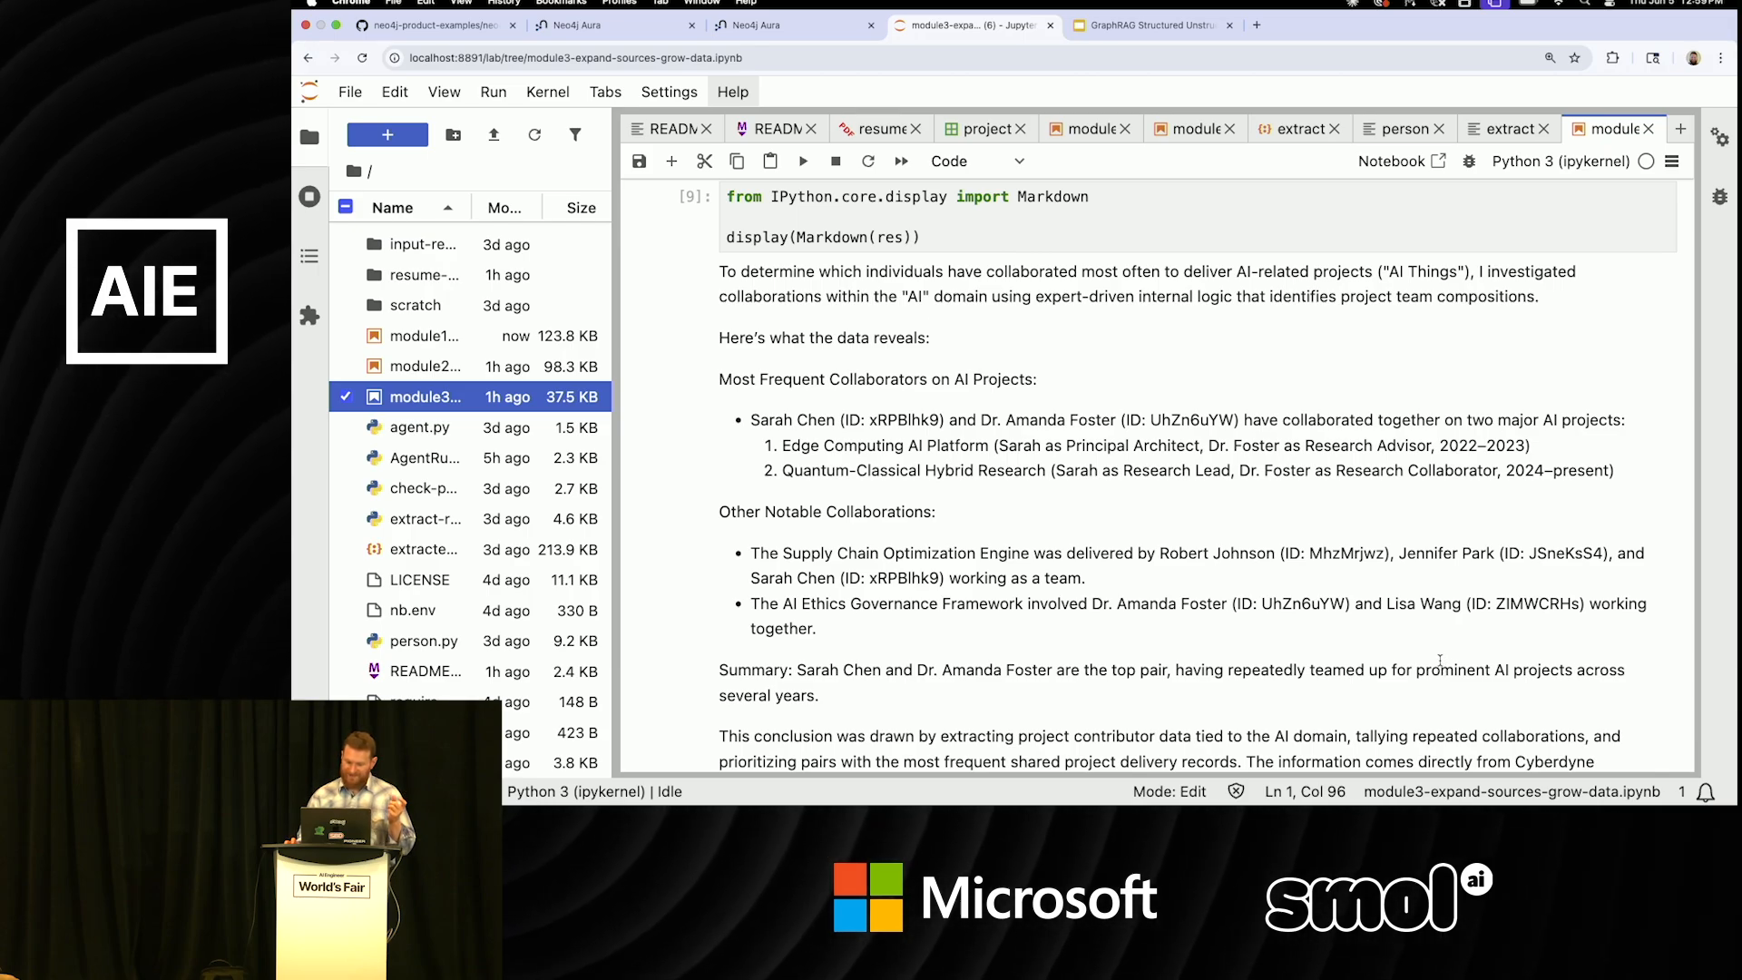
{"action": "mouse_move", "coordinate": [1405, 707]}
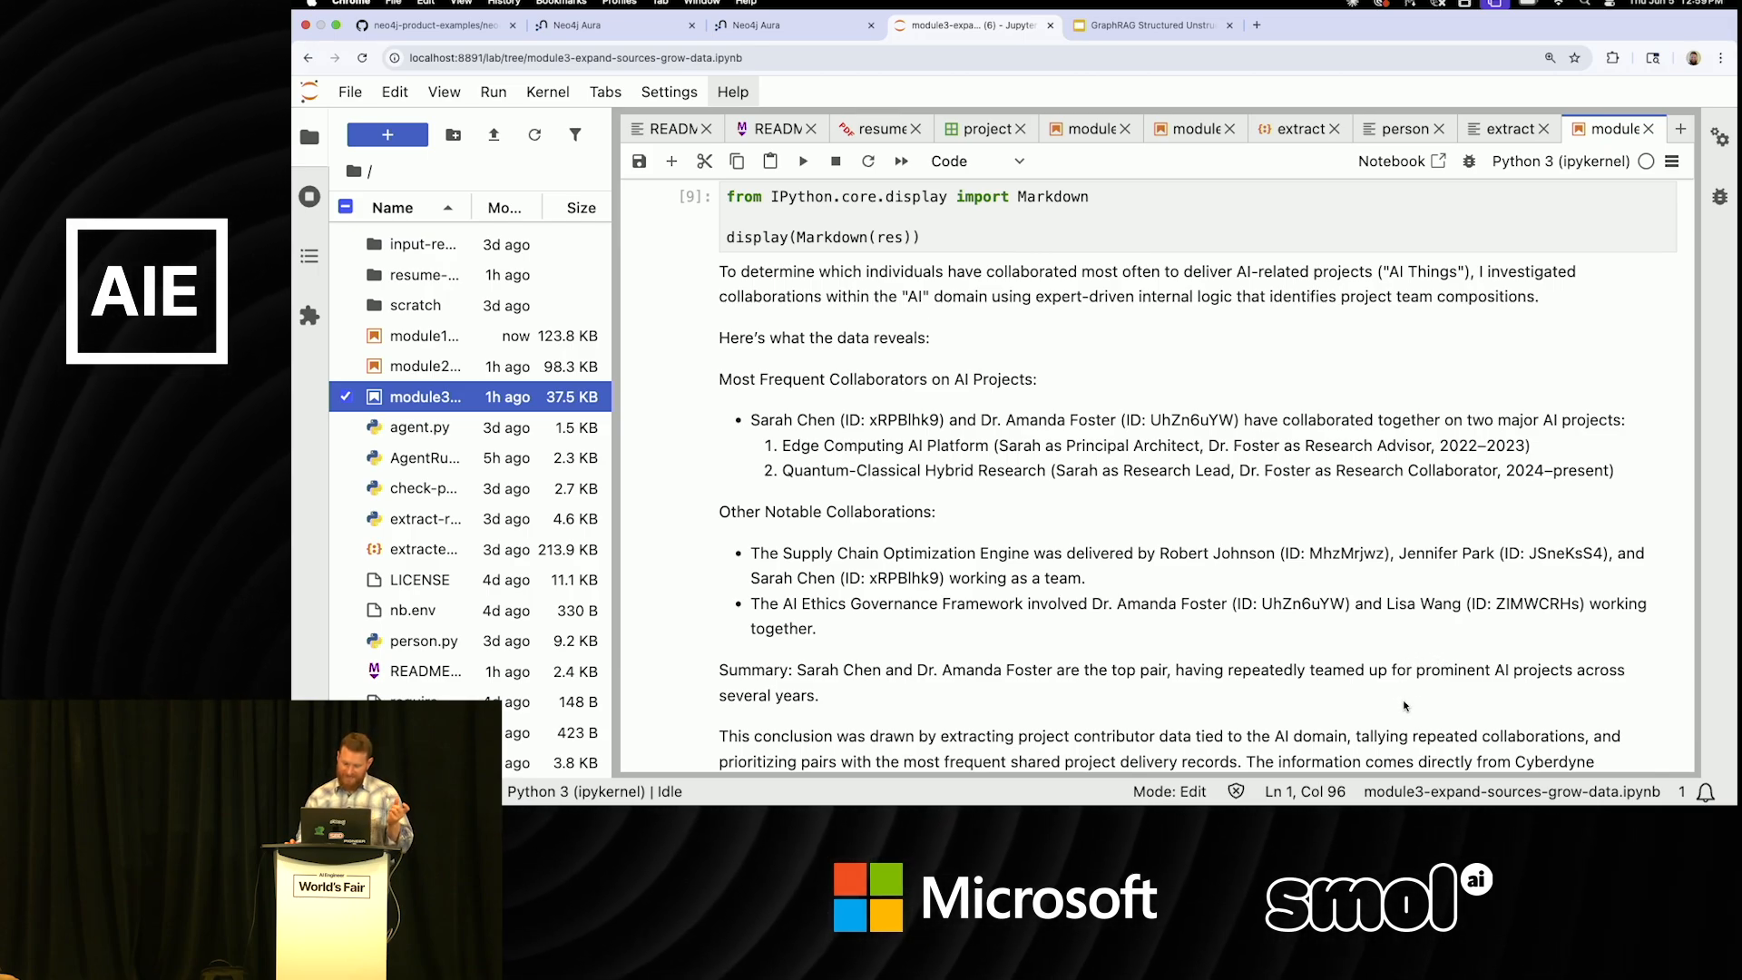